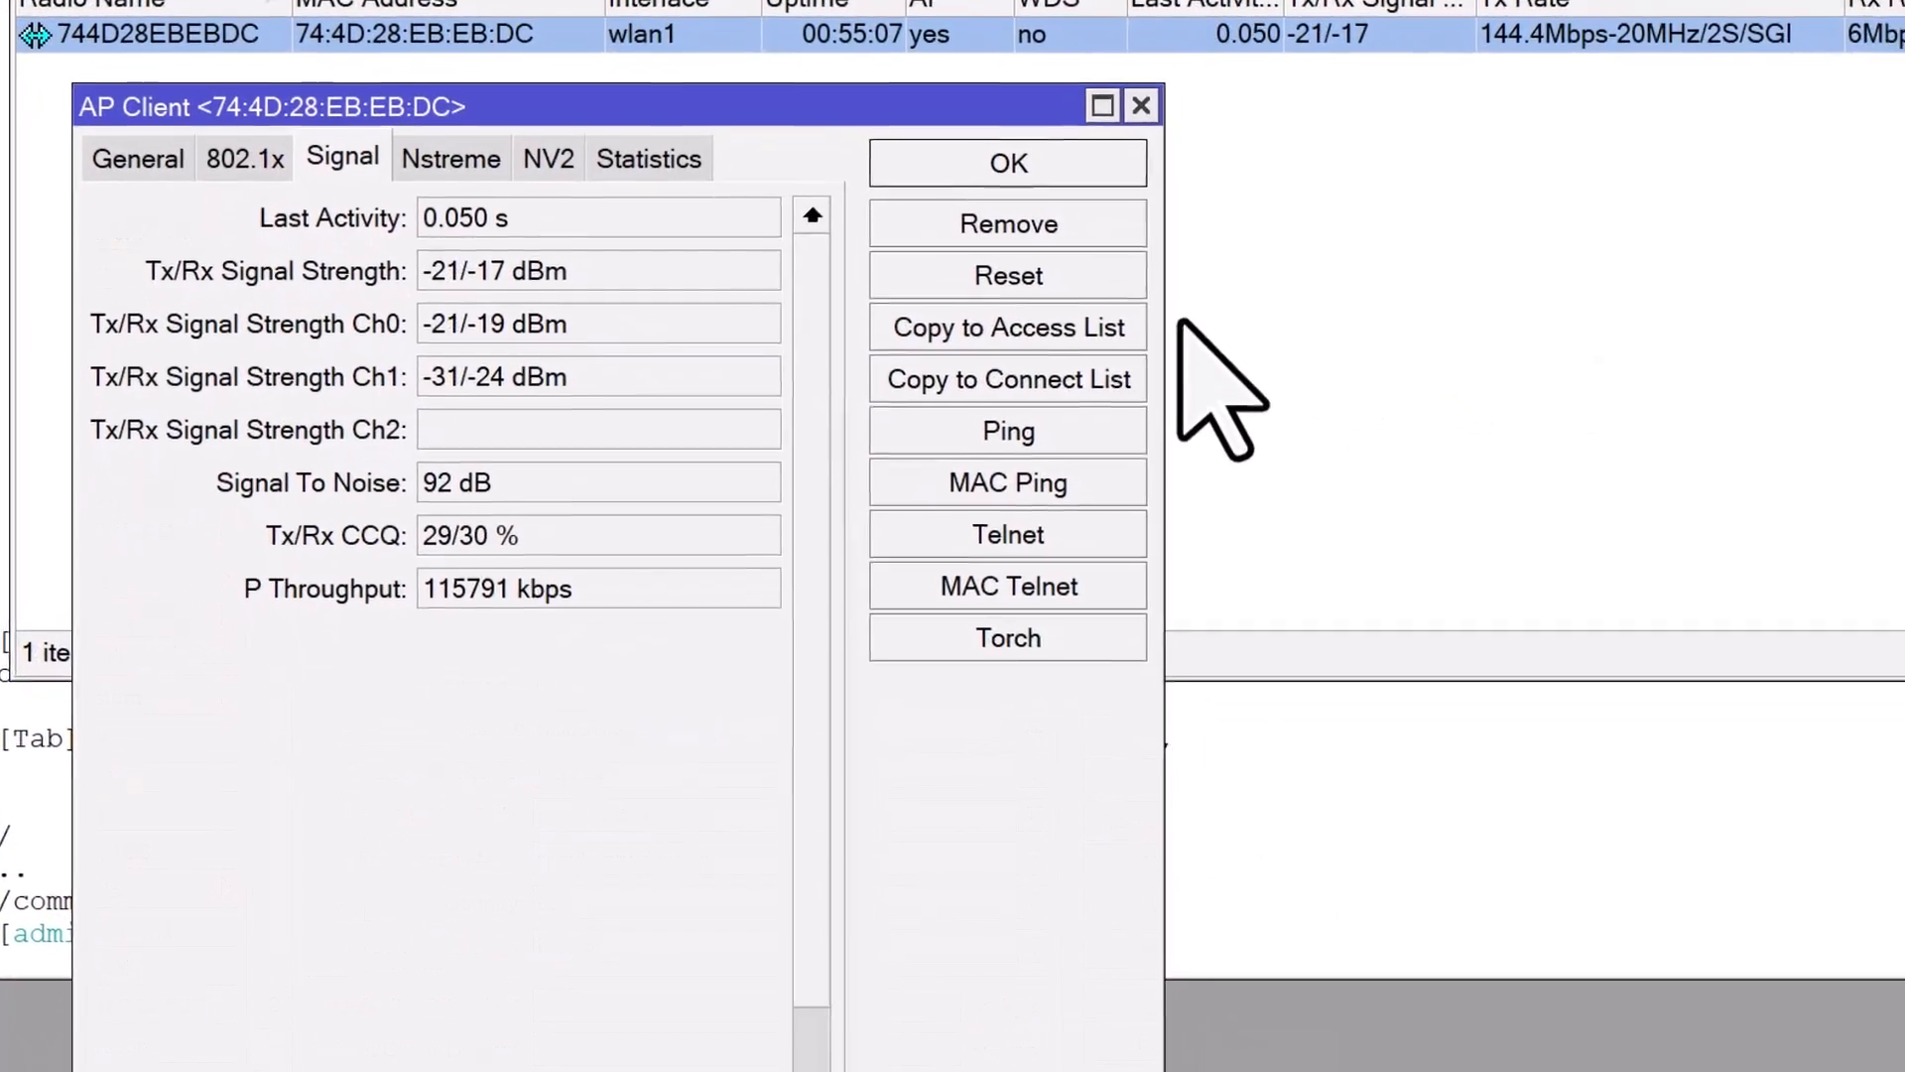
Scroll through the current window contents before configuring the bridge.
left_click(1006, 431)
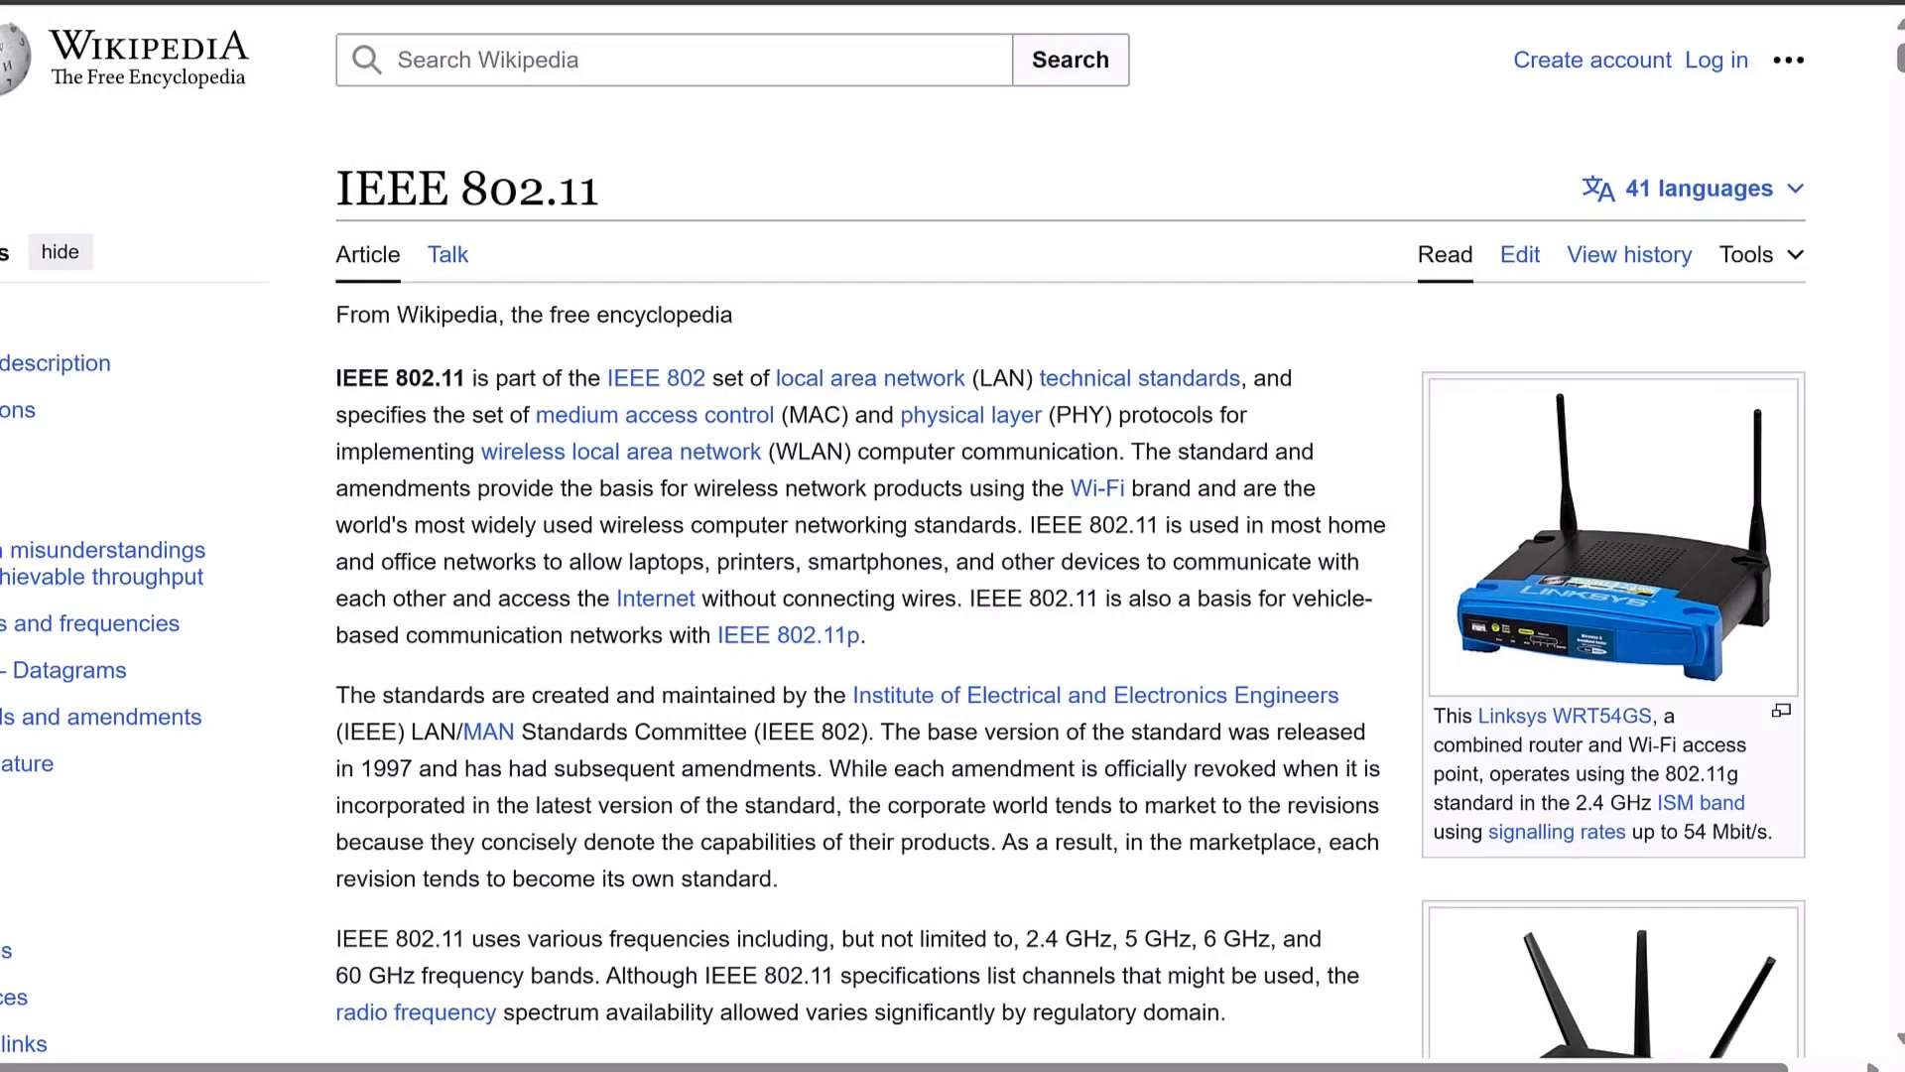
scroll("down", 3)
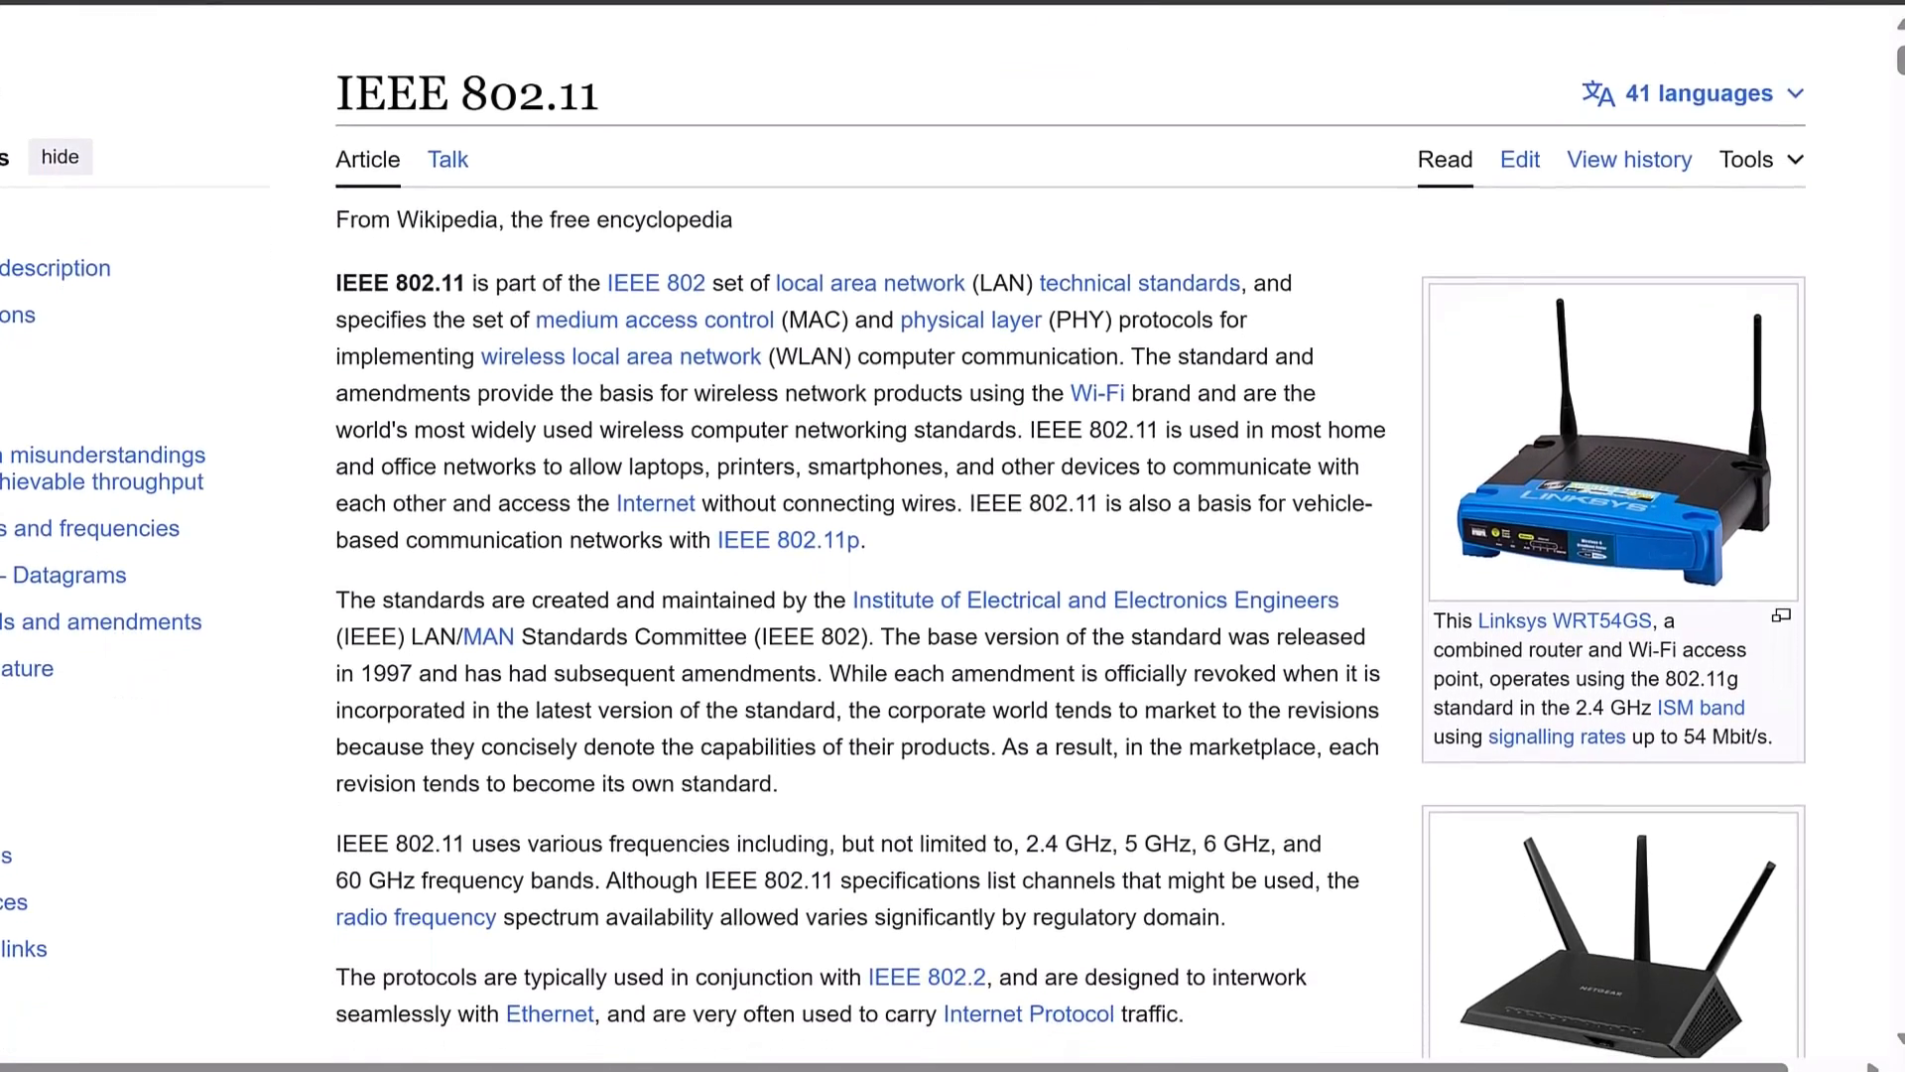
scroll("down", 3)
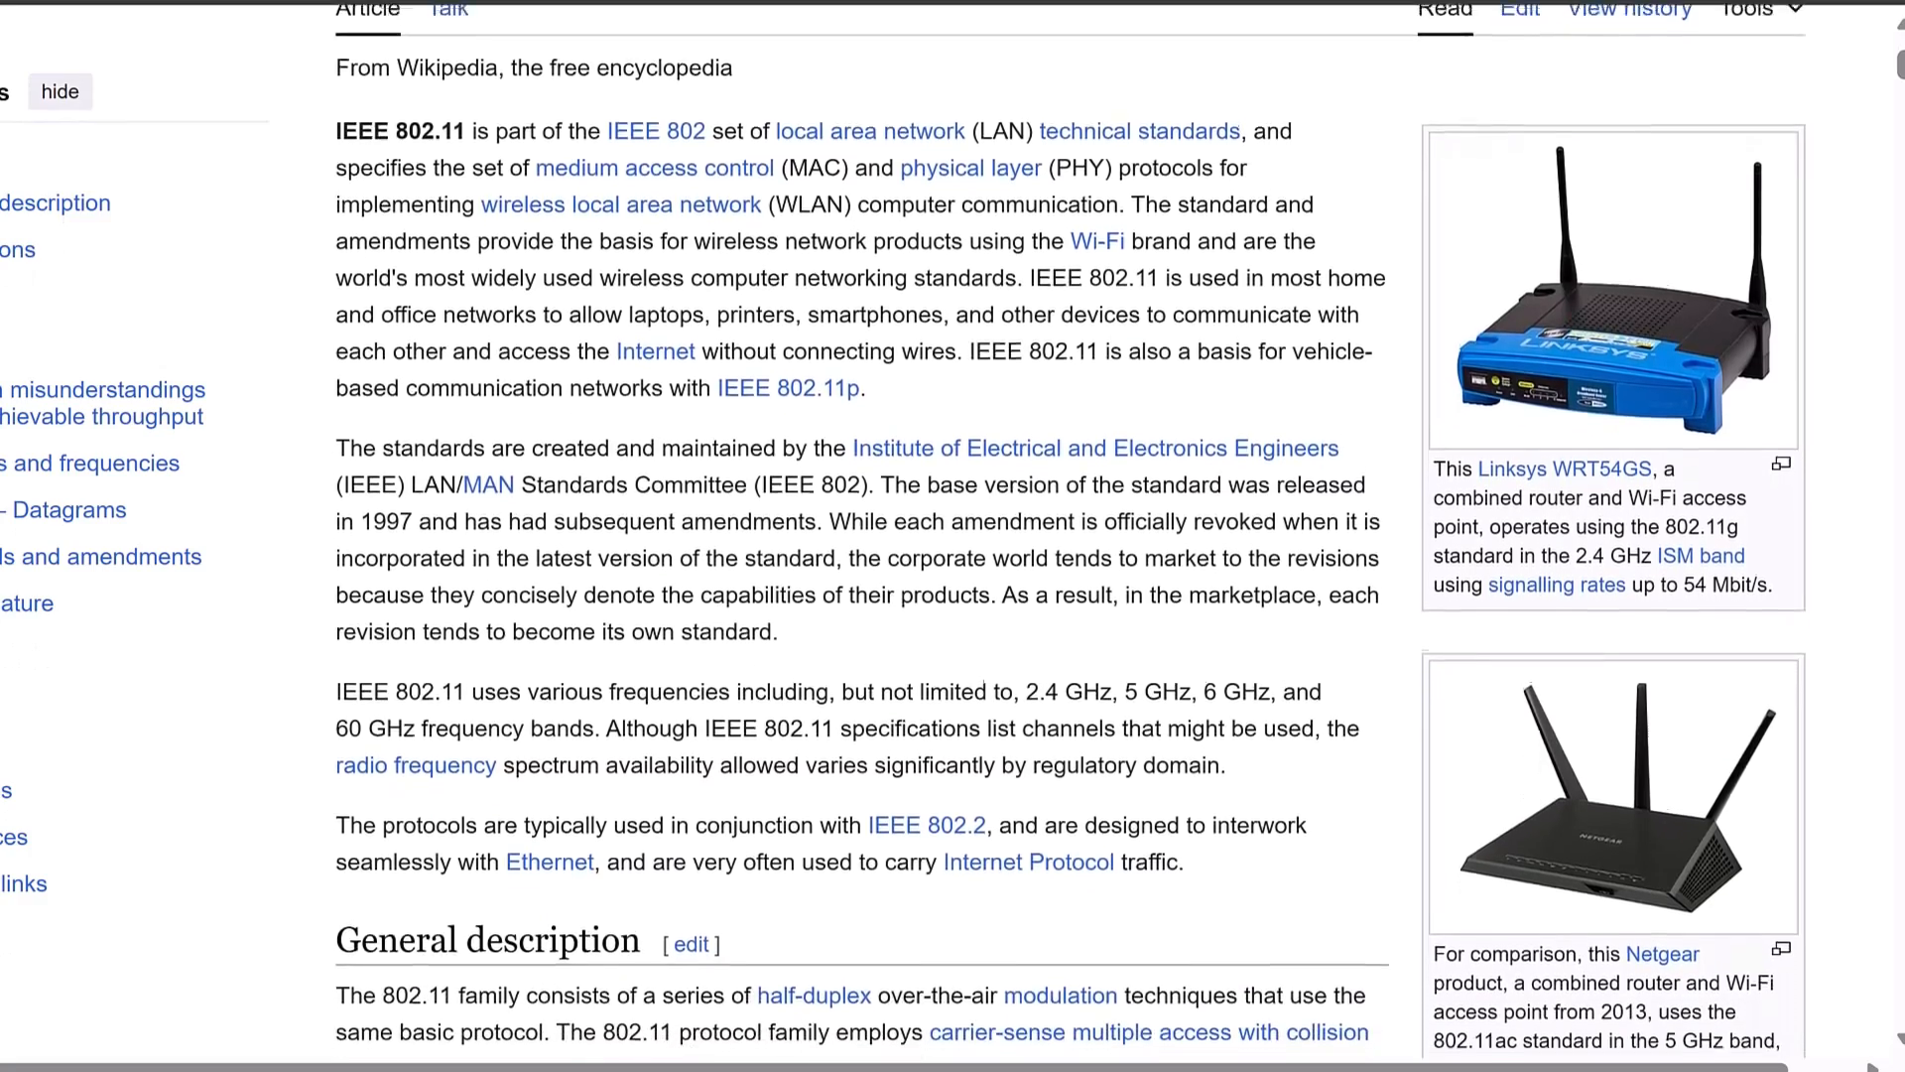
scroll("down", 3)
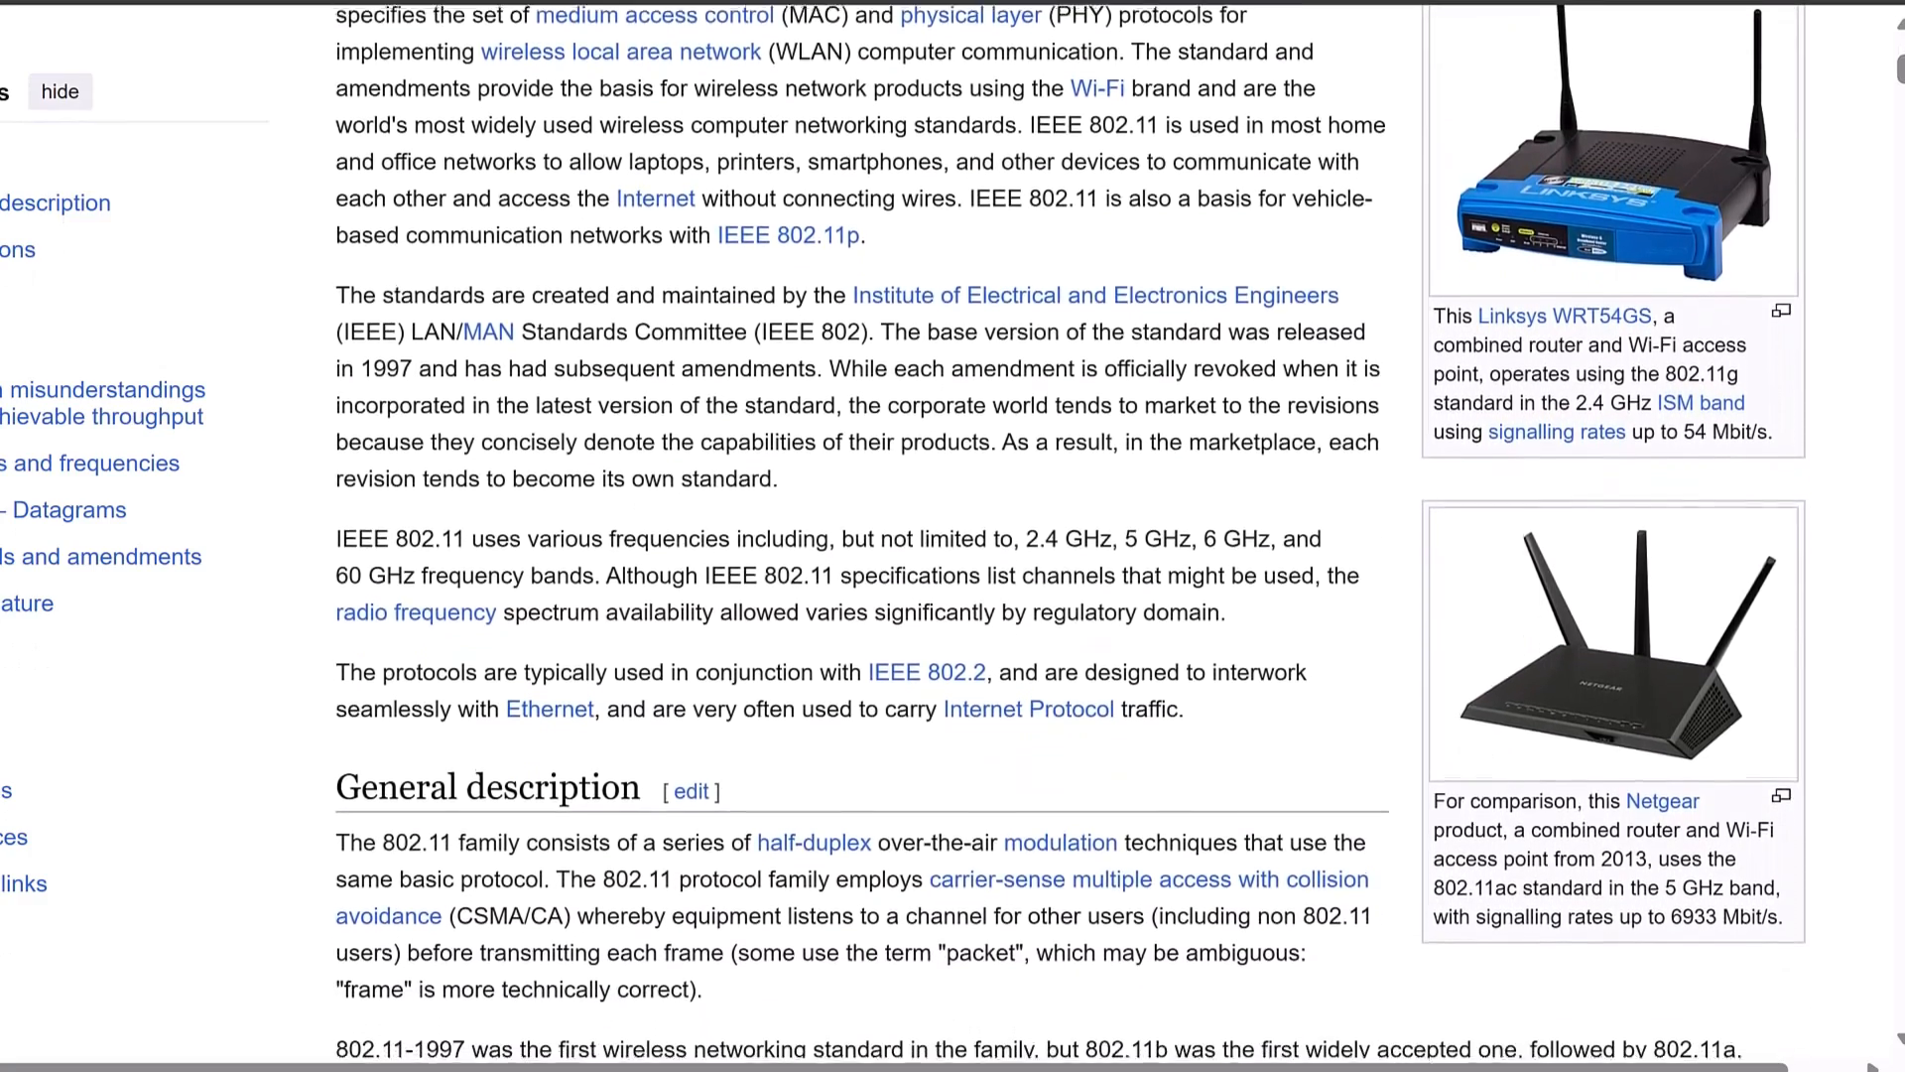
scroll("down", 3)
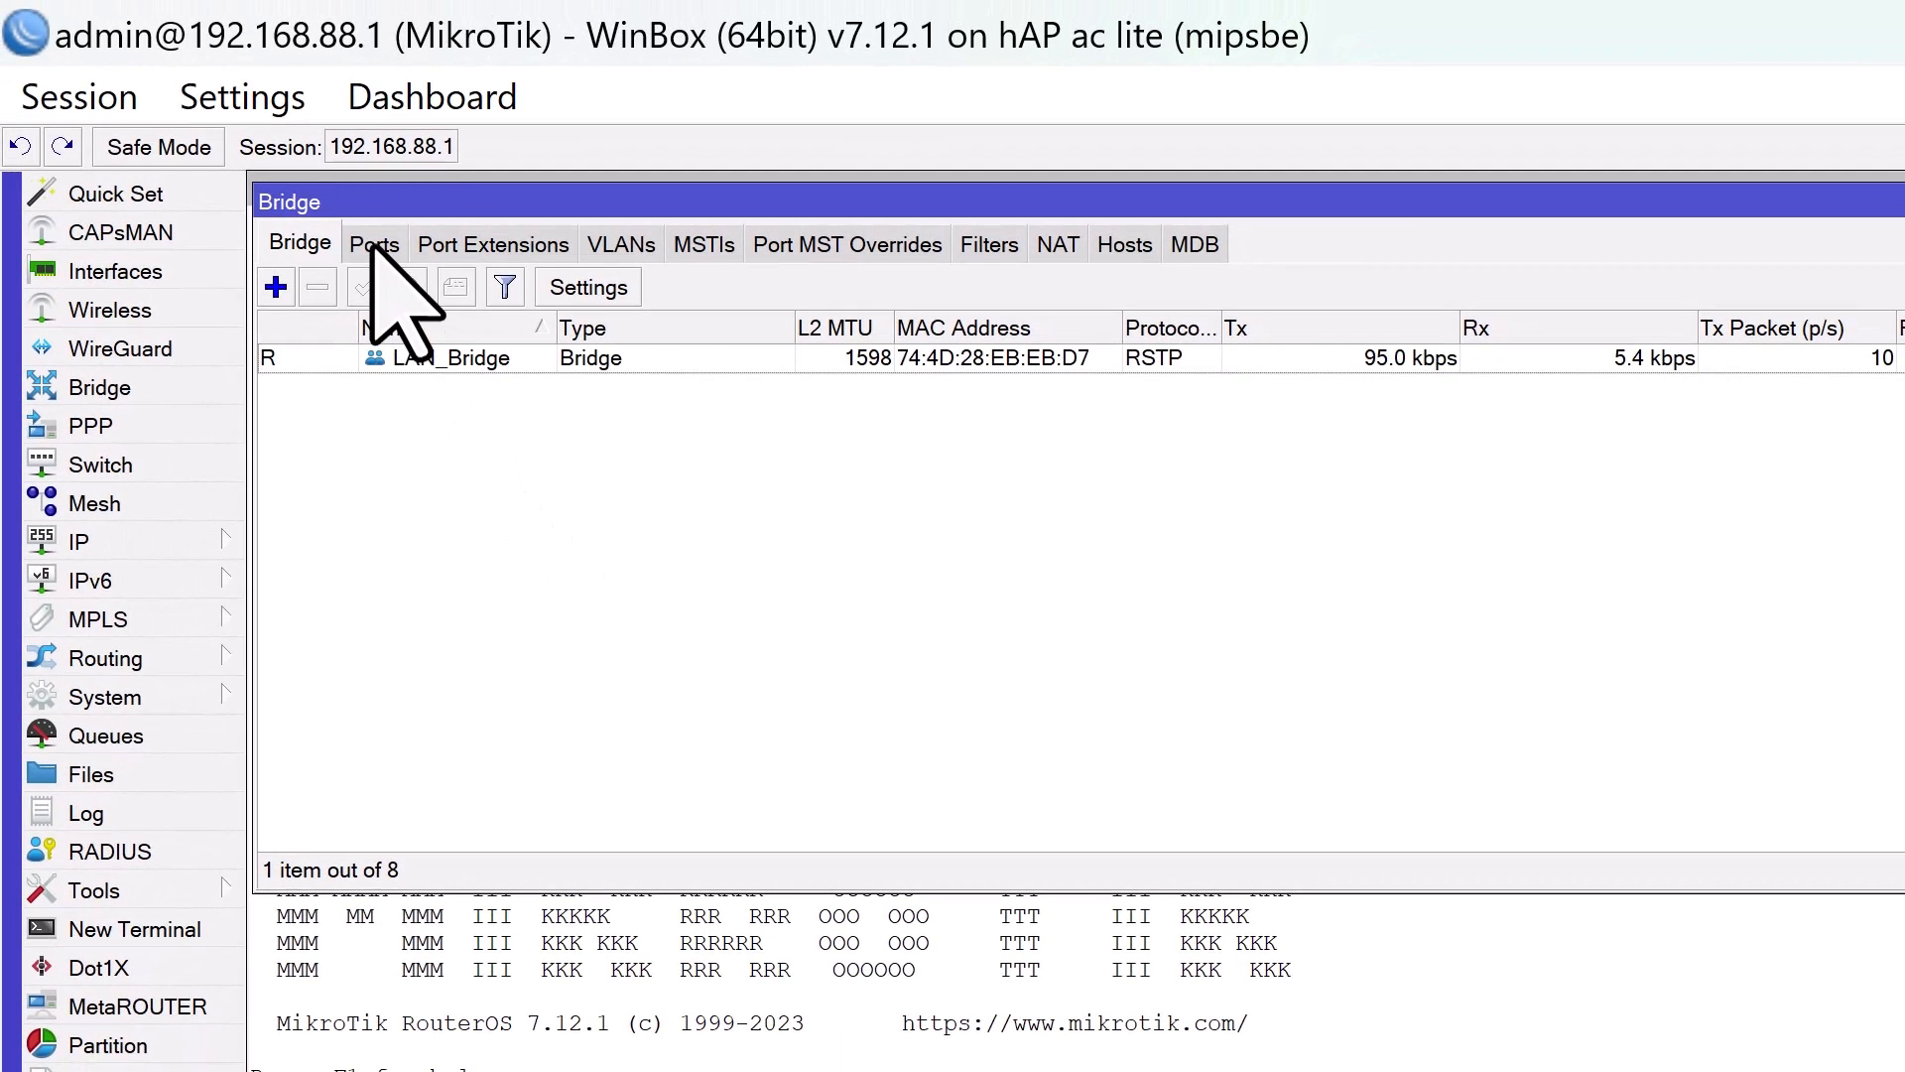
Add wlan1 as a port of LAN_Bridge alongside the ether ports.
left_click(274, 286)
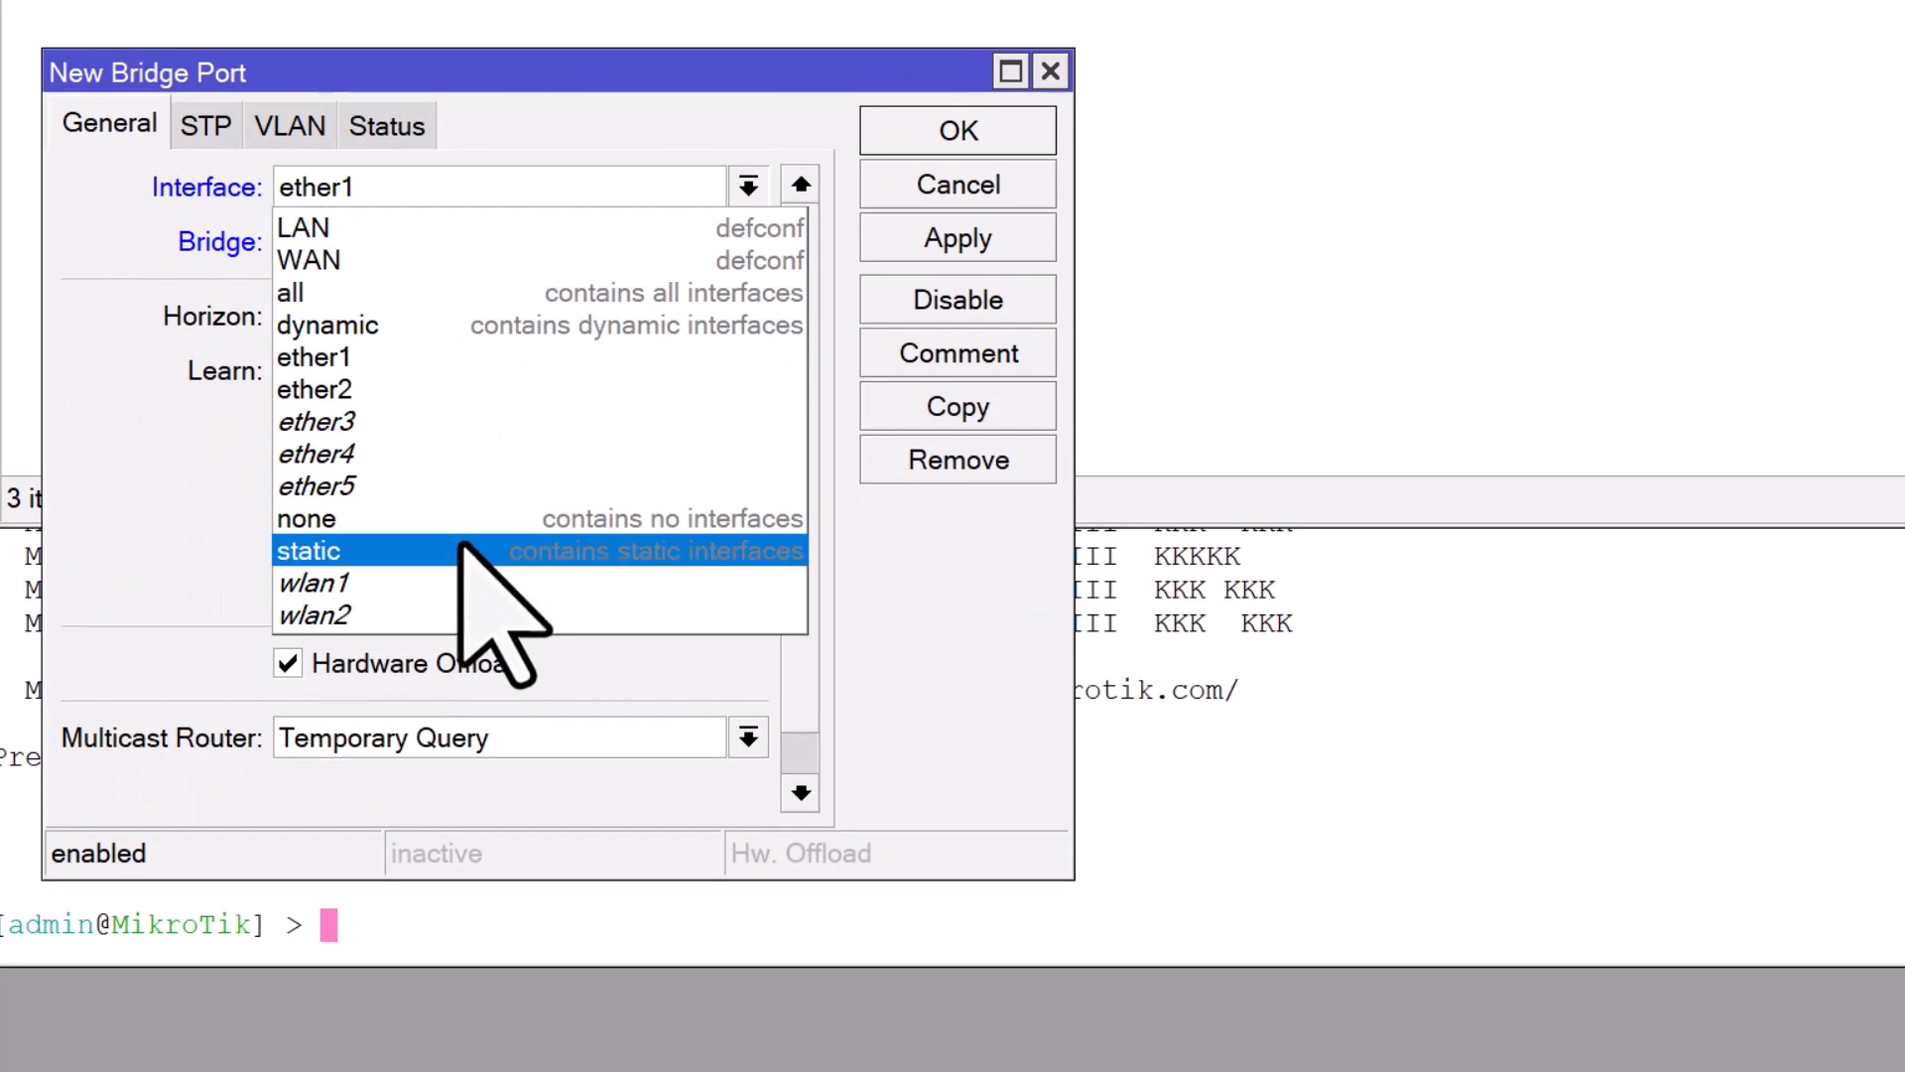
left_click(314, 581)
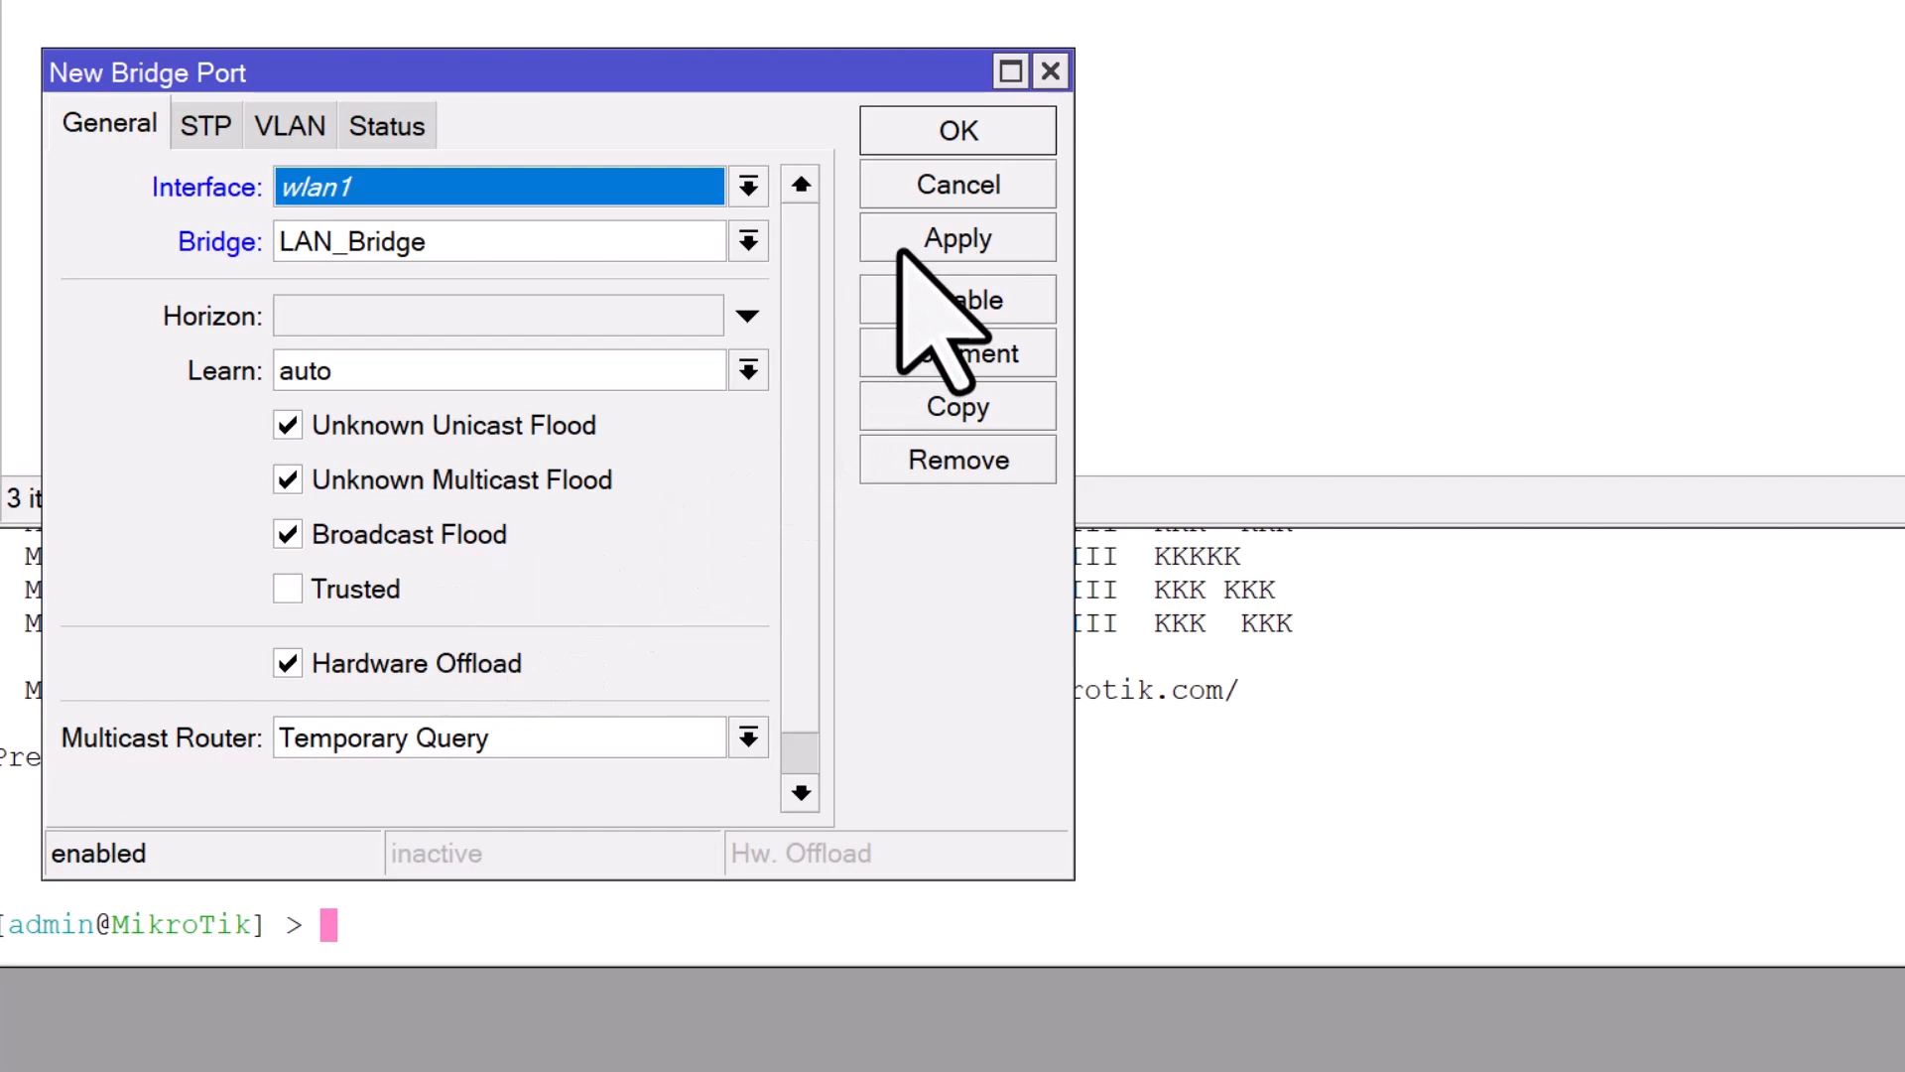
left_click(957, 236)
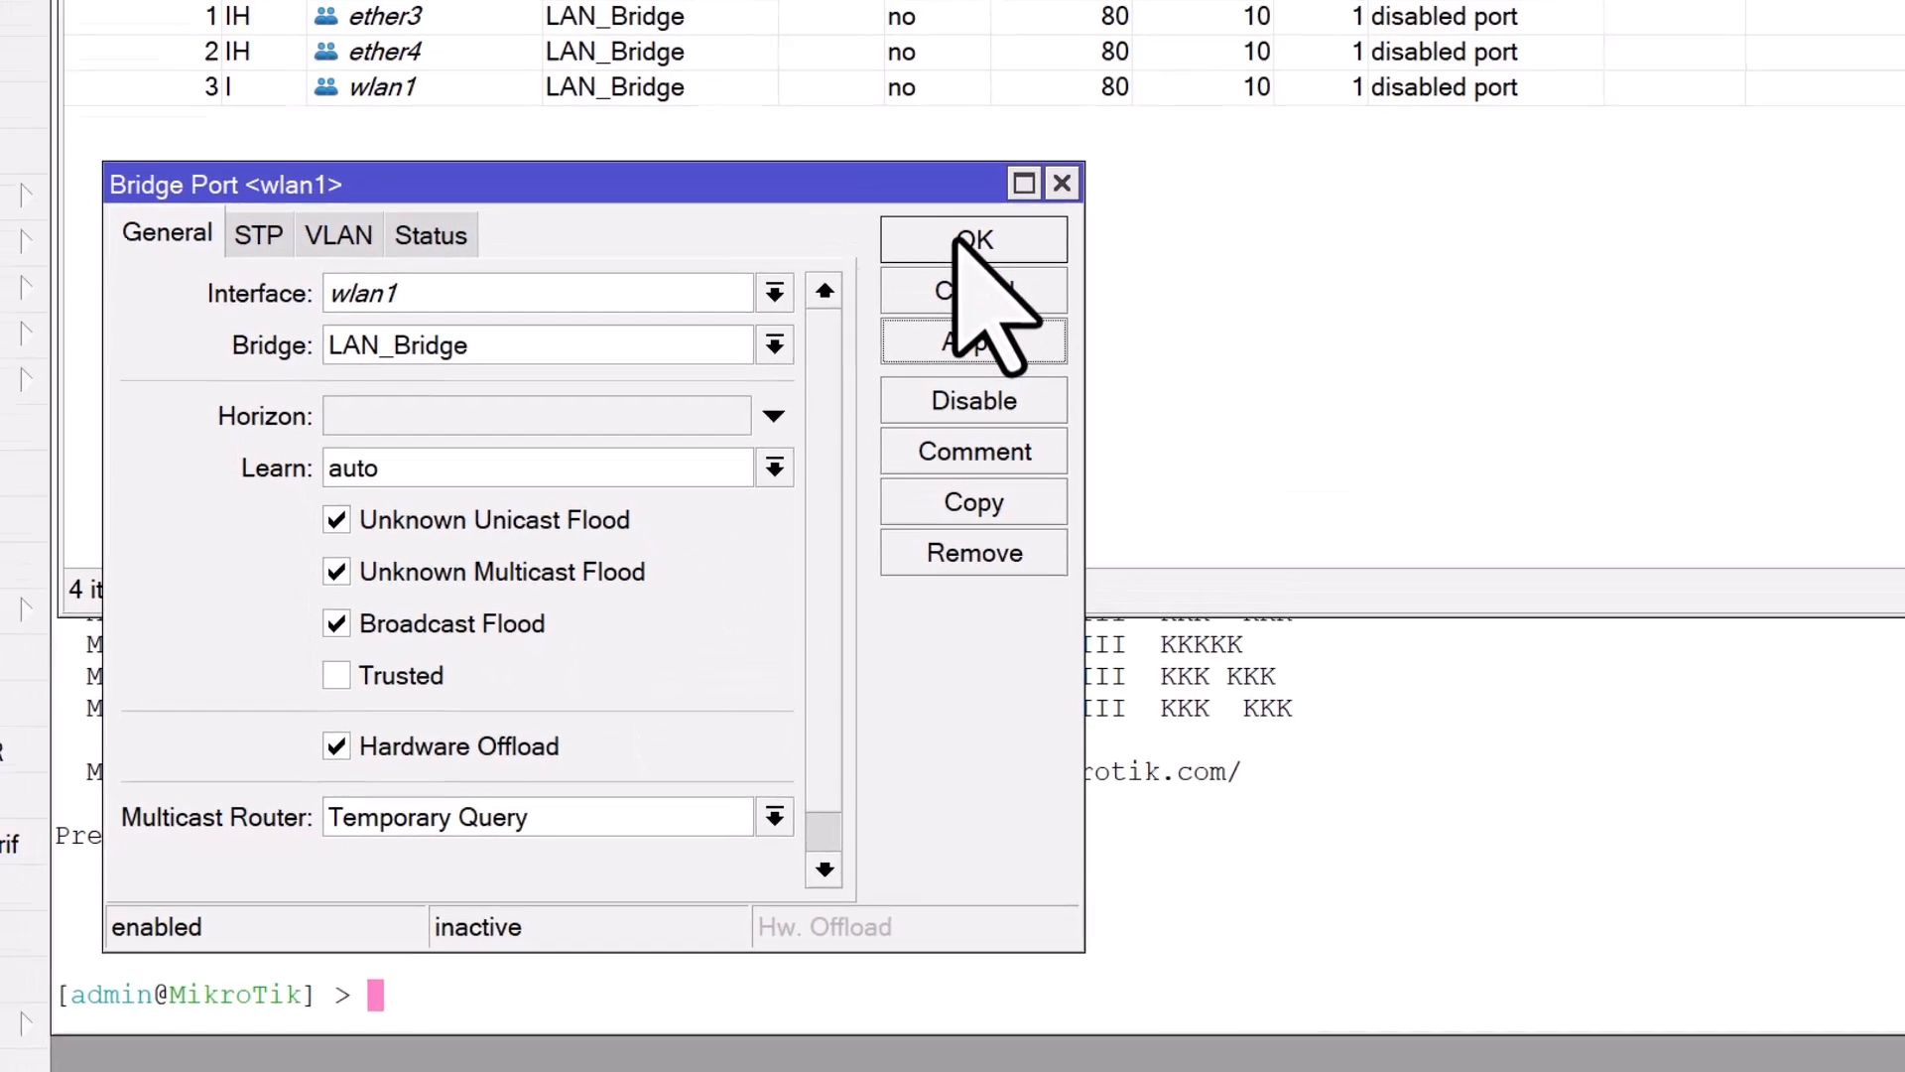
left_click(972, 238)
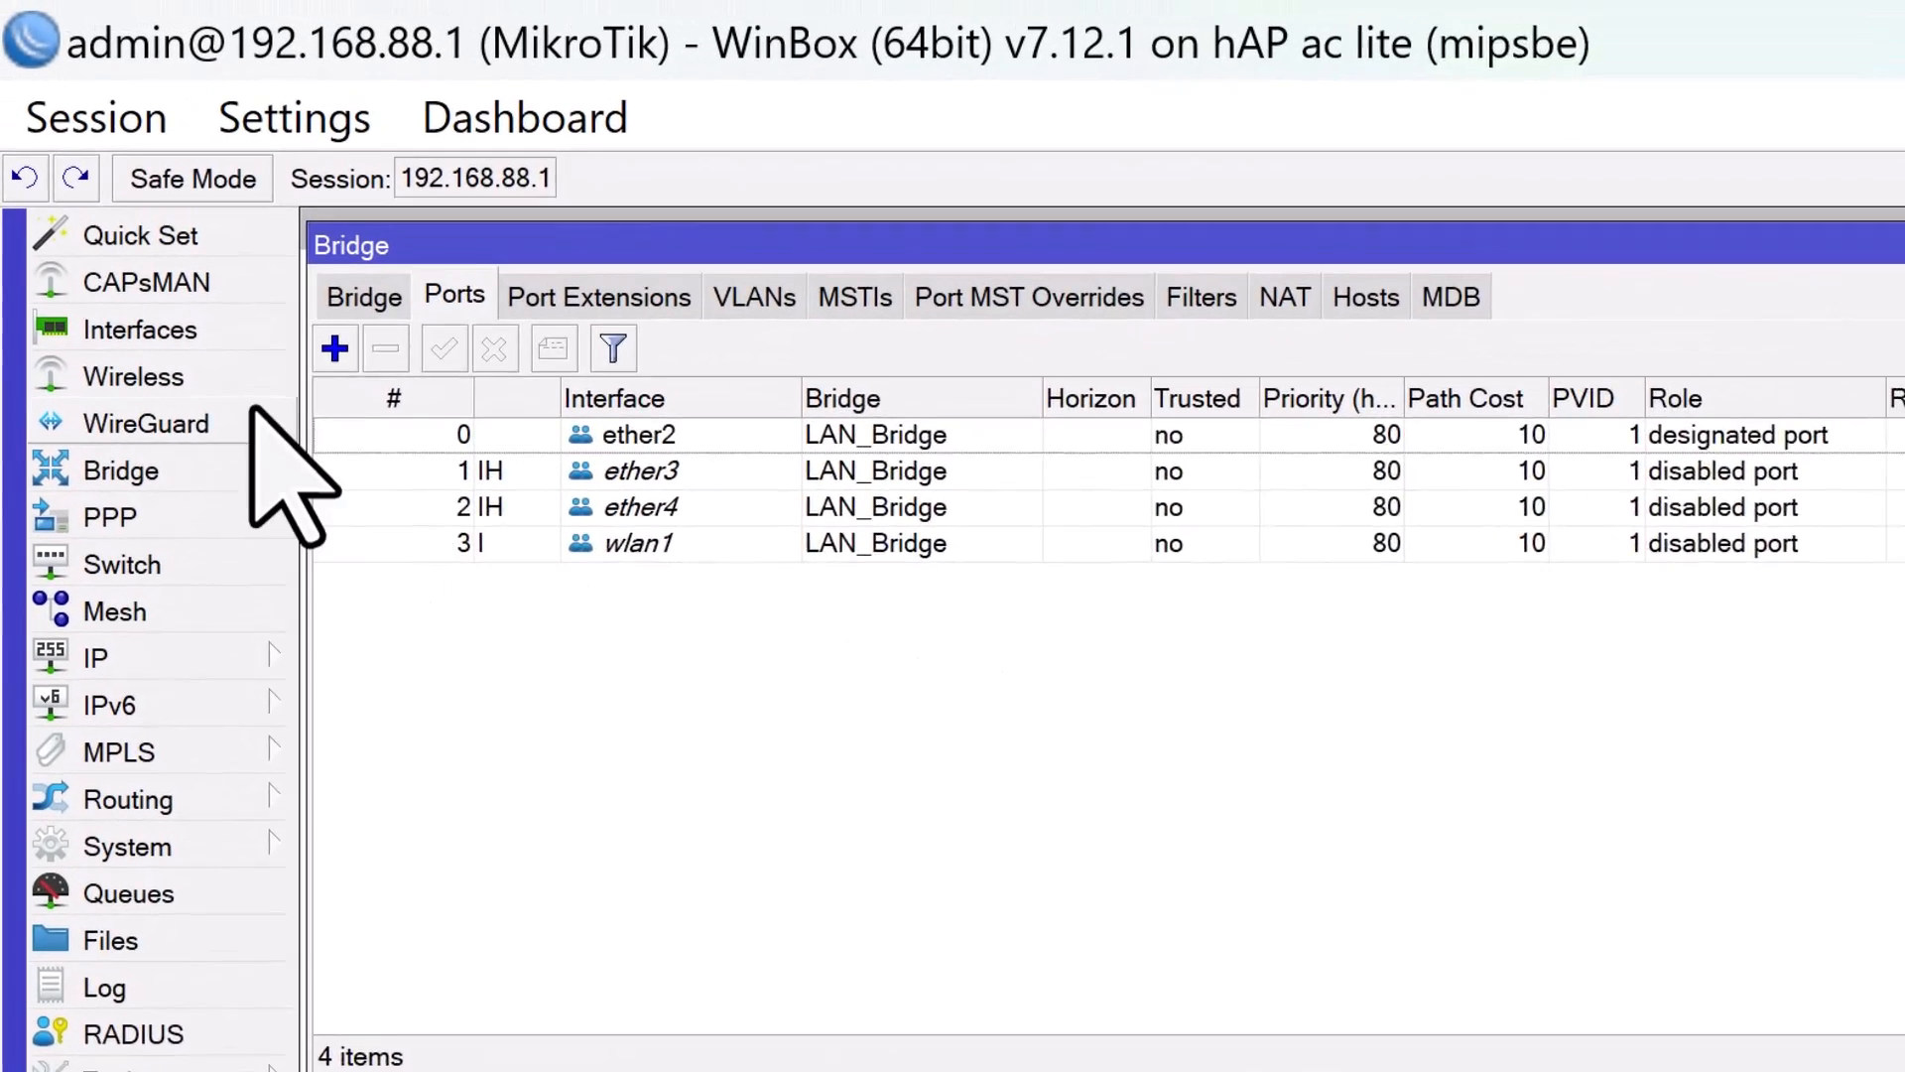
left_click(133, 377)
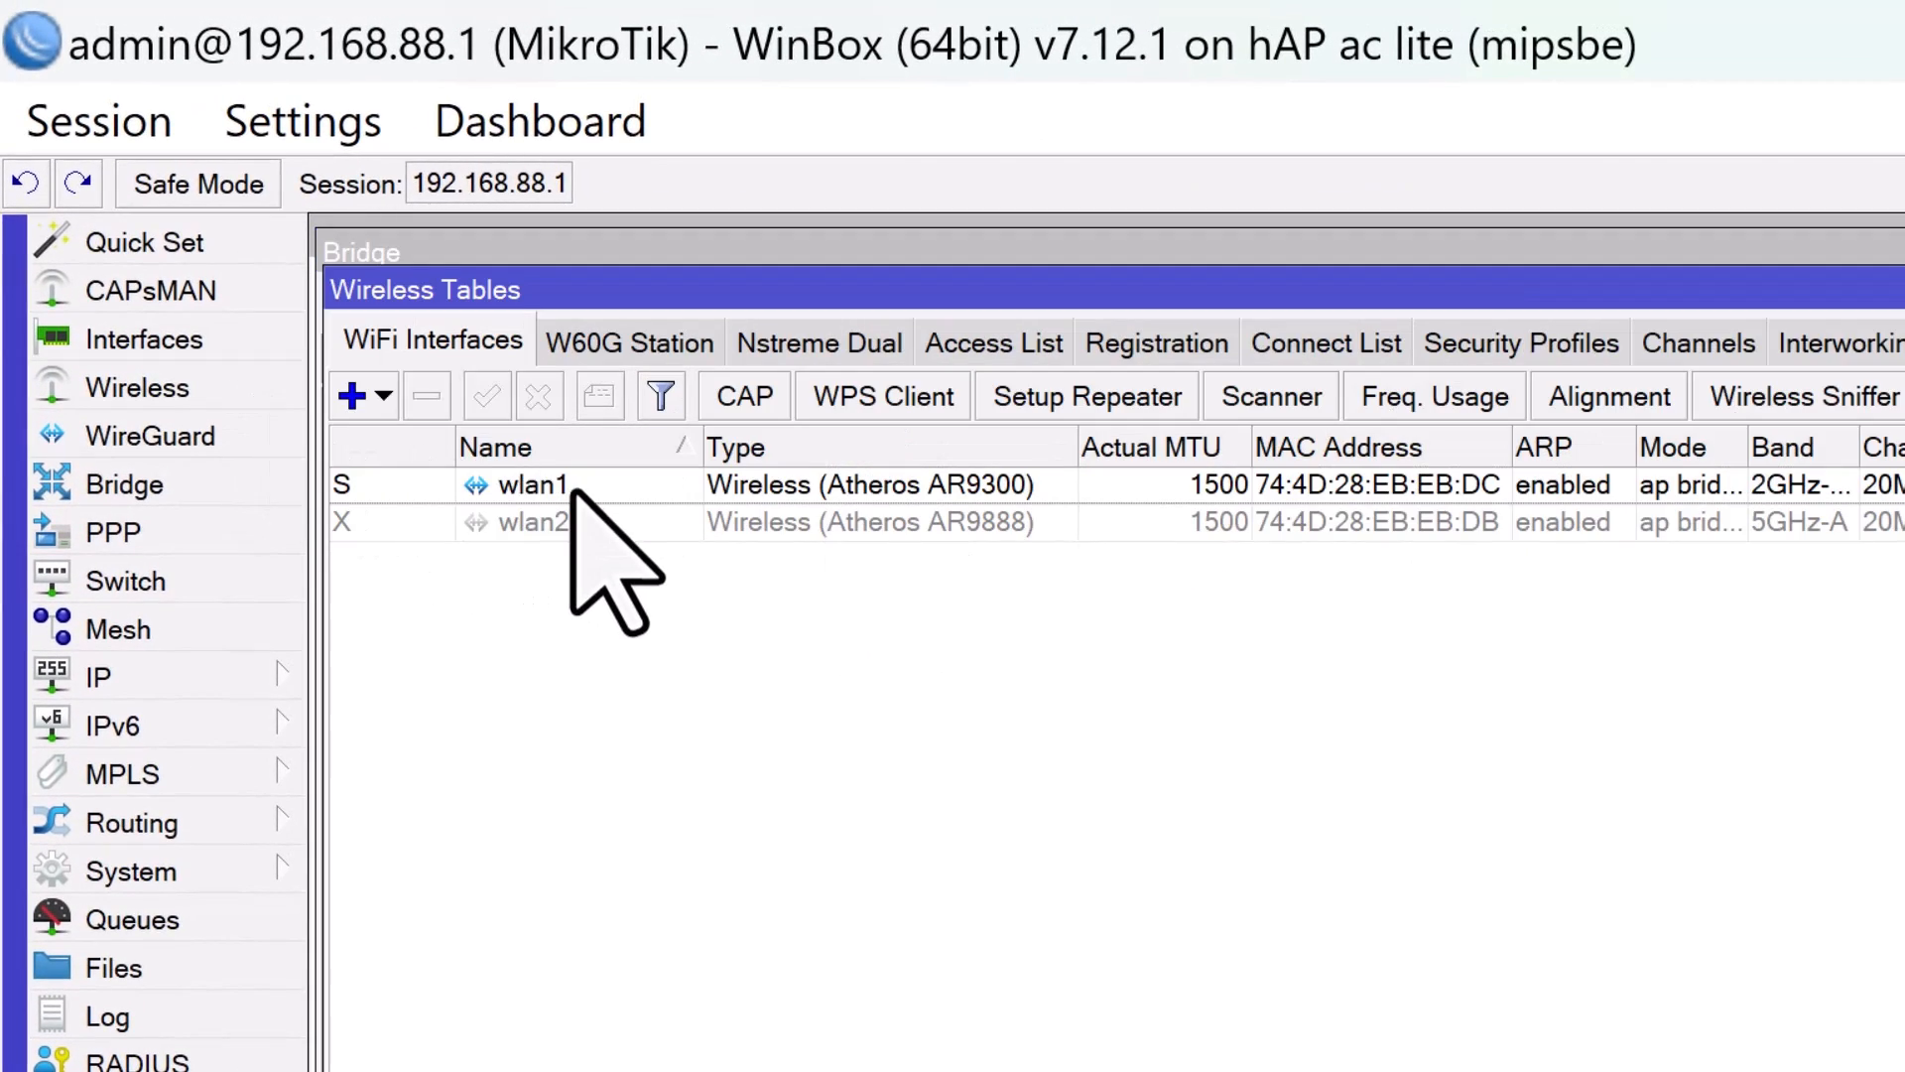
Set wlan1's SSID to MikroTik-Bridge with Hide SSID enabled and save it.
double_click(528, 484)
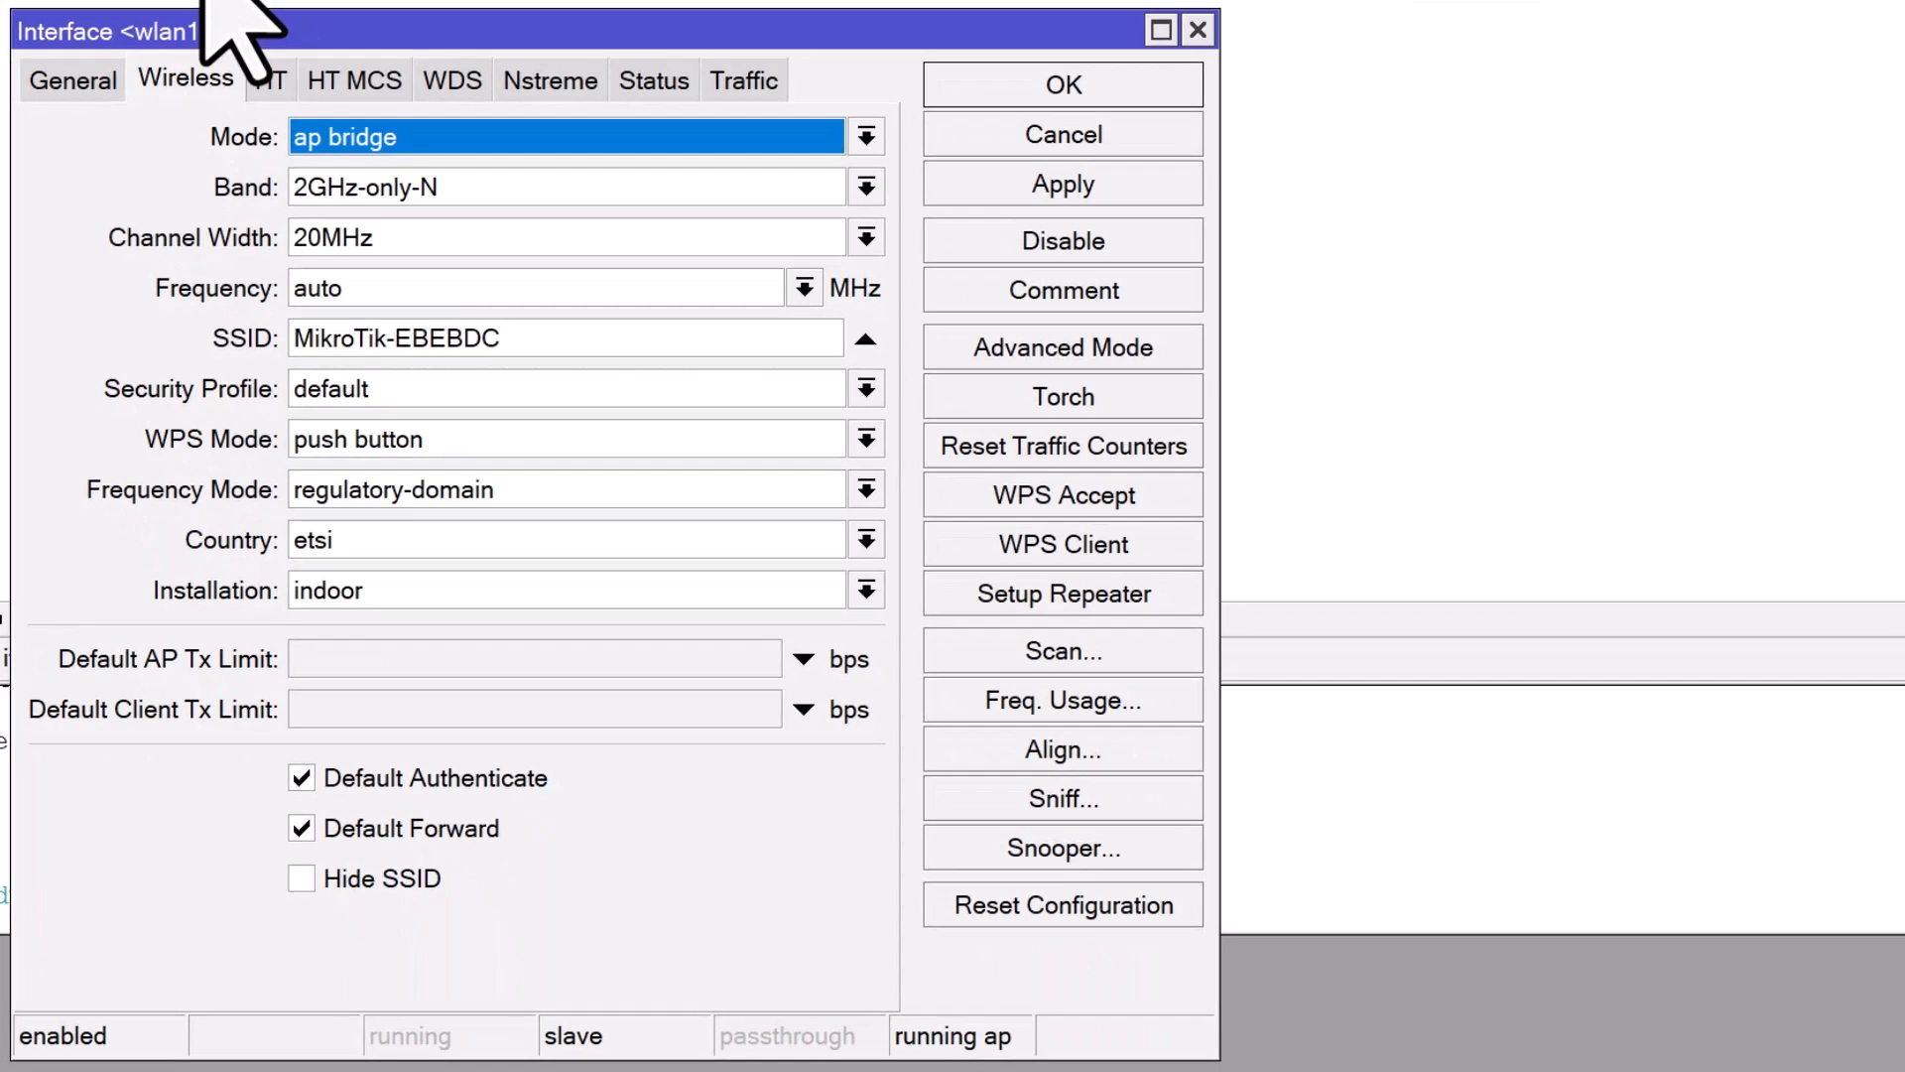
mouse_move(583, 412)
type("ri")
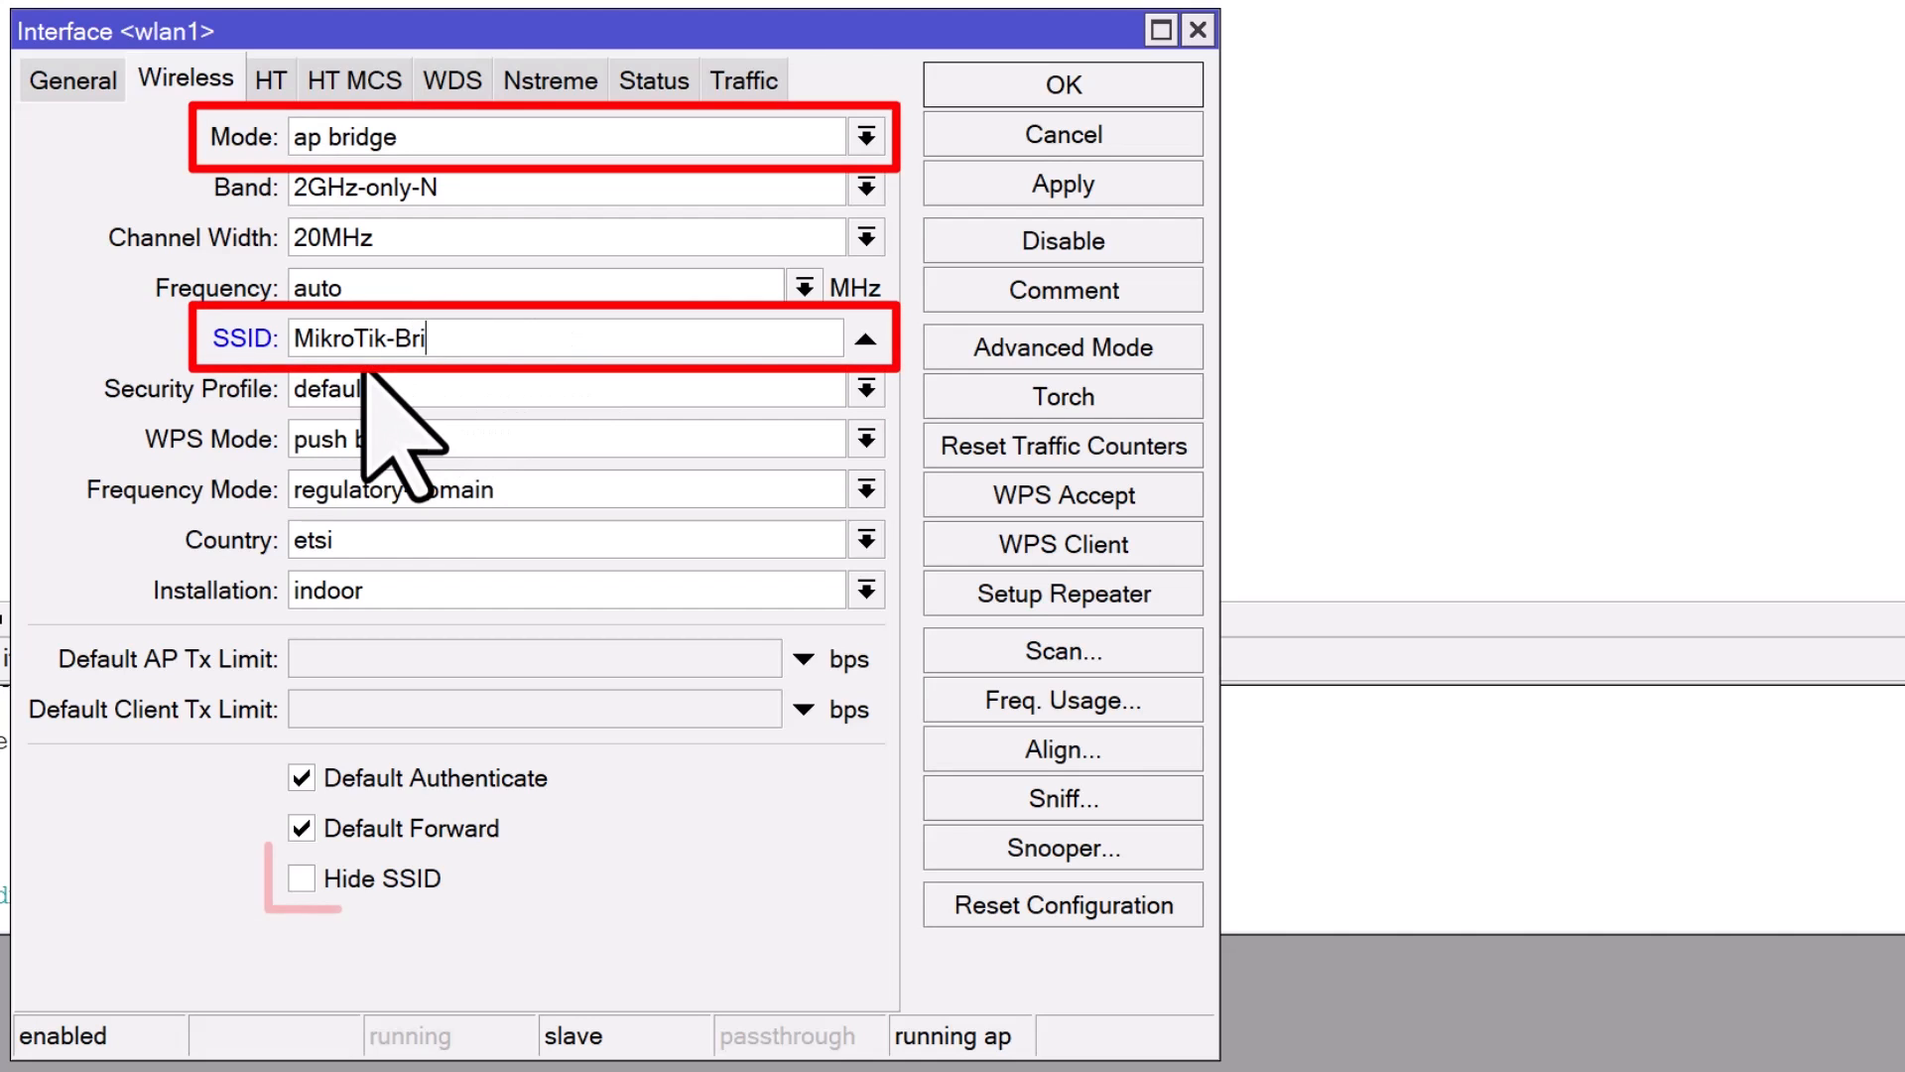
type("dge")
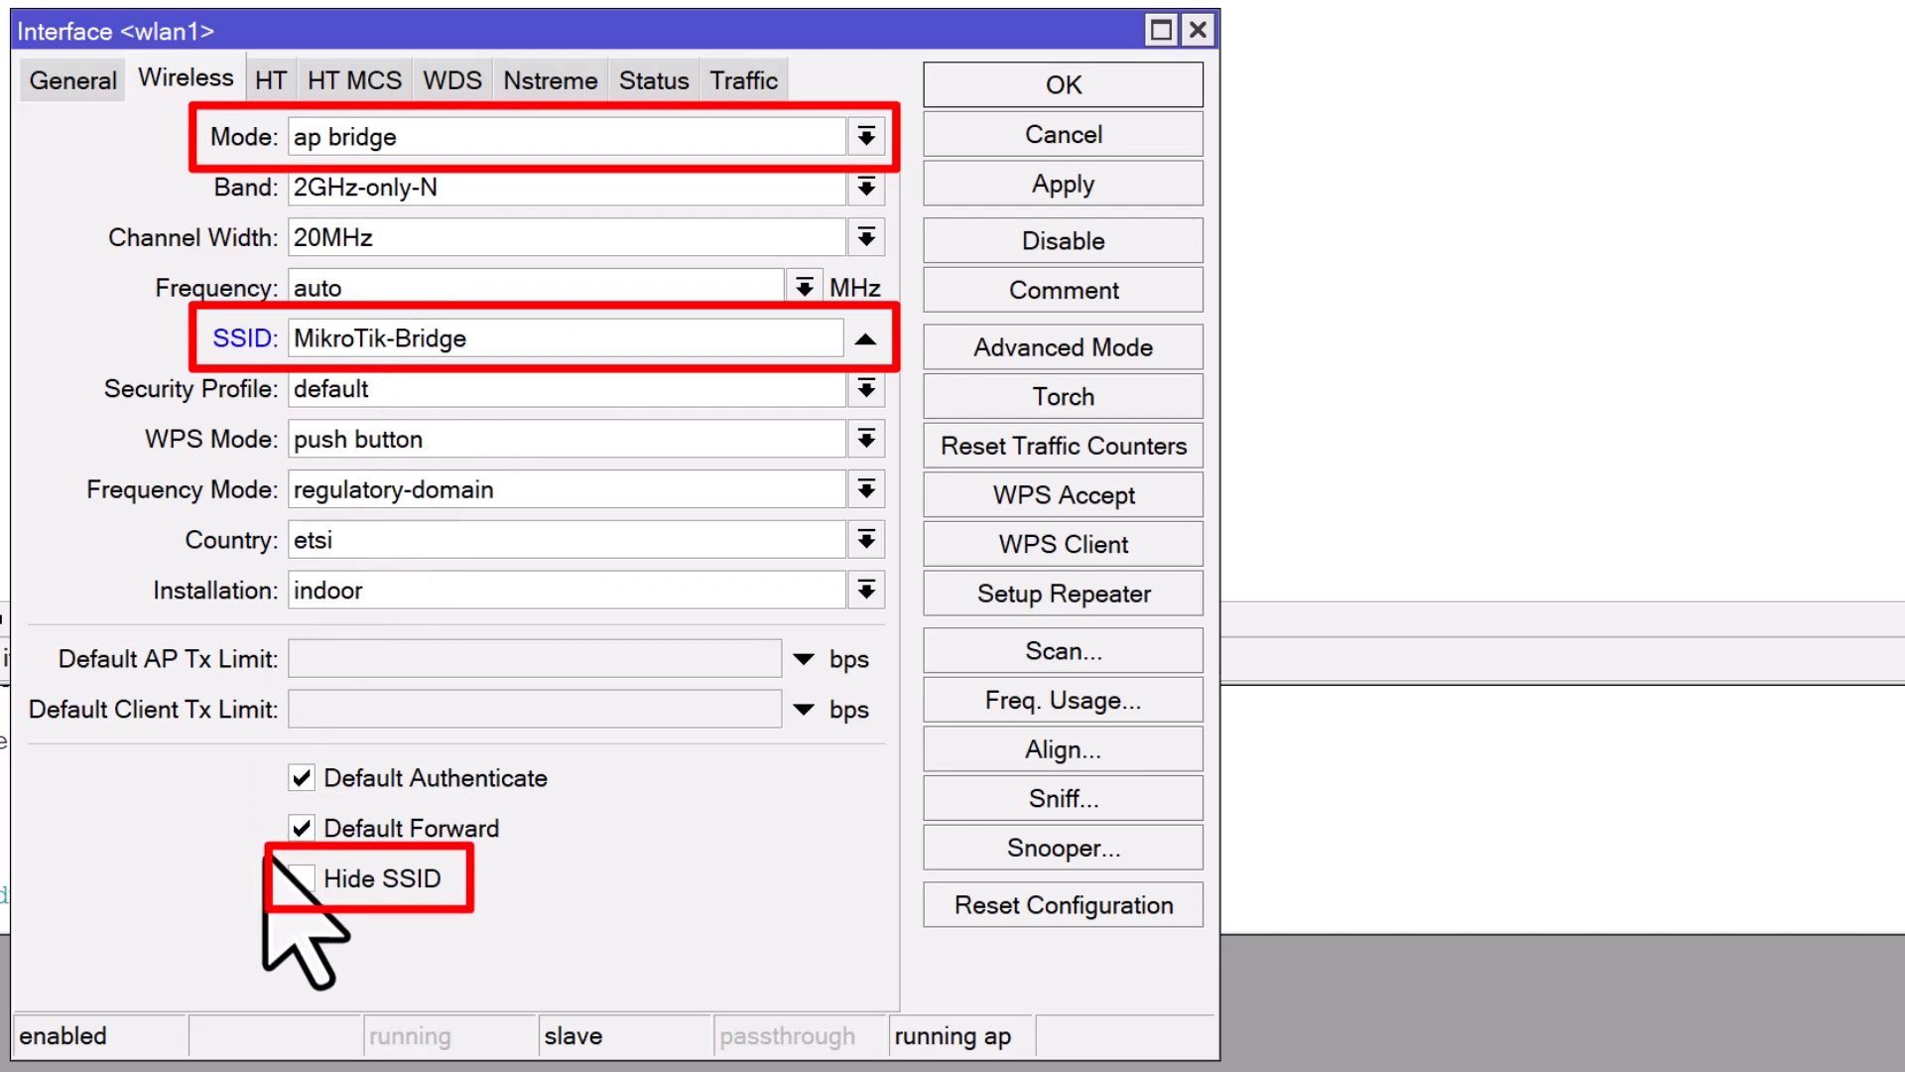
left_click(302, 877)
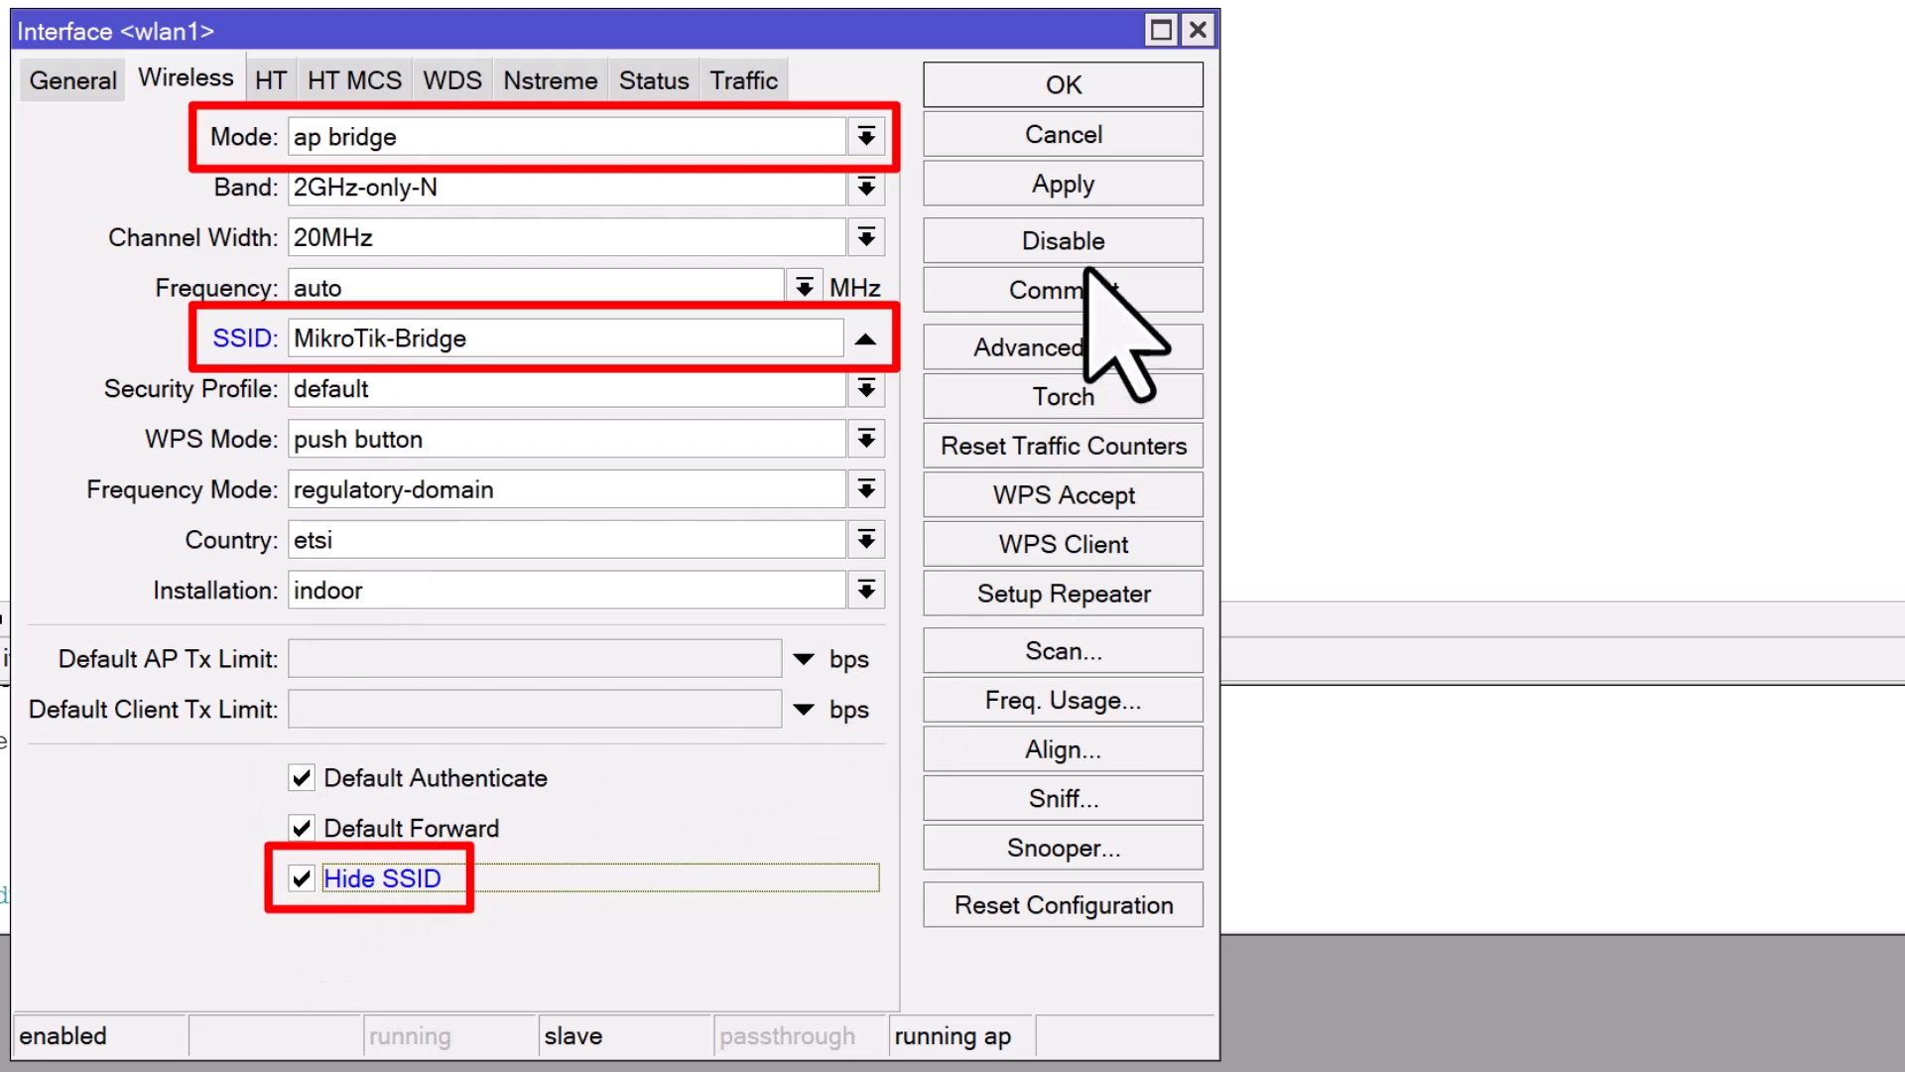
left_click(1058, 83)
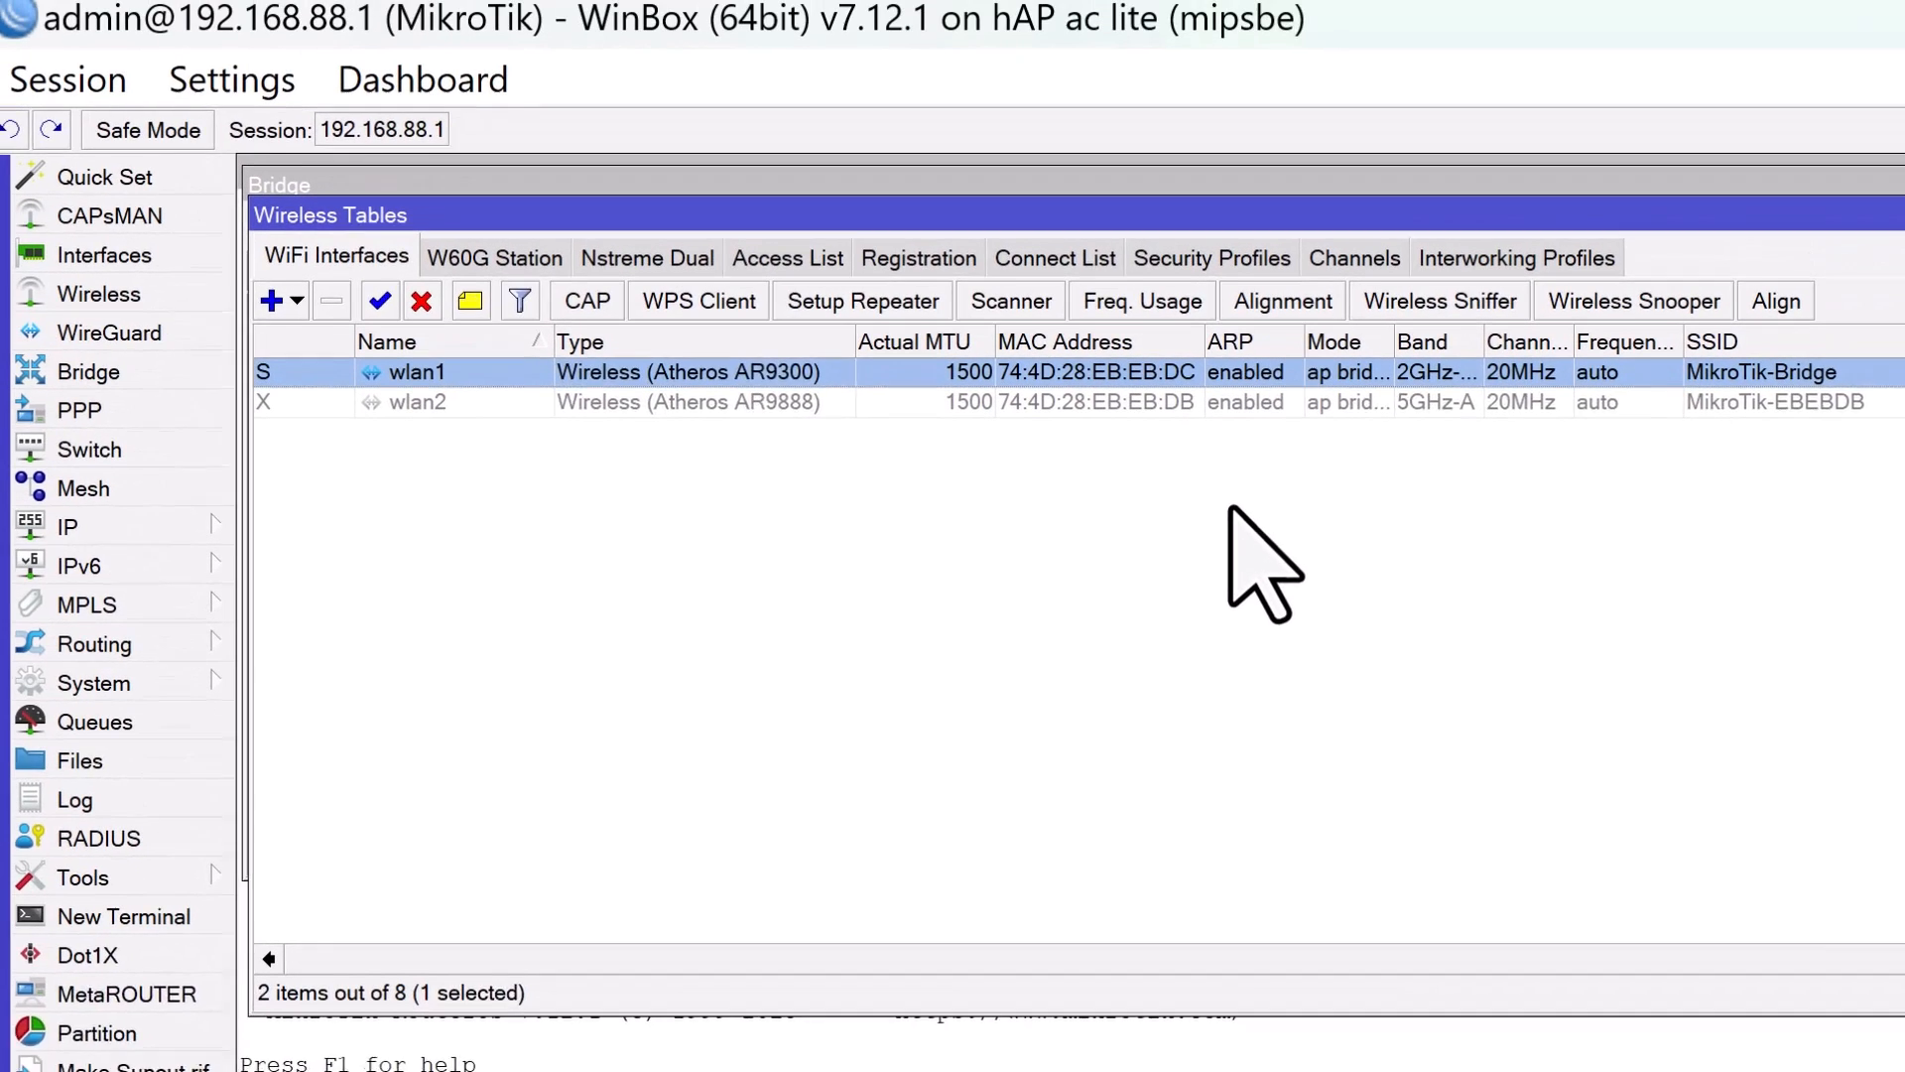
left_click(1211, 258)
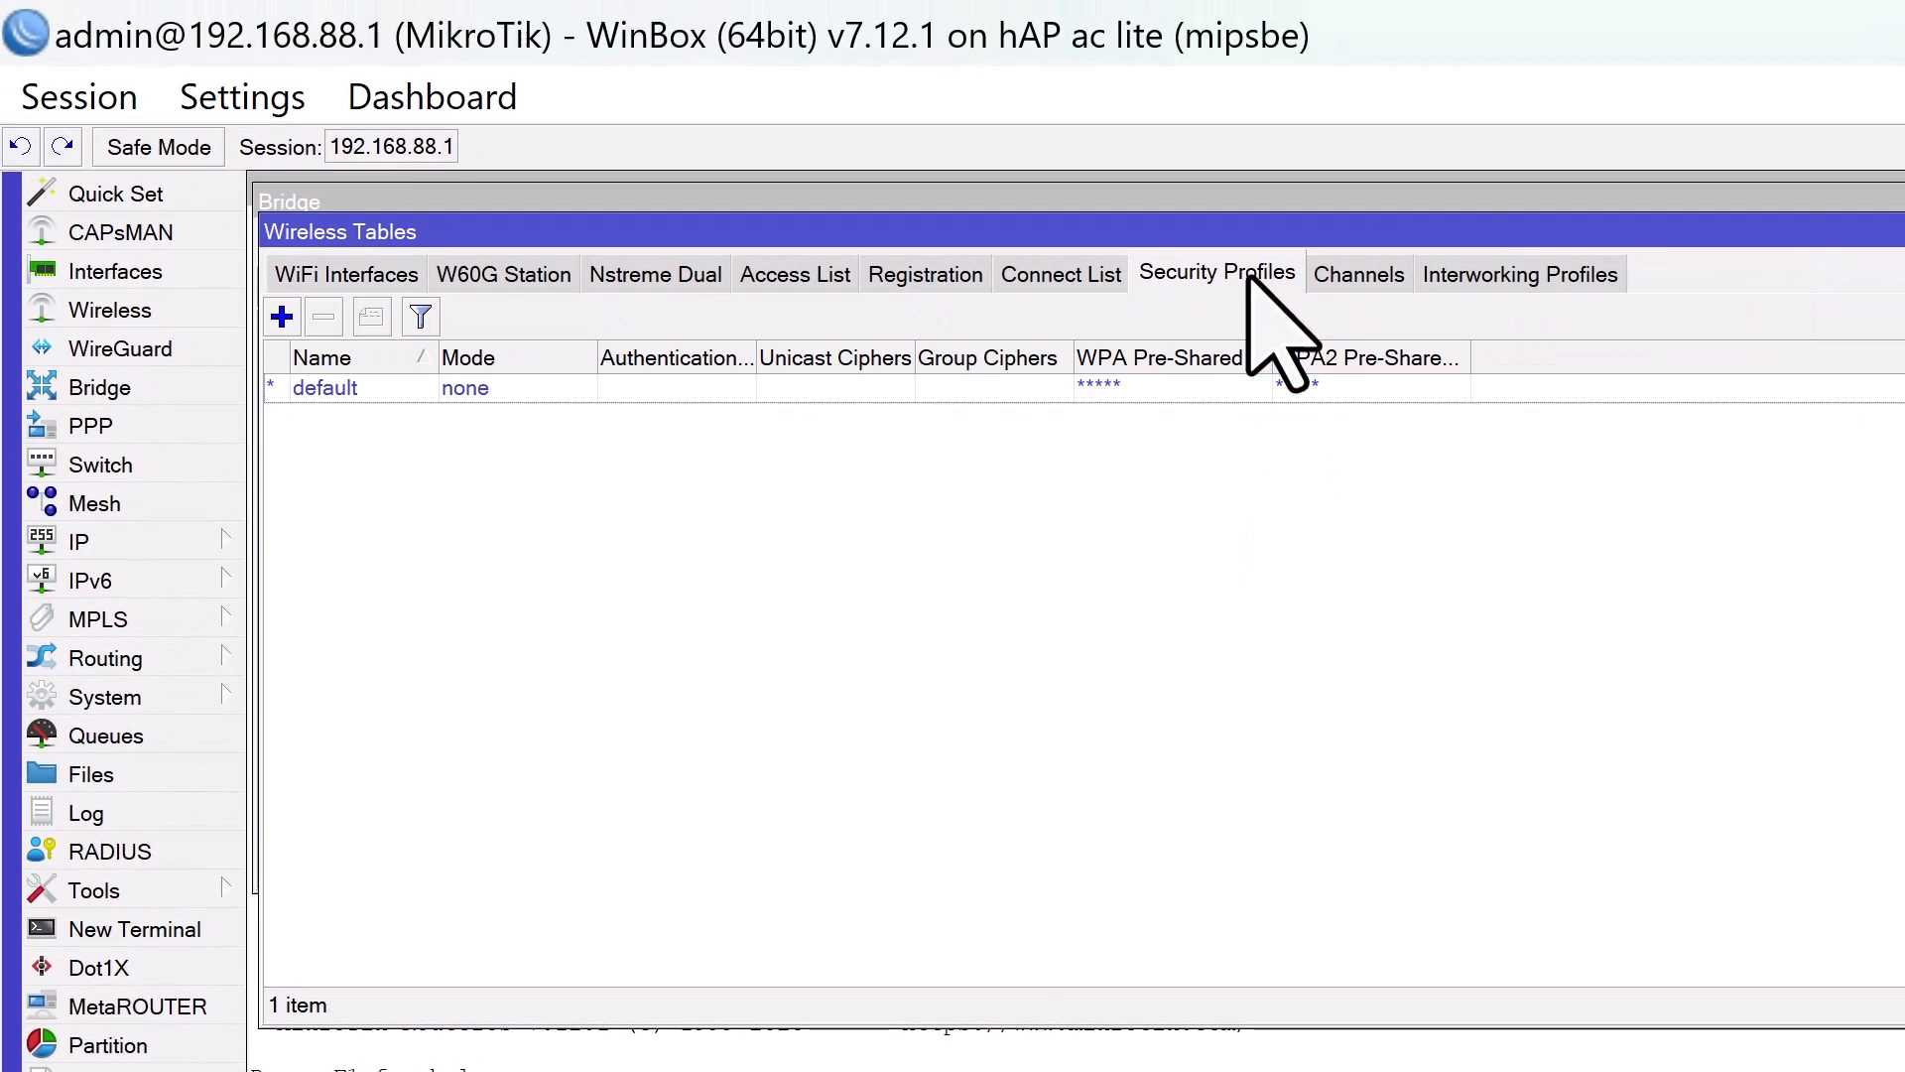
Set the default security profile to dynamic keys, WPA2 PSK, AES CCM with a pre-shared key.
left_click(324, 387)
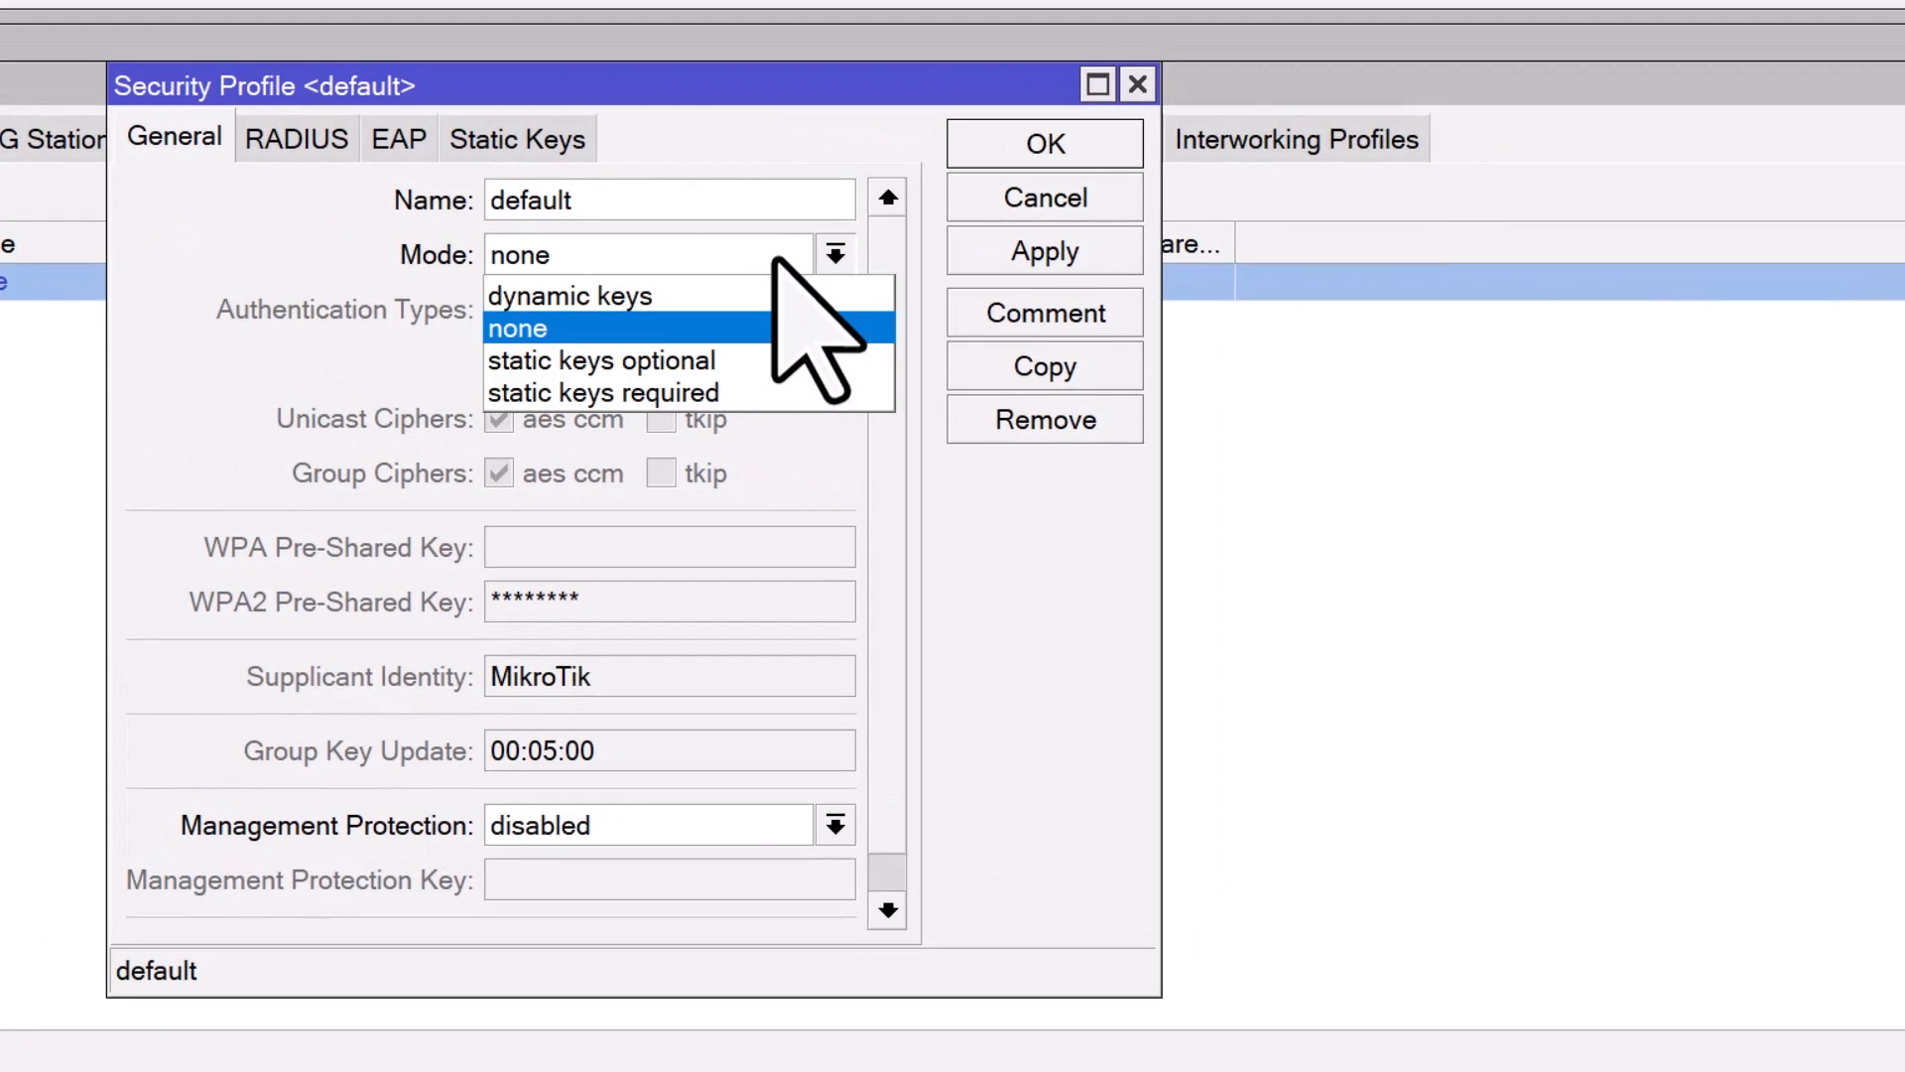
left_click(569, 296)
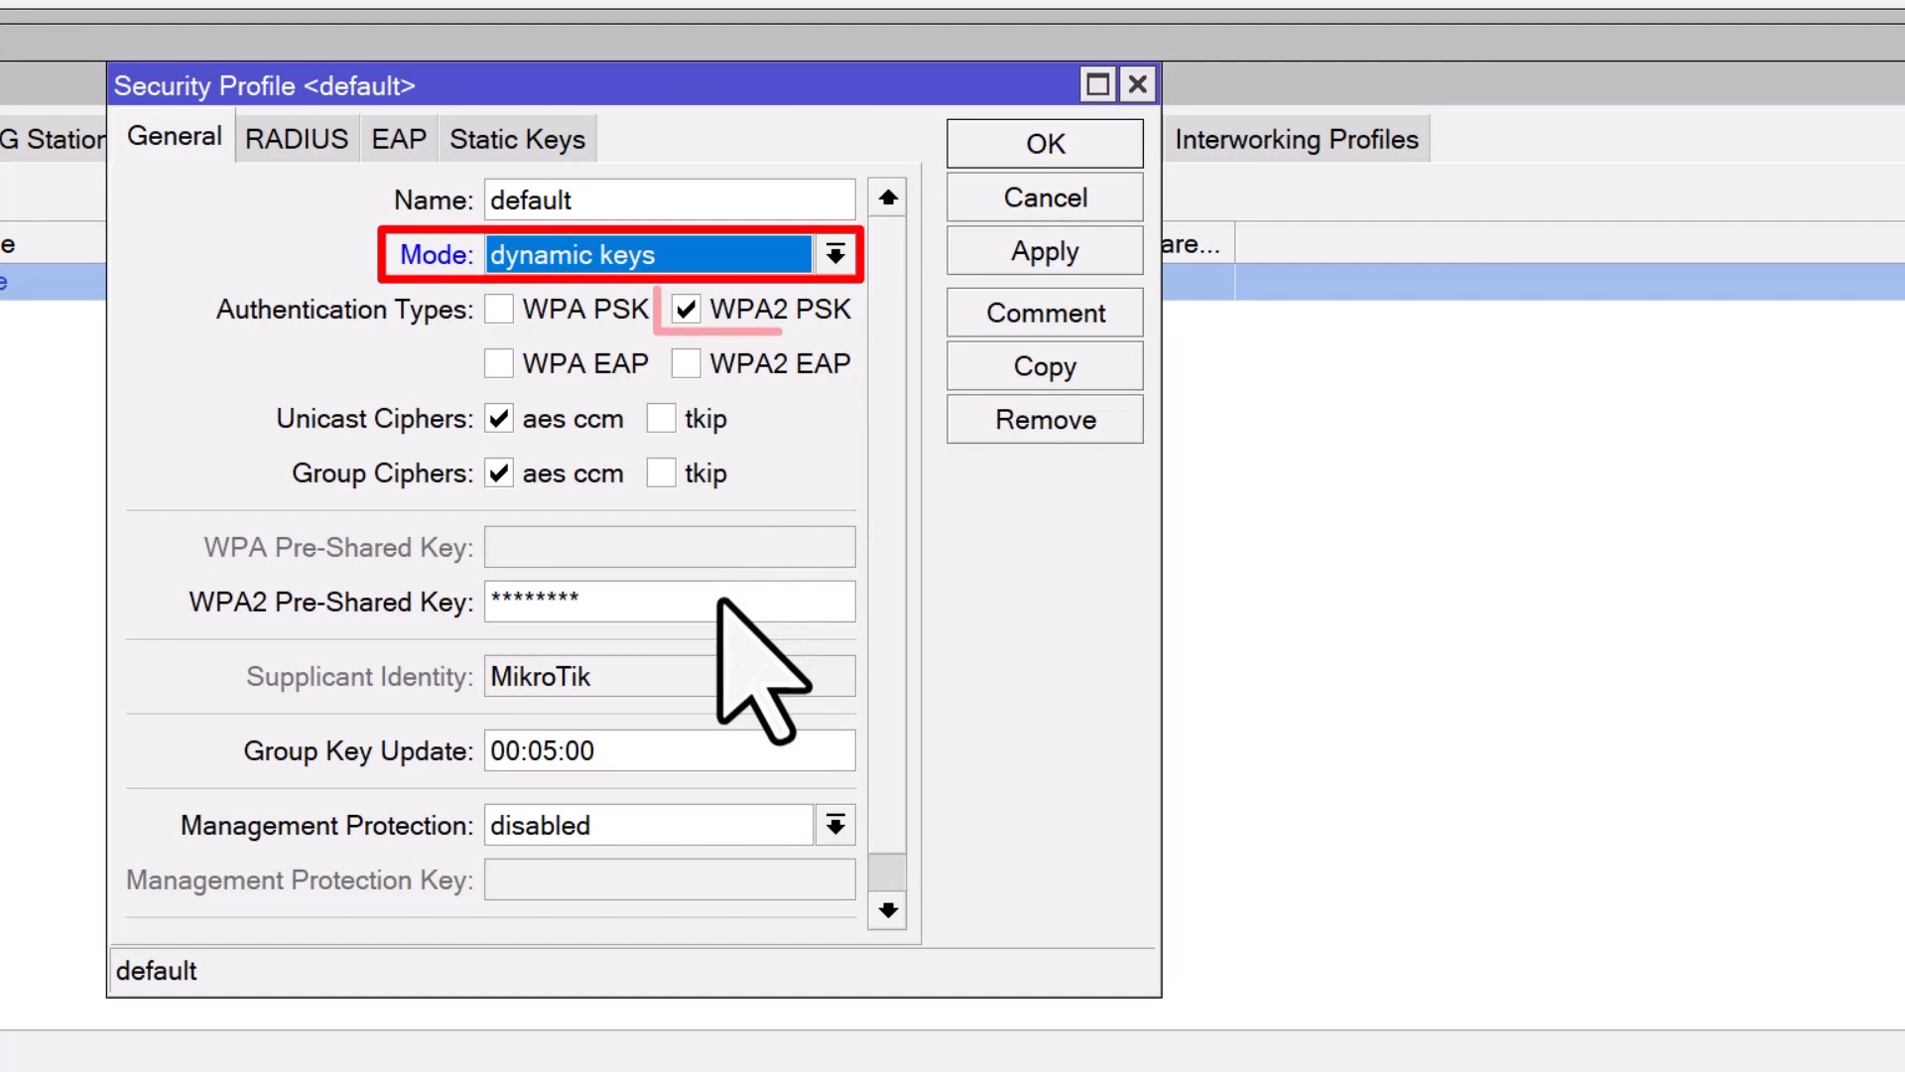
left_click(668, 602)
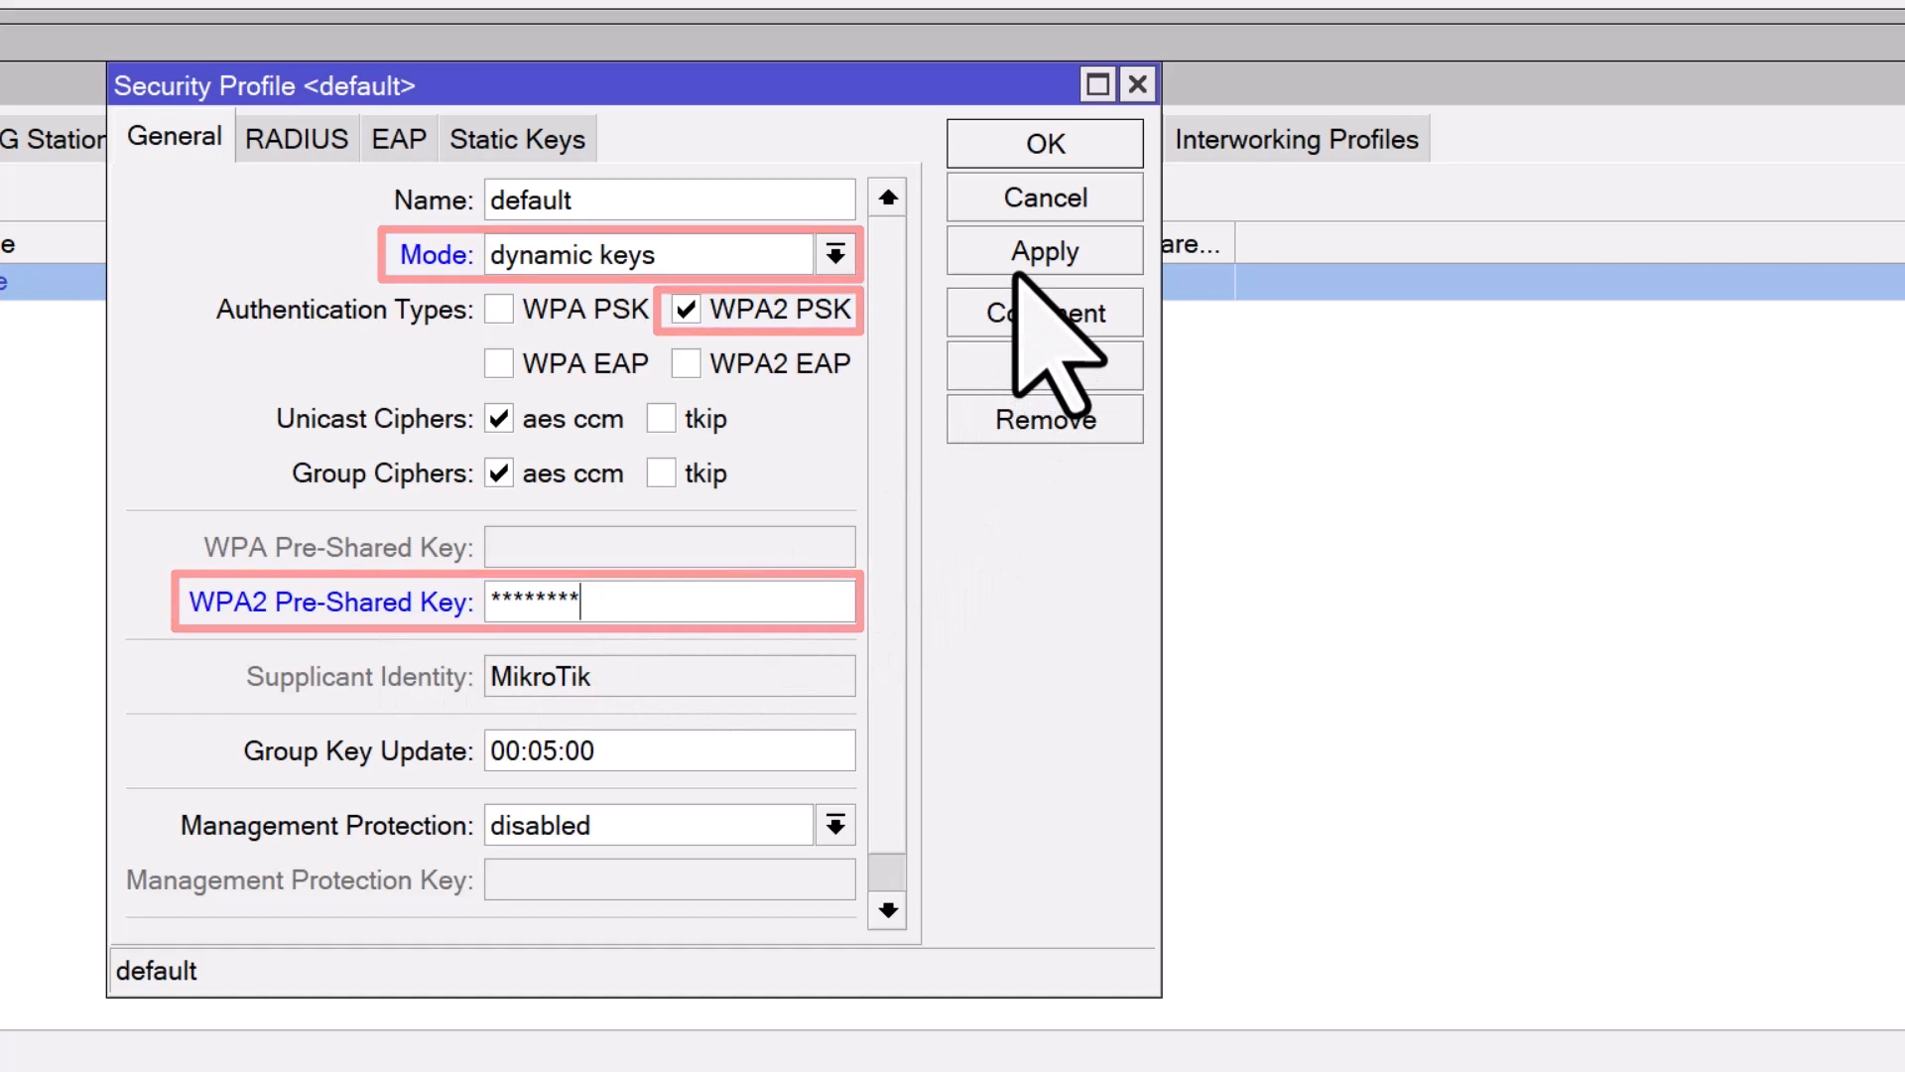
left_click(1042, 143)
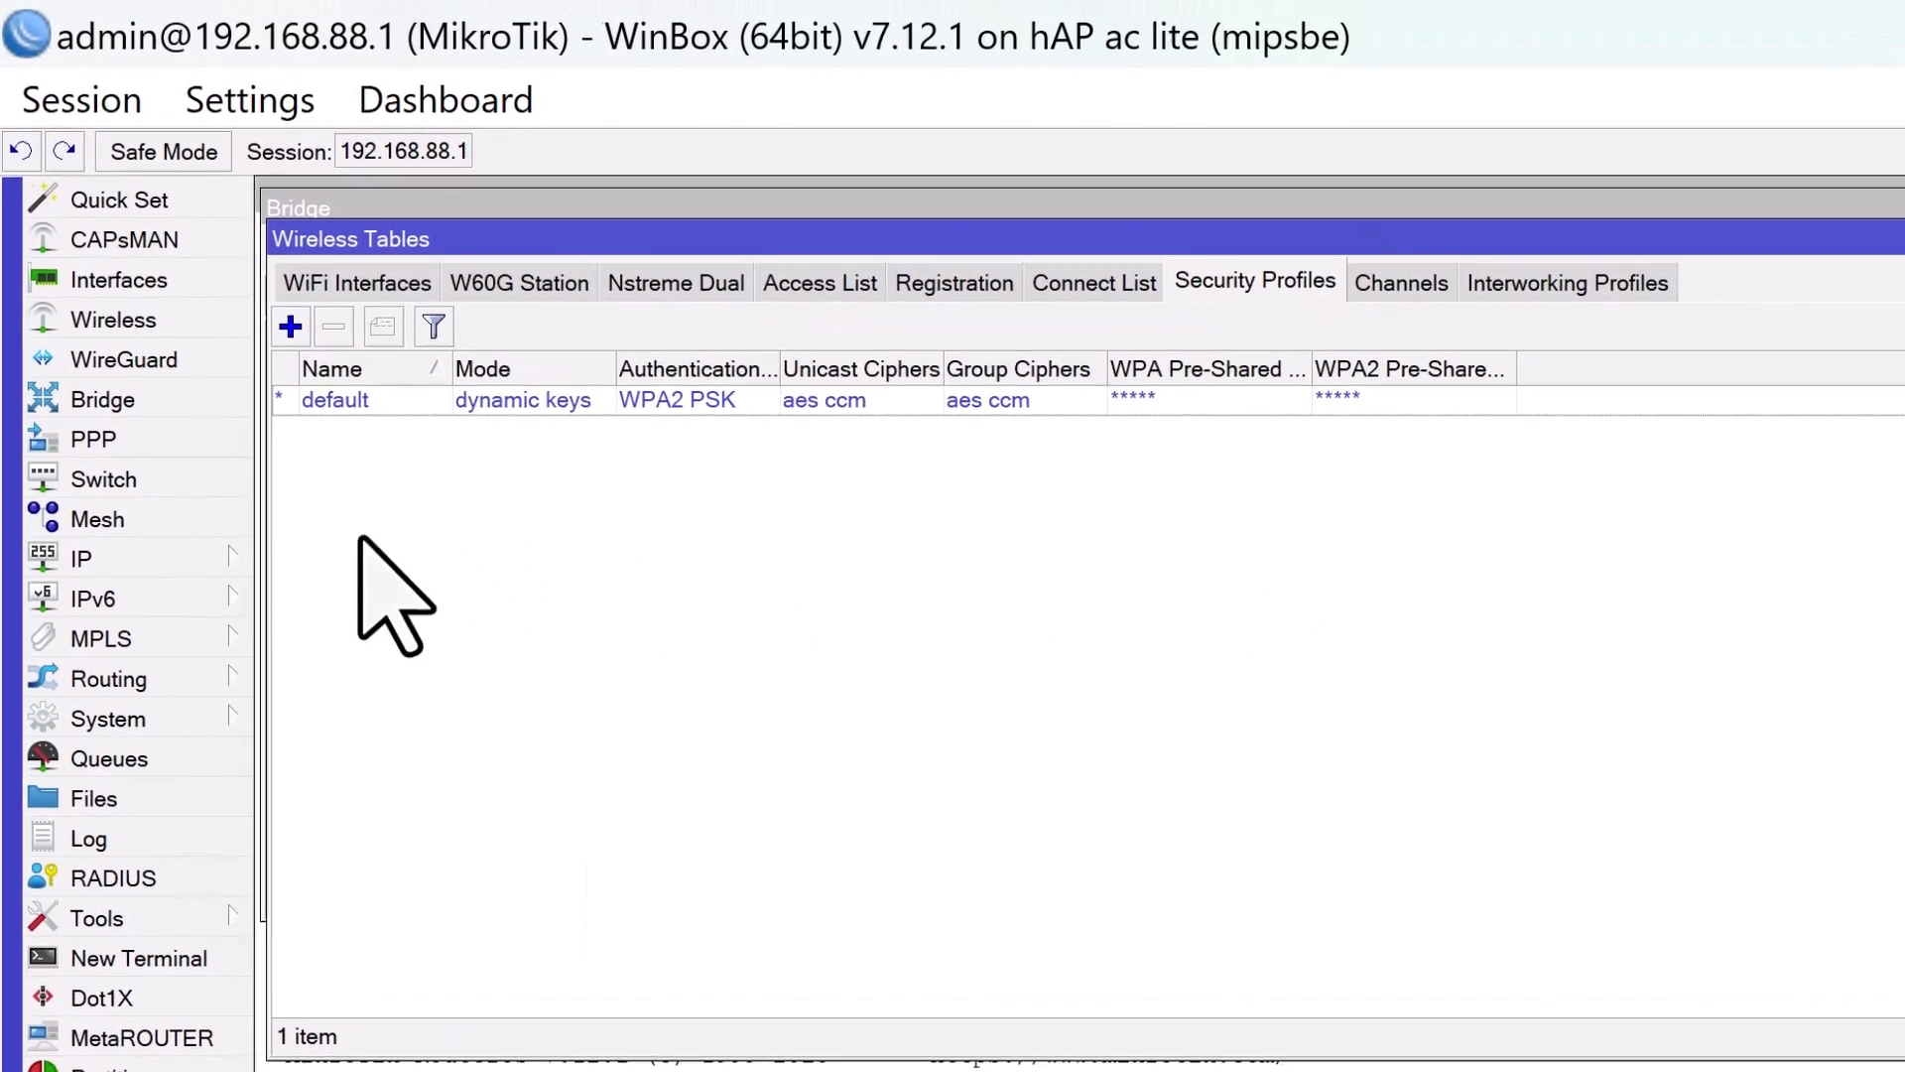
Review the IP address list and DHCP server list, then return to the terminal.
left_click(80, 558)
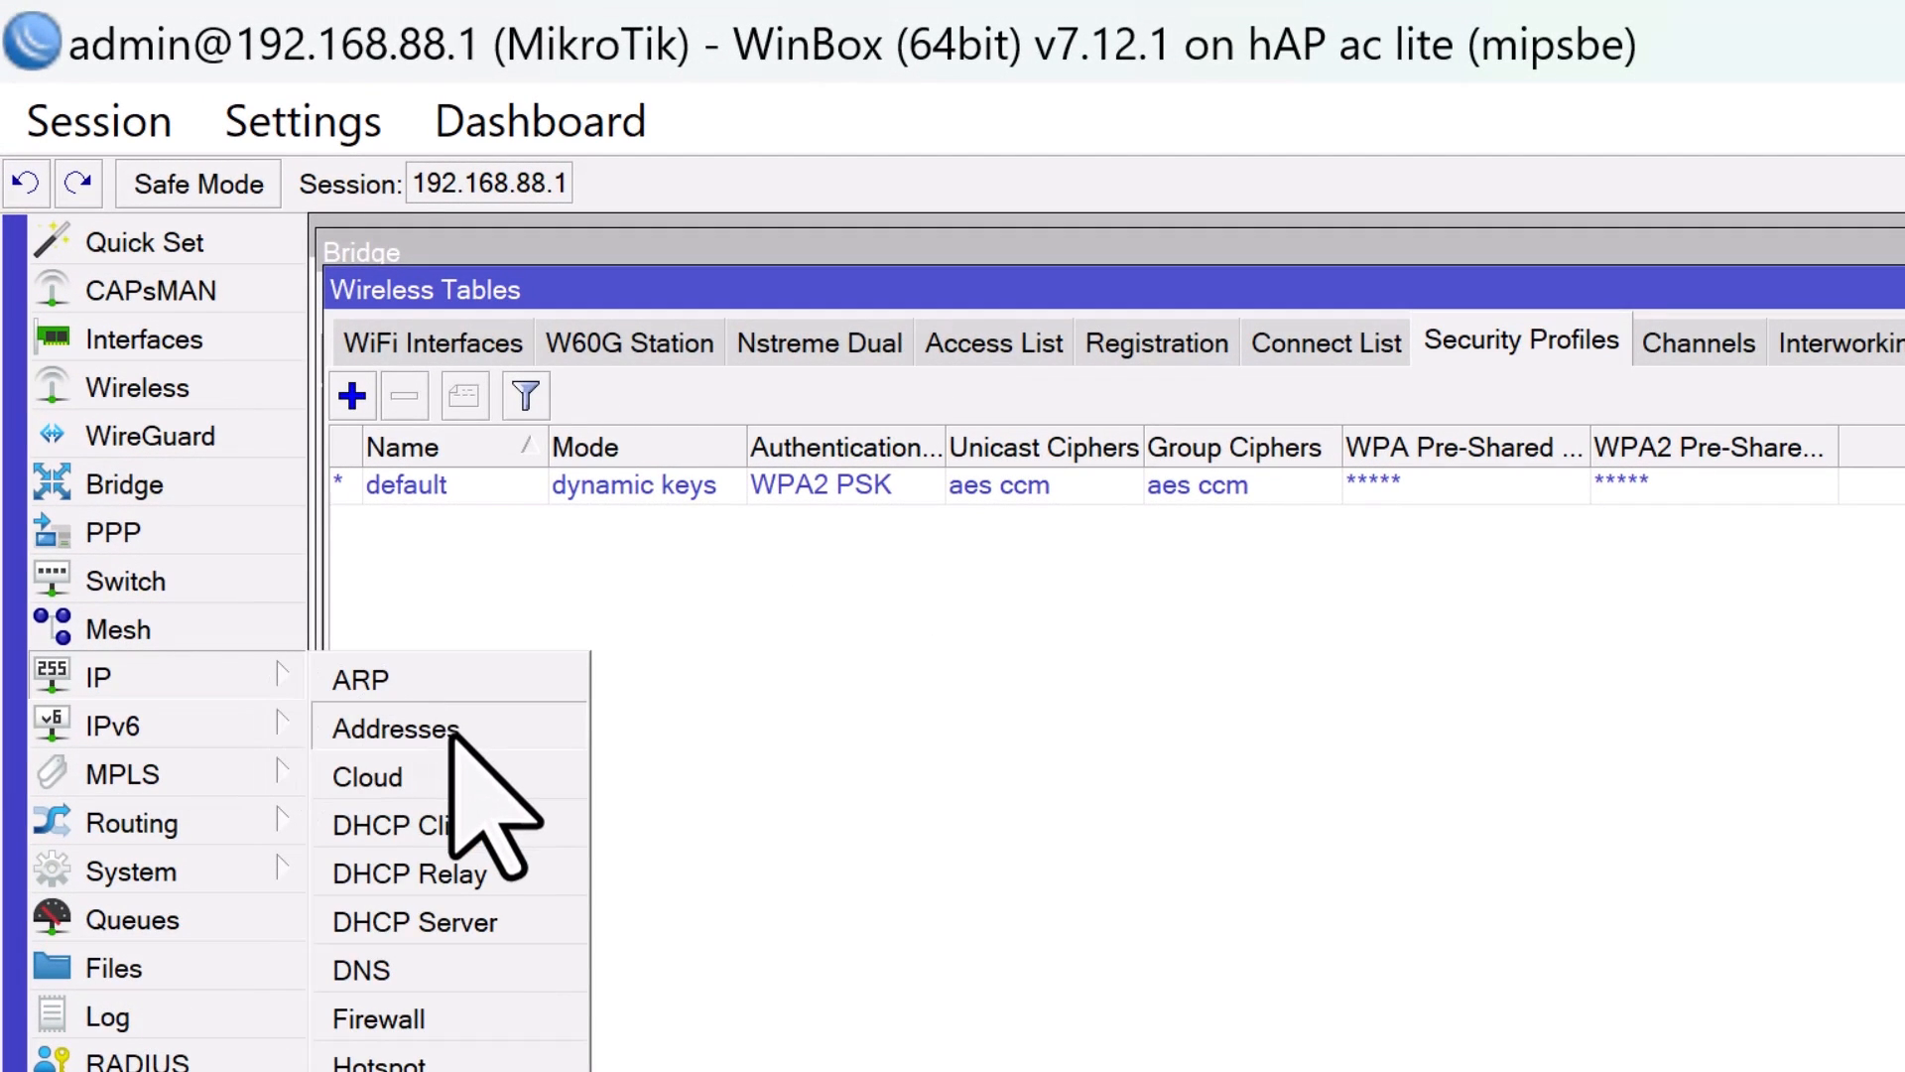
left_click(393, 728)
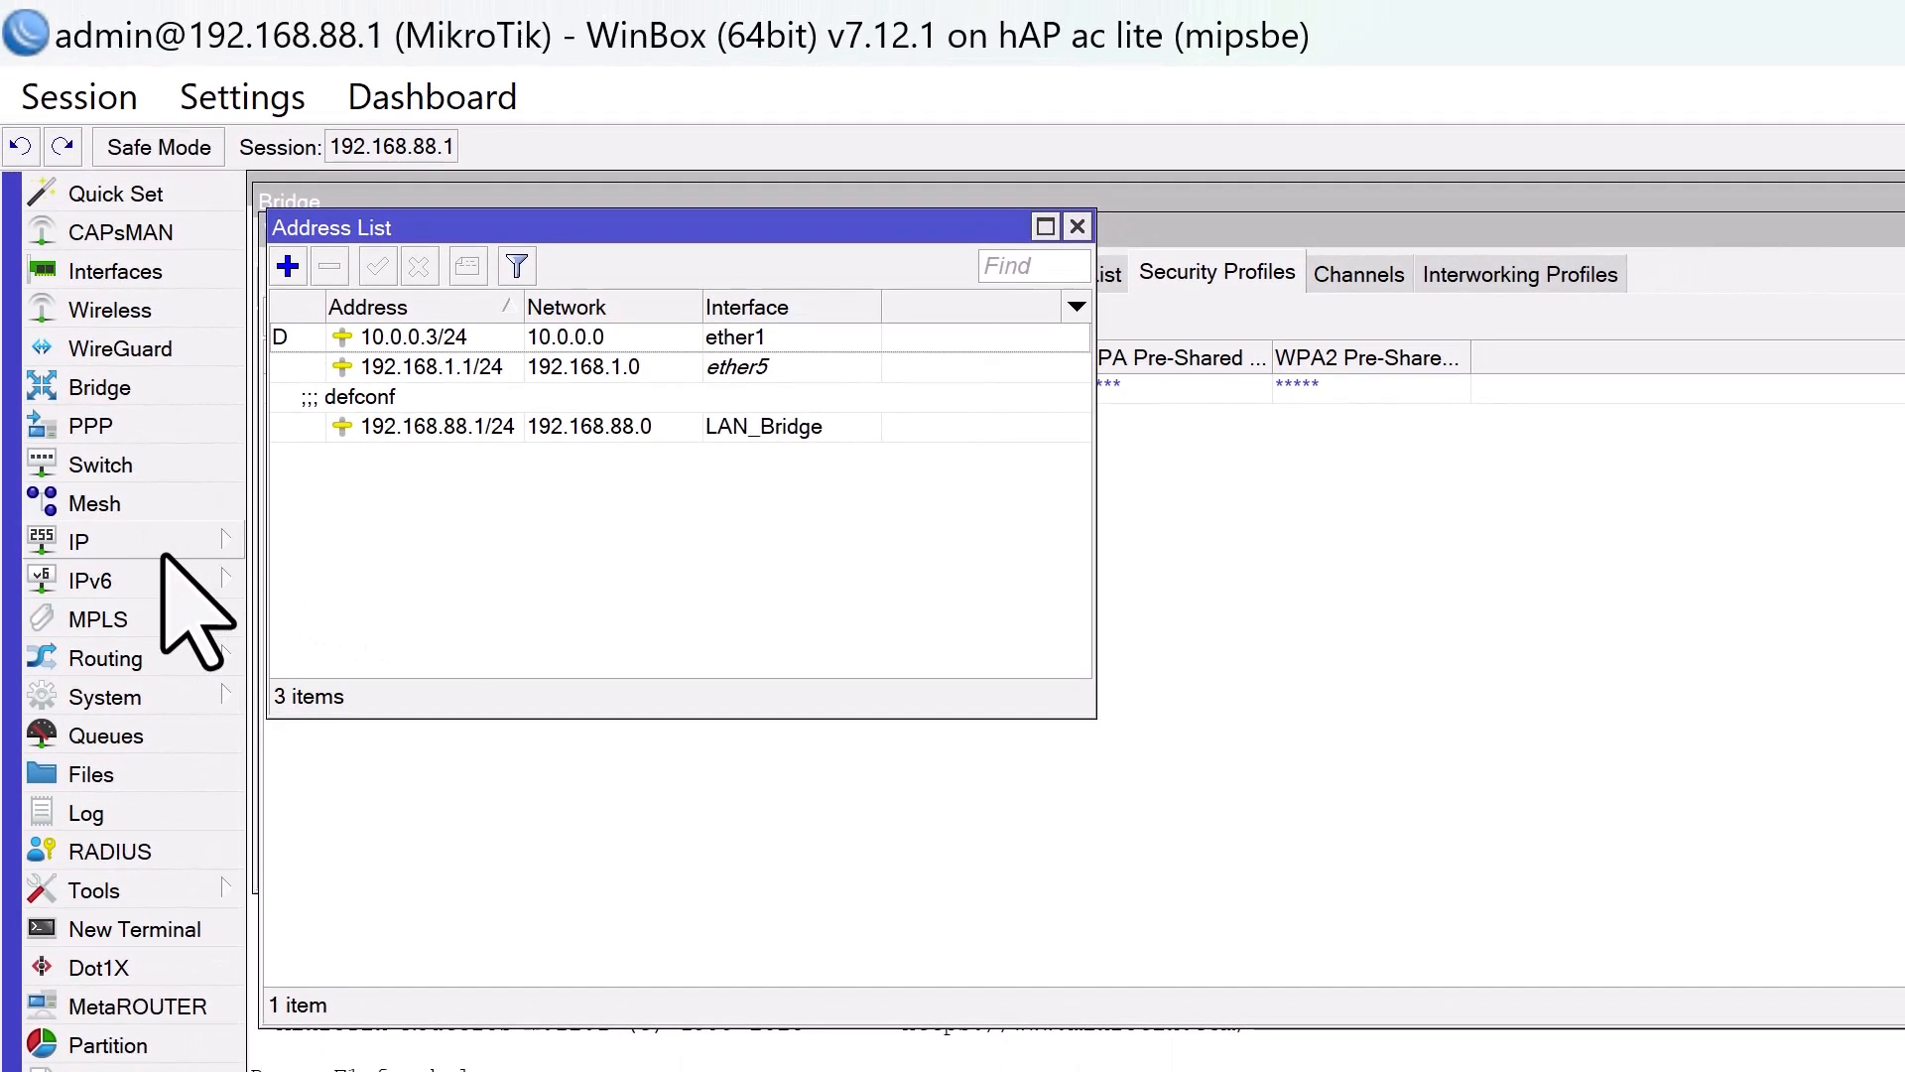
left_click(78, 540)
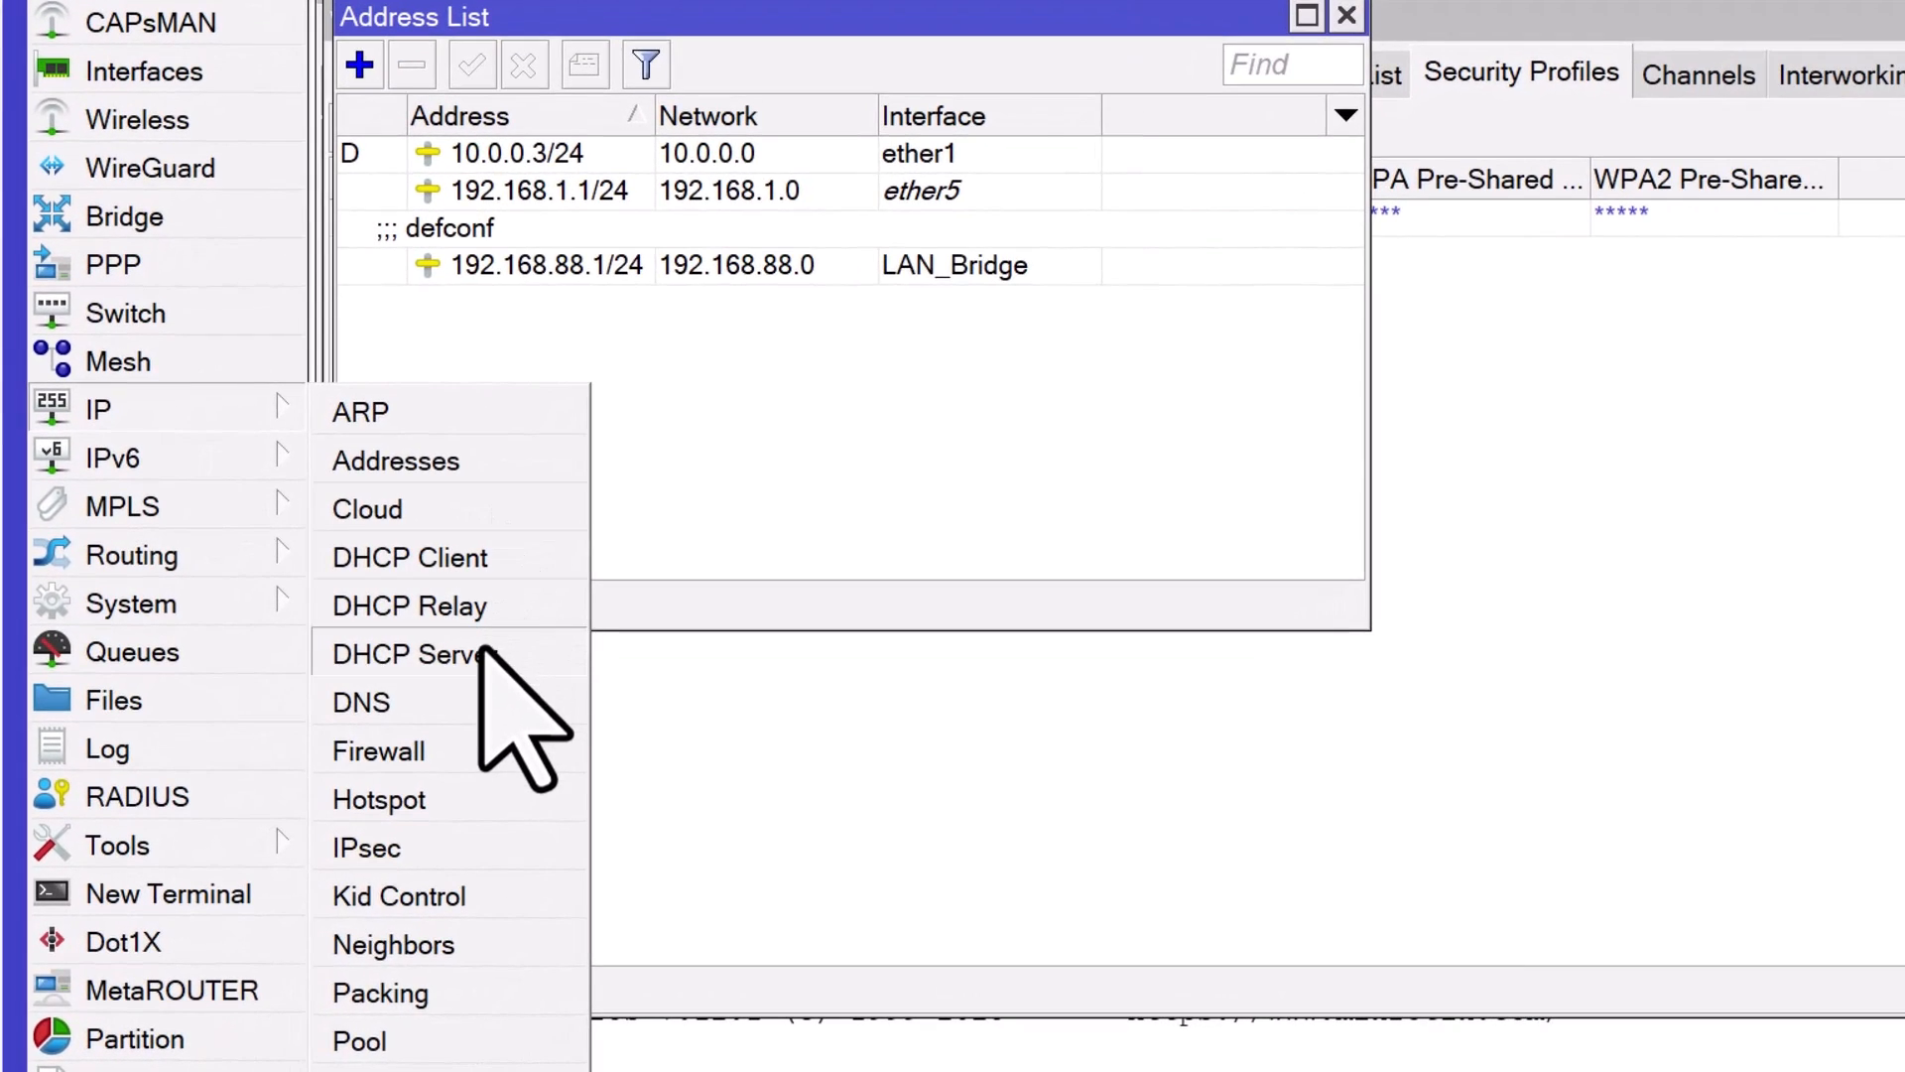
left_click(413, 653)
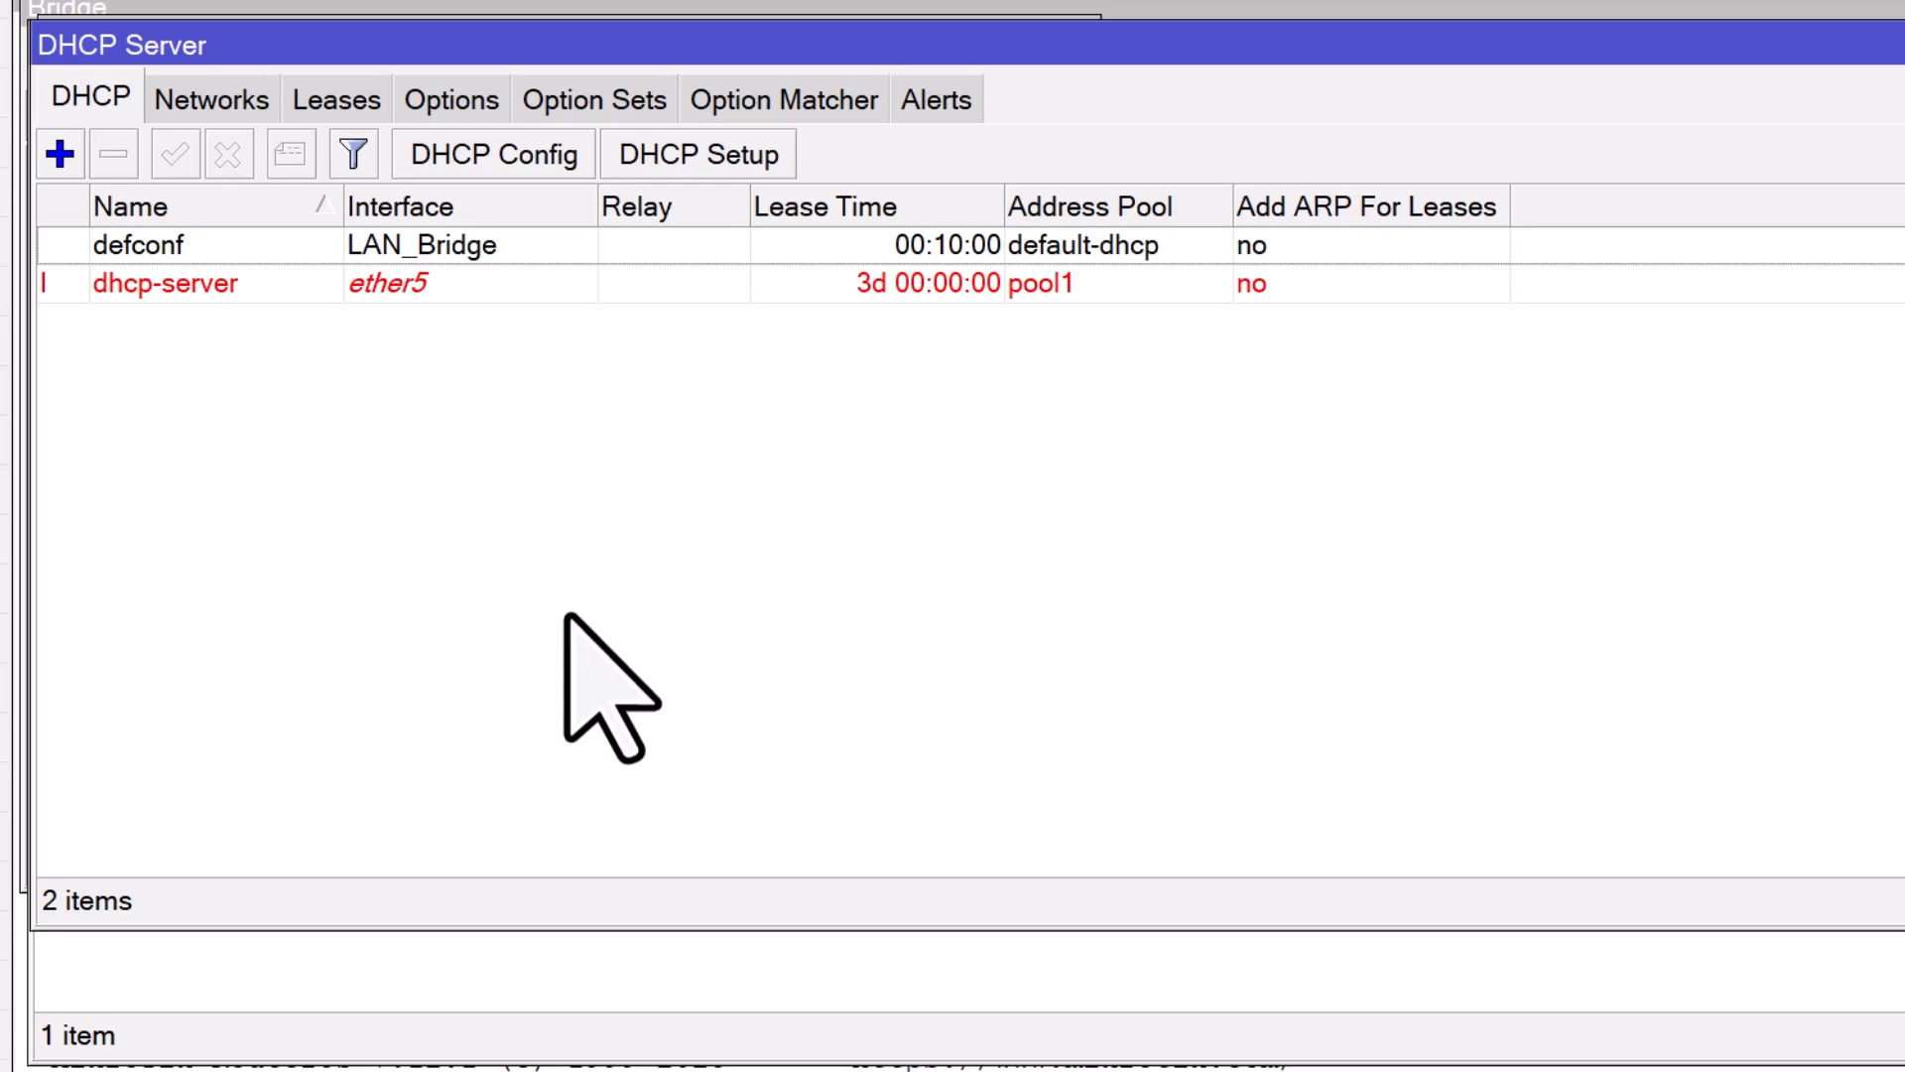
left_click(133, 244)
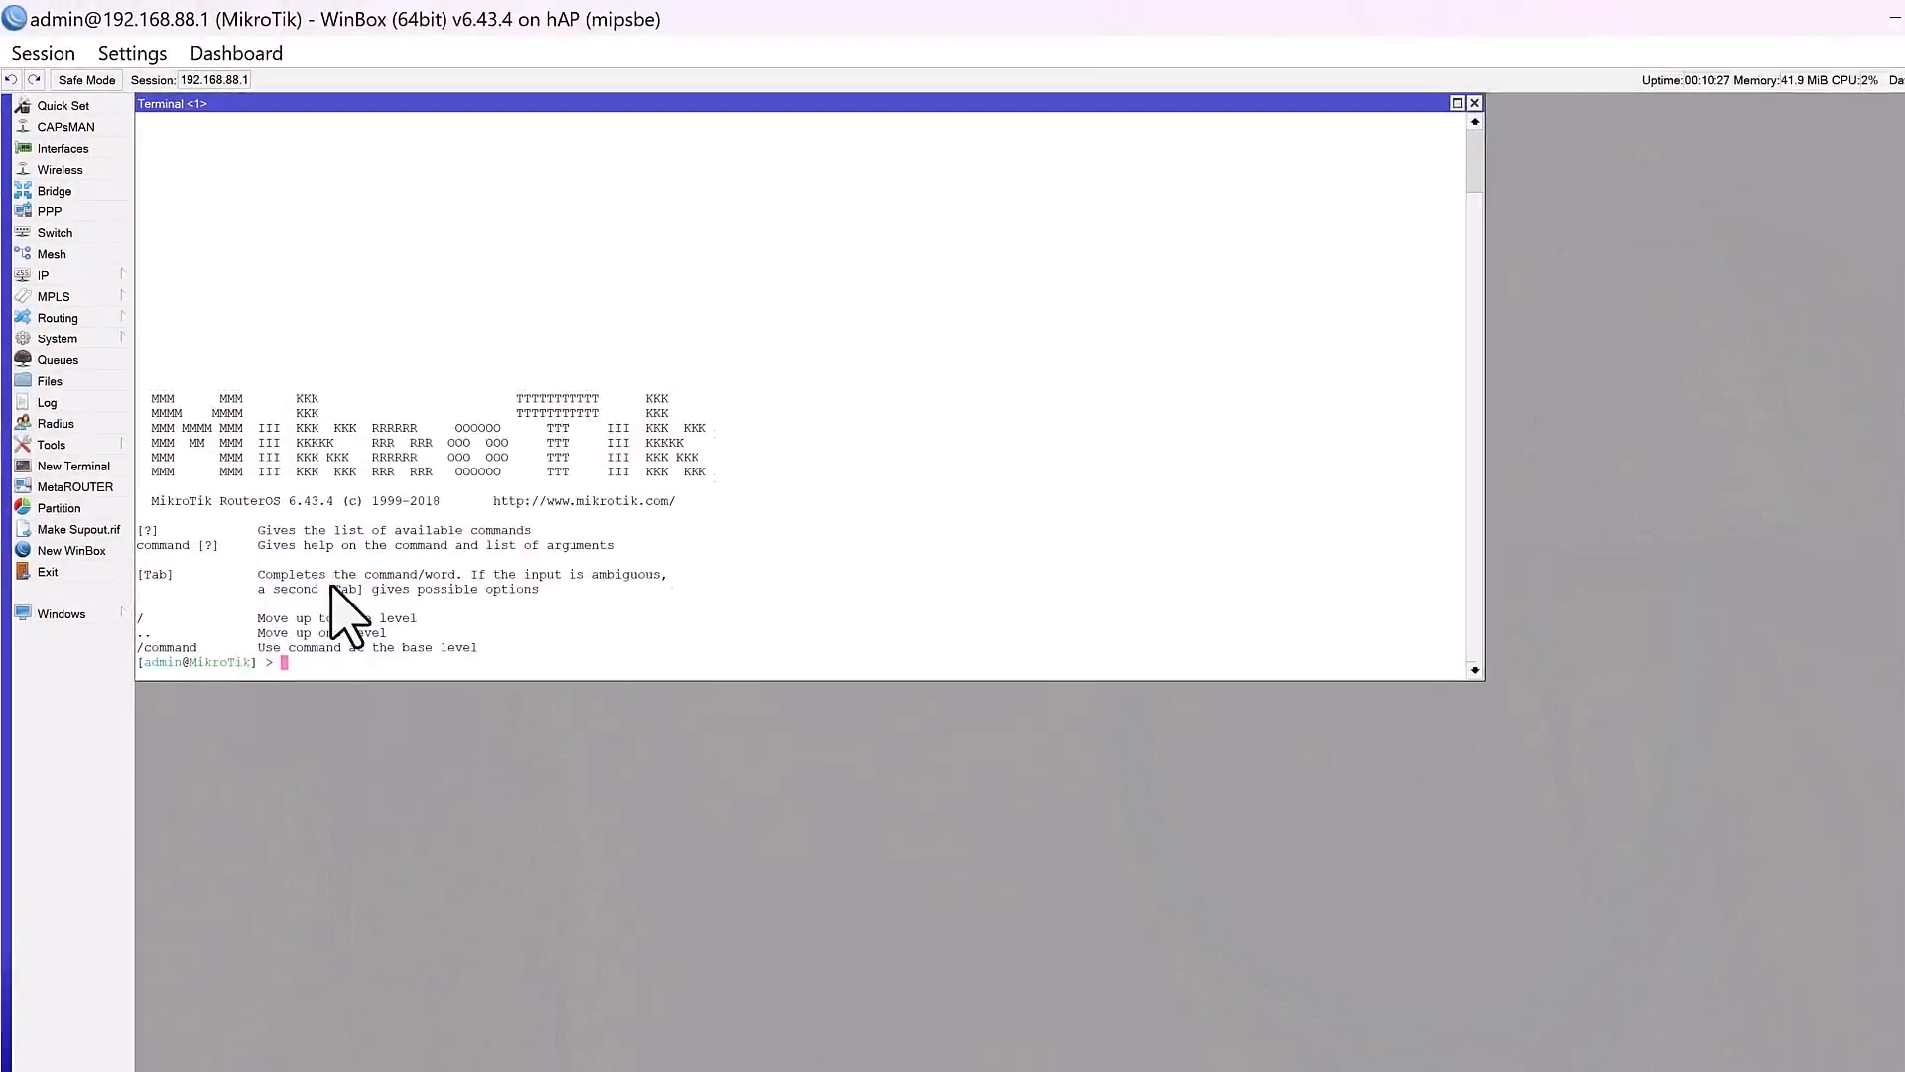
Add wlan1 as a port of the bridge alongside ether2–ether5.
left_click(54, 190)
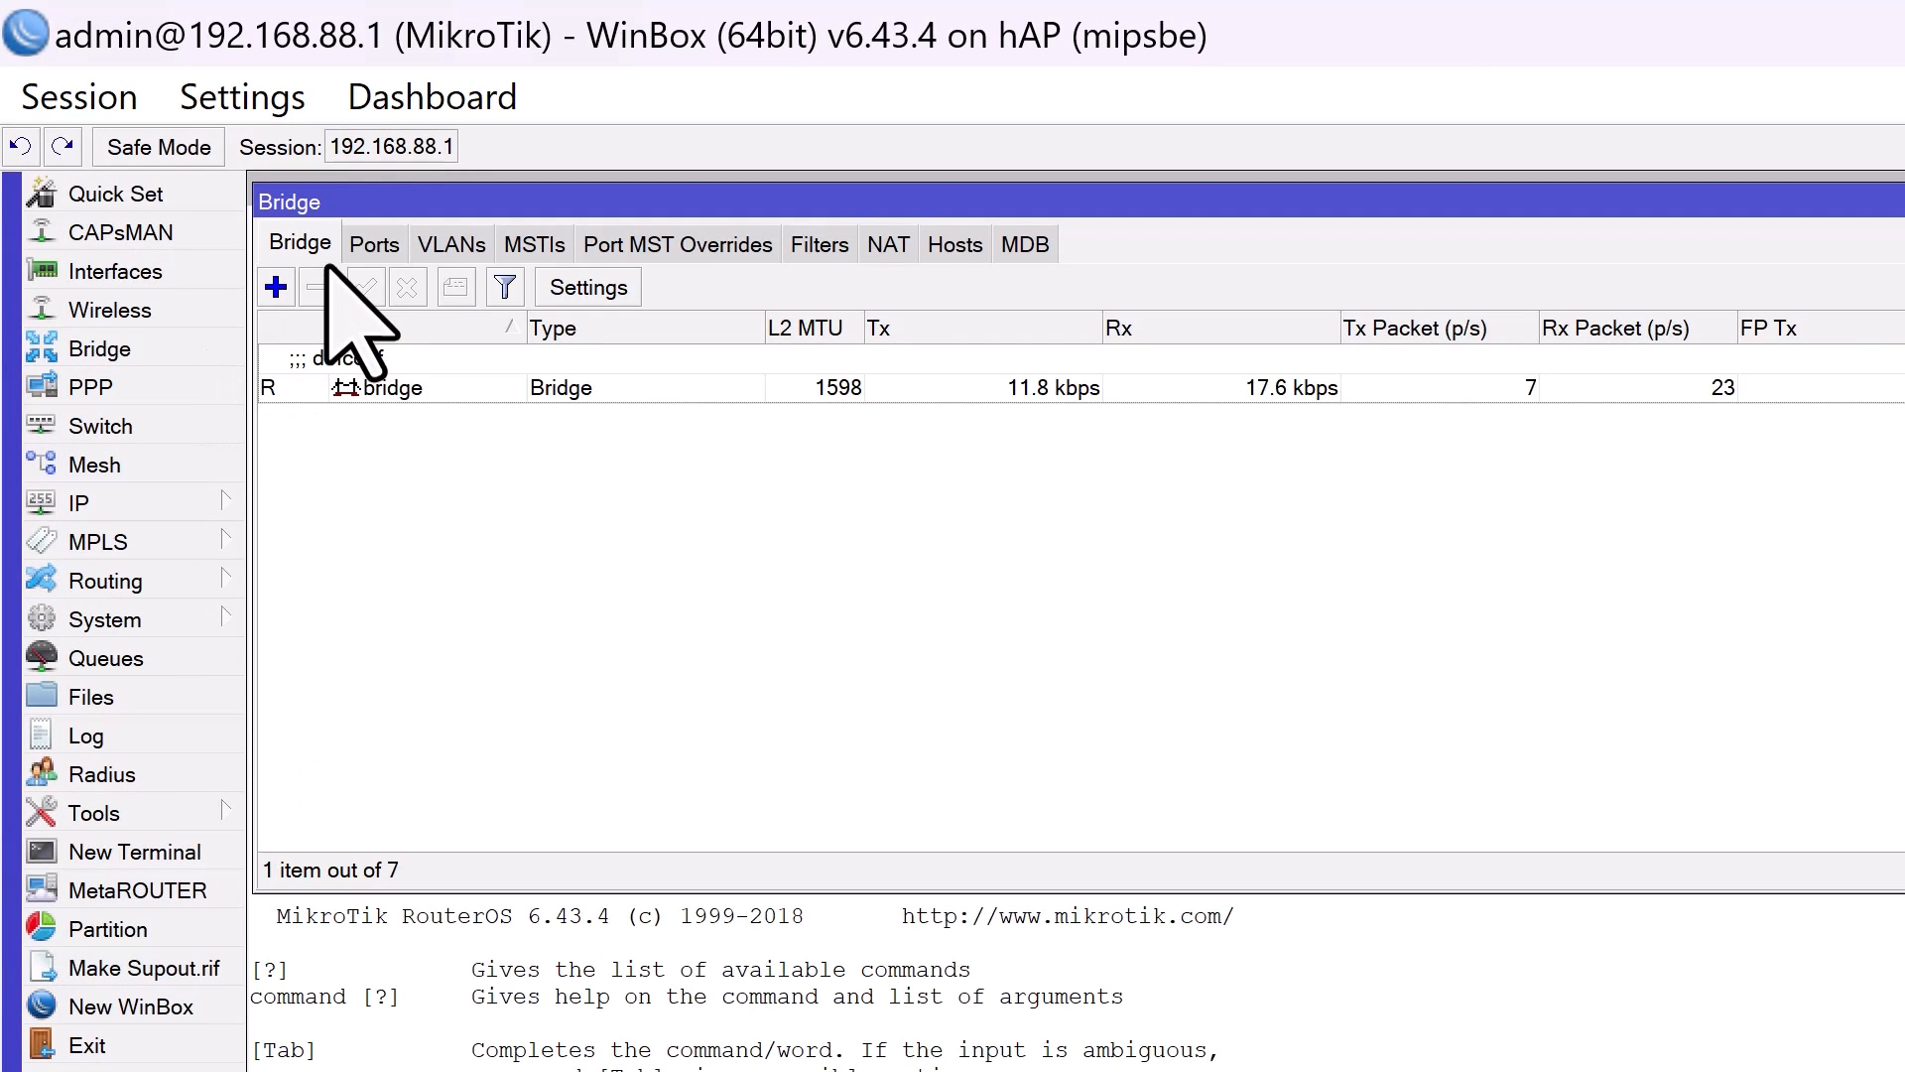
left_click(375, 244)
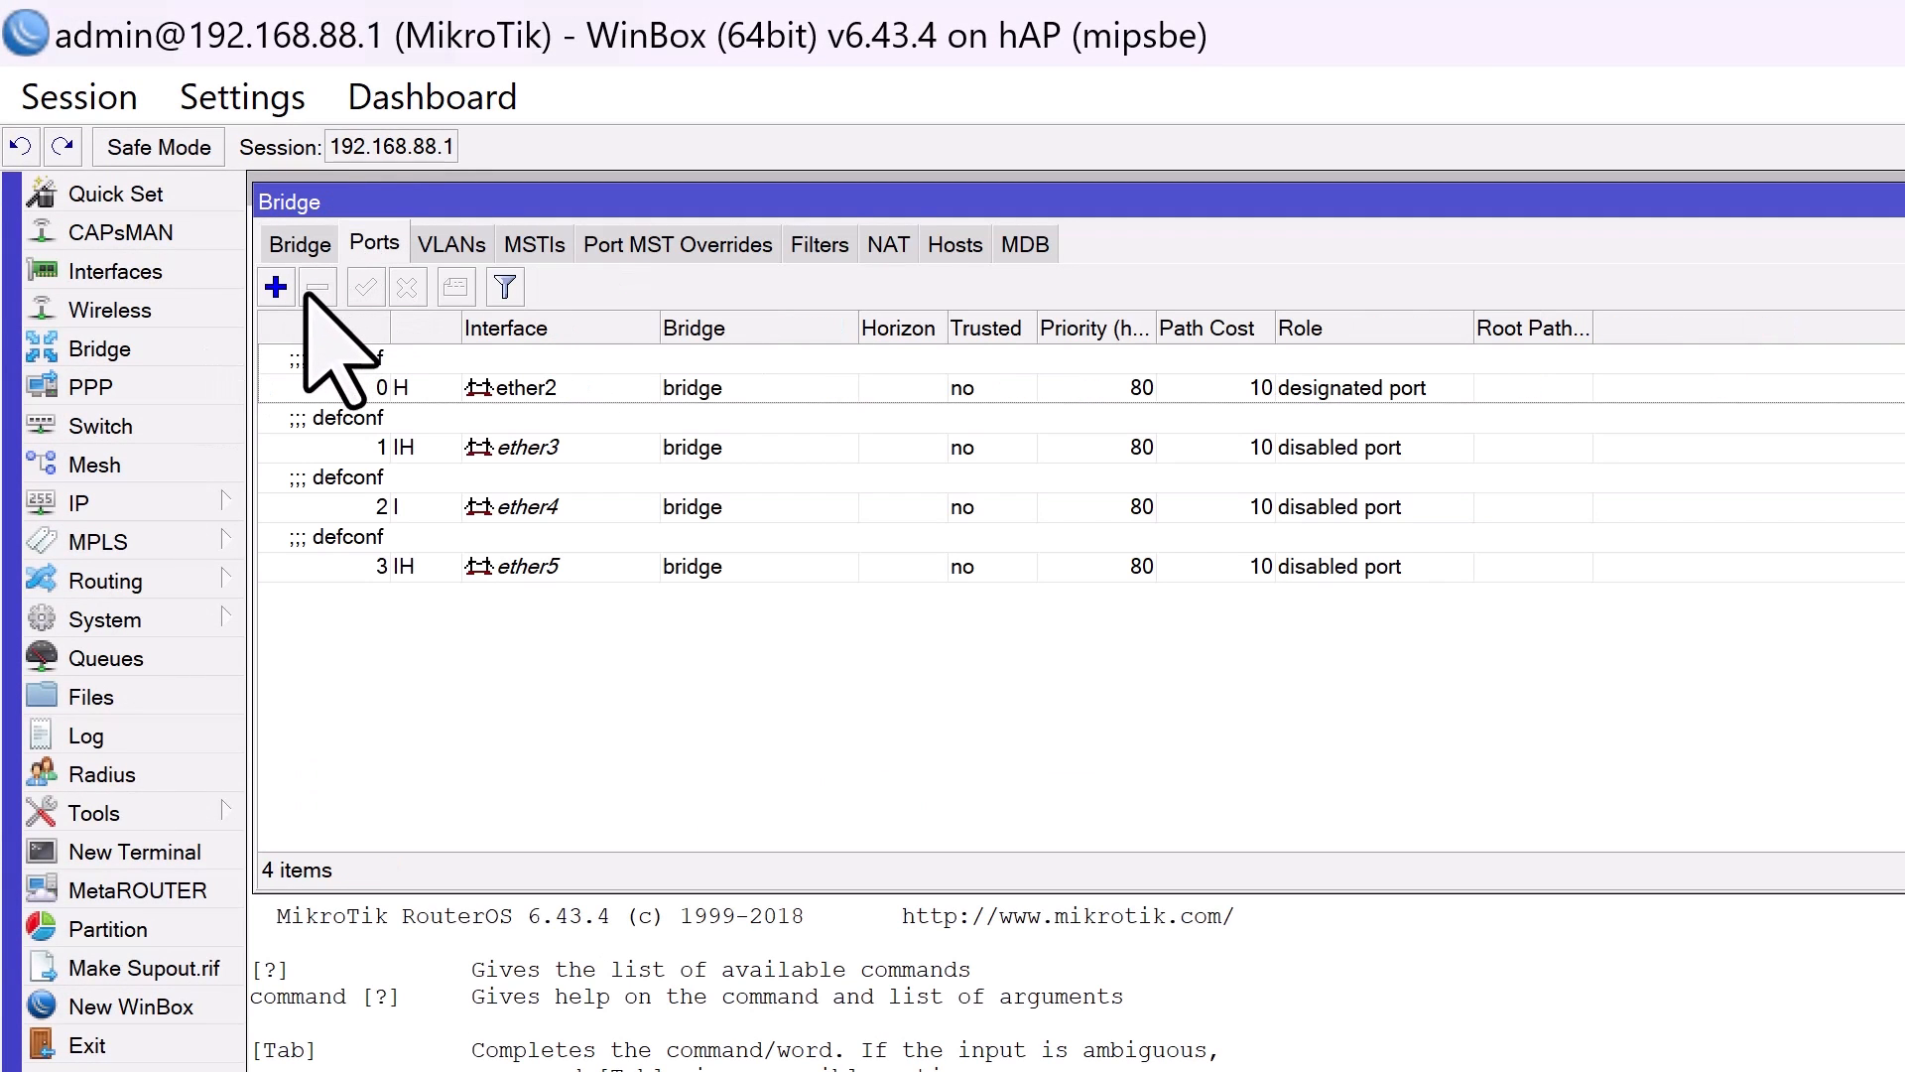
left_click(274, 286)
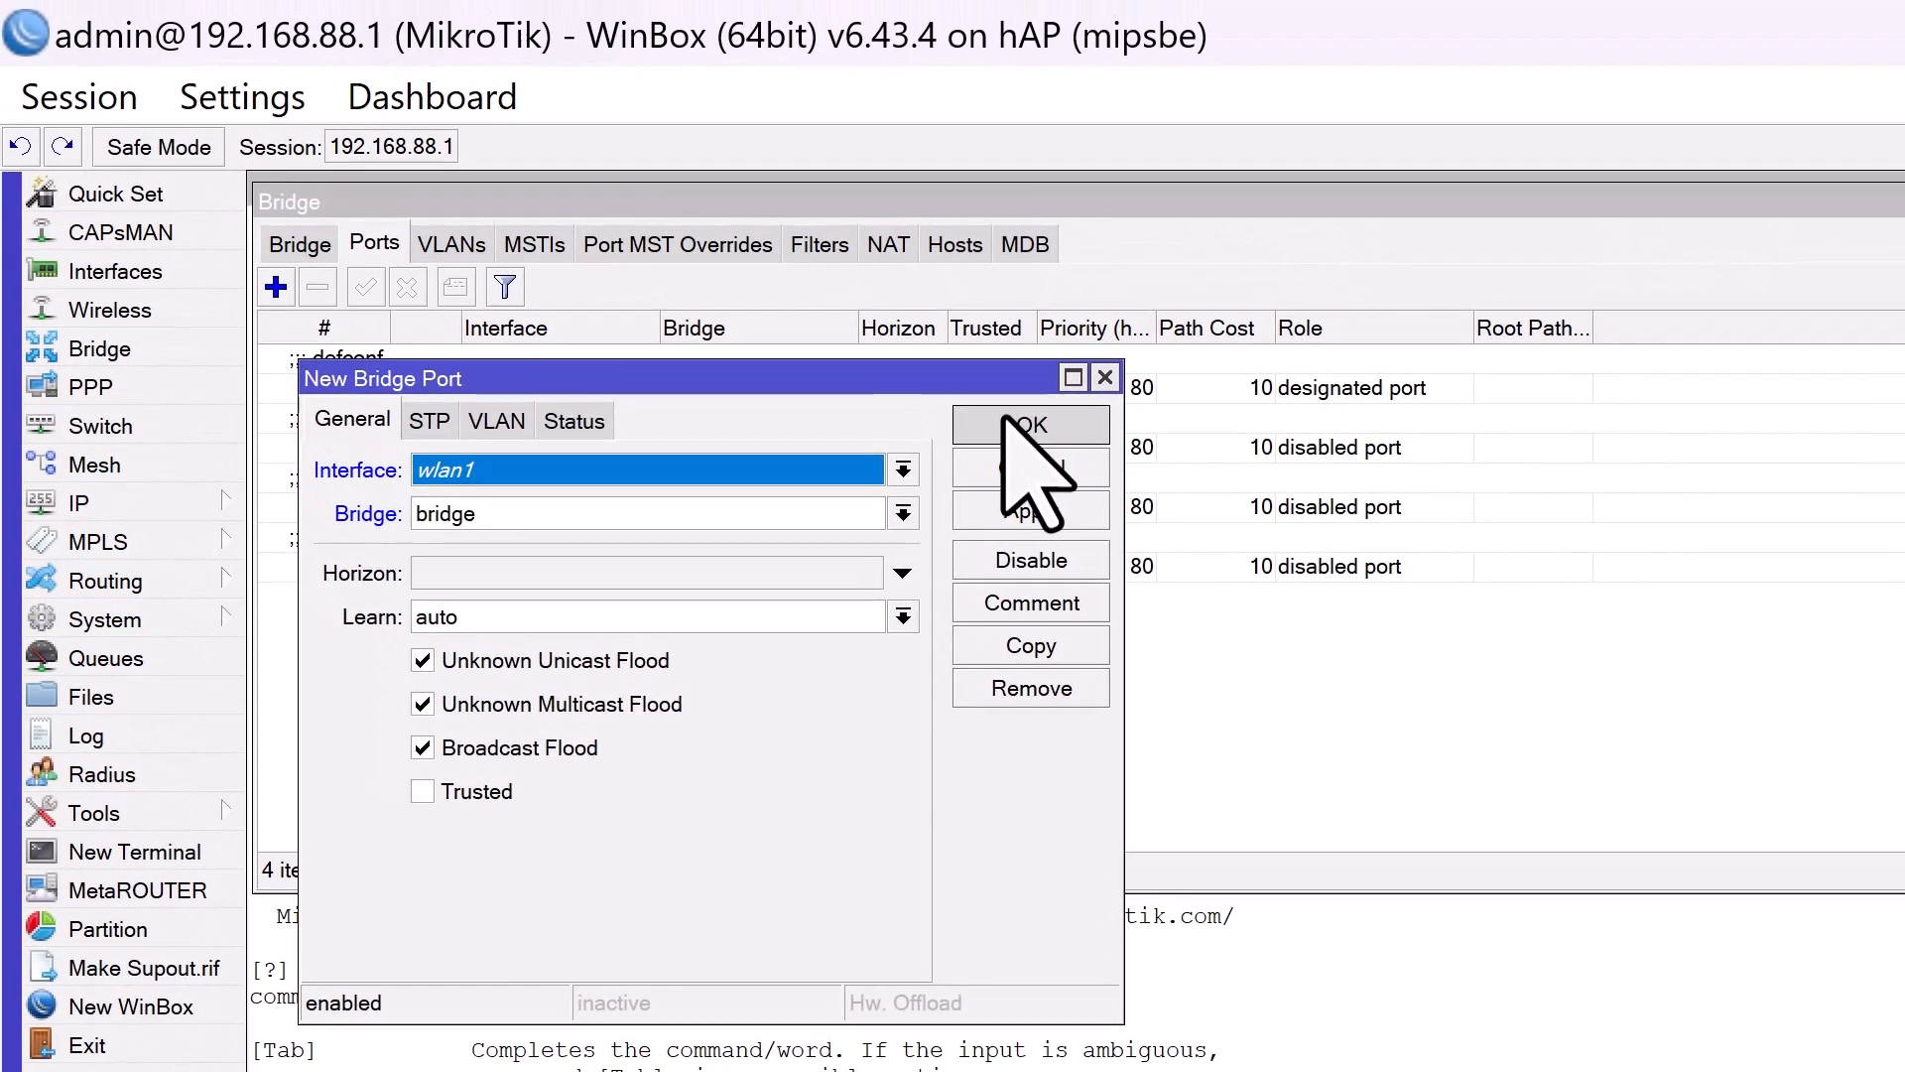
left_click(1030, 424)
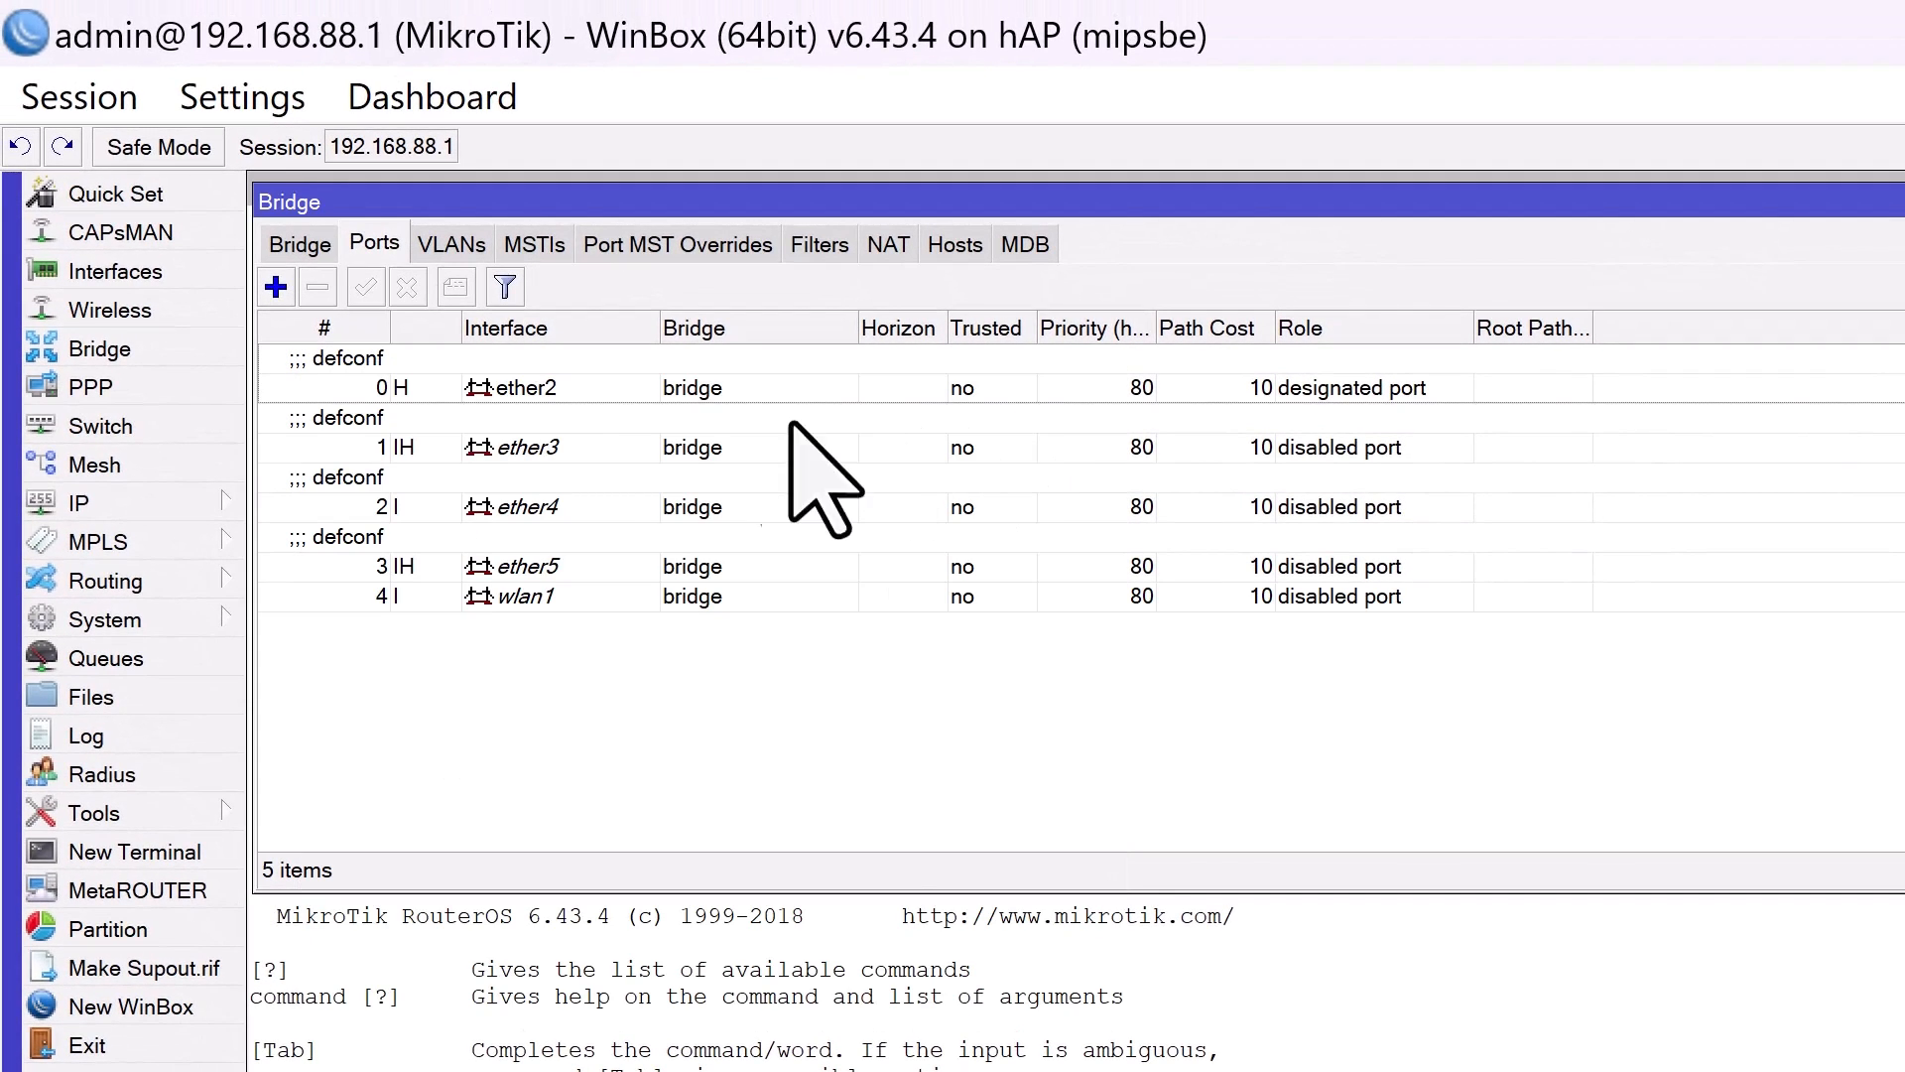
left_click(110, 309)
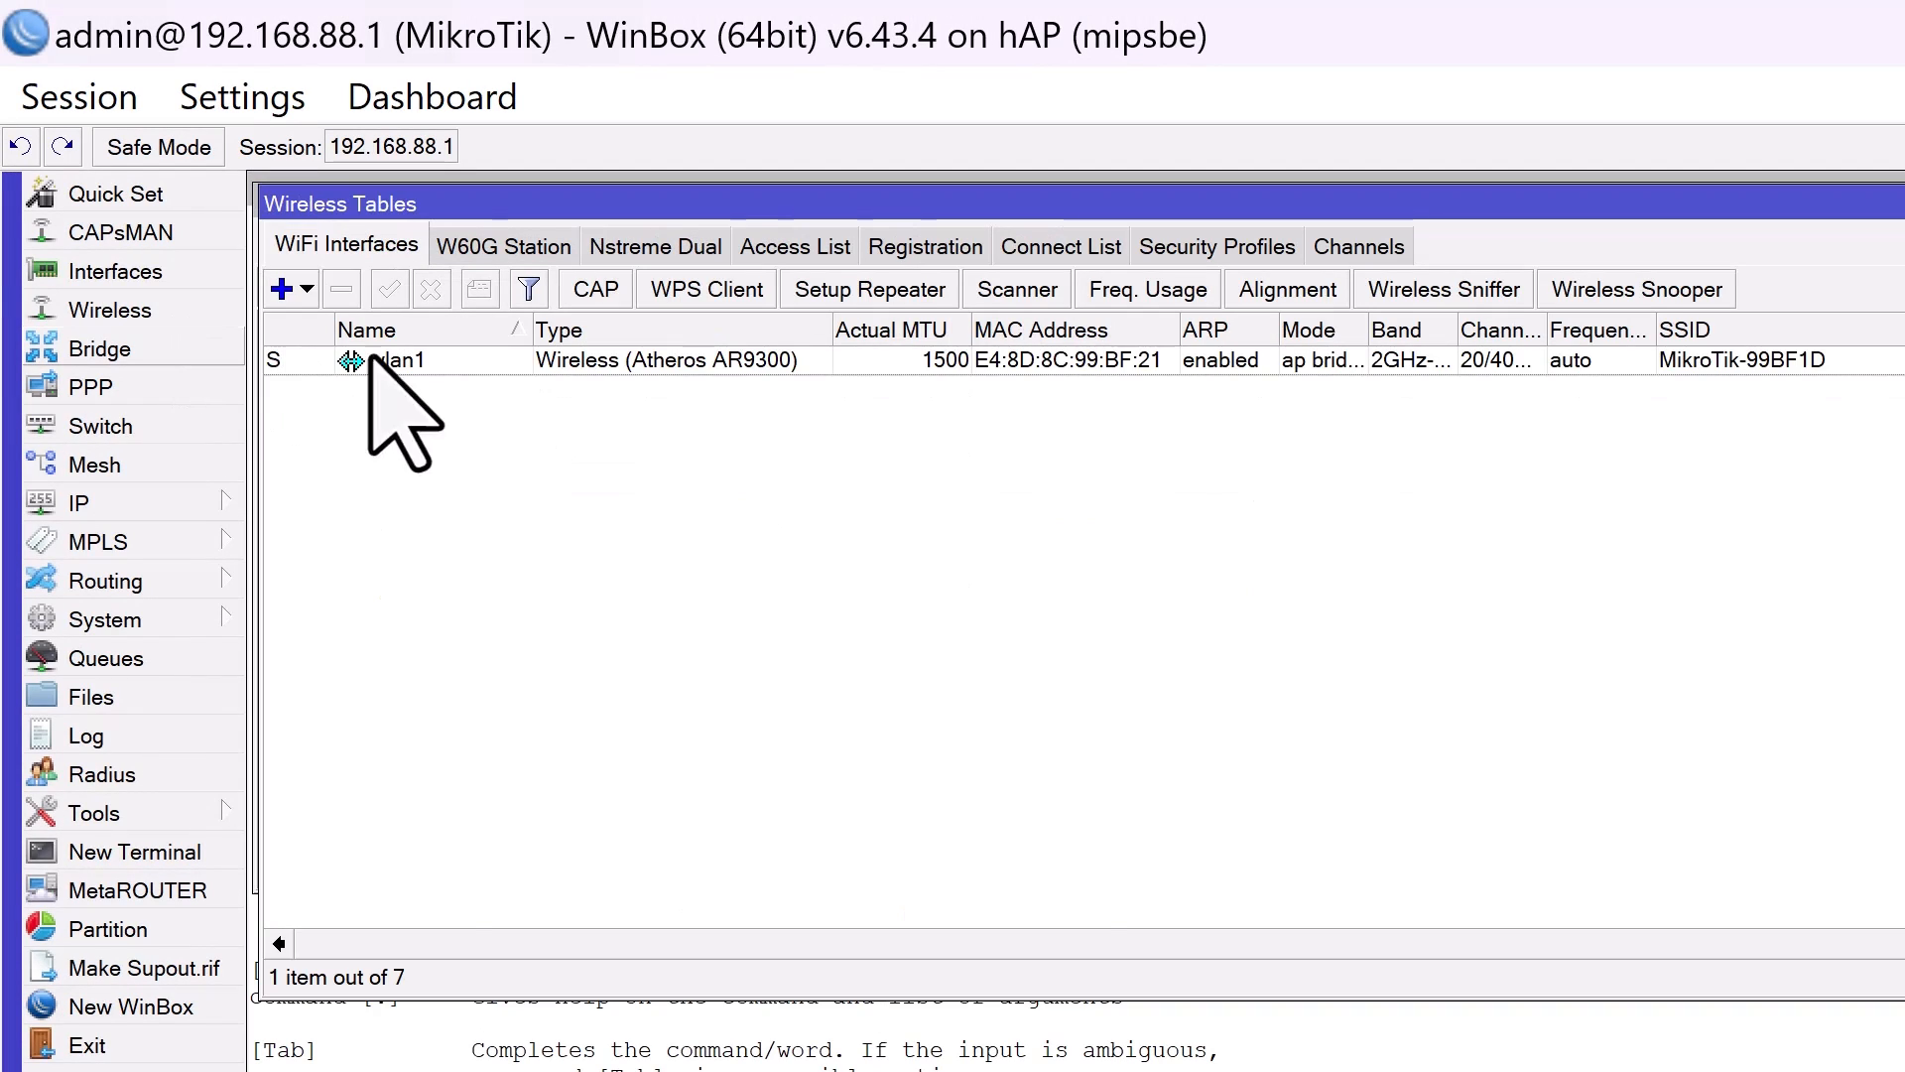
Set wlan1 to station bridge mode with SSID MikroTik-Bridge and save.
double_click(401, 359)
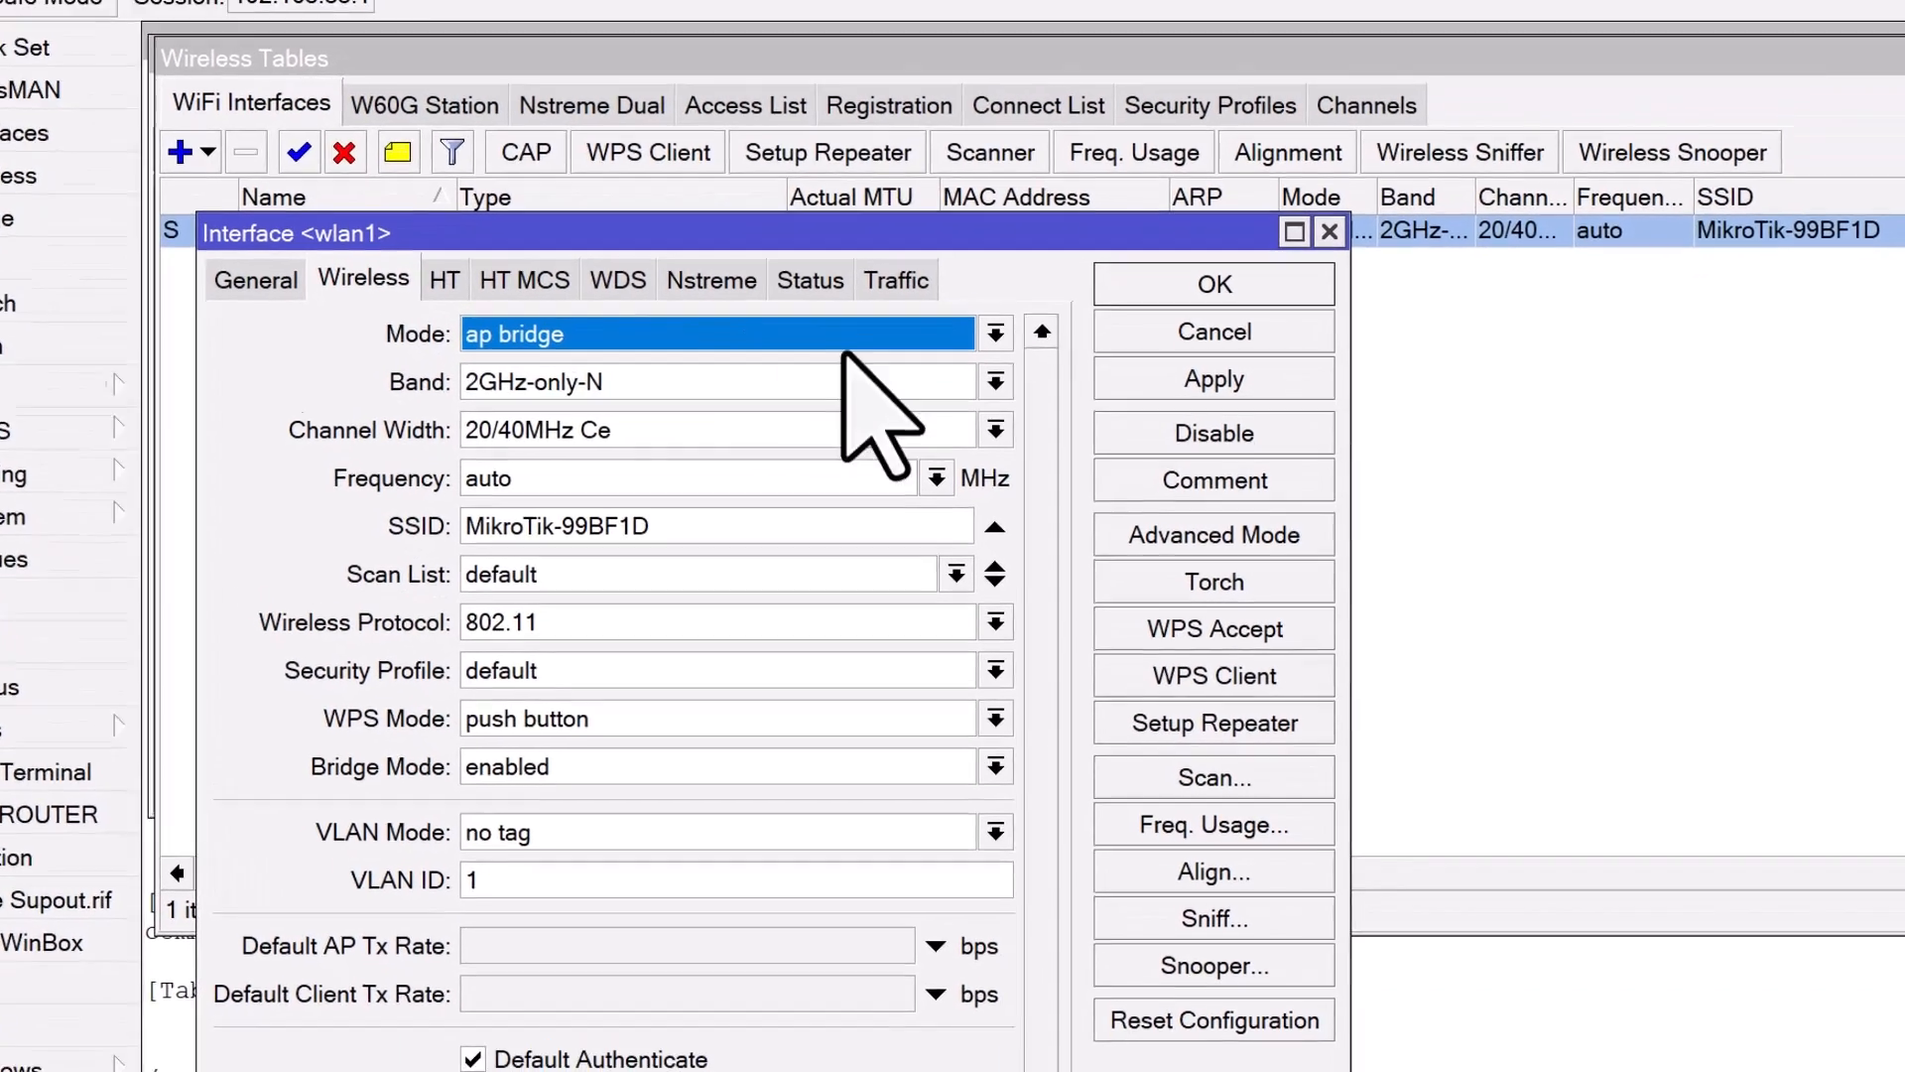
left_click(994, 333)
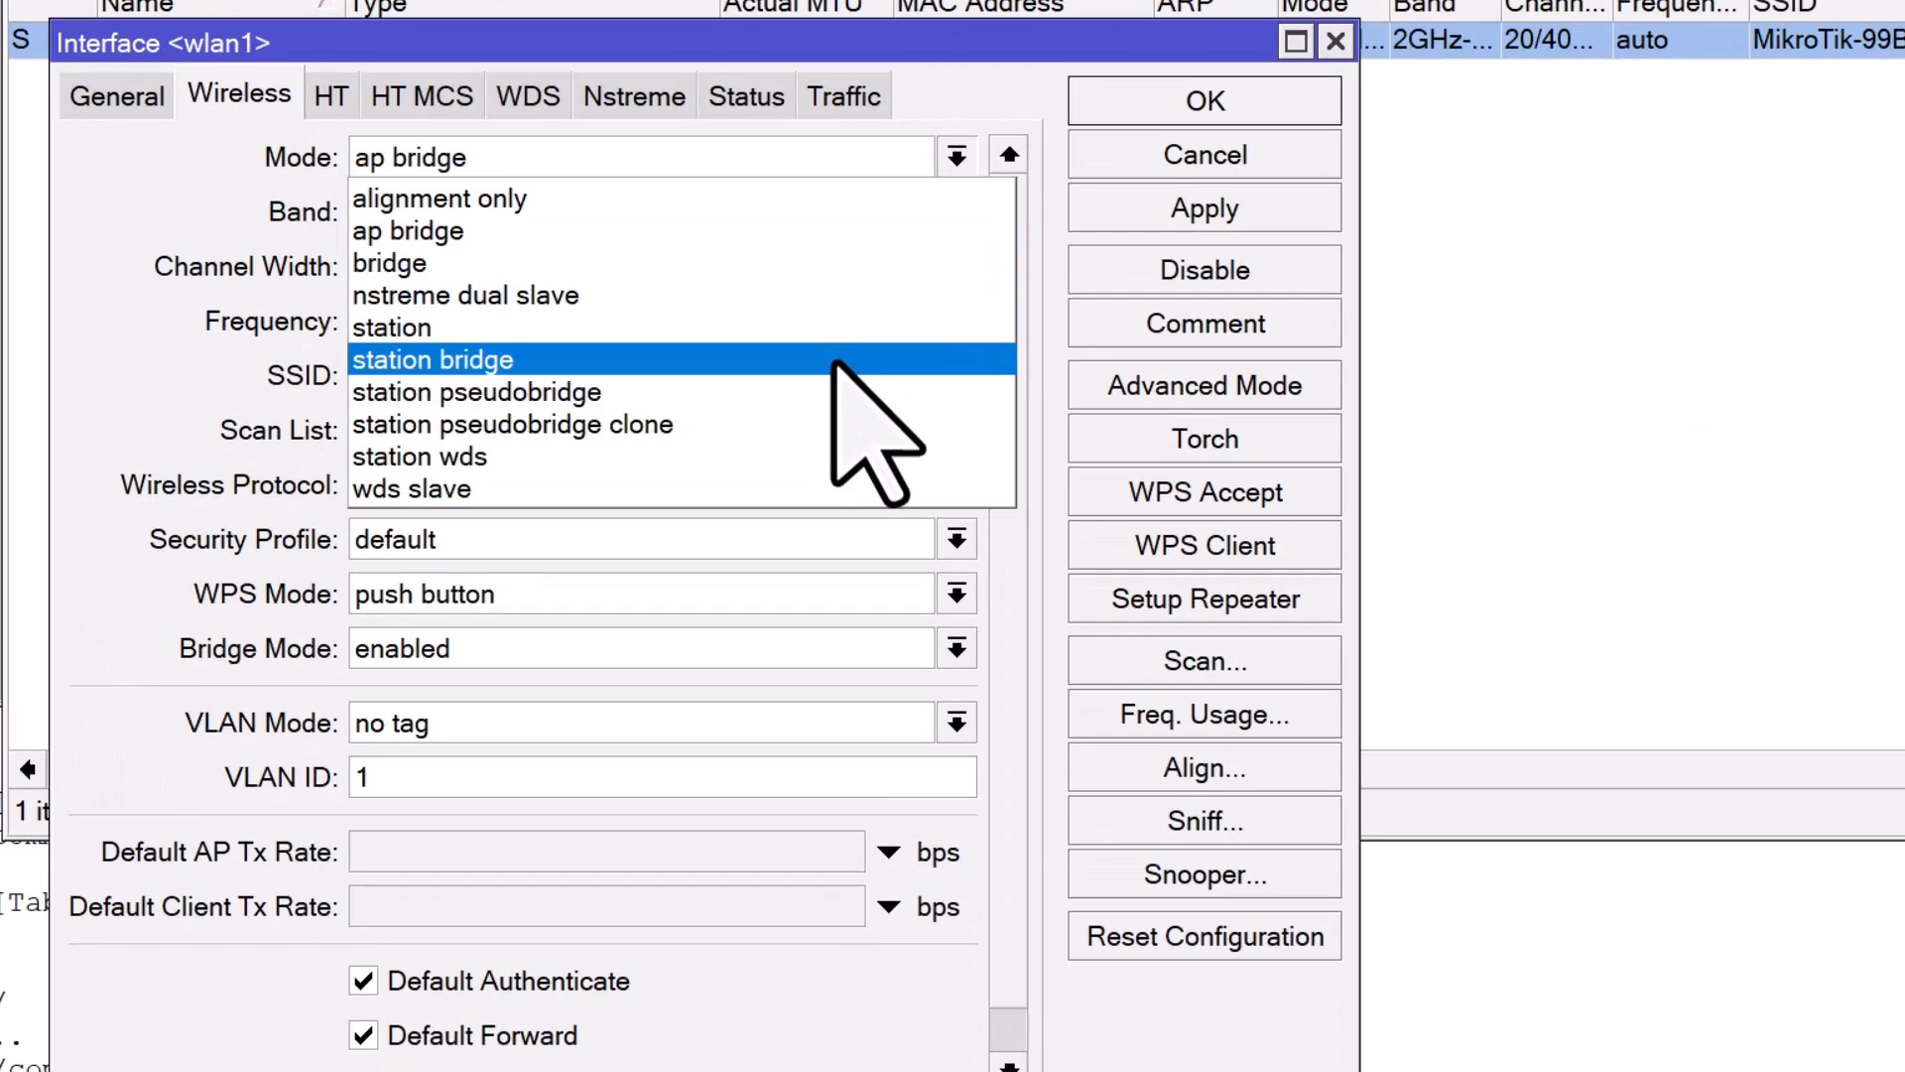
left_click(433, 359)
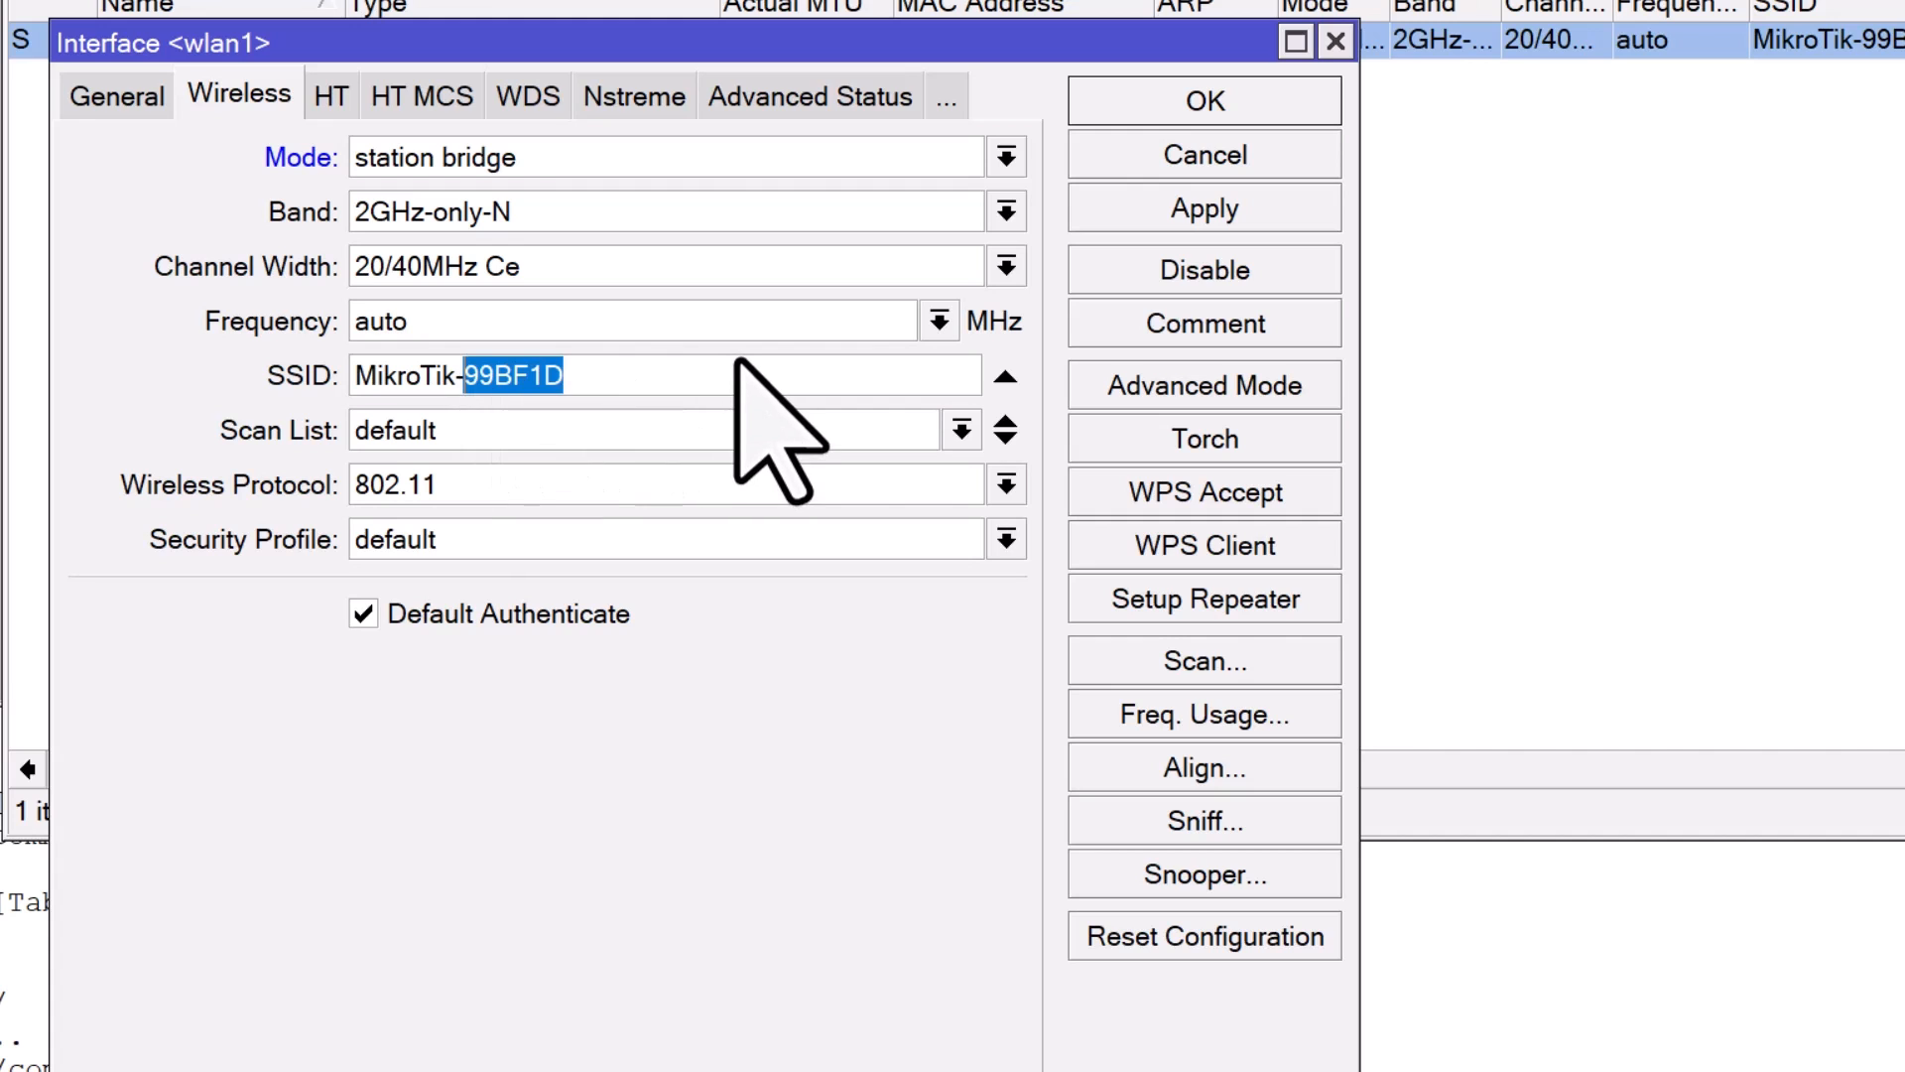
type("MikroTik-Bridge")
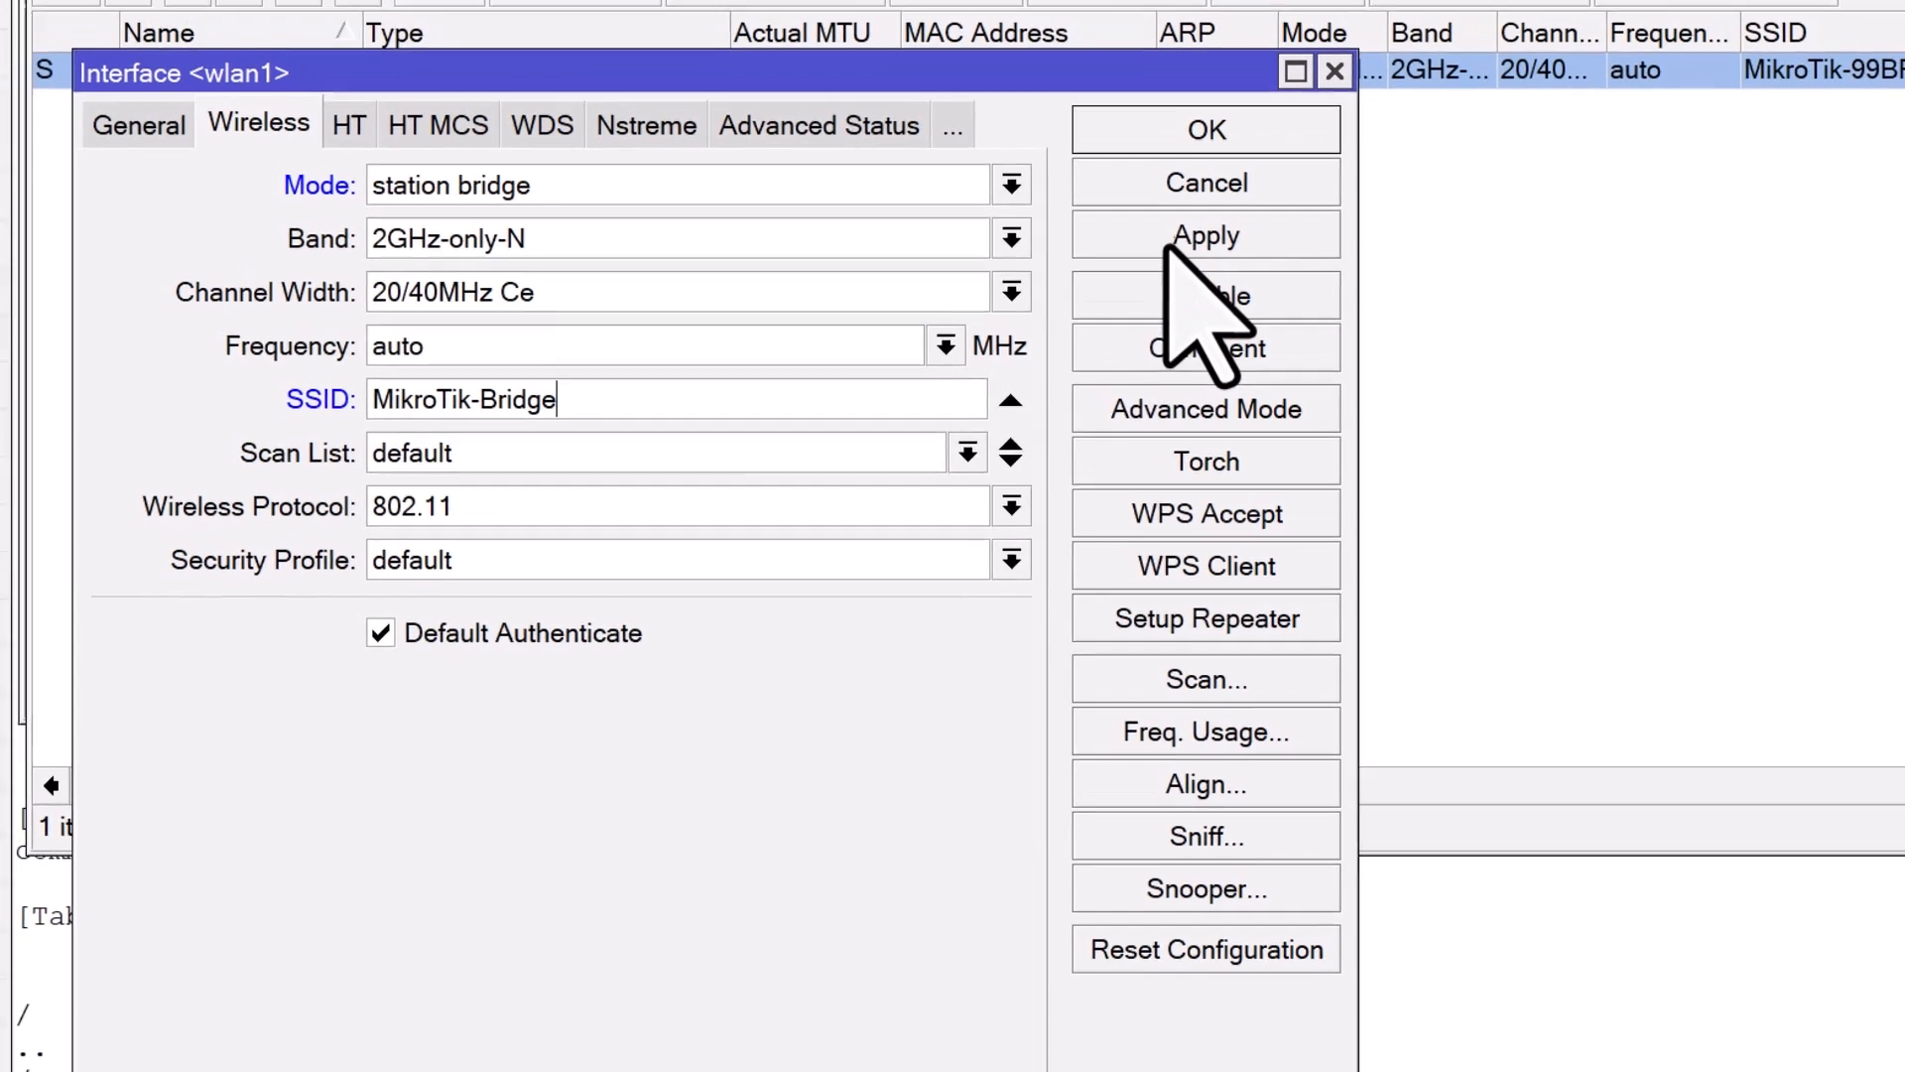
left_click(1204, 131)
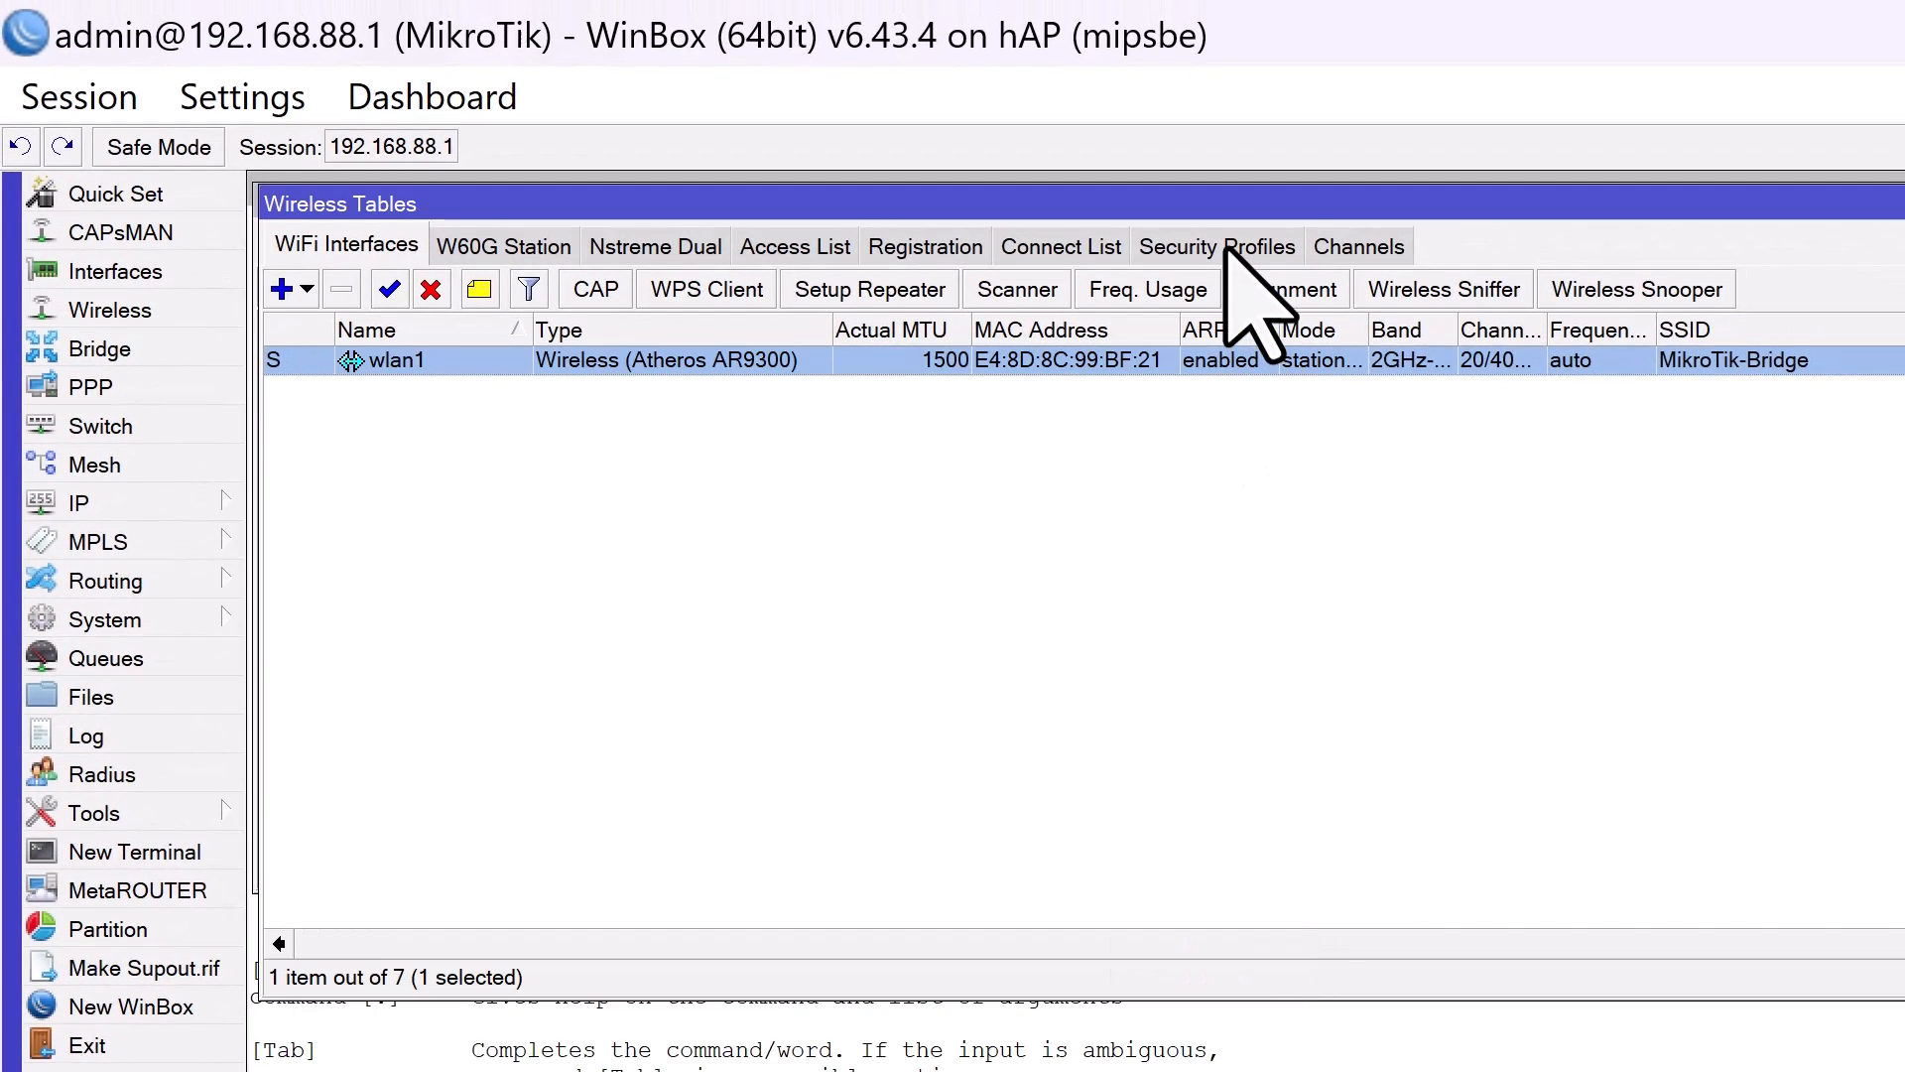
Set the default security profile to dynamic keys with the WPA2 pre-shared key and save.
left_click(1214, 246)
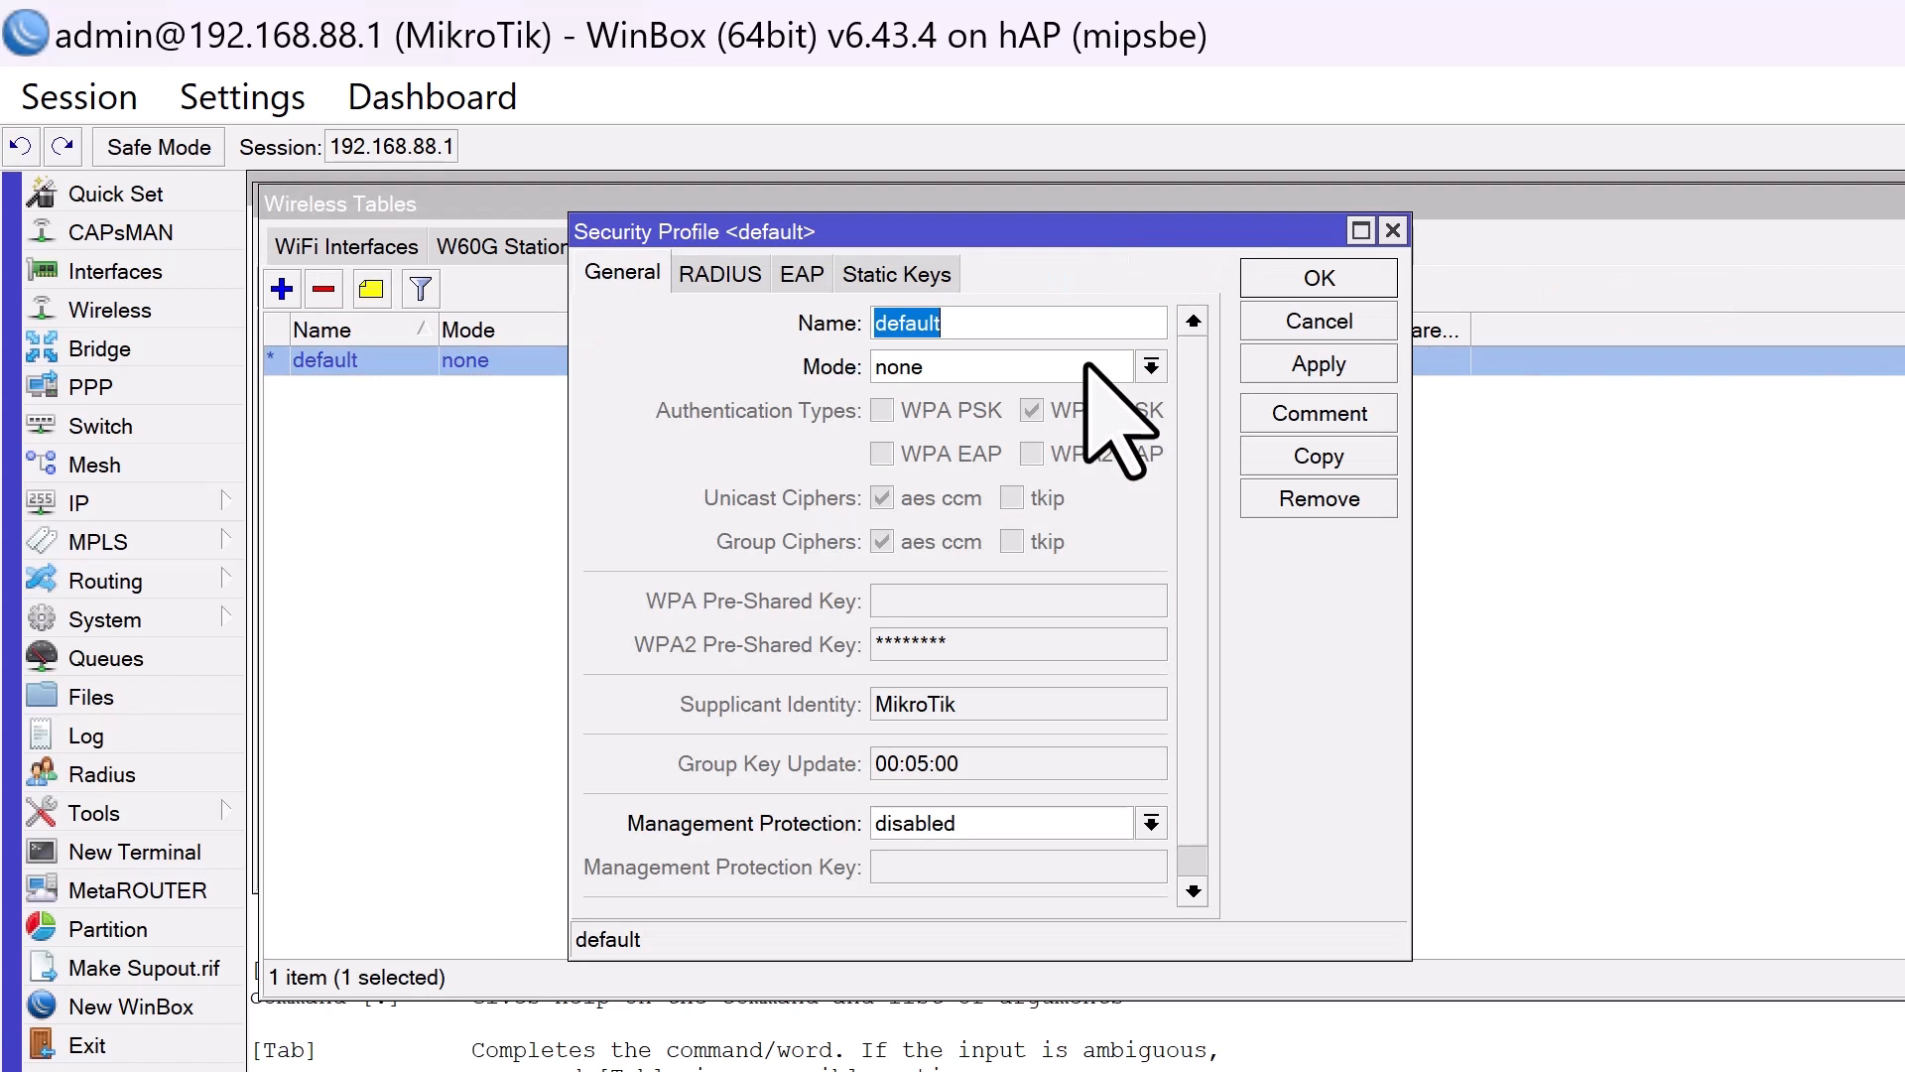
left_click(1149, 366)
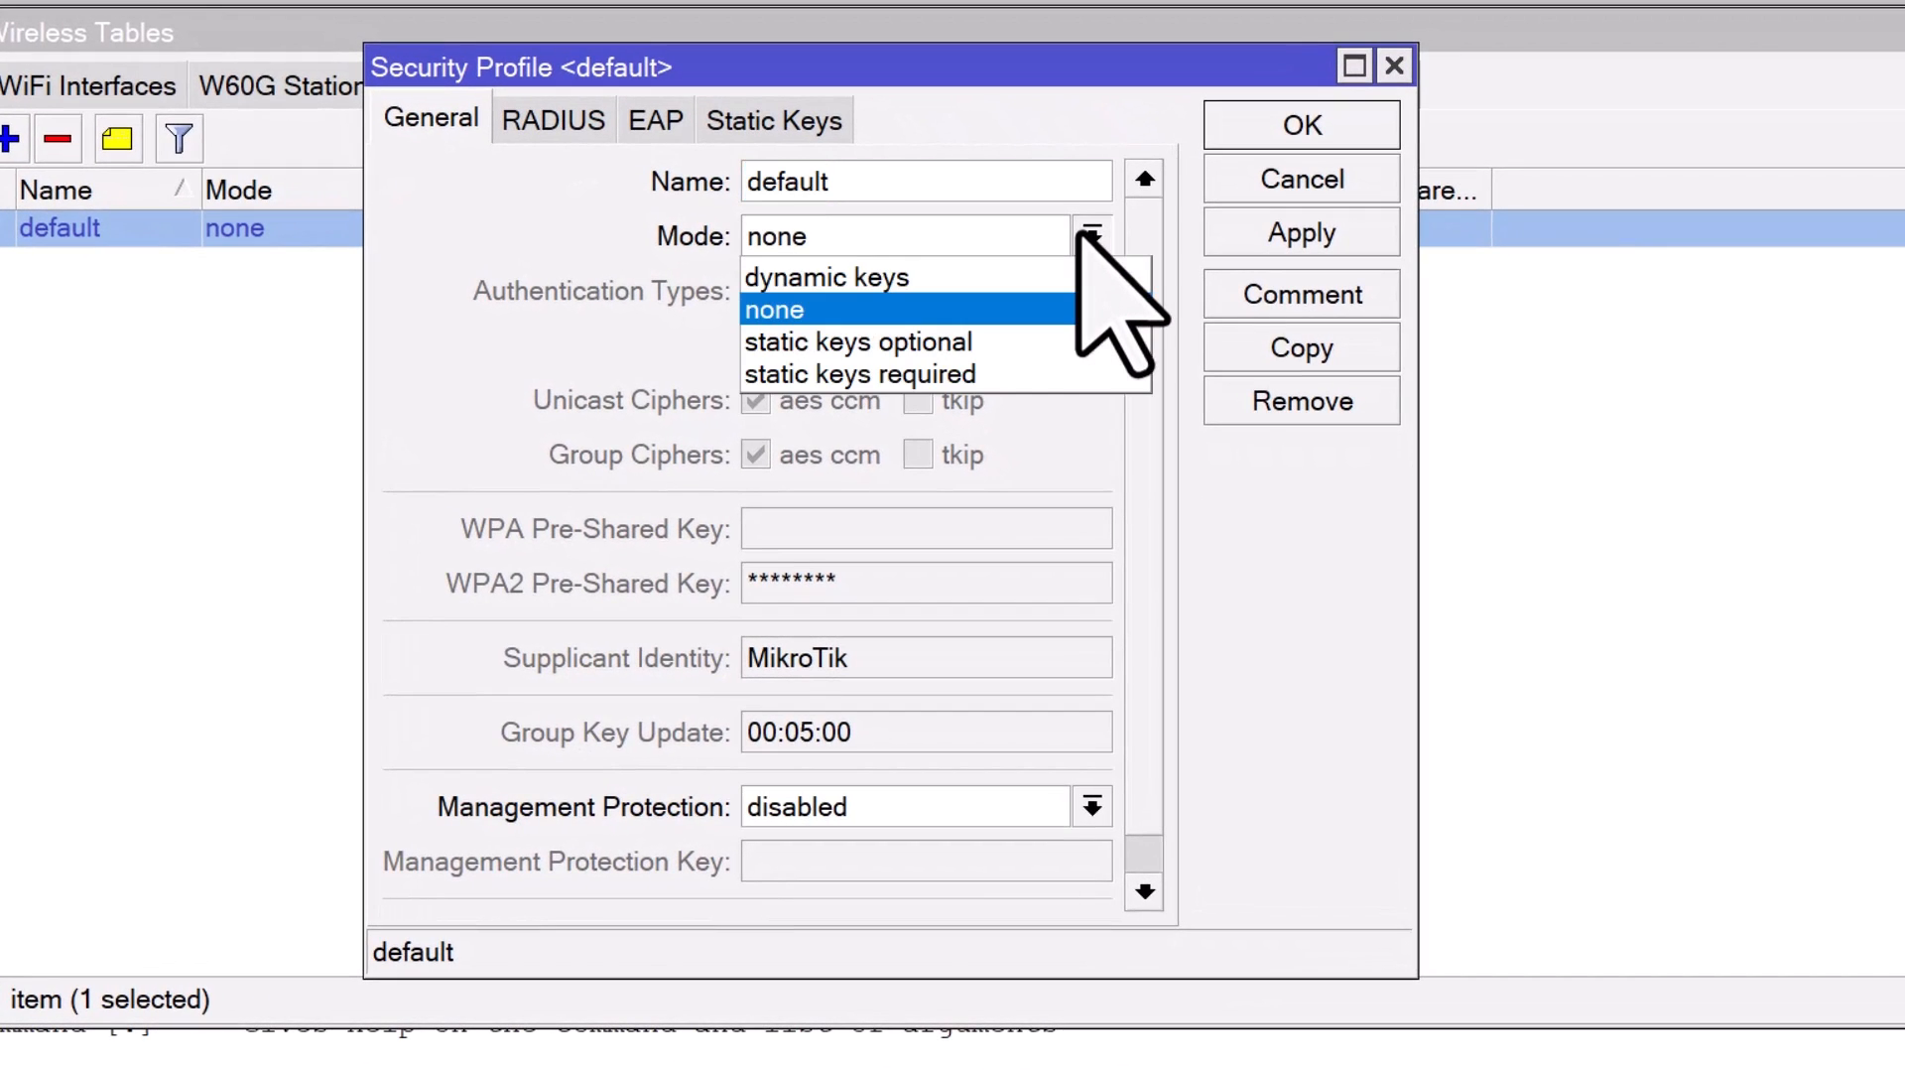
left_click(828, 277)
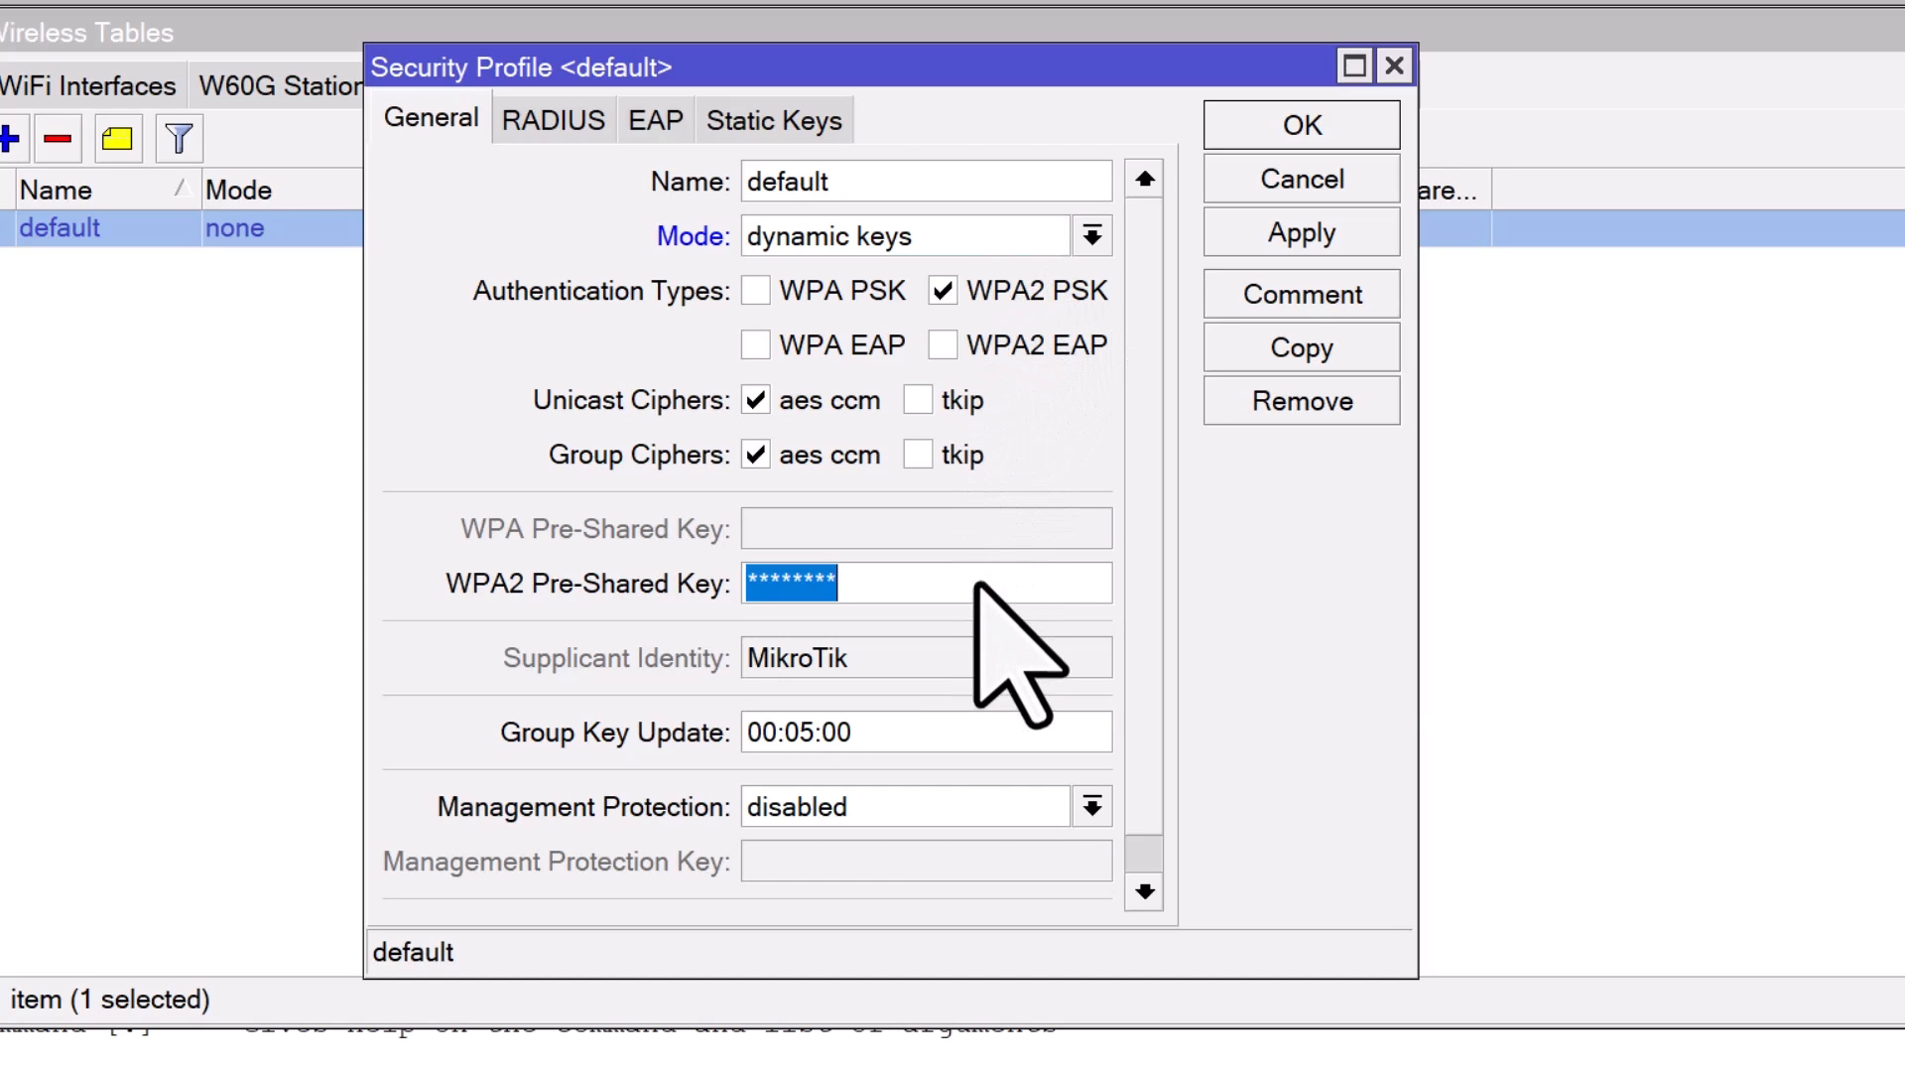
type("***")
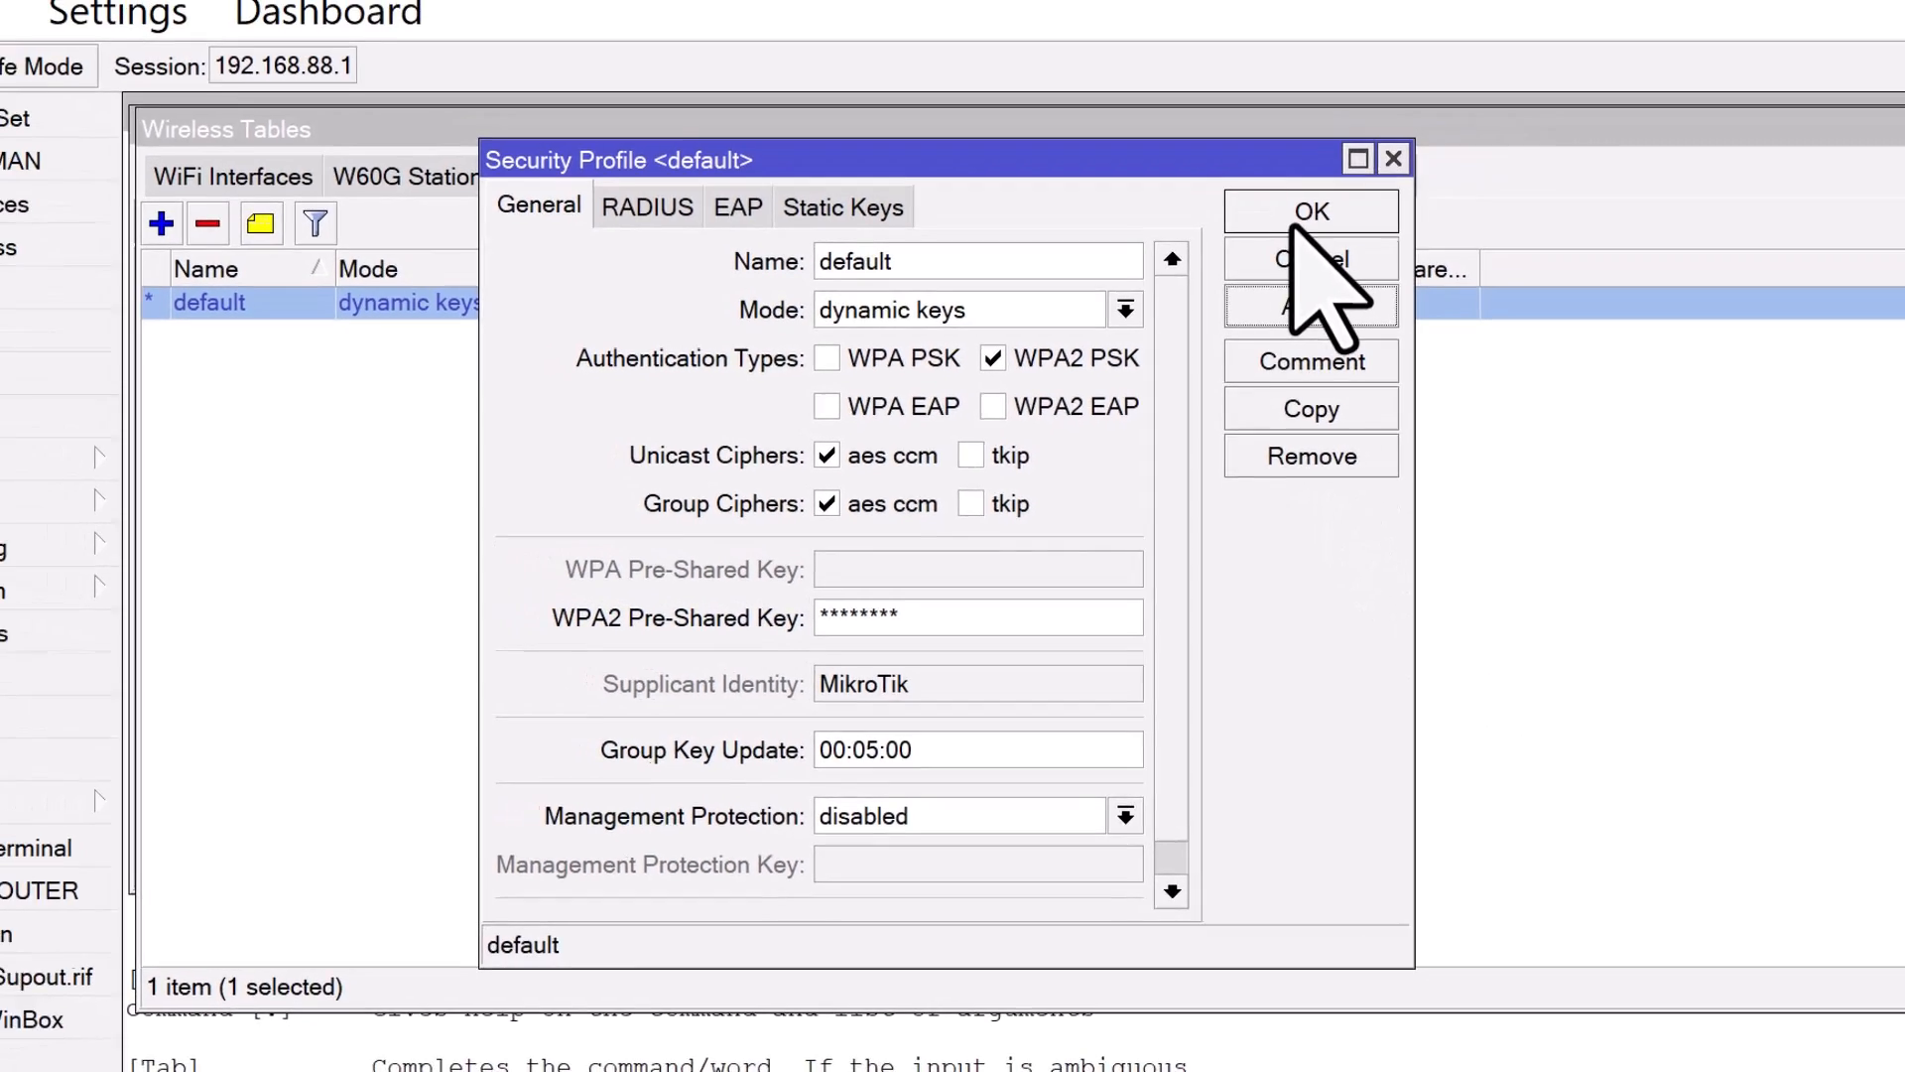
left_click(1310, 211)
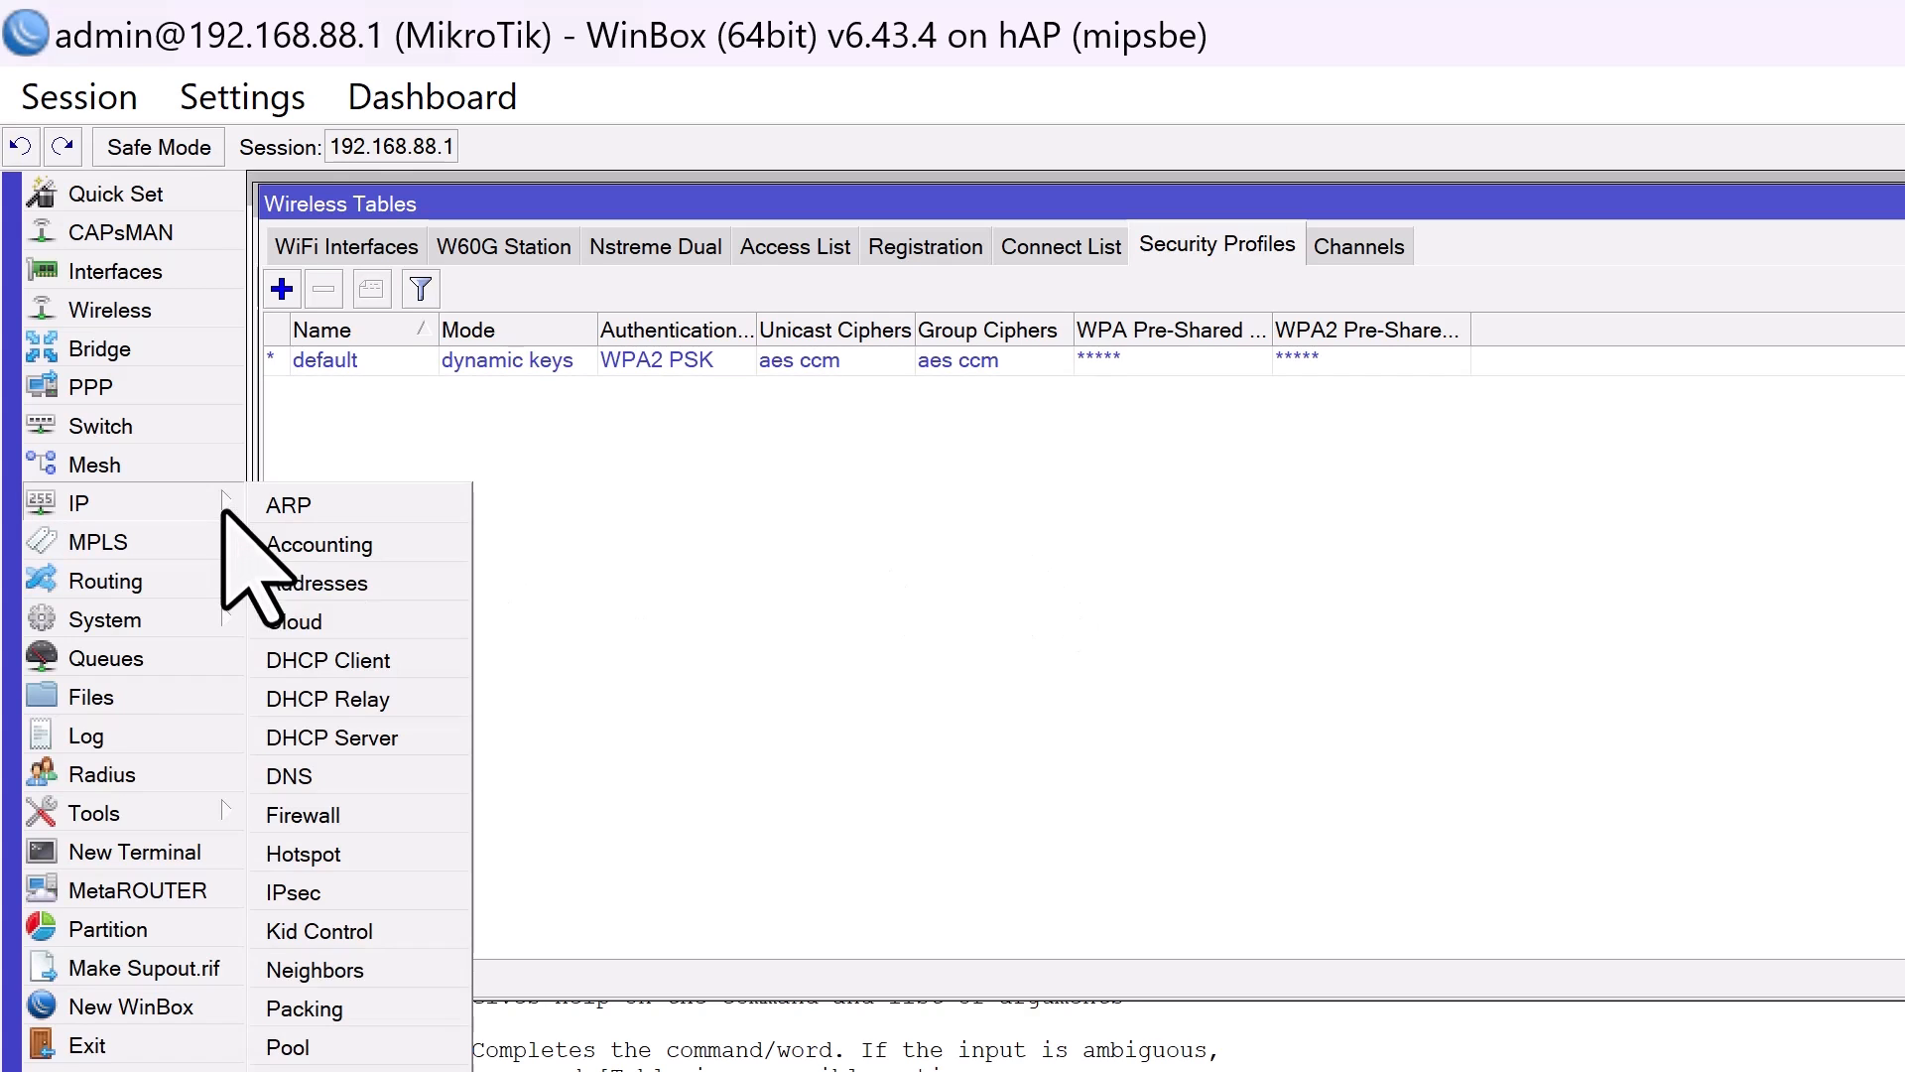
Bring up the bridge's 192.168.88.1/24 address entry for editing in the IP address list.
left_click(321, 582)
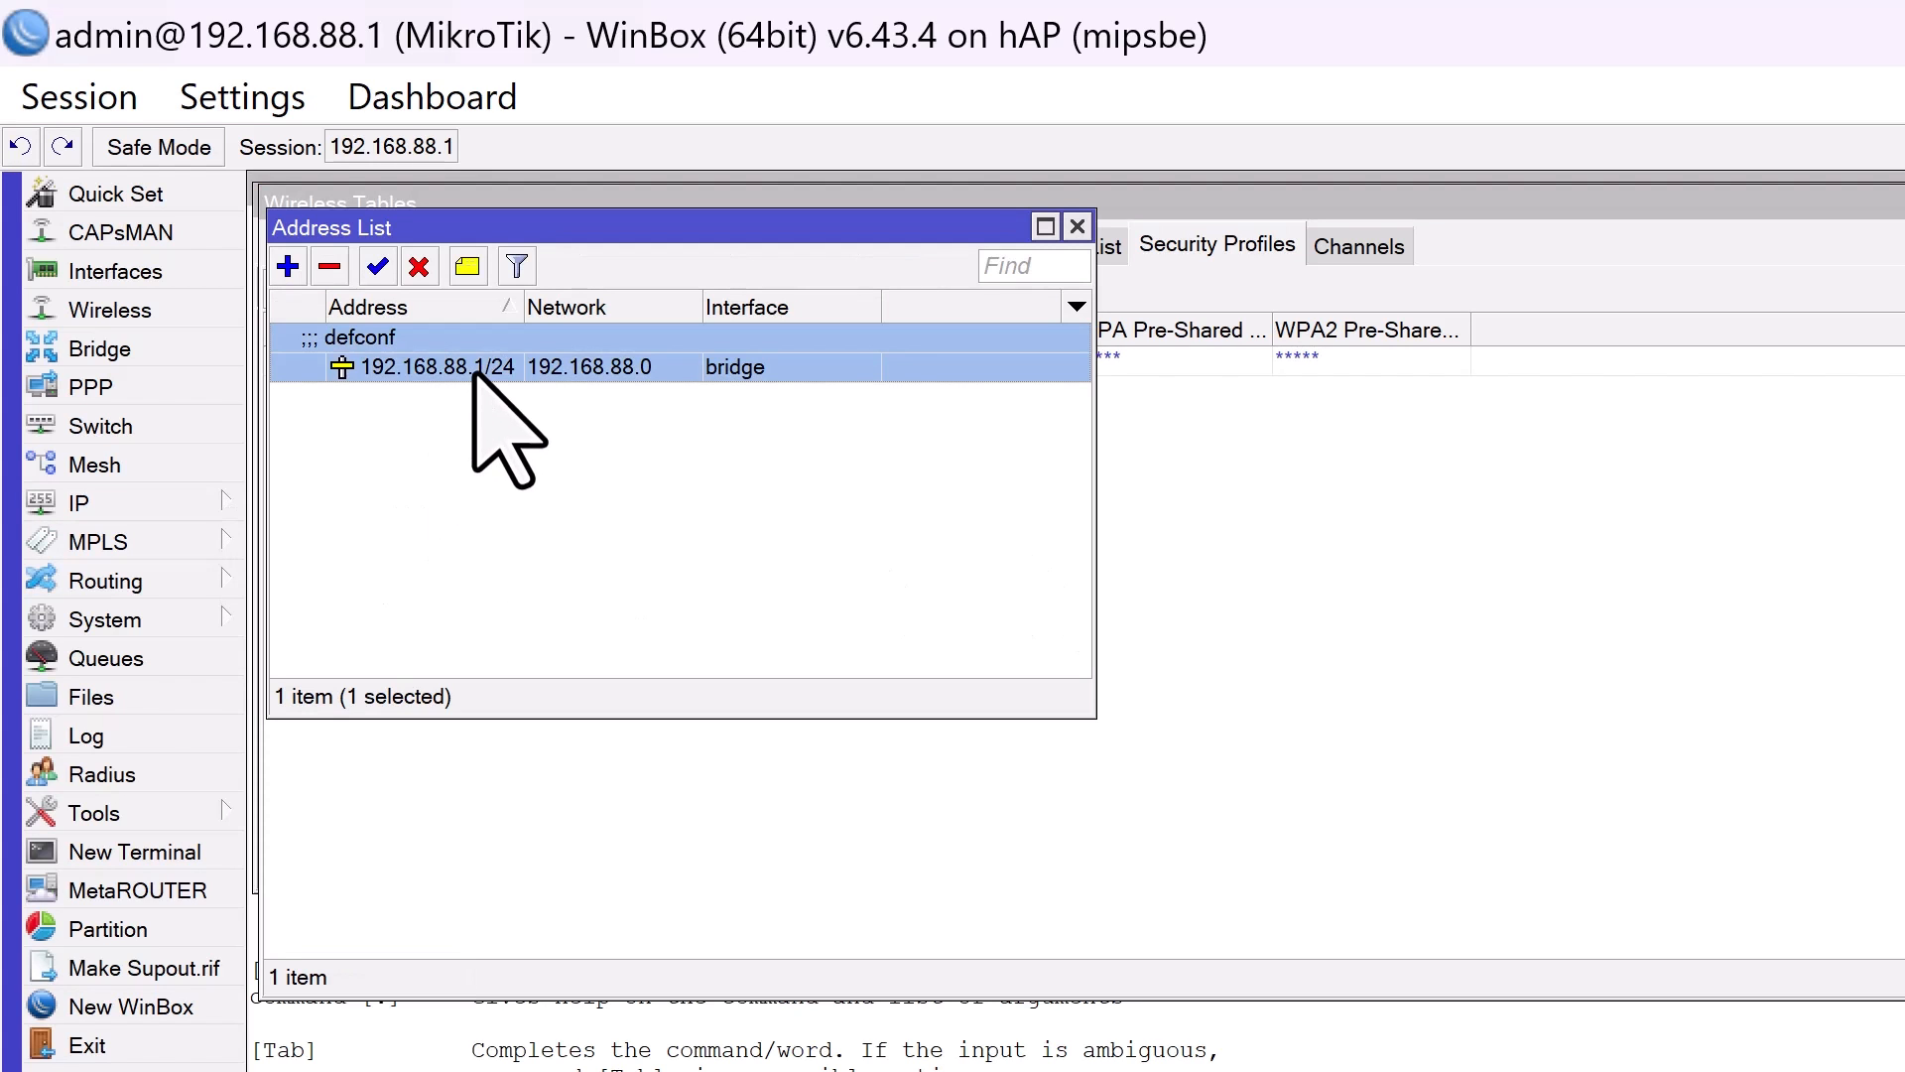
double_click(435, 367)
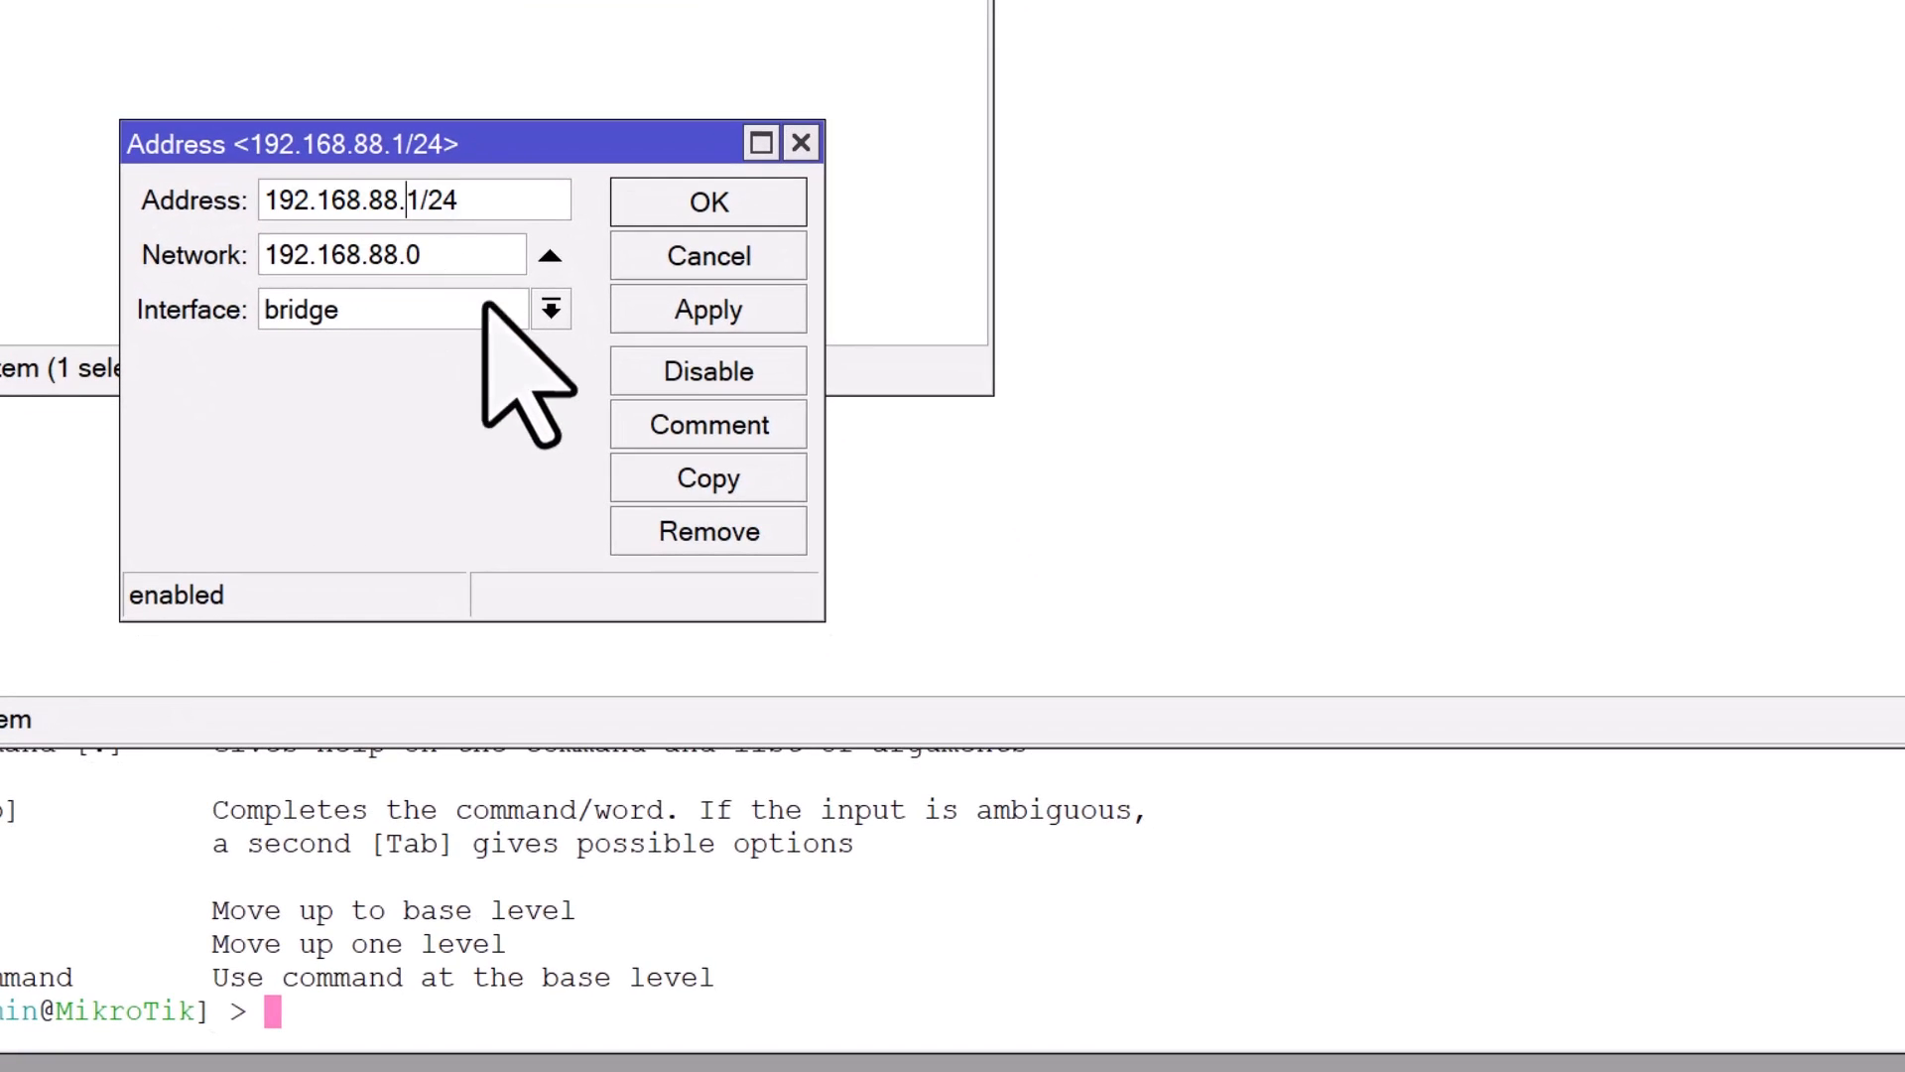
mouse_move(1214, 450)
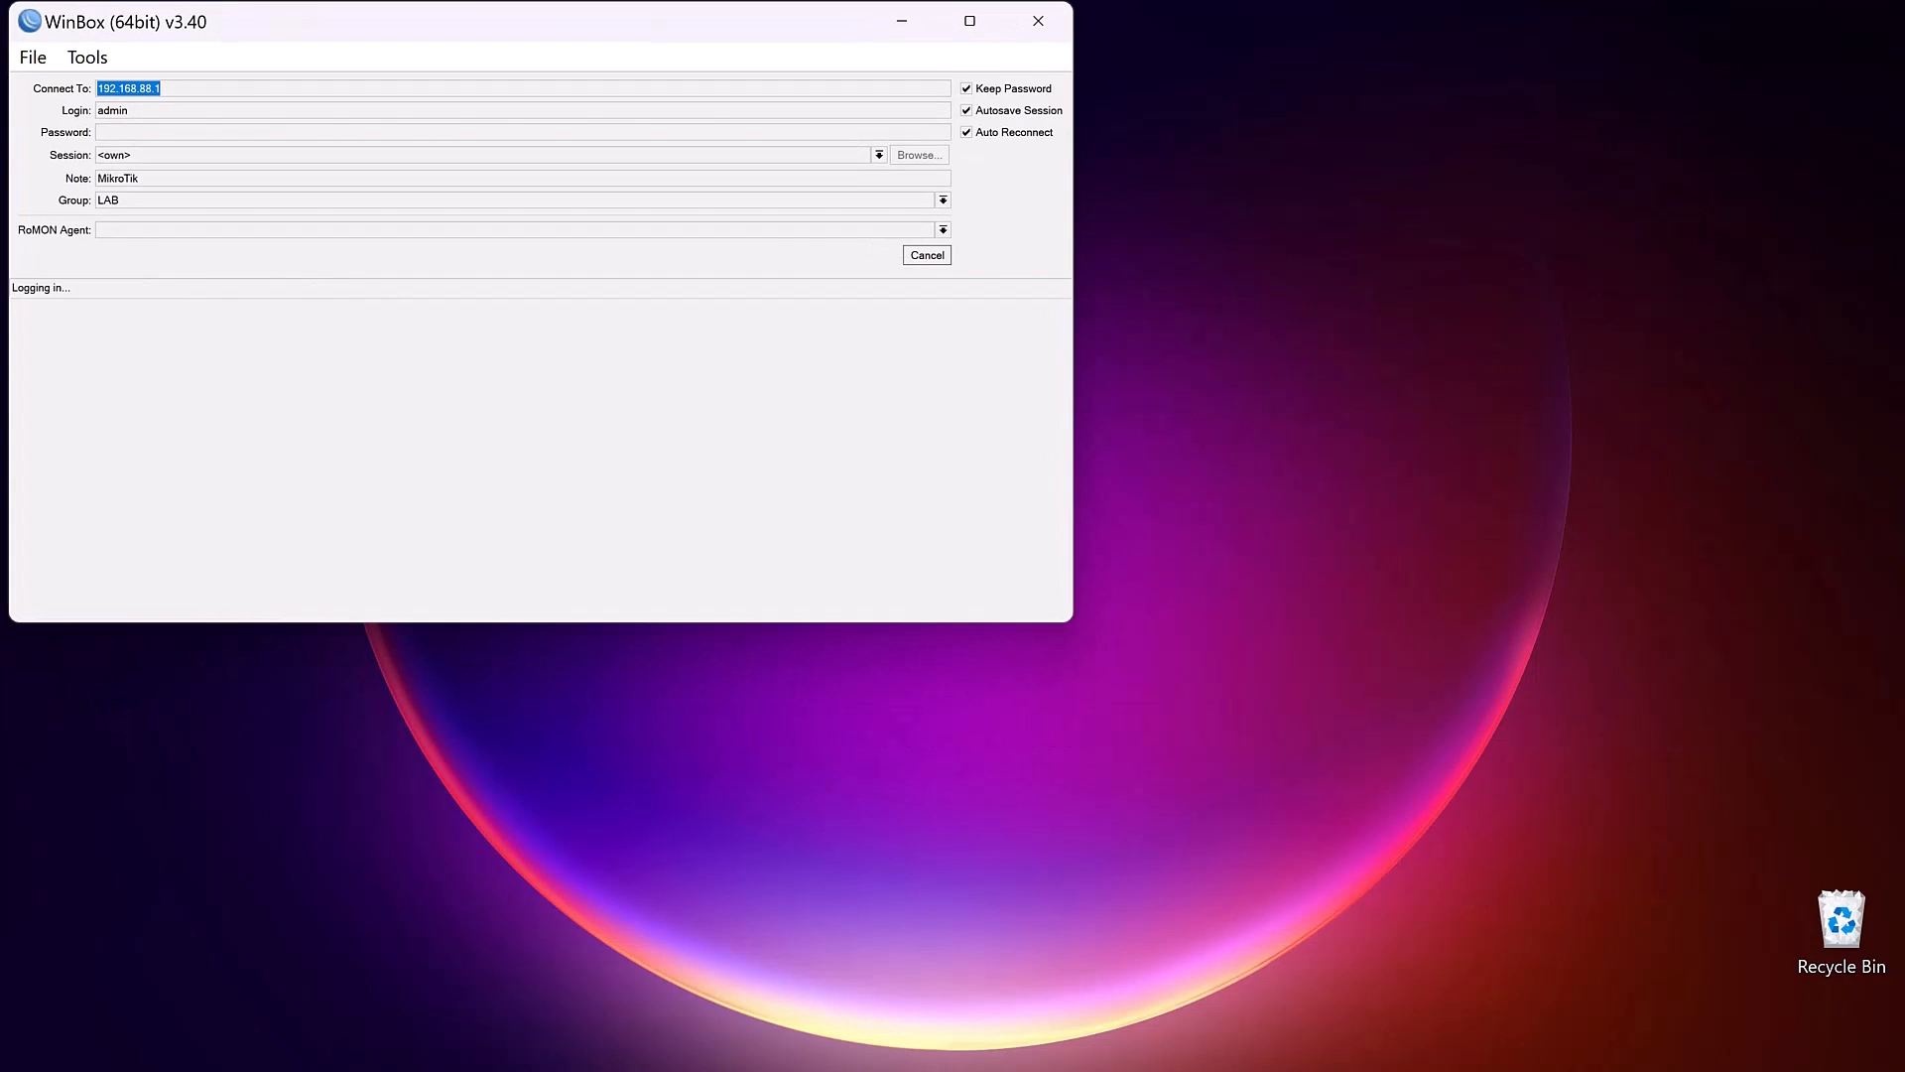
Ping 192.168.88.1 successfully, then ping 8.8.8.8 and get 'no route to host'.
left_click(927, 257)
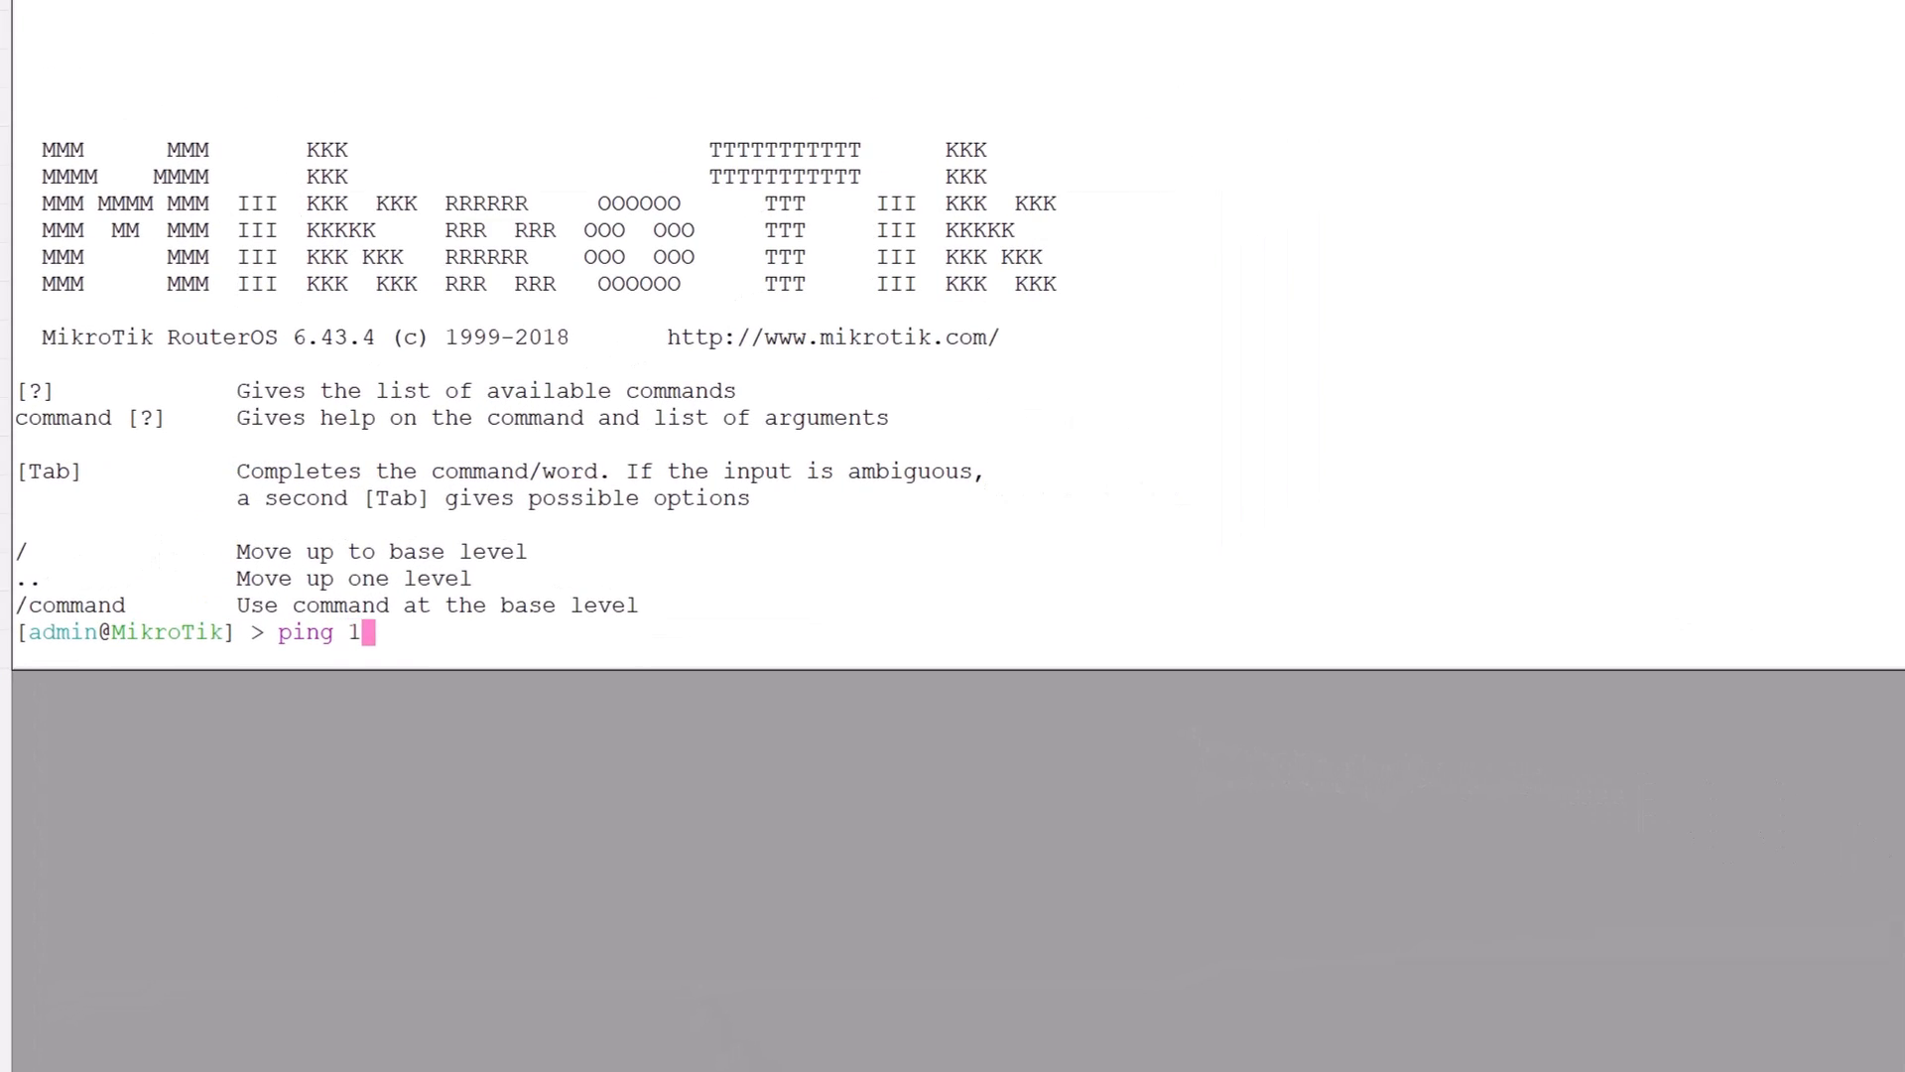
type("92.168.88.1")
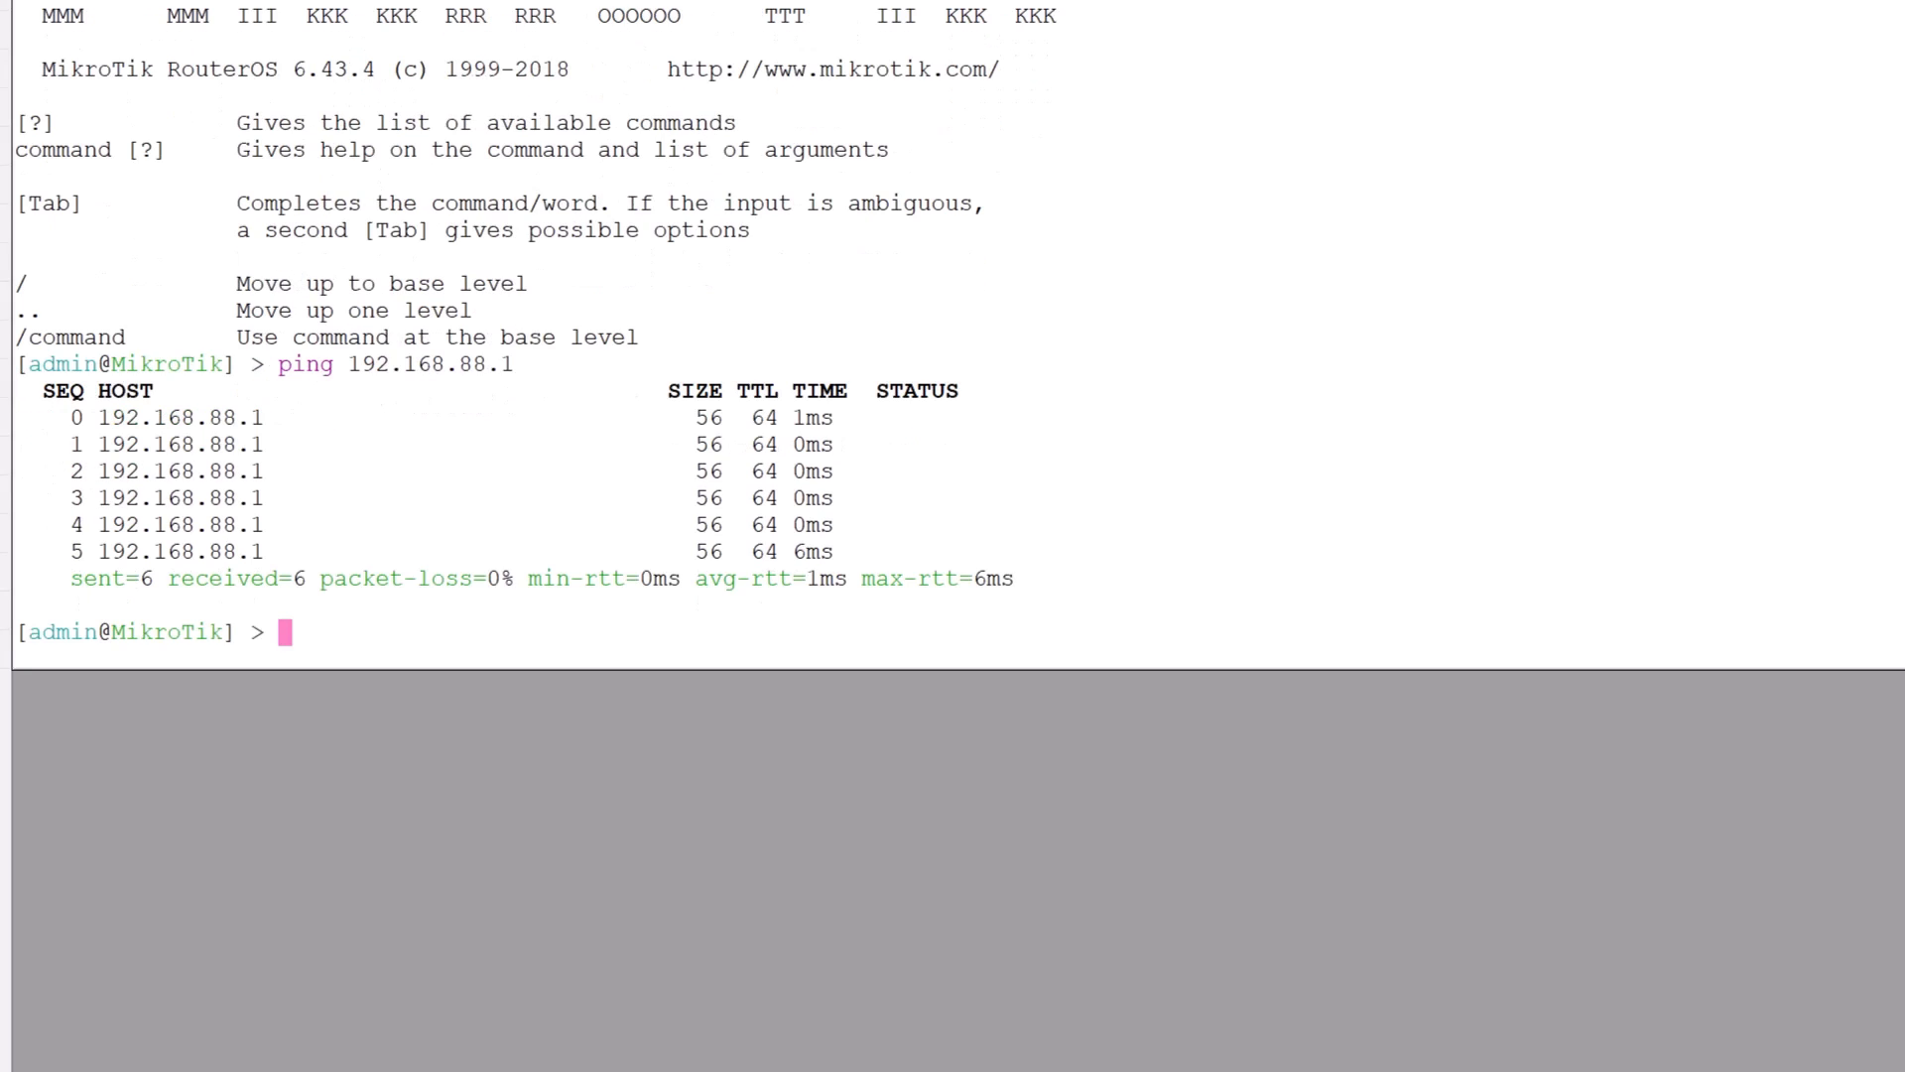
type("ping 8.8.8.8")
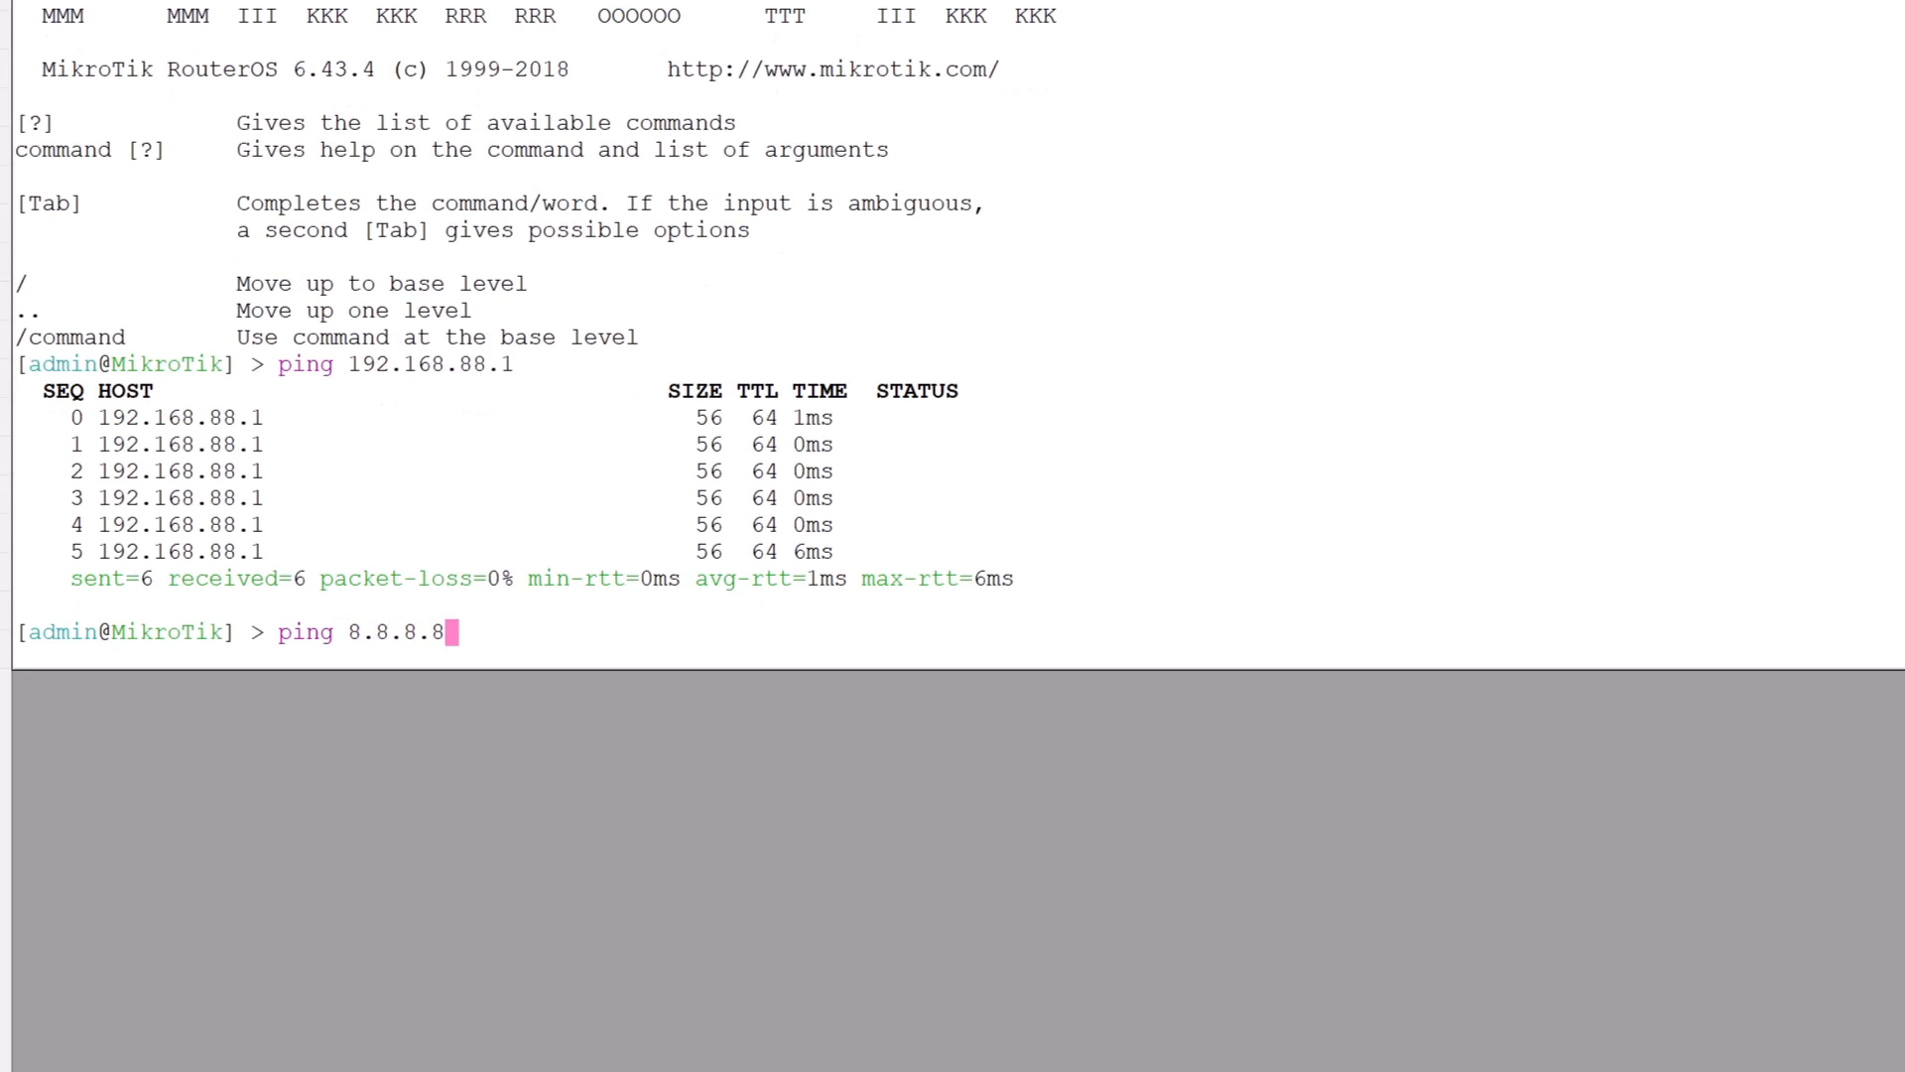
key("Return")
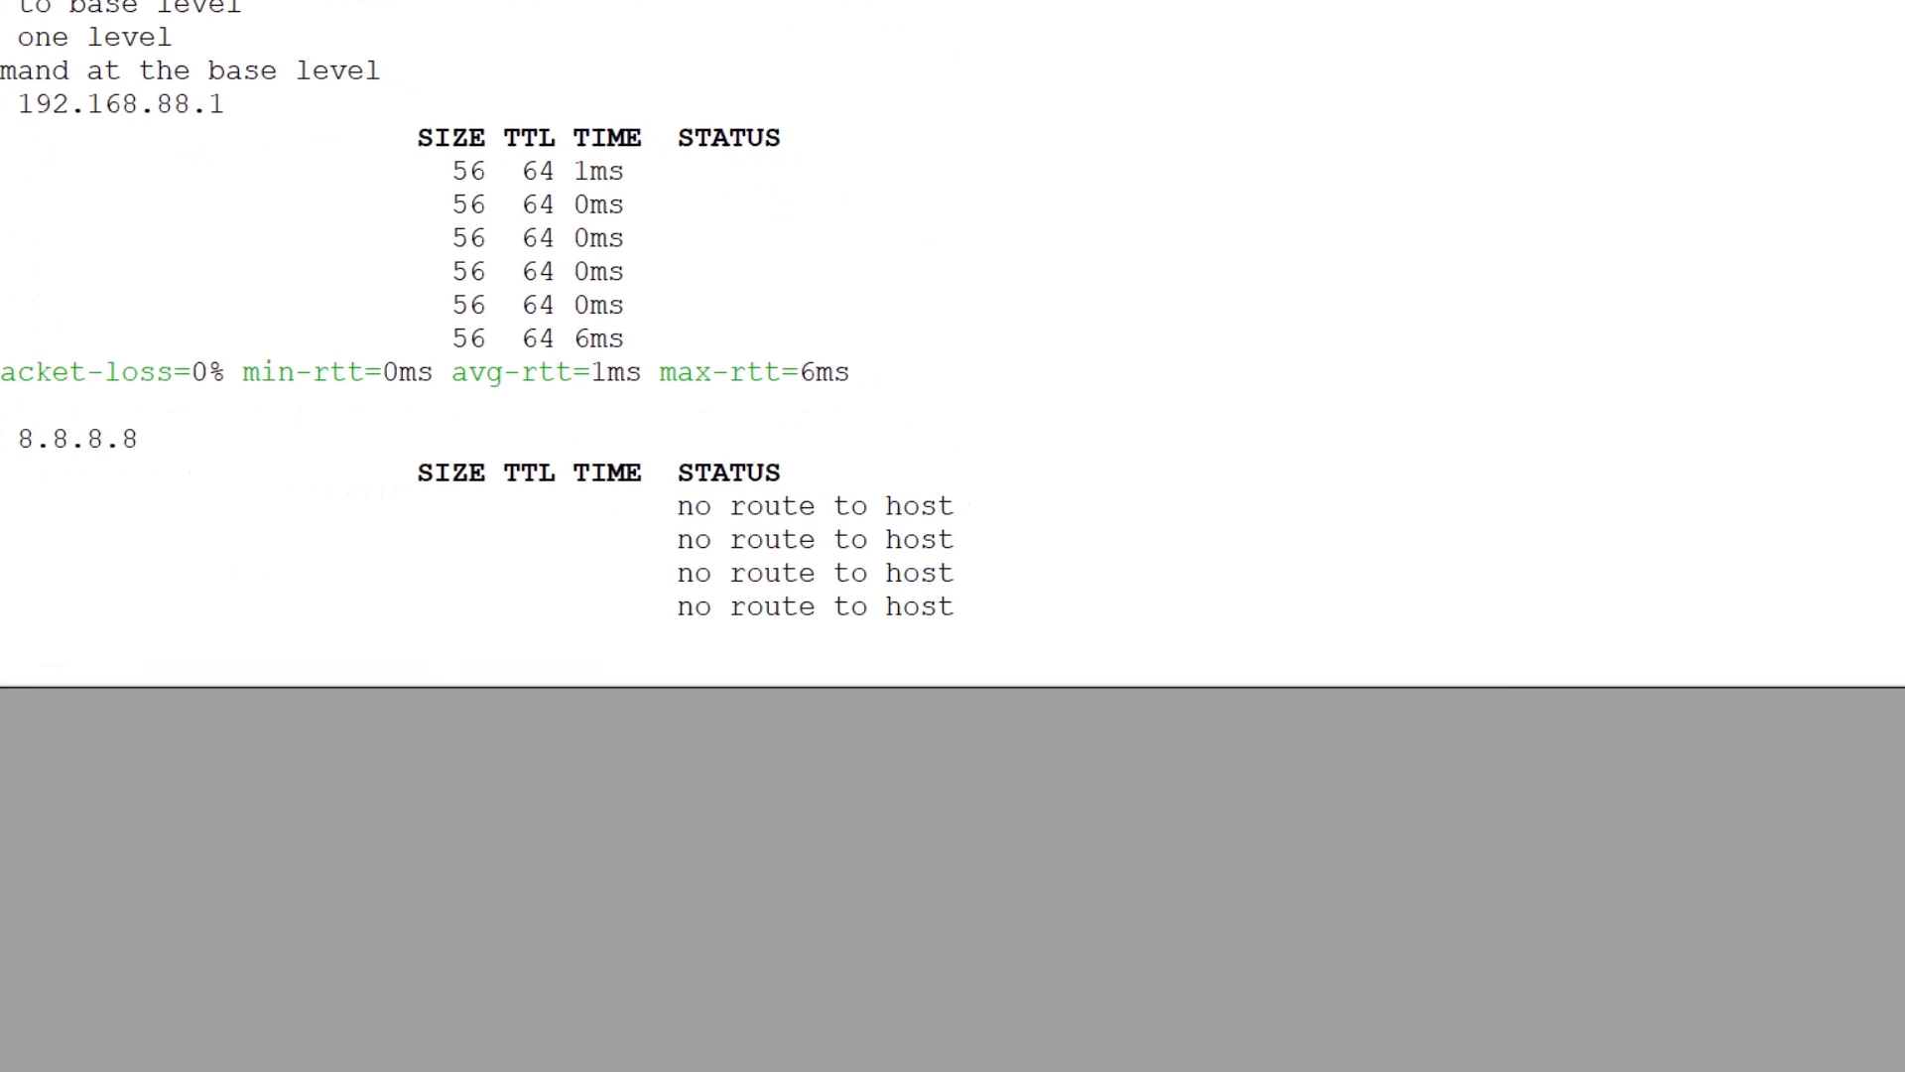
scroll("up", 3)
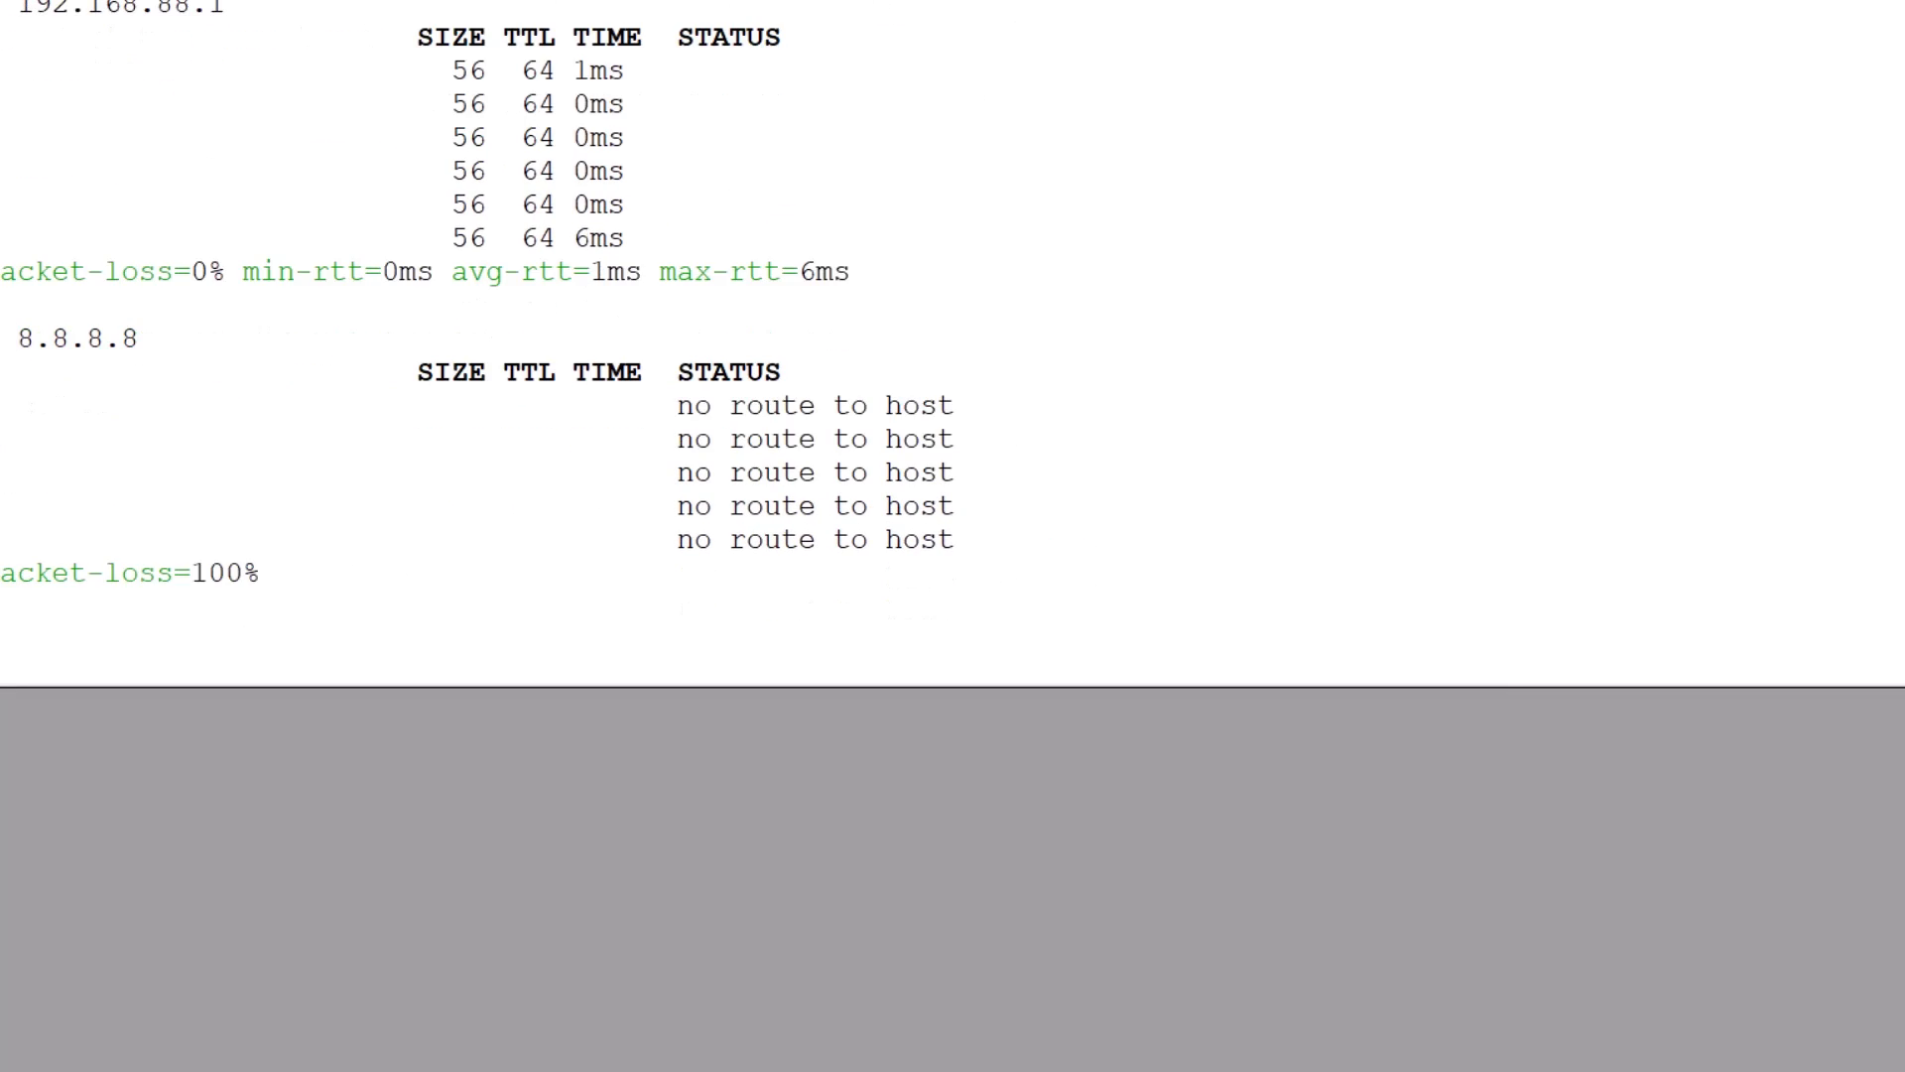
left_click(77, 201)
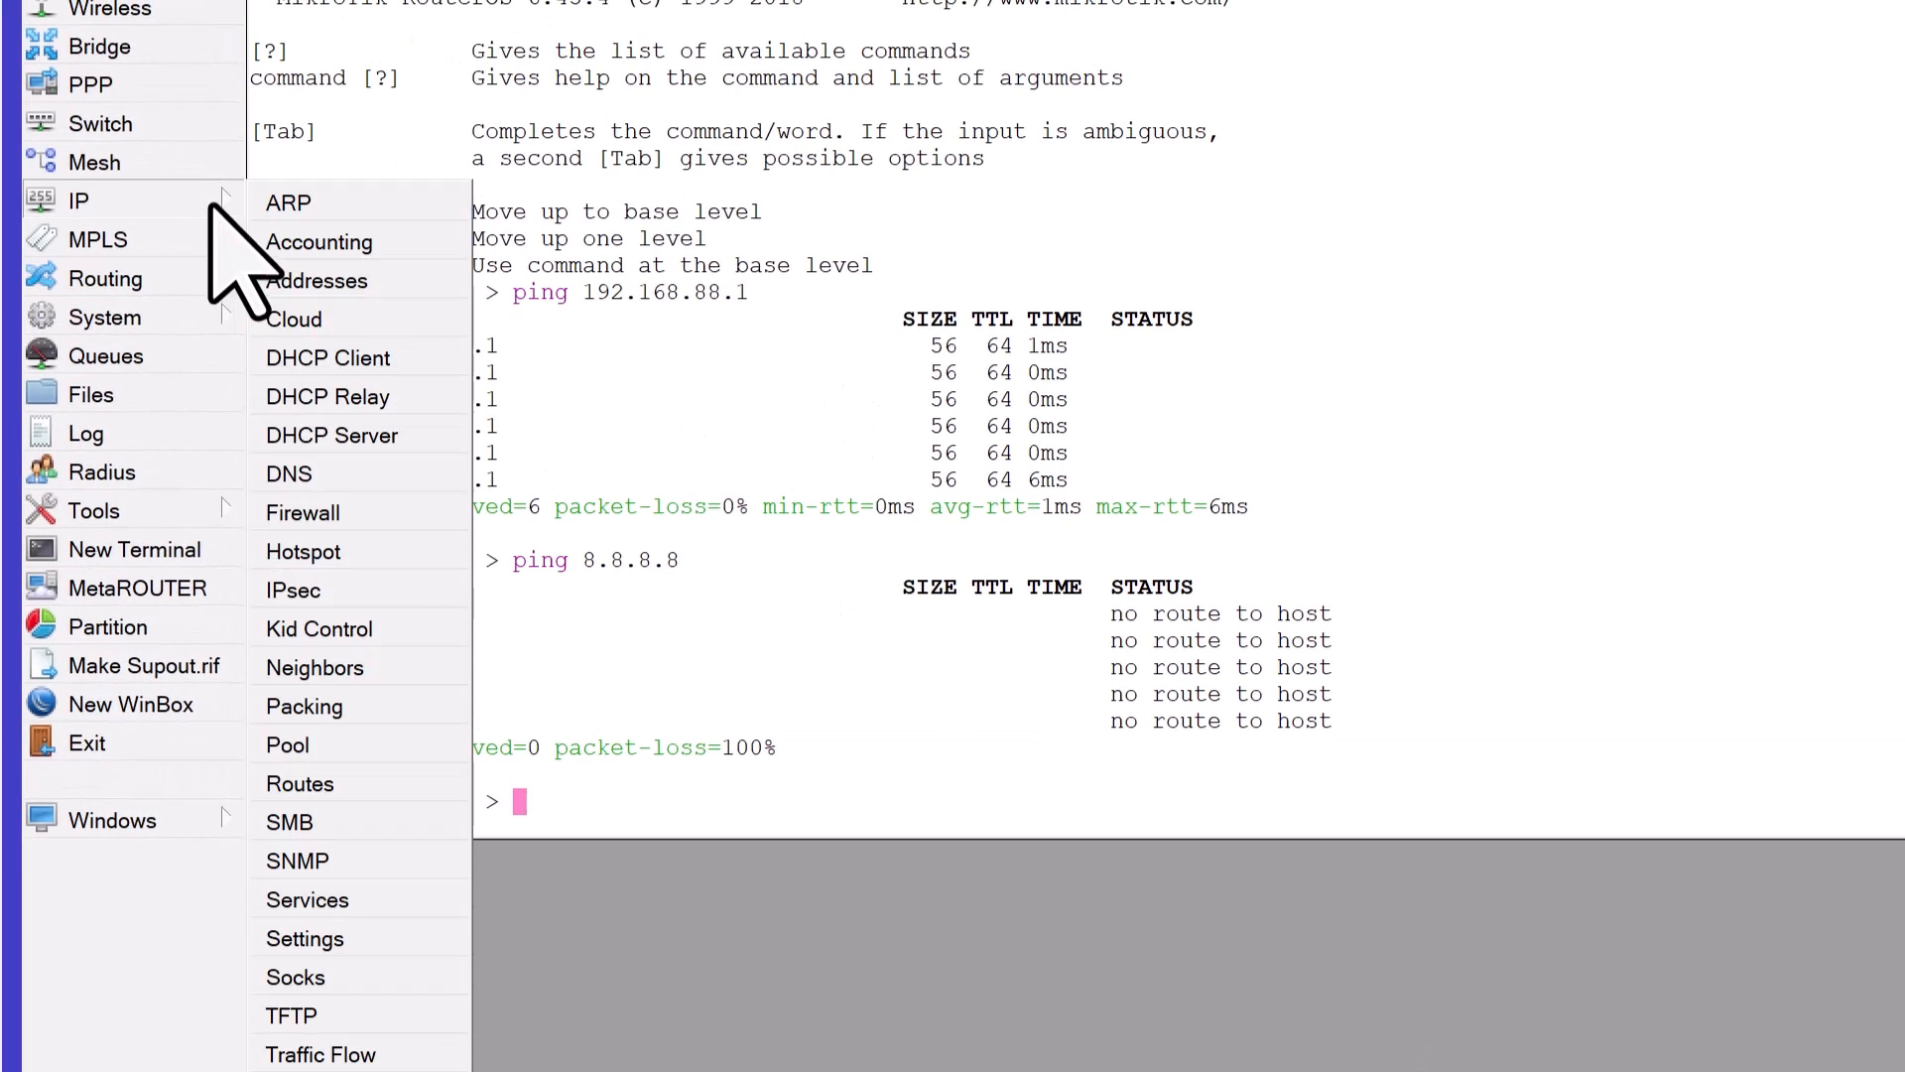
mouse_move(356, 782)
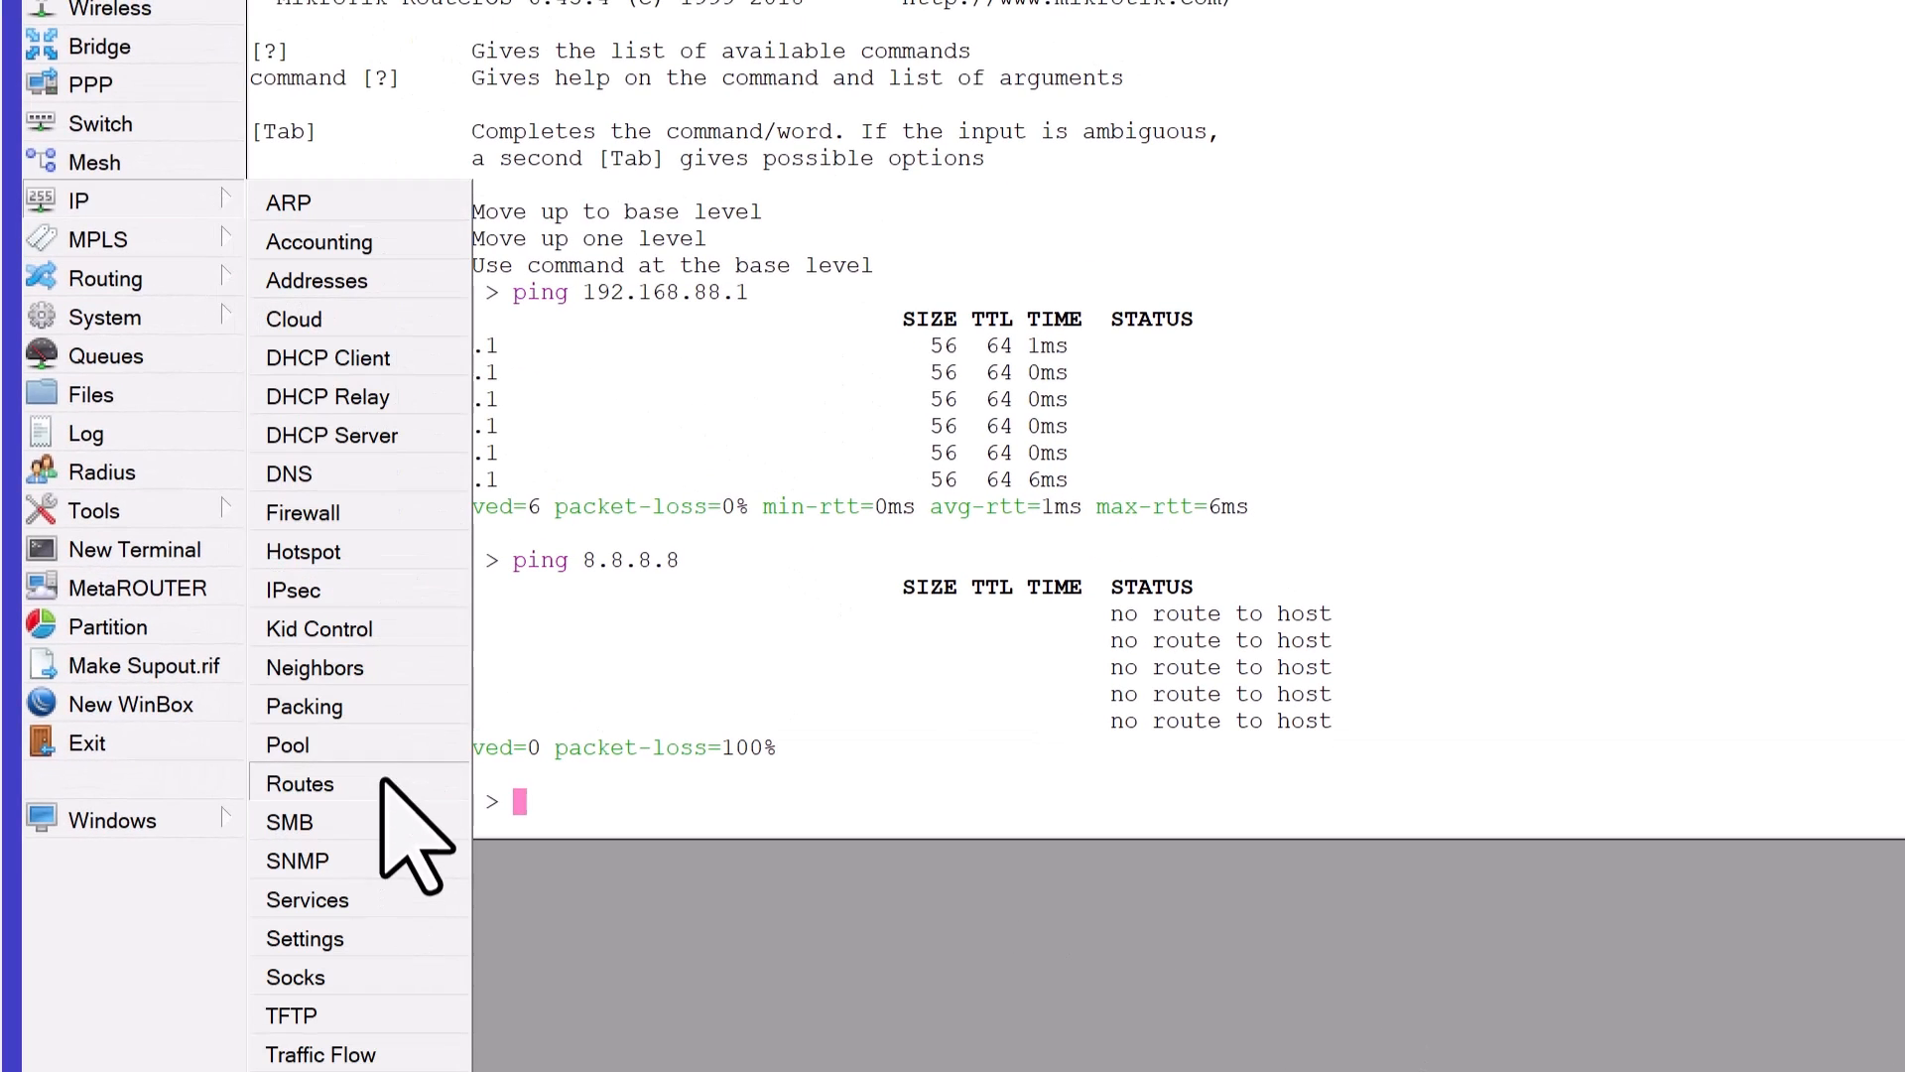
Add a default route 0.0.0.0/0 via gateway 192.168.88.1 and save it.
left_click(300, 782)
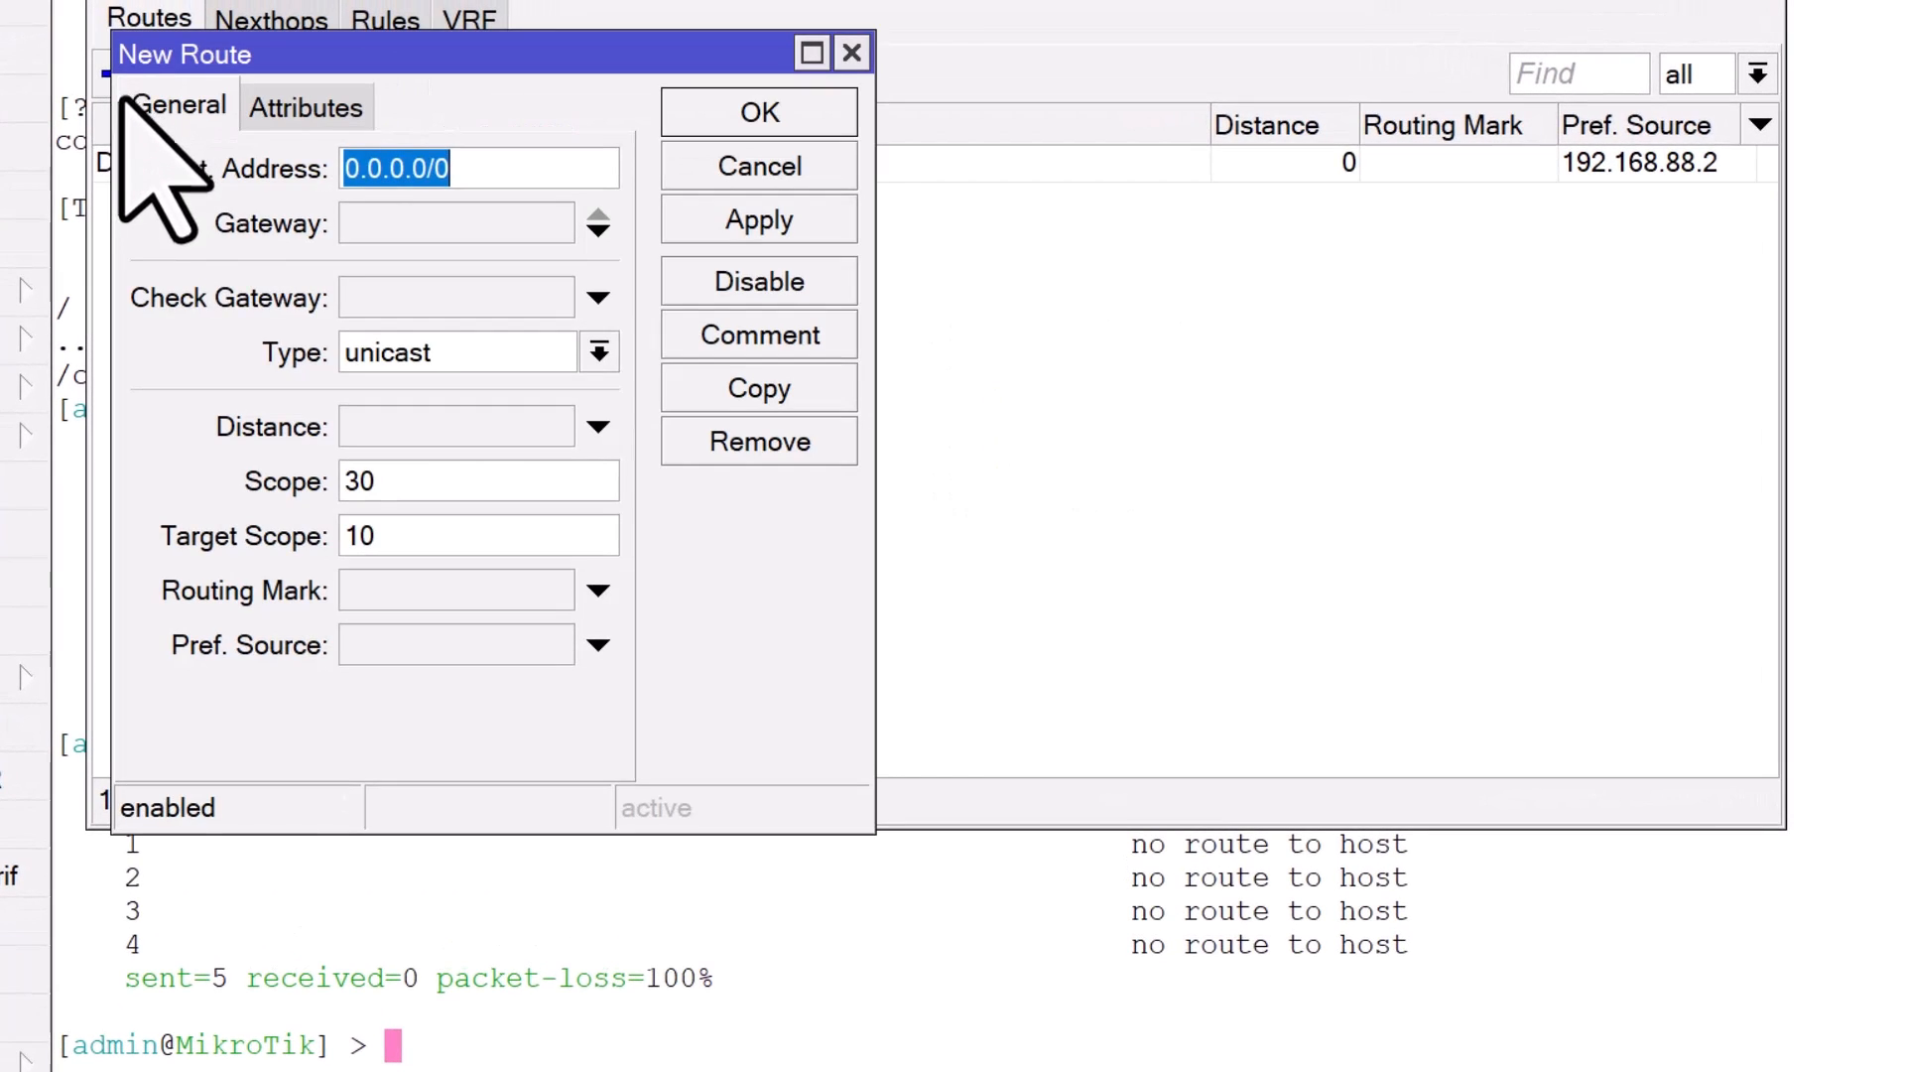
mouse_move(1003, 298)
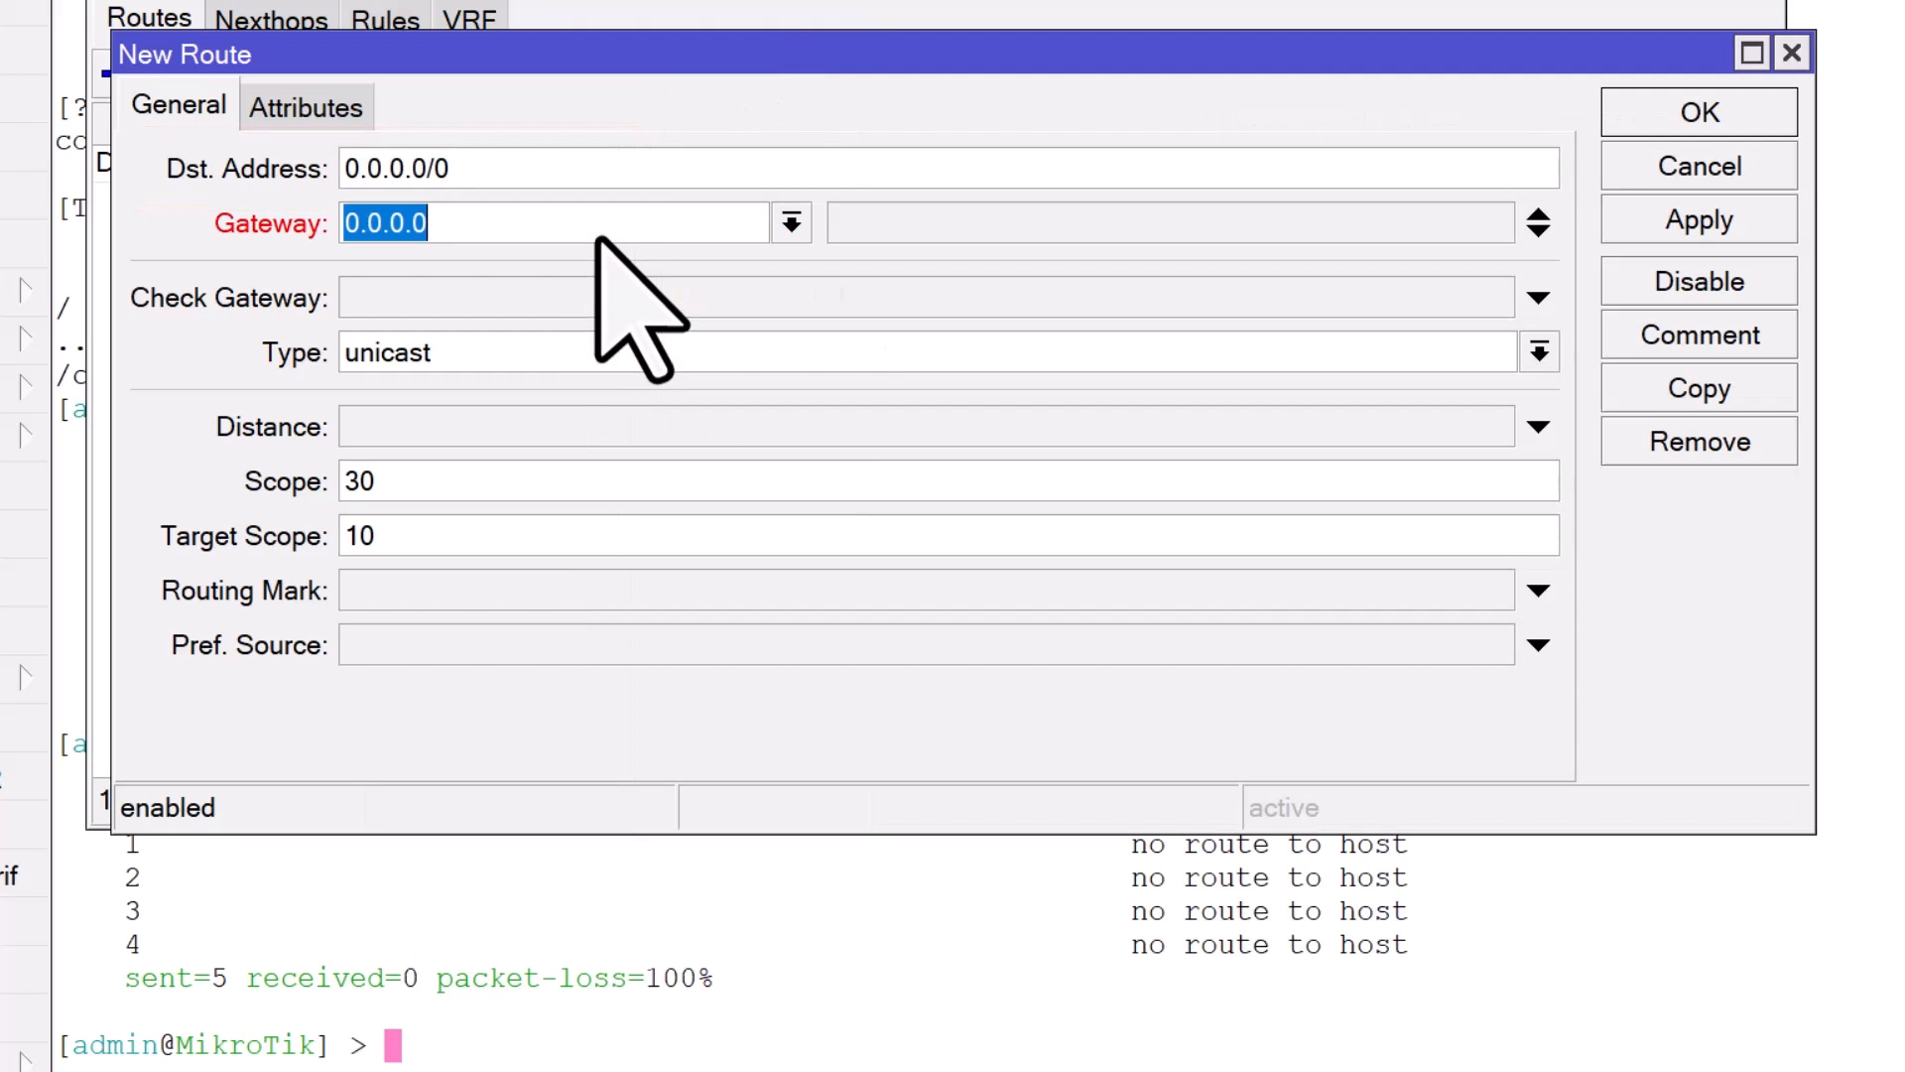
type("192.")
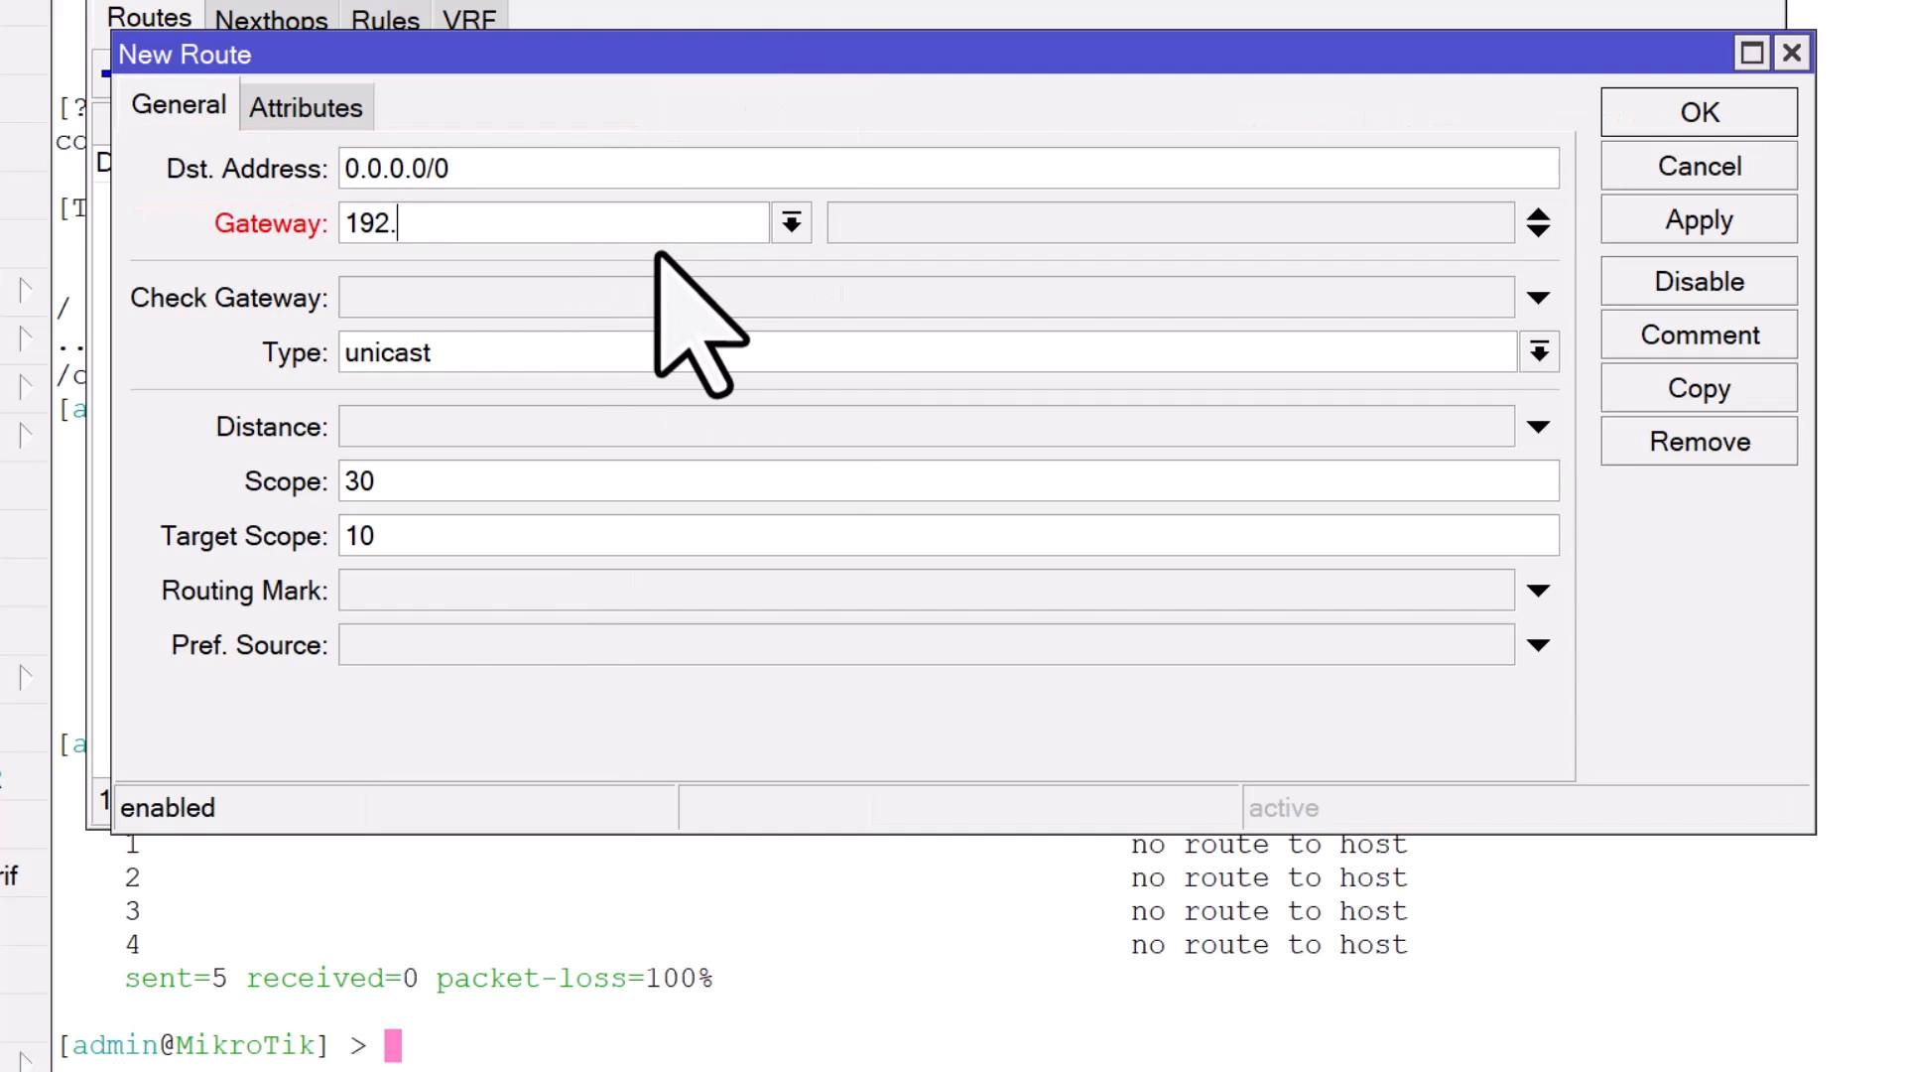
type("168.88")
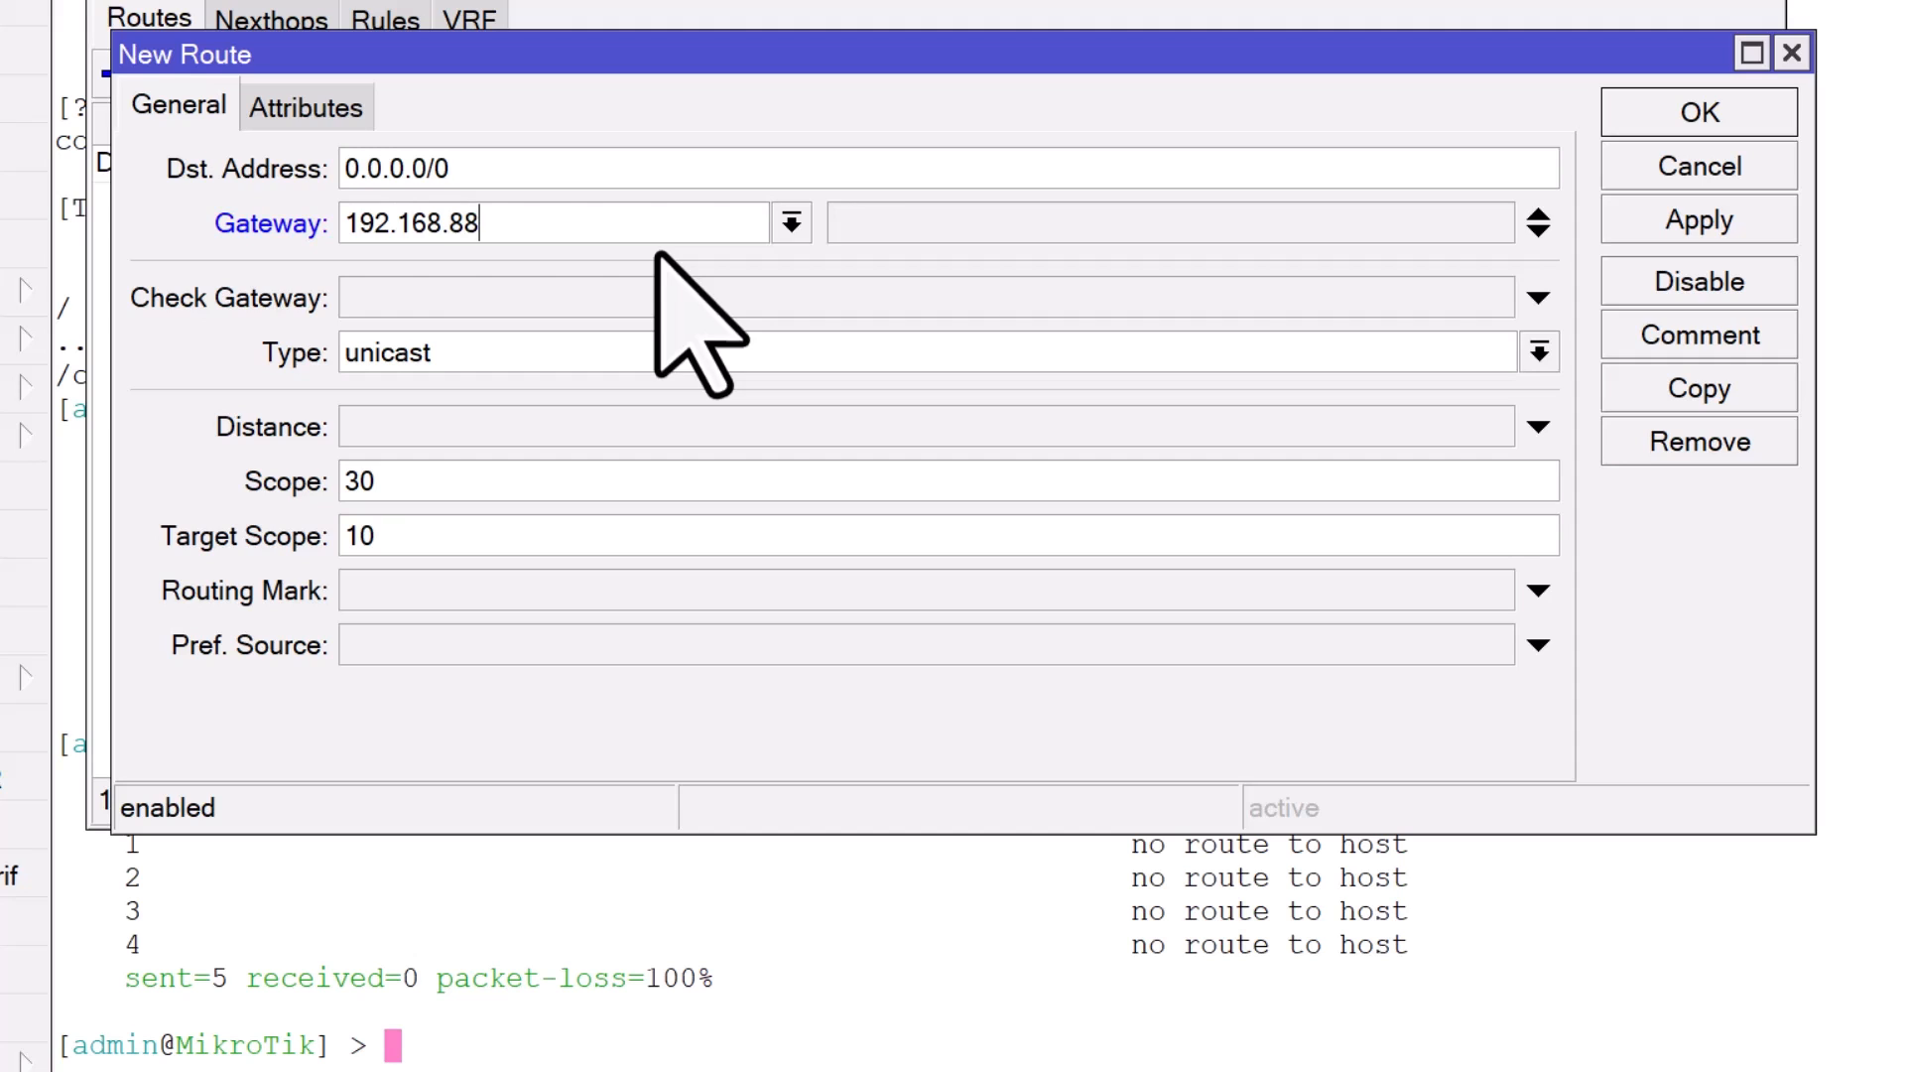
type(".1")
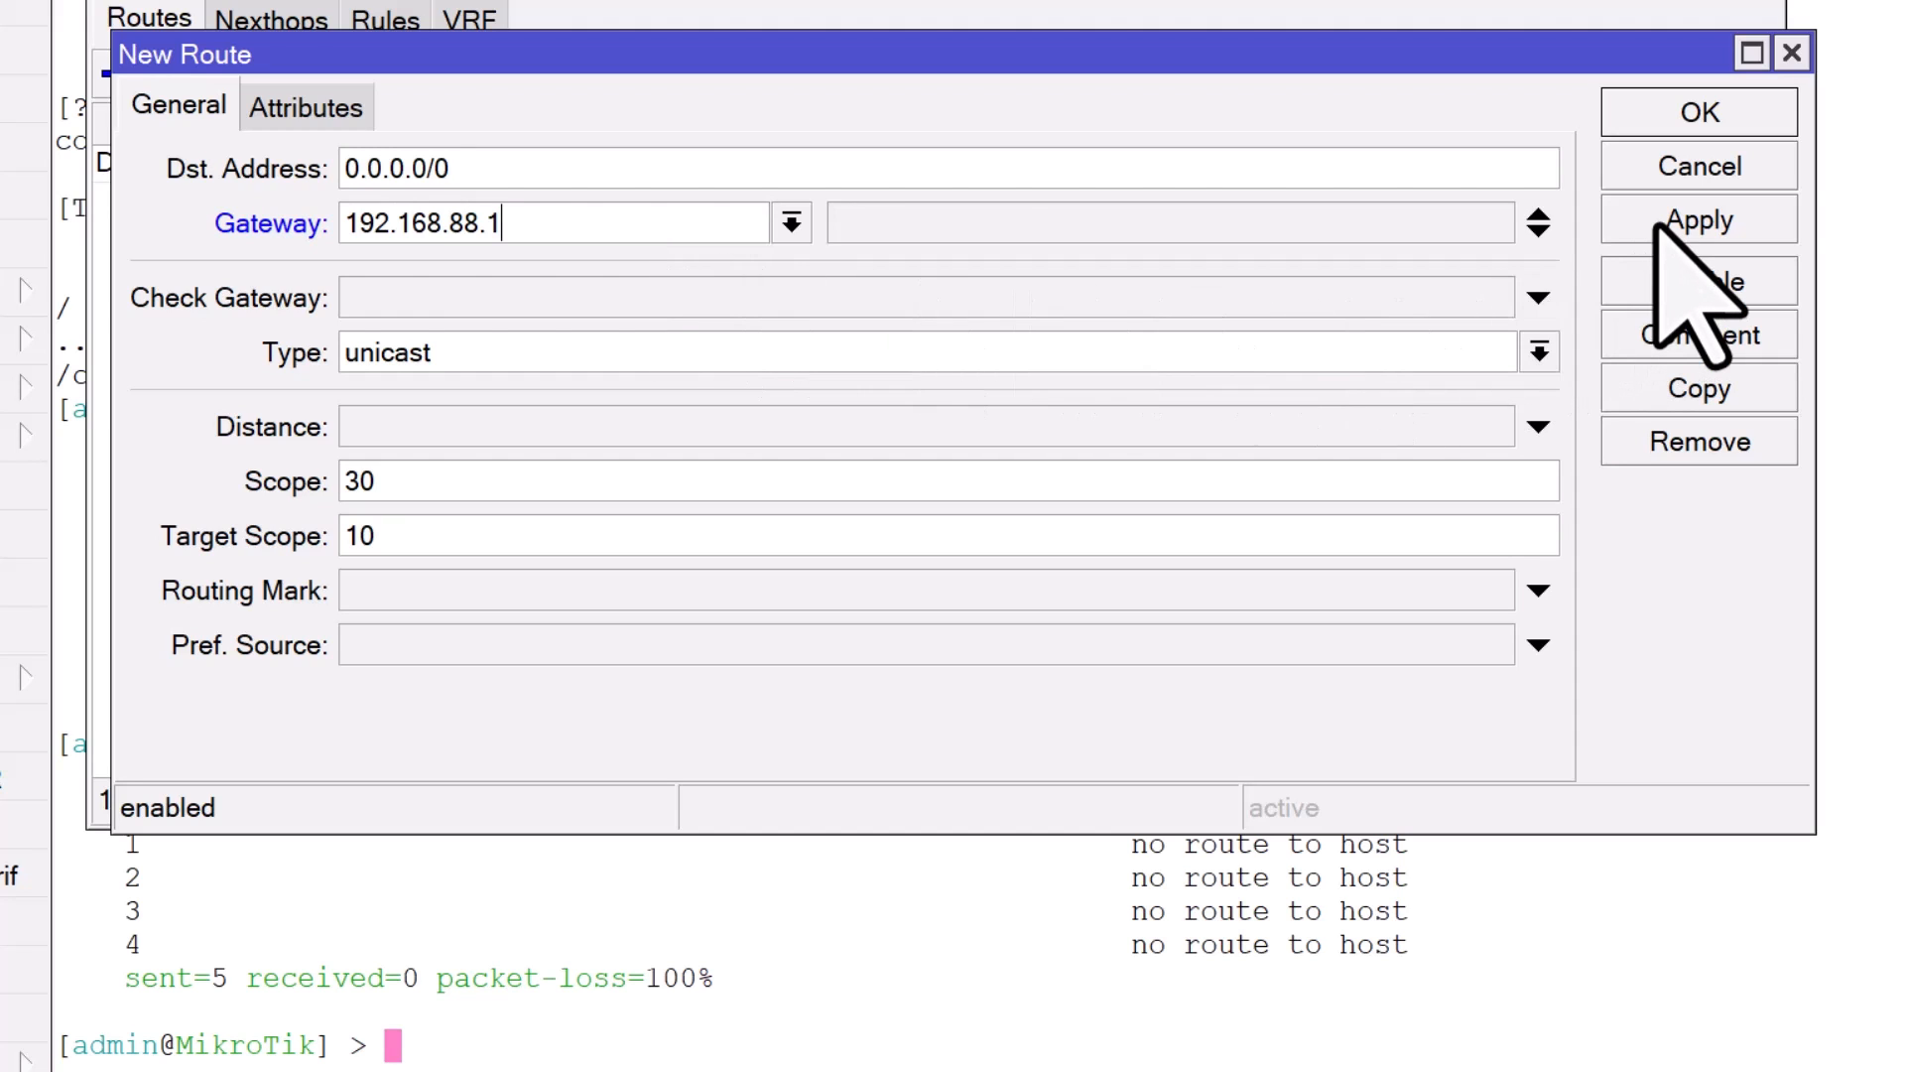
left_click(1697, 111)
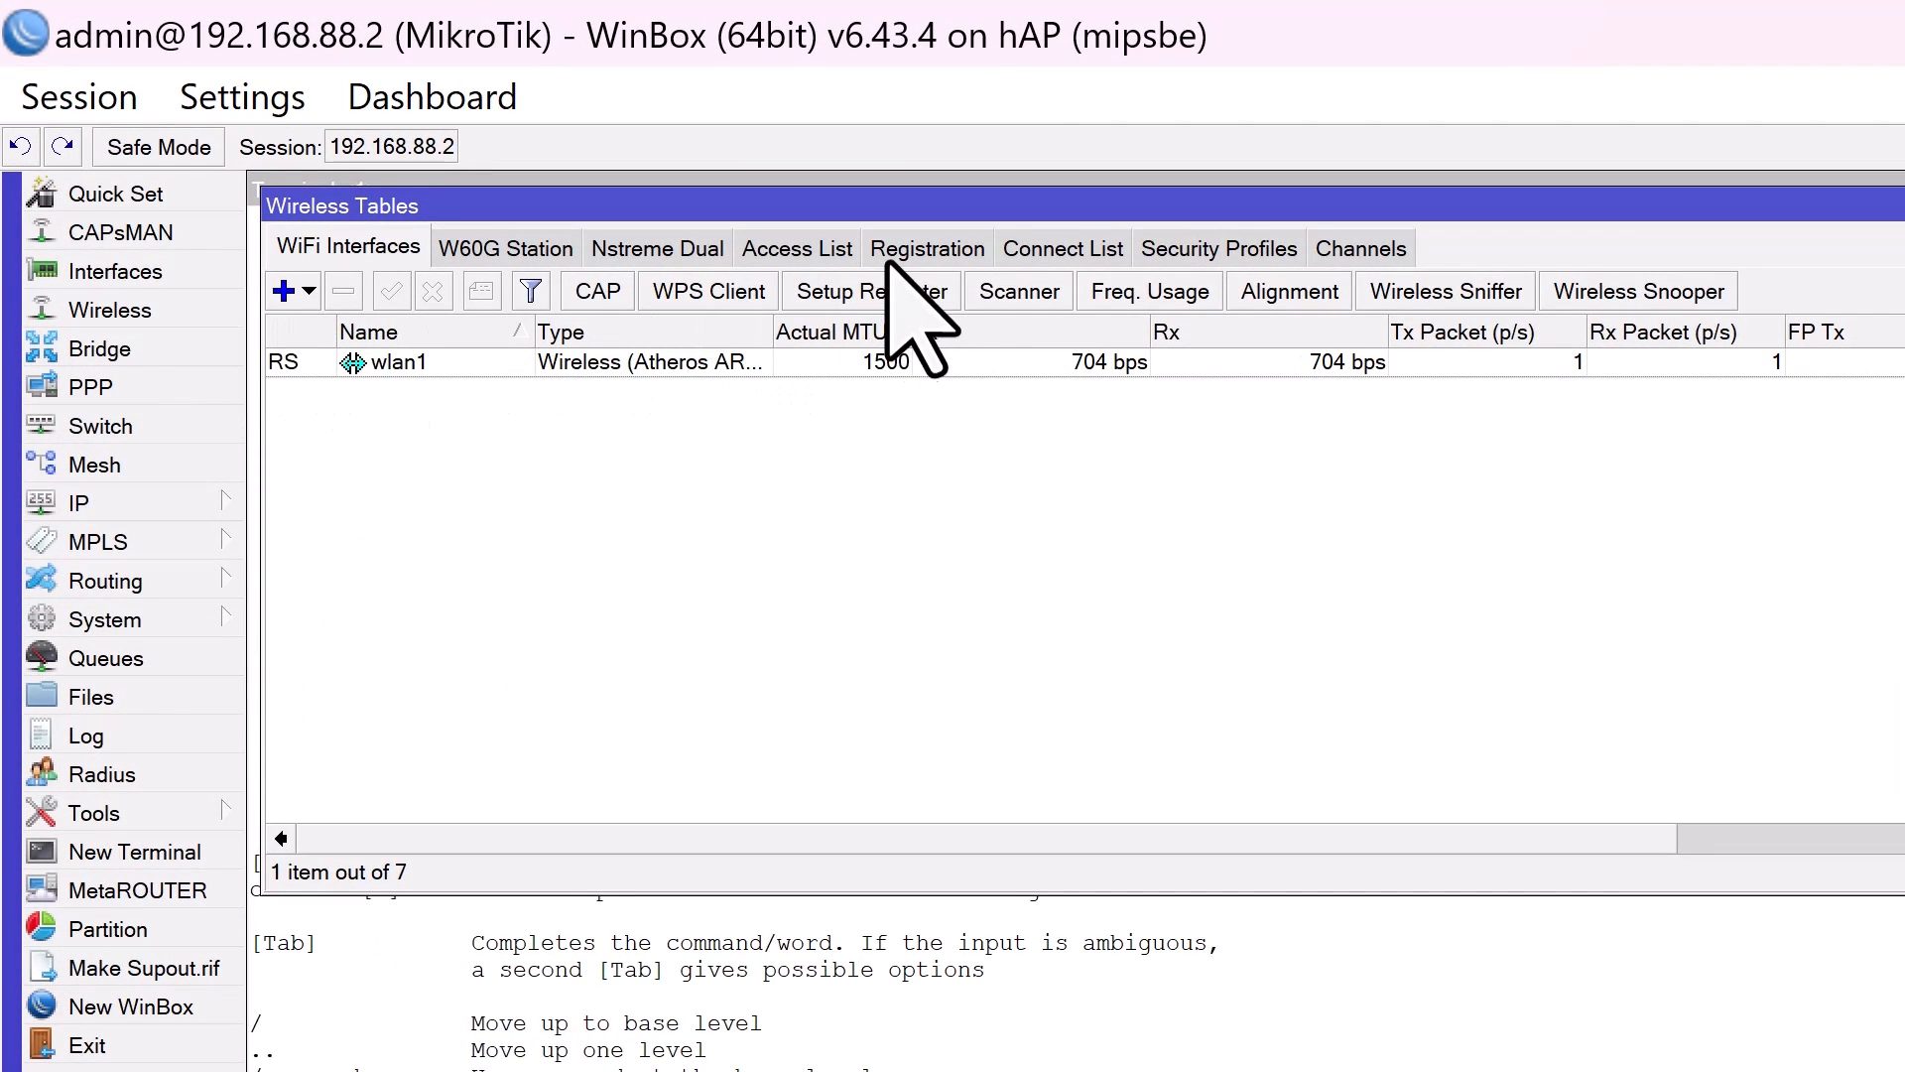
Confirm in the Registration list that wlan1 is linked to AP 744D28EBEBDC and close the windows.
left_click(926, 249)
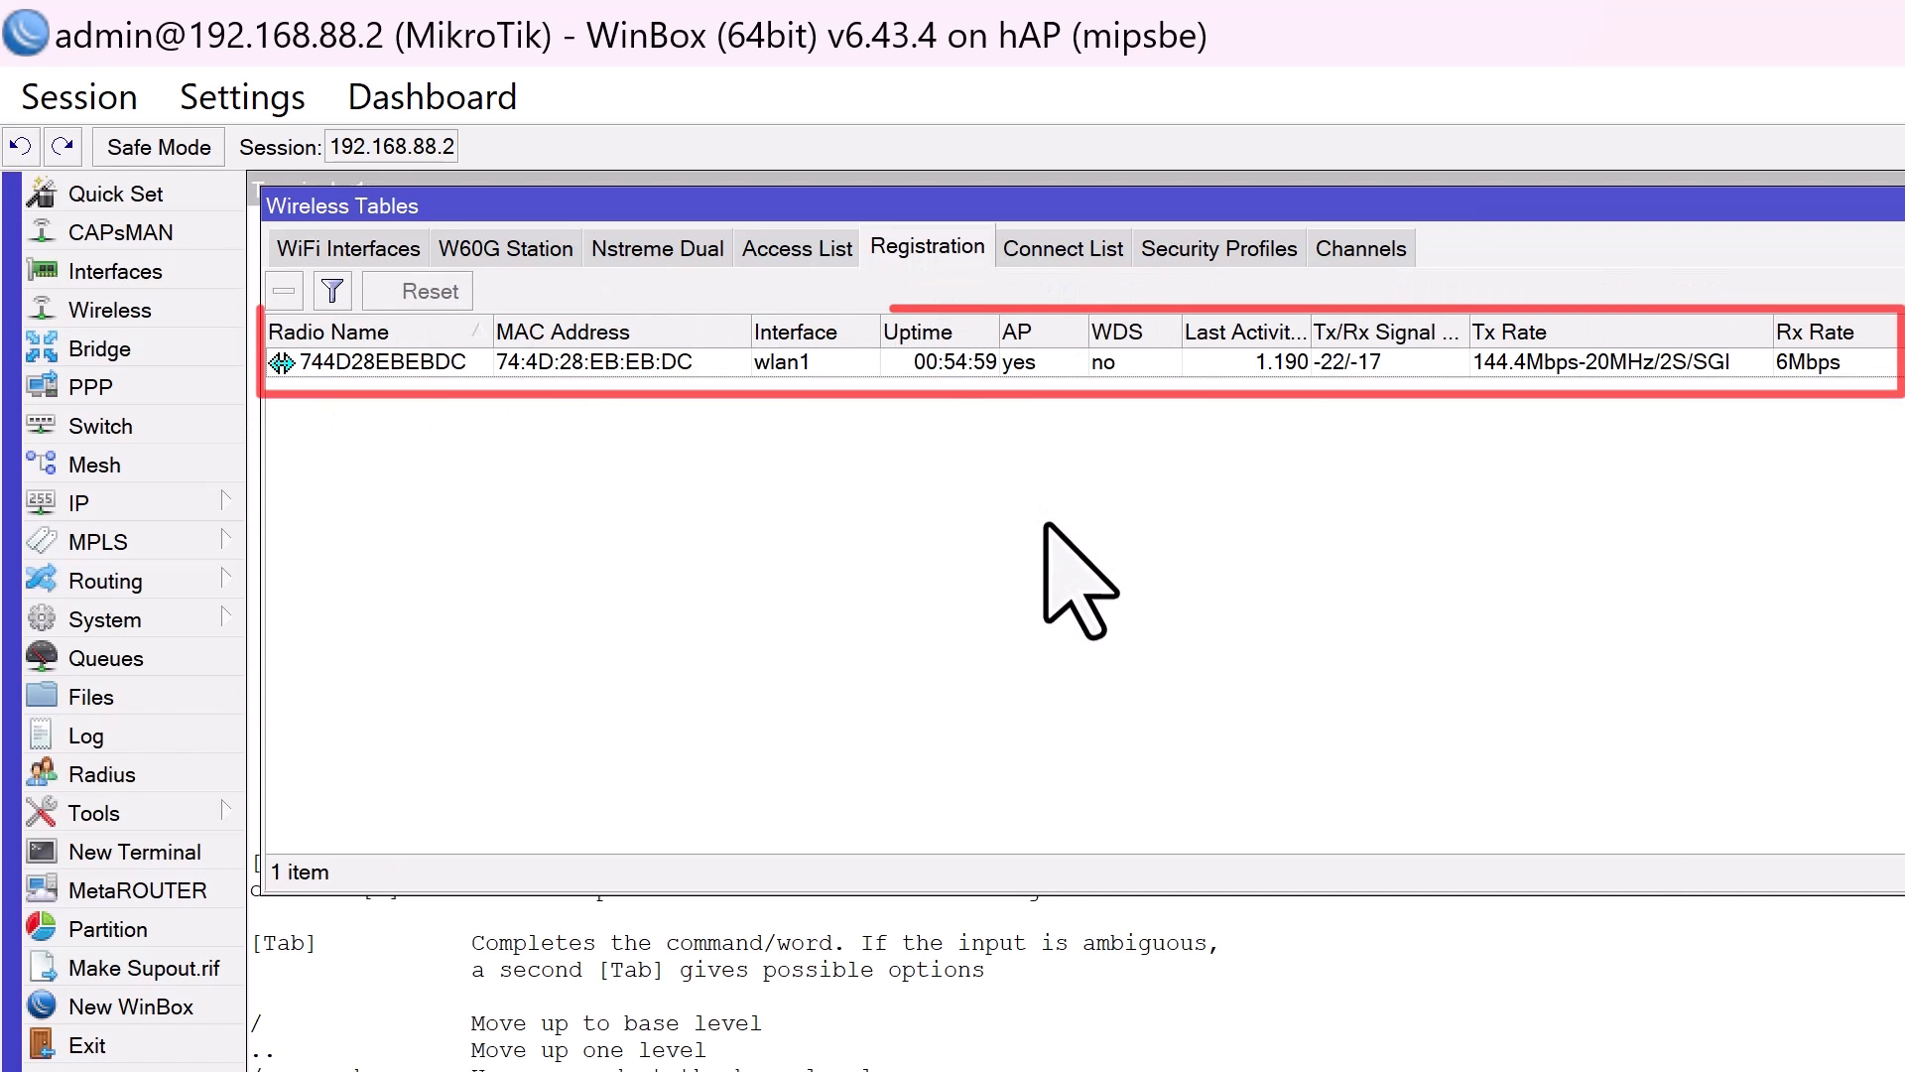
mouse_move(637, 451)
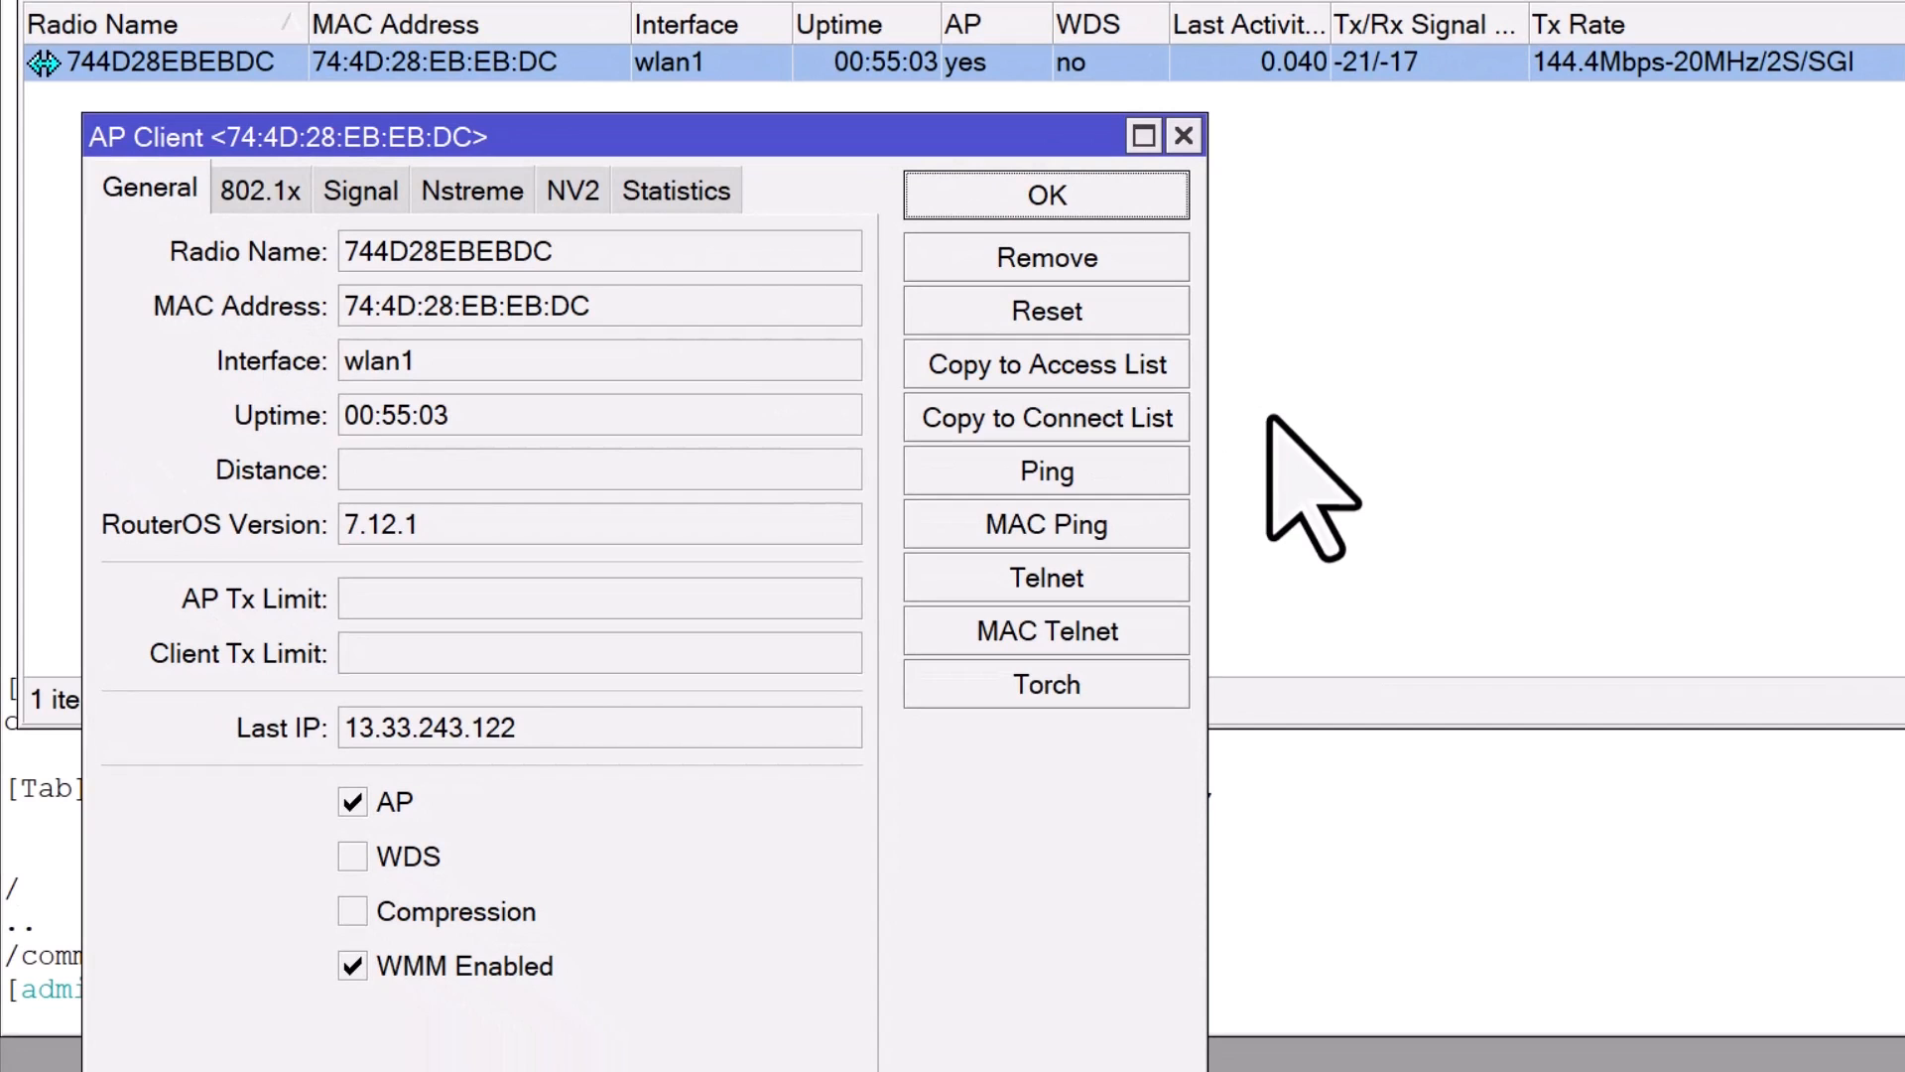
mouse_move(1135, 474)
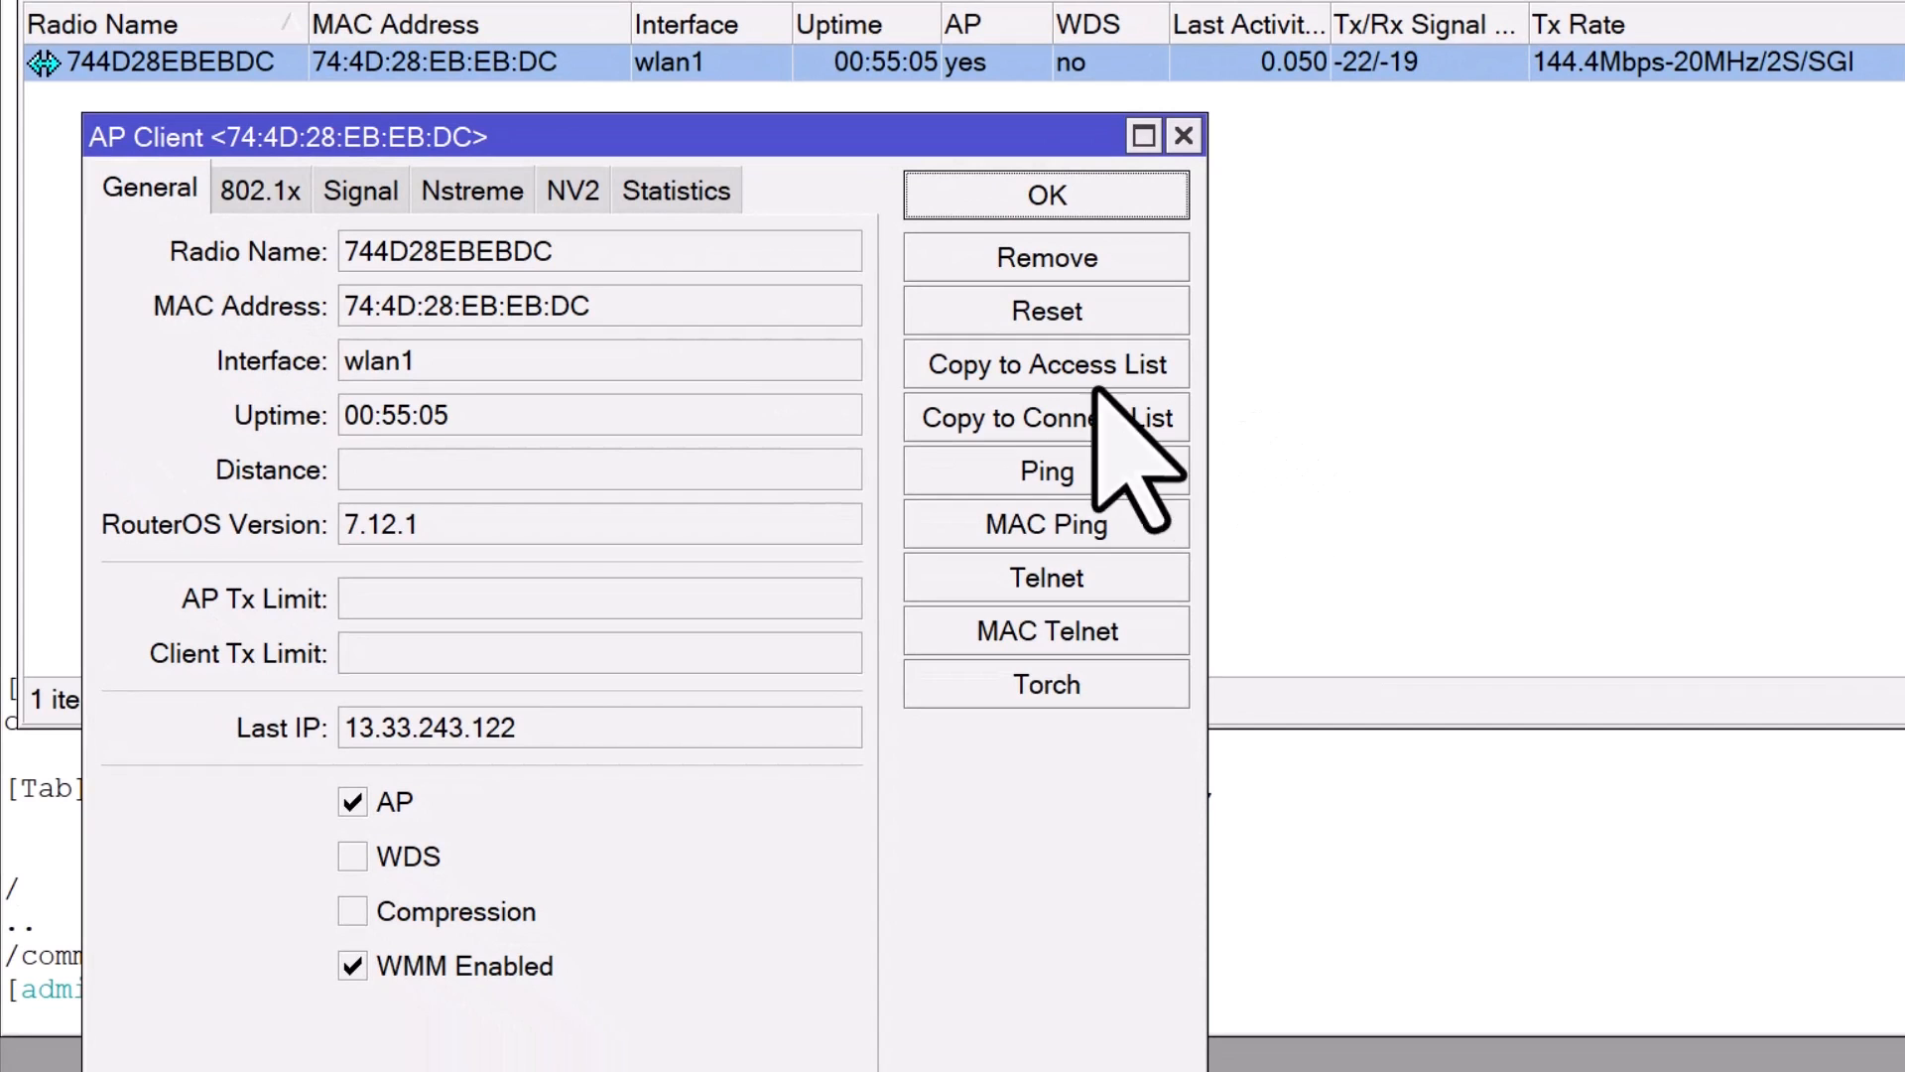
left_click(359, 190)
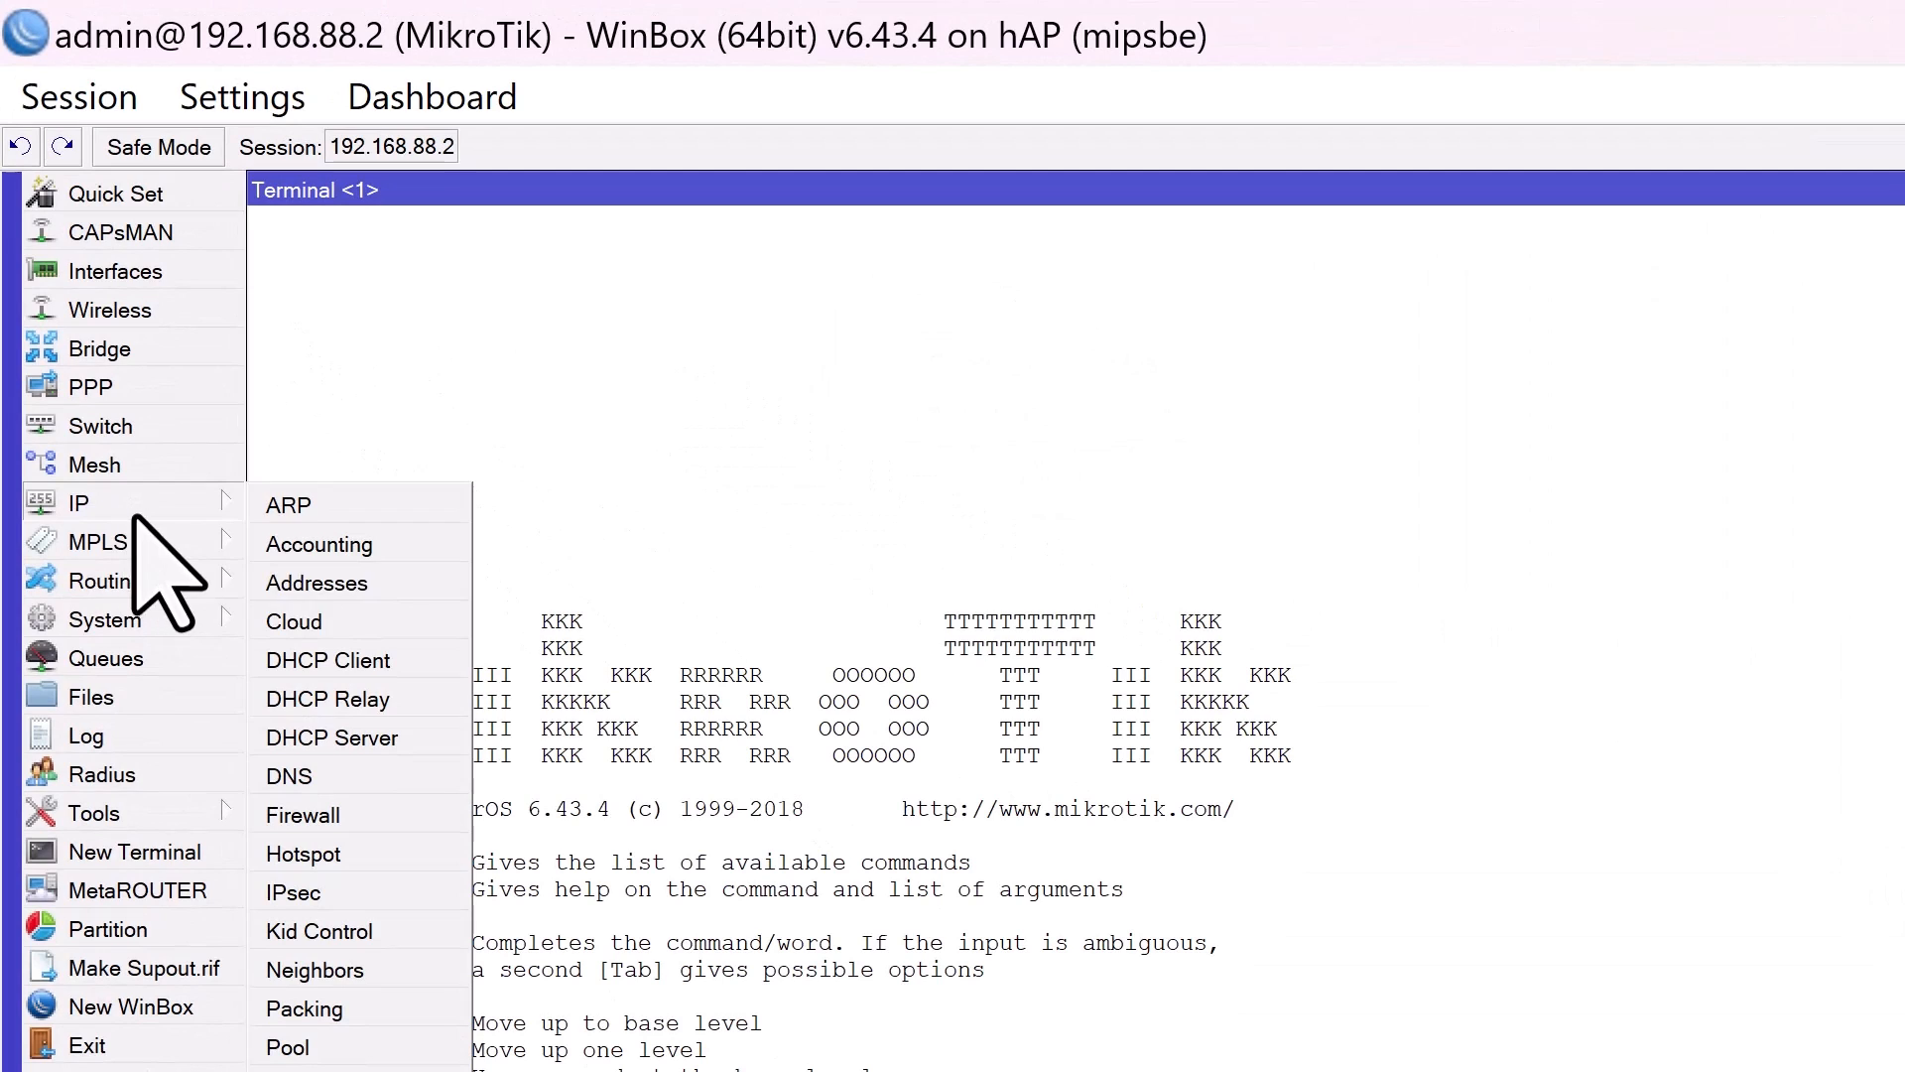
Disable the defconf DHCP server on the bridge, then bring up the Windows Run box.
left_click(332, 738)
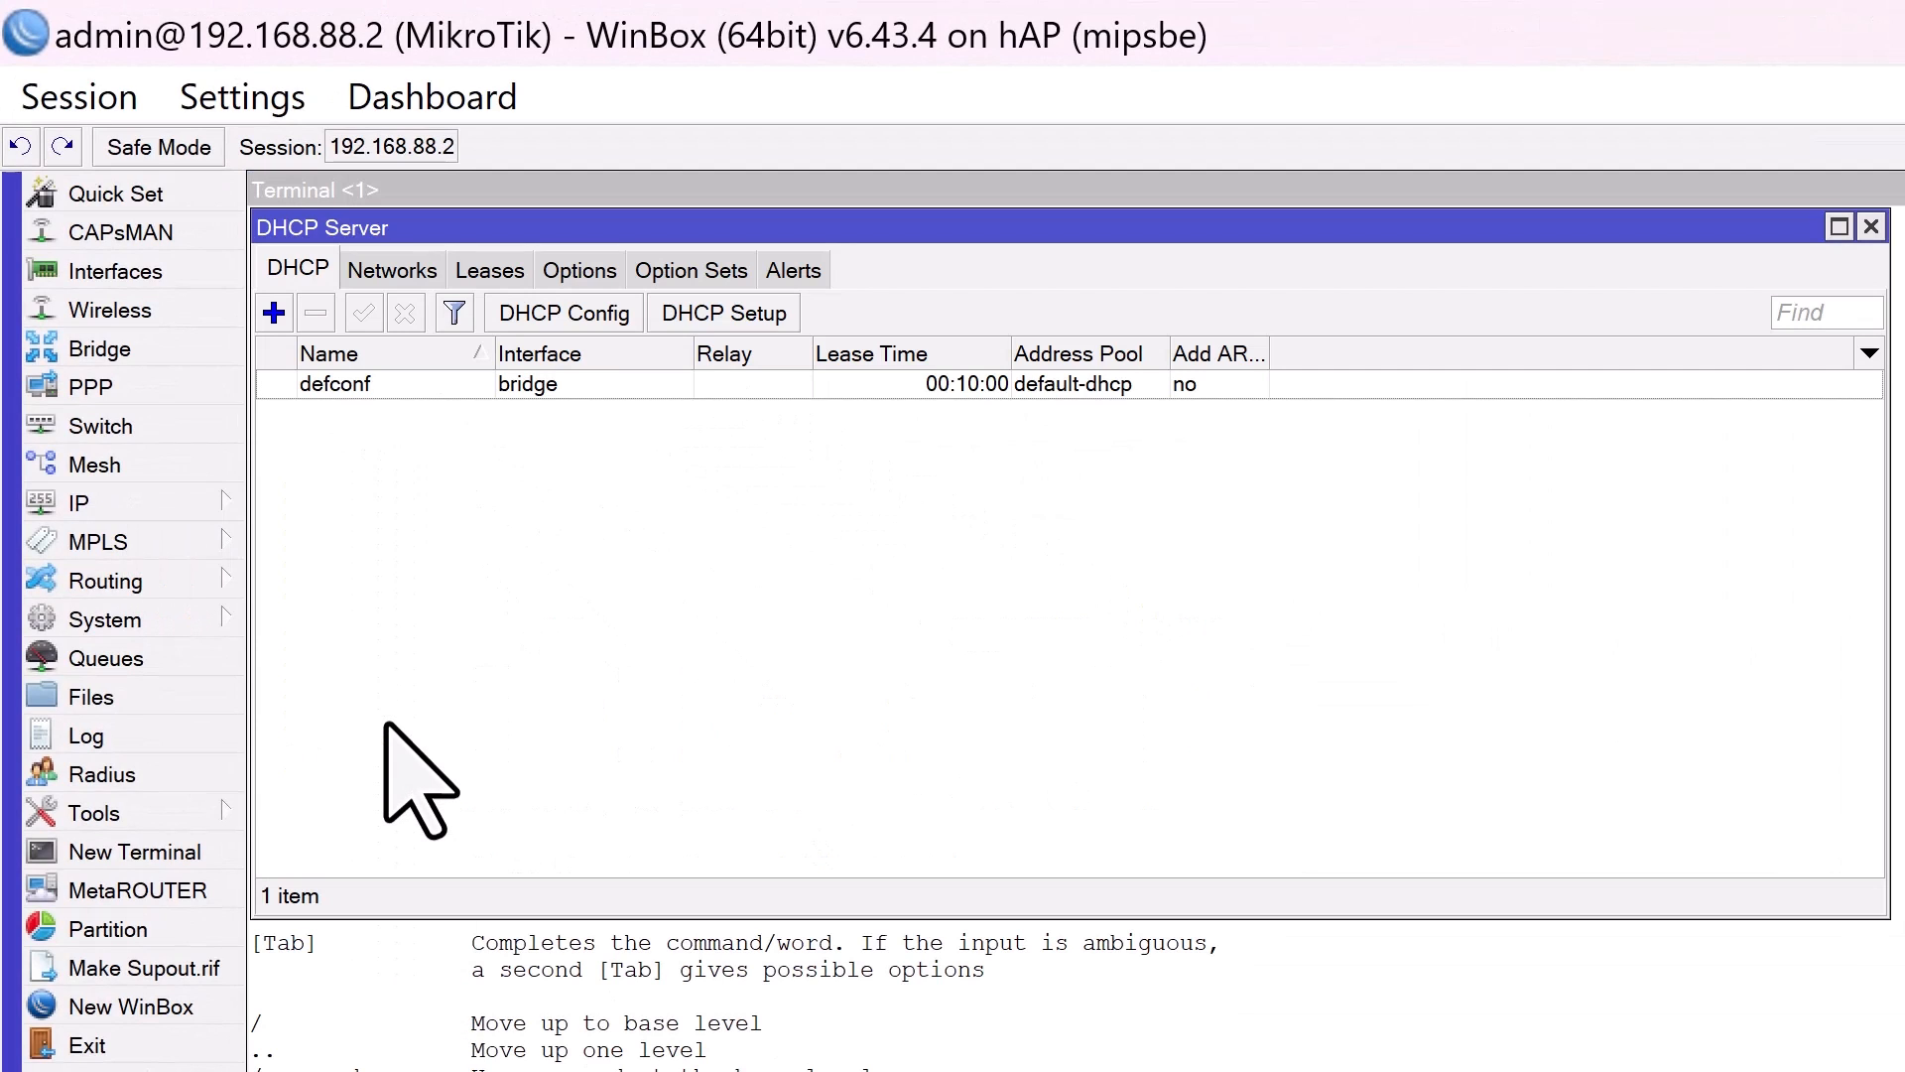
left_click(334, 383)
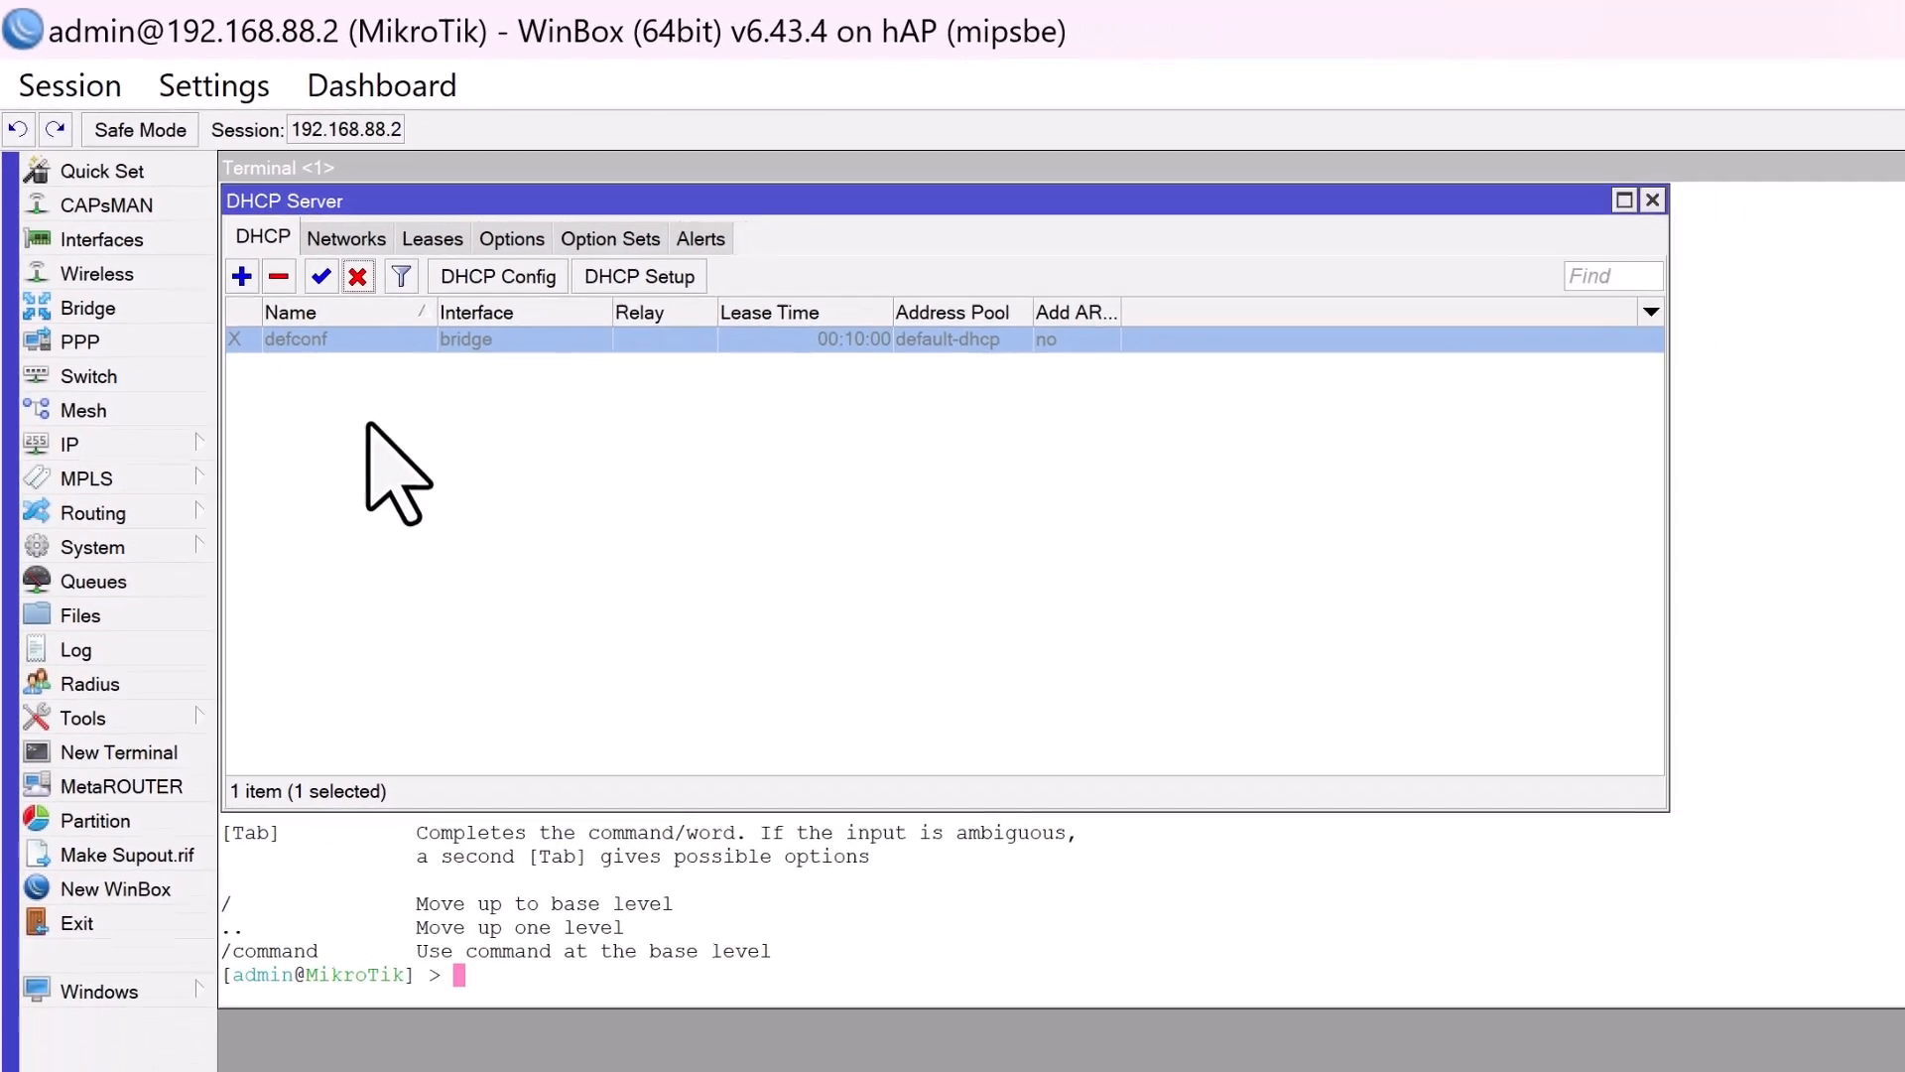
key("Win+r")
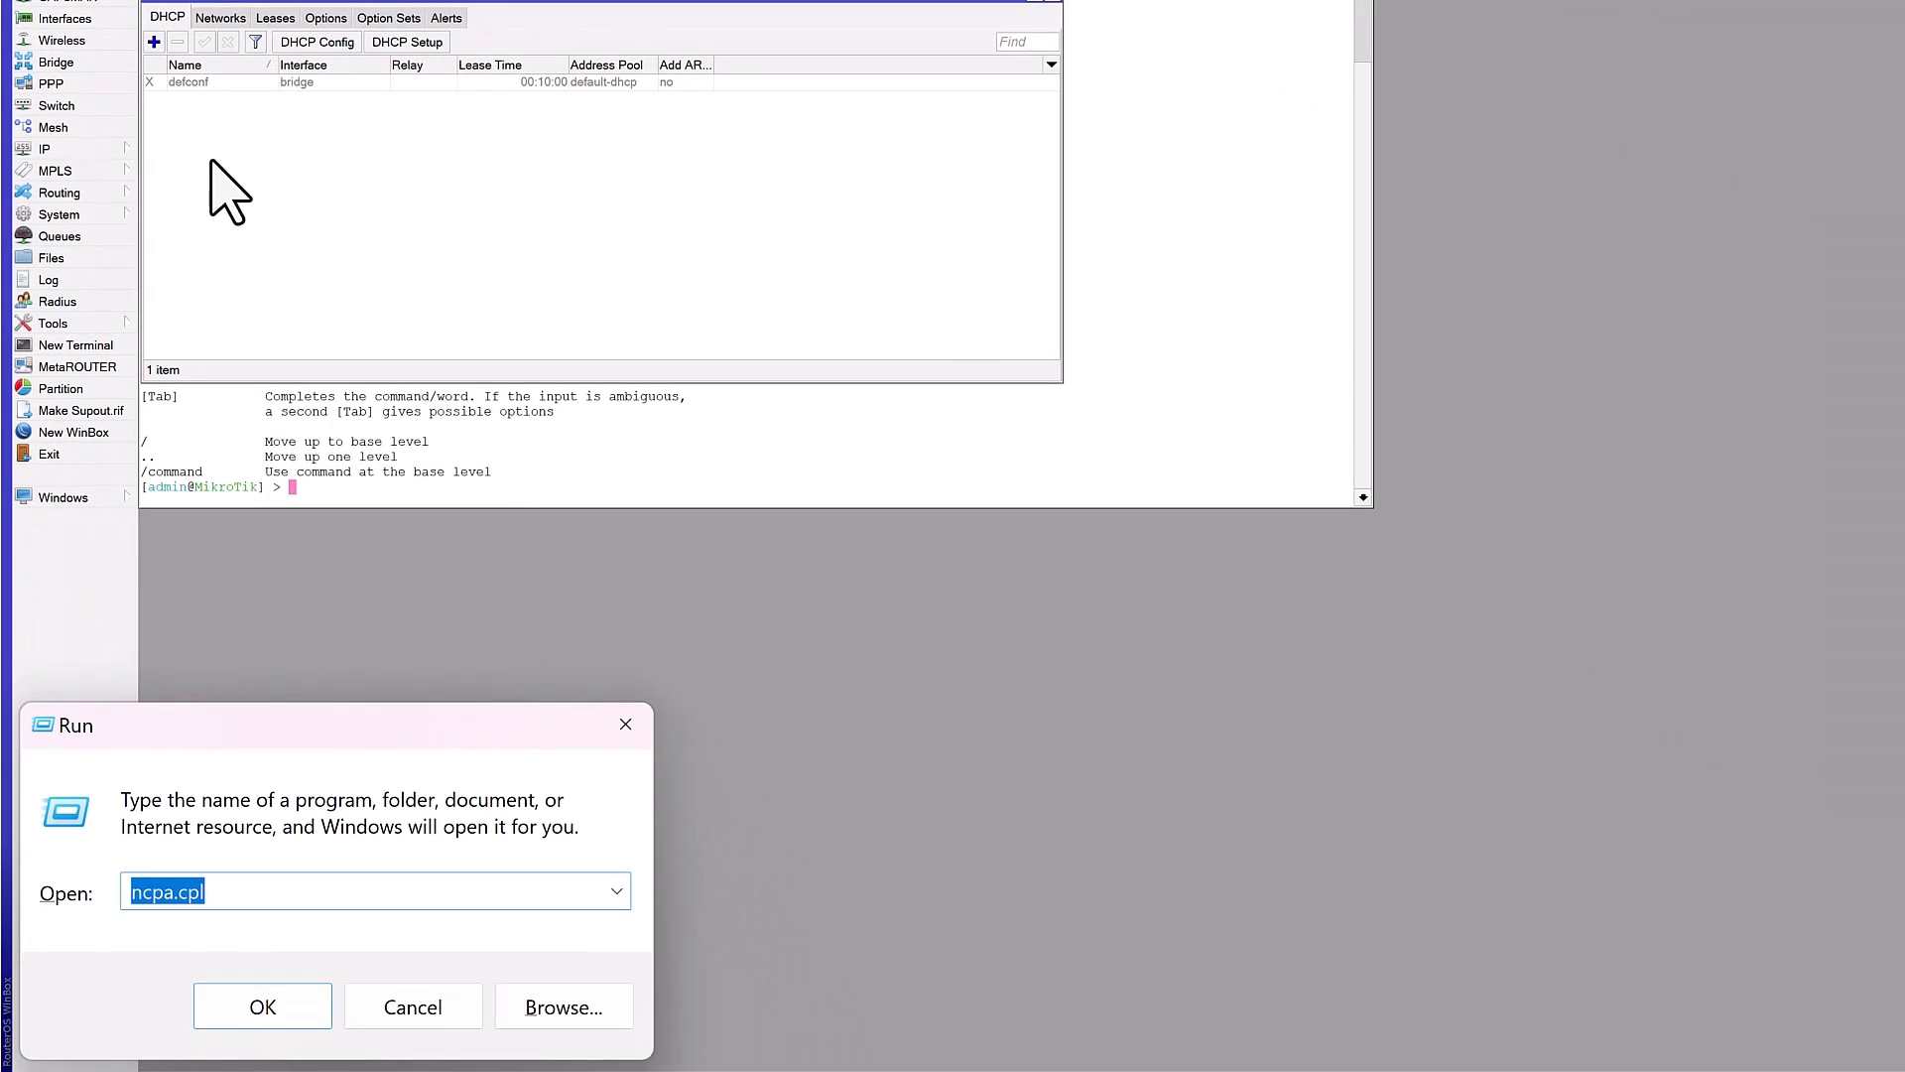
Run ipconfig /release and /renew in cmd; Ethernet gets 192.168.88.248, gateway 192.168.88.1.
left_click(262, 1007)
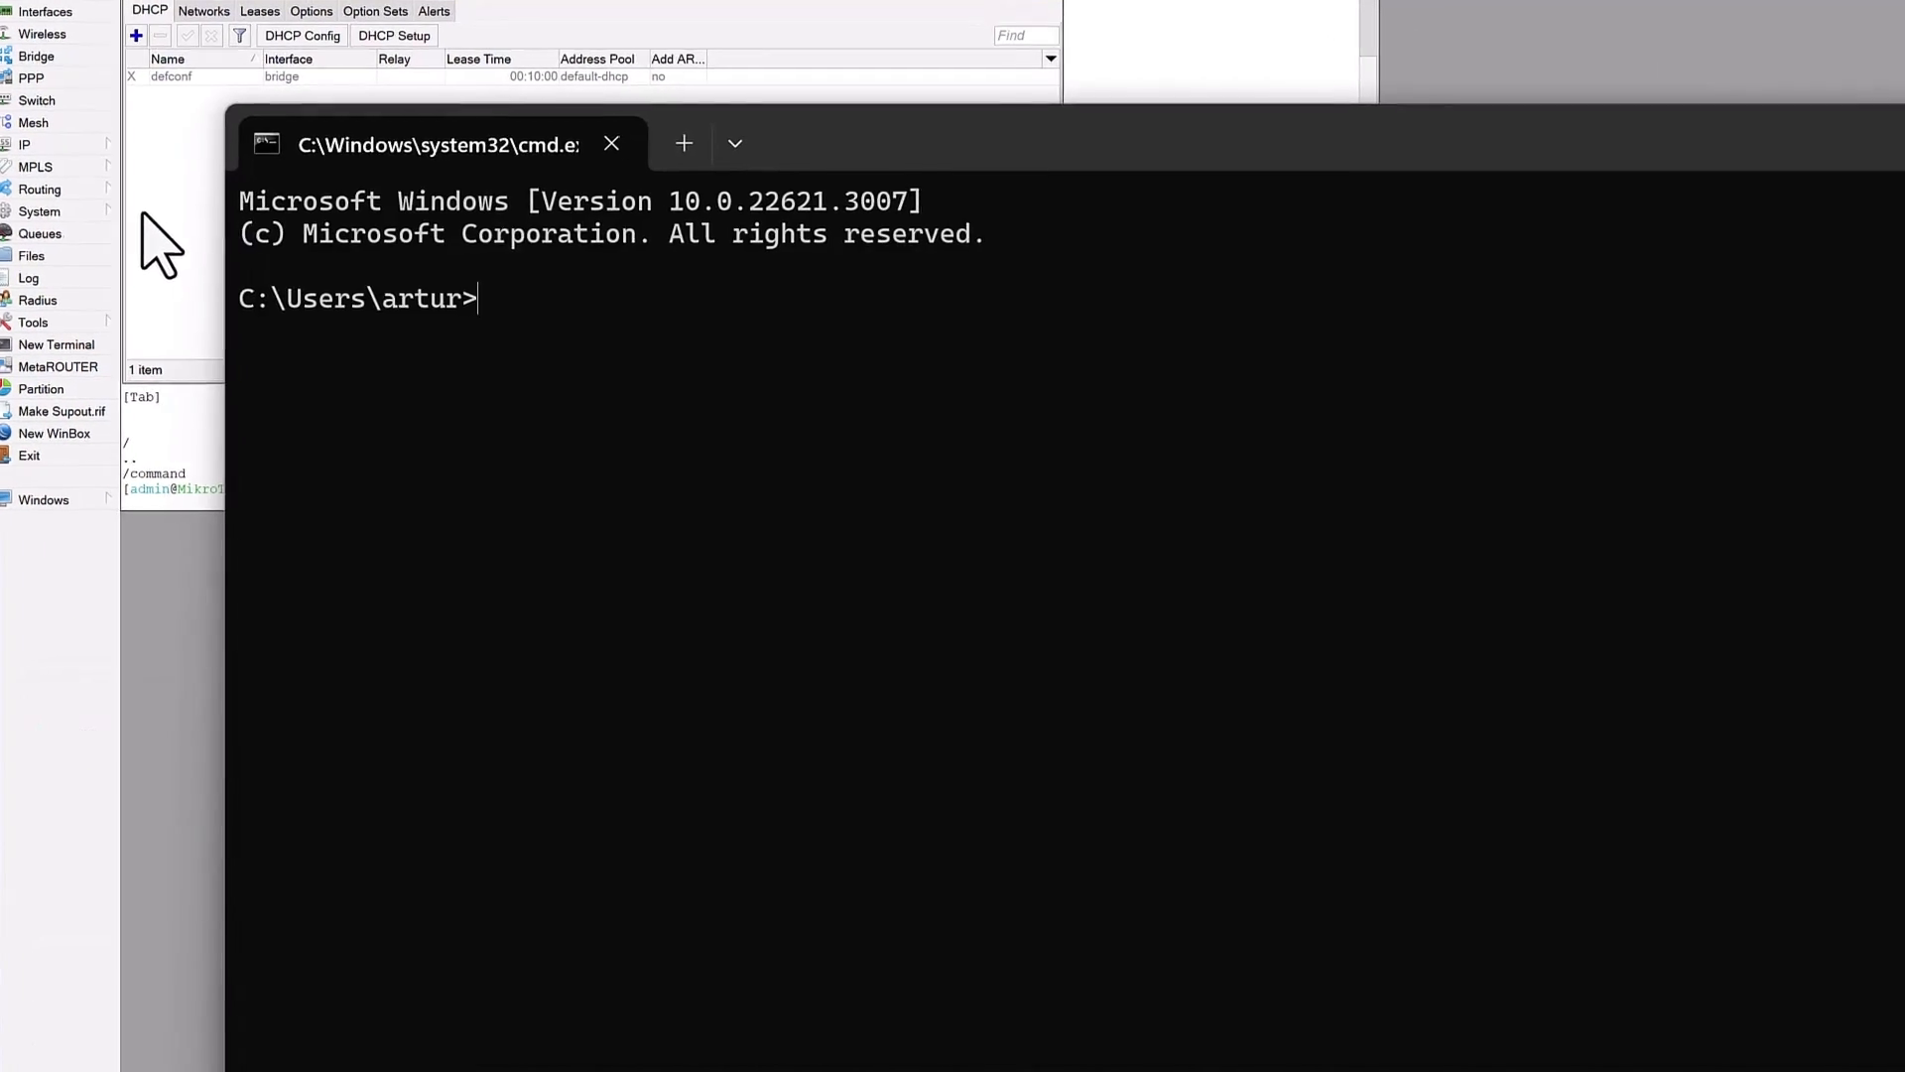
type("ipconfig")
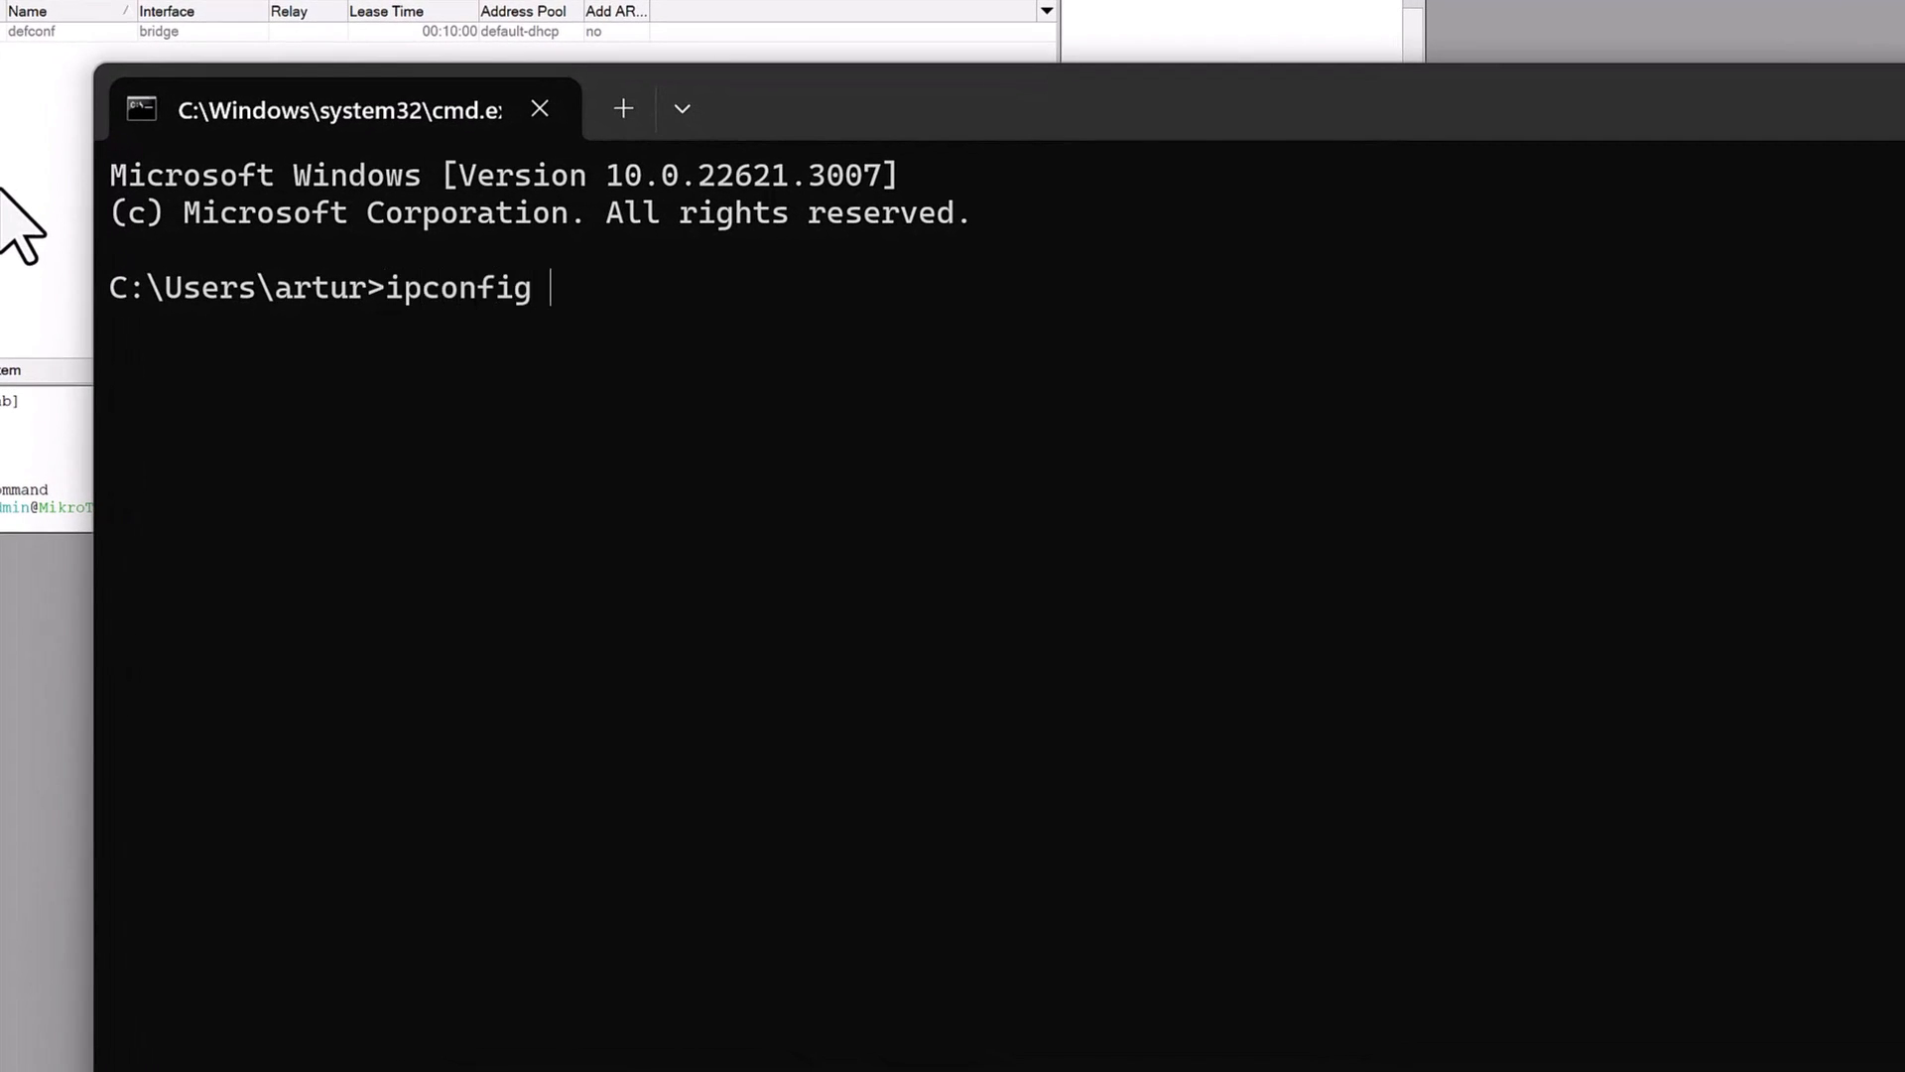
type("/rele")
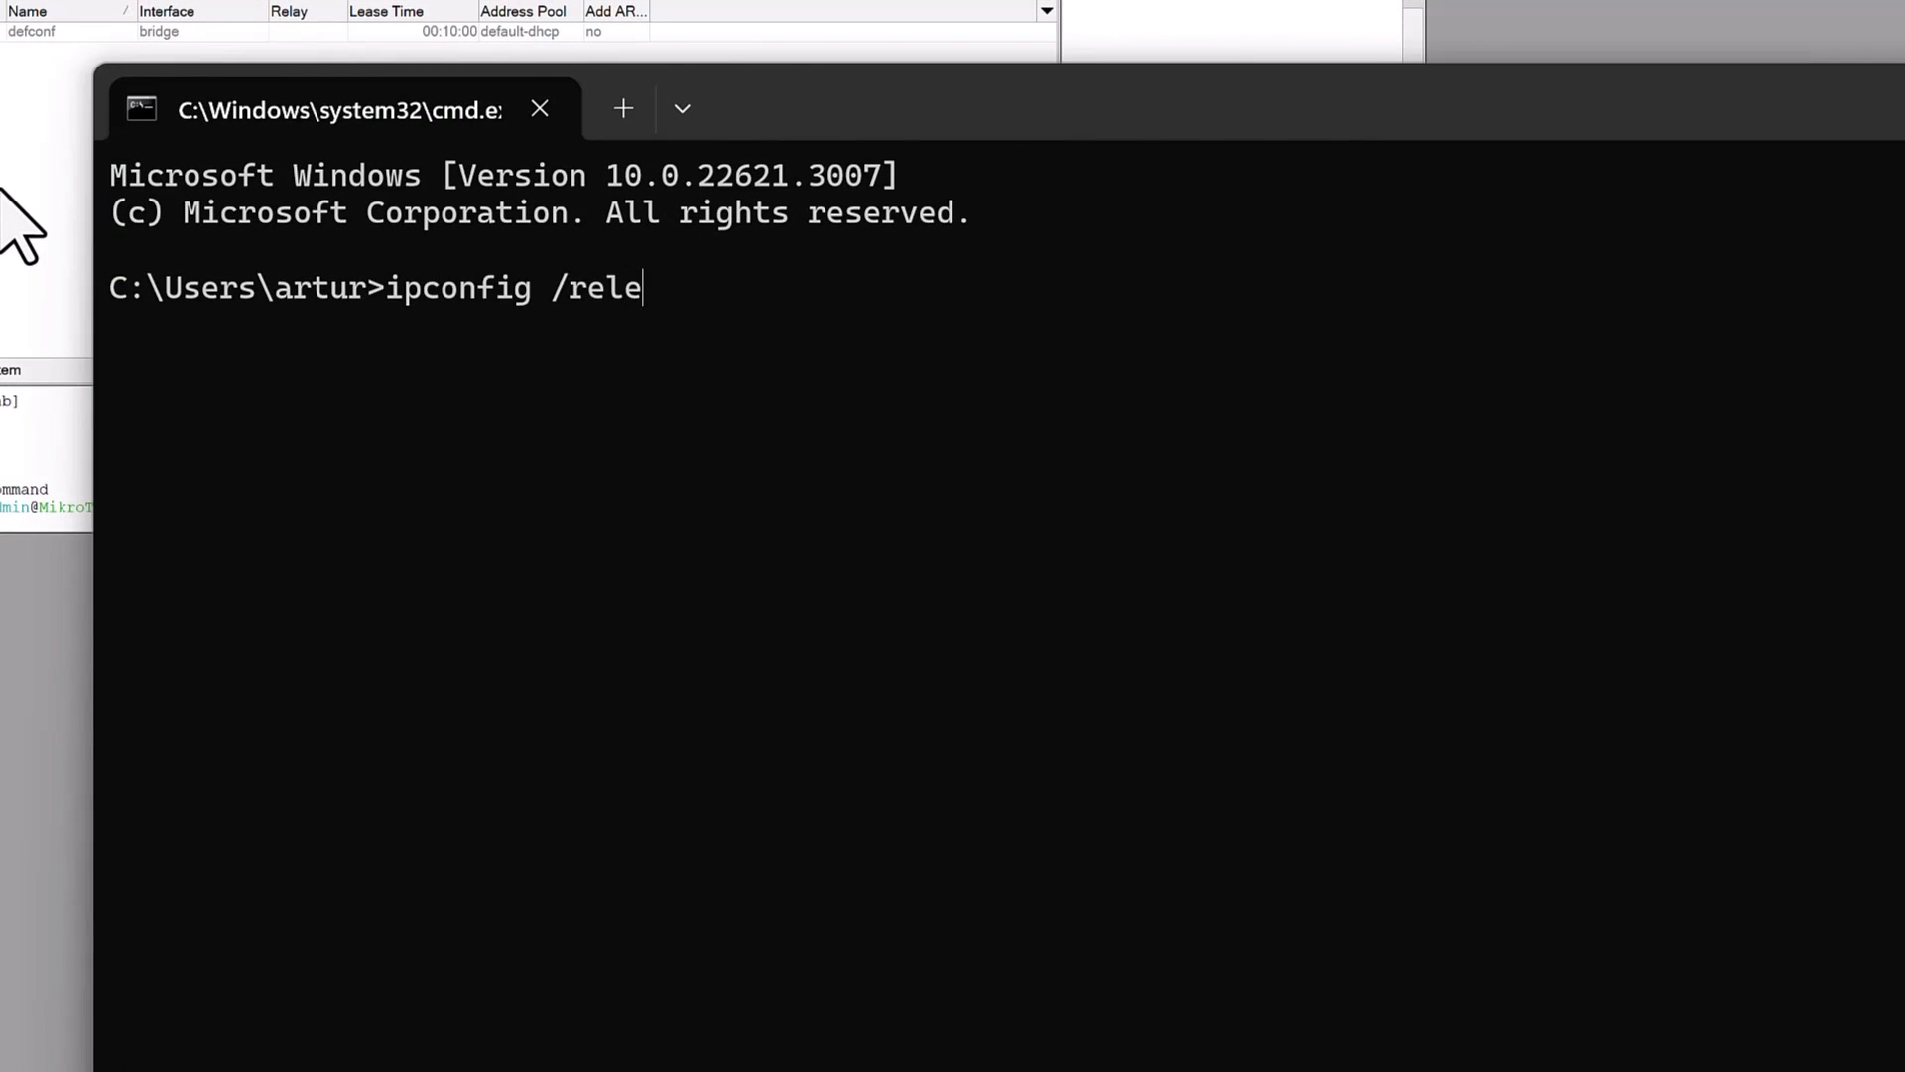
type("ase")
type("ipconfig /renew")
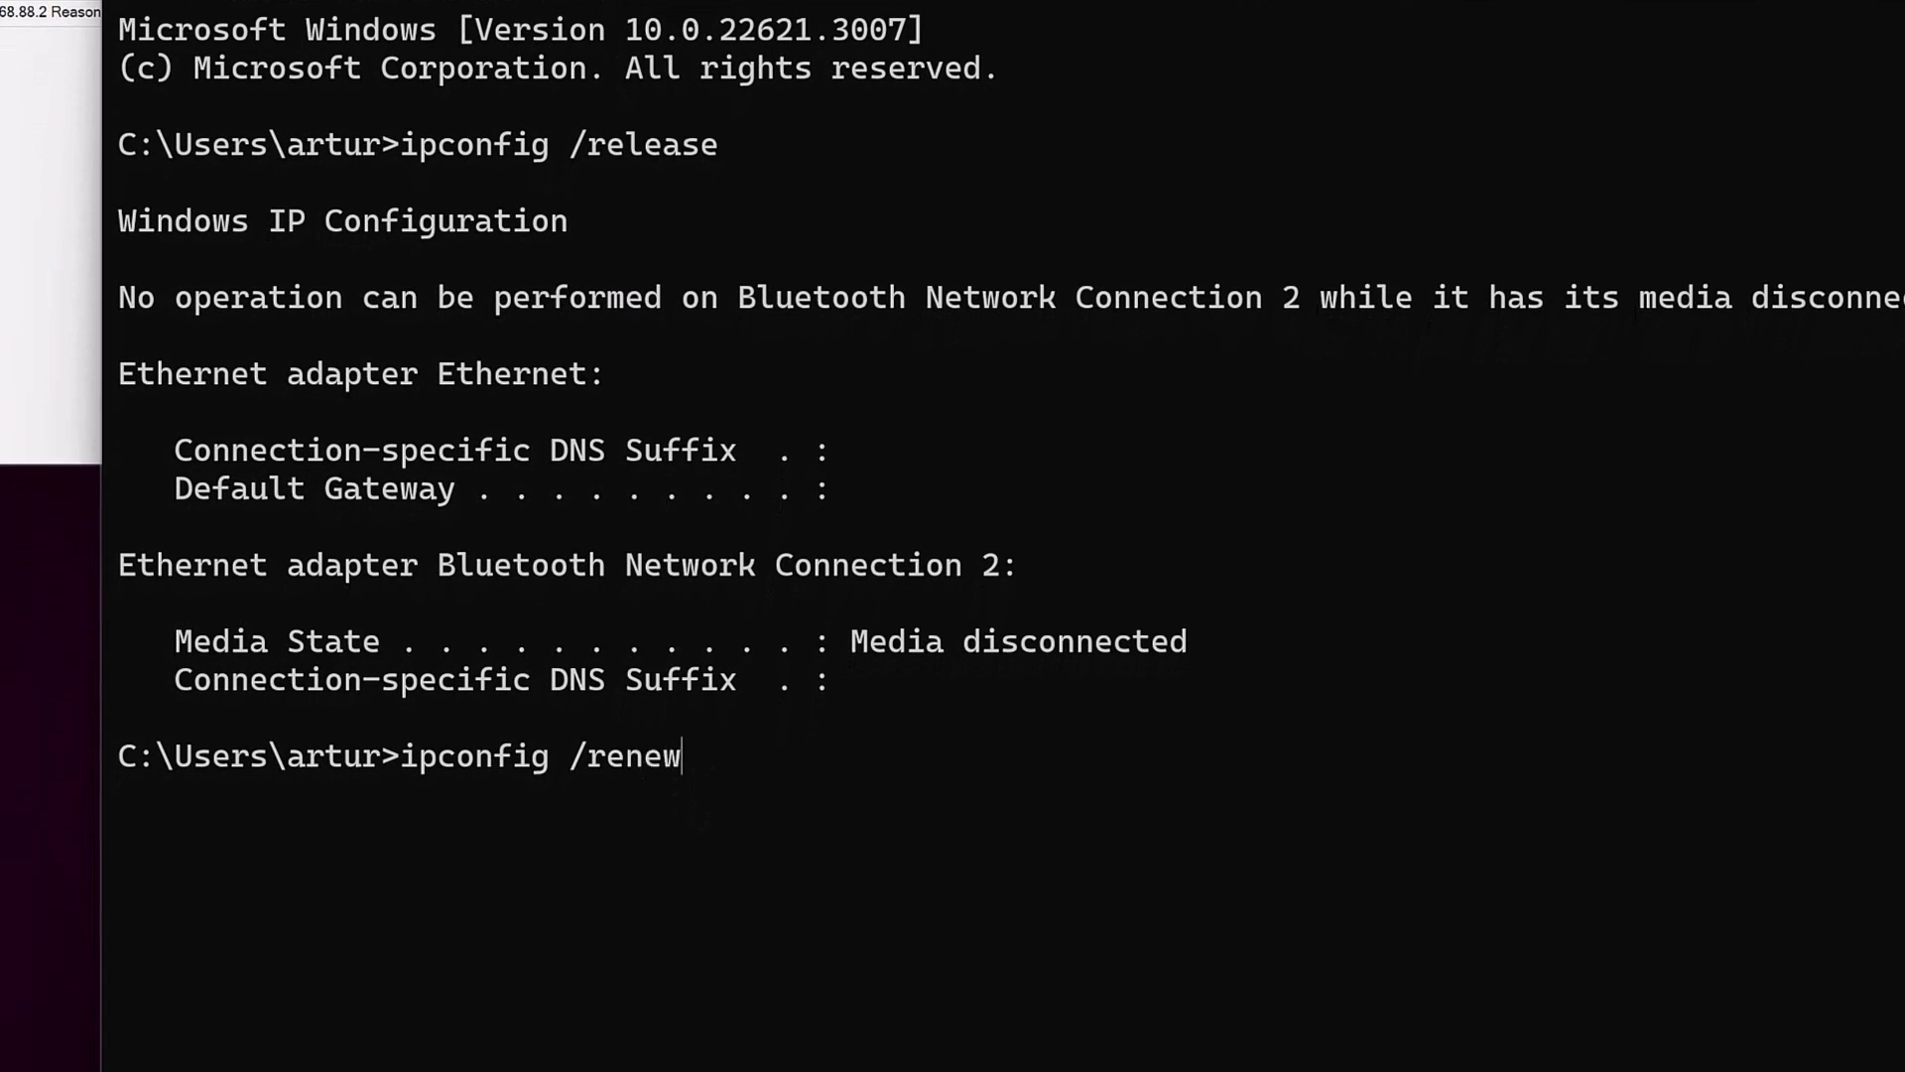
key("Return")
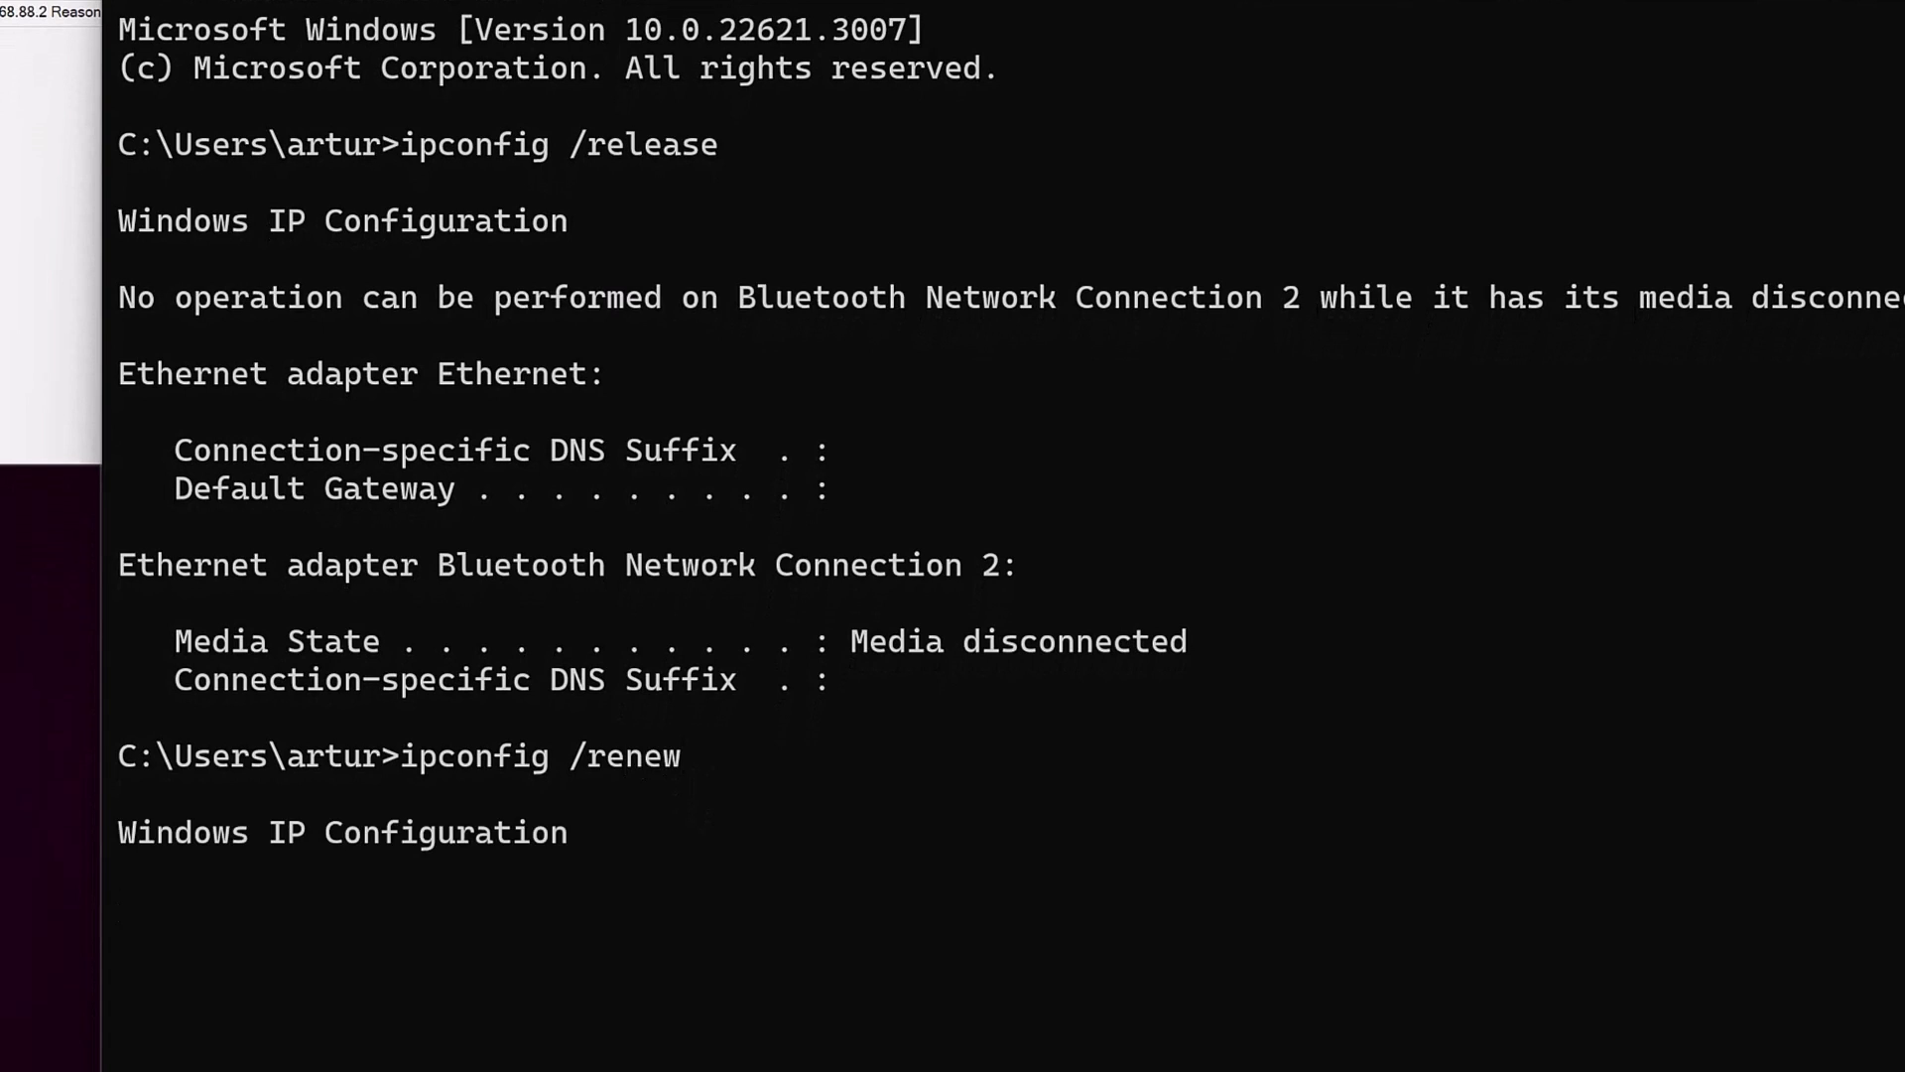
scroll("down", 3)
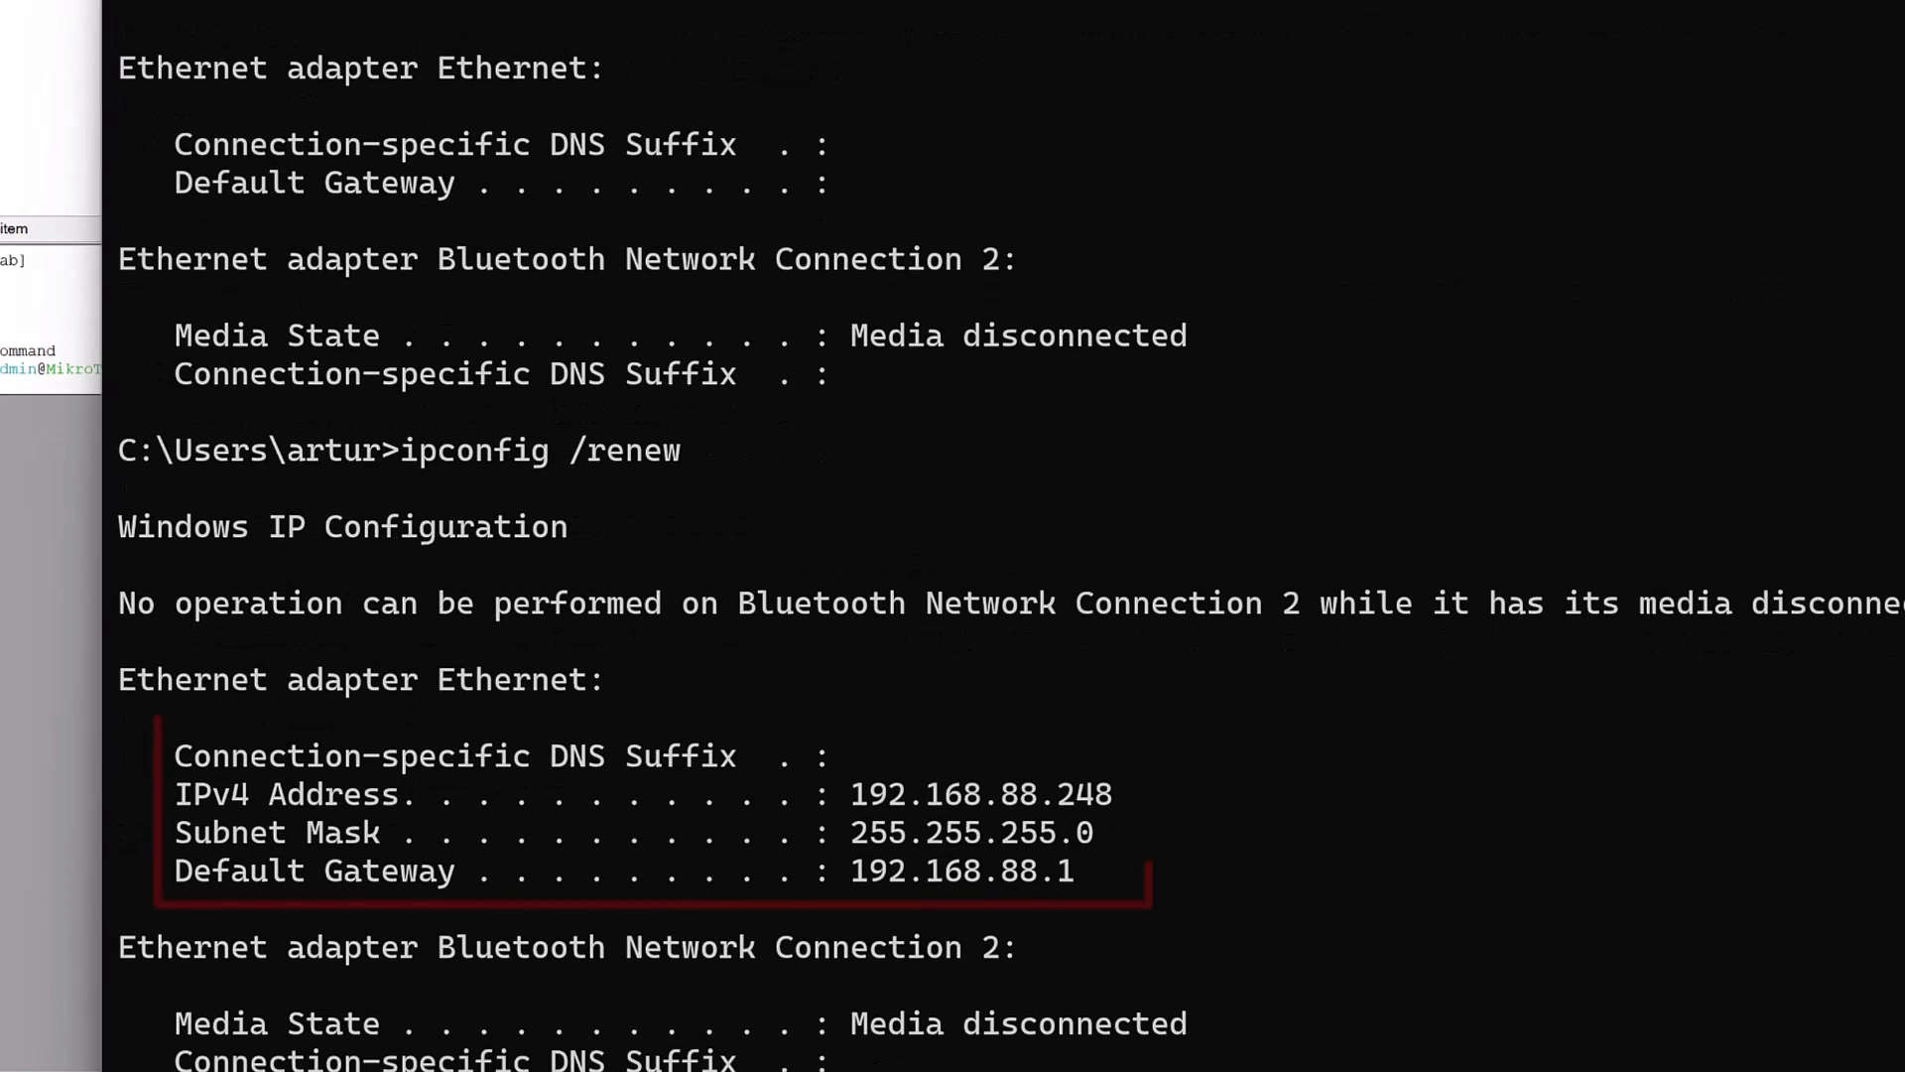